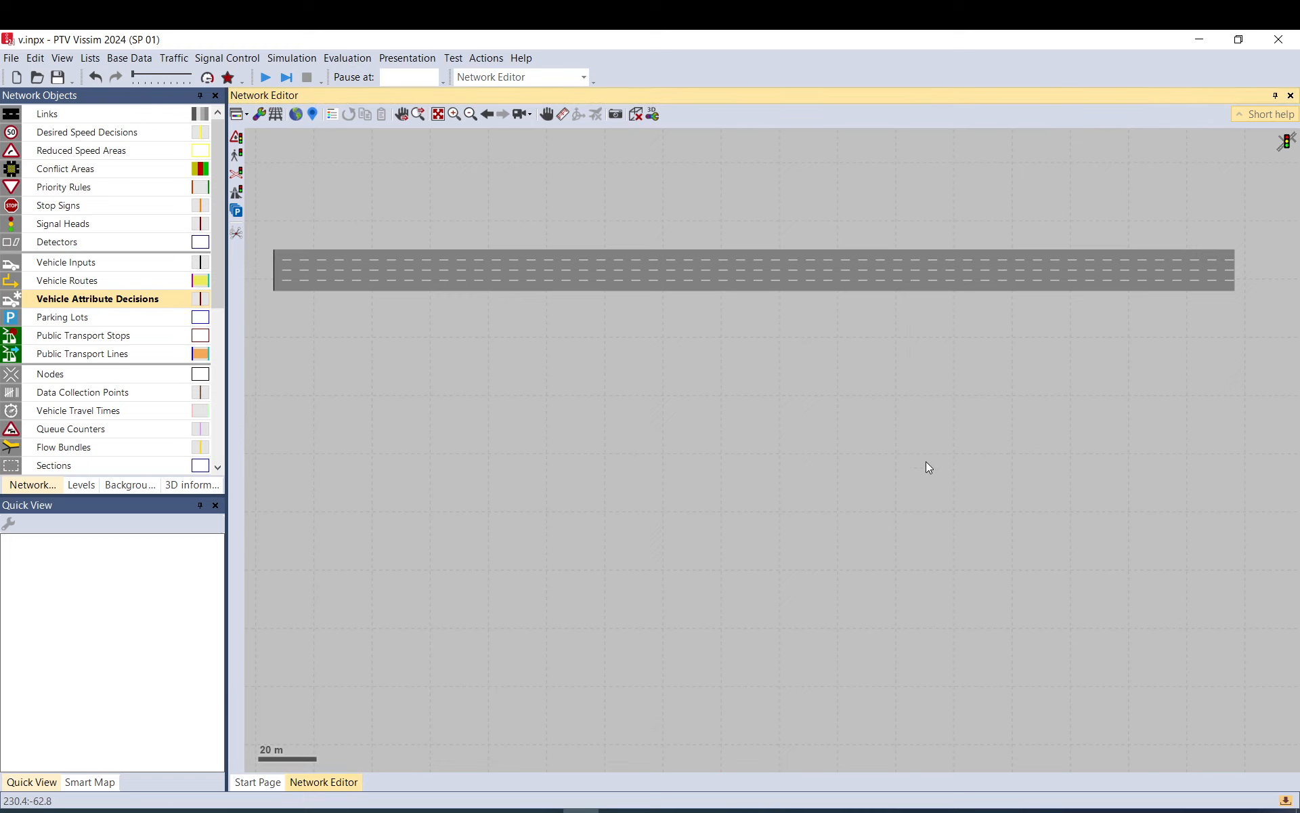
mouse_move(639, 480)
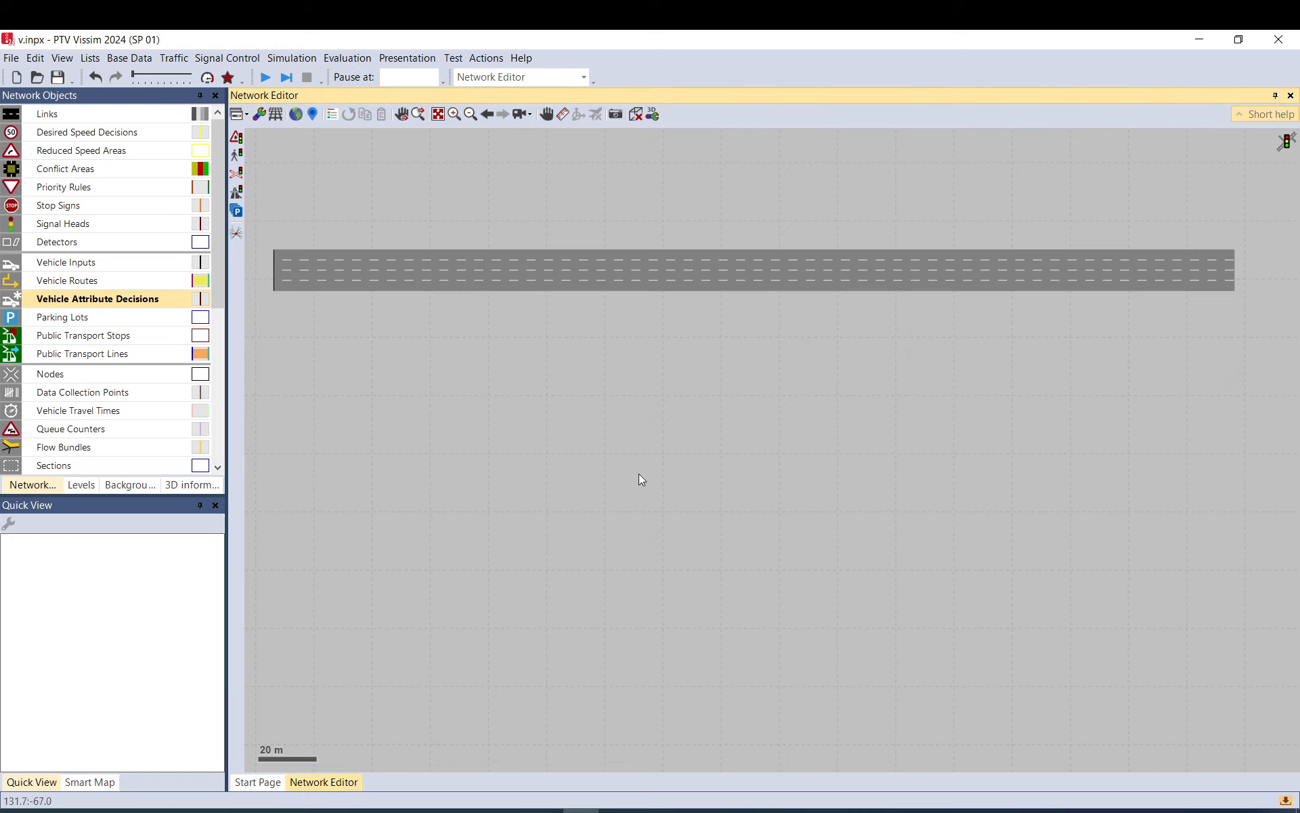
mouse_move(174, 299)
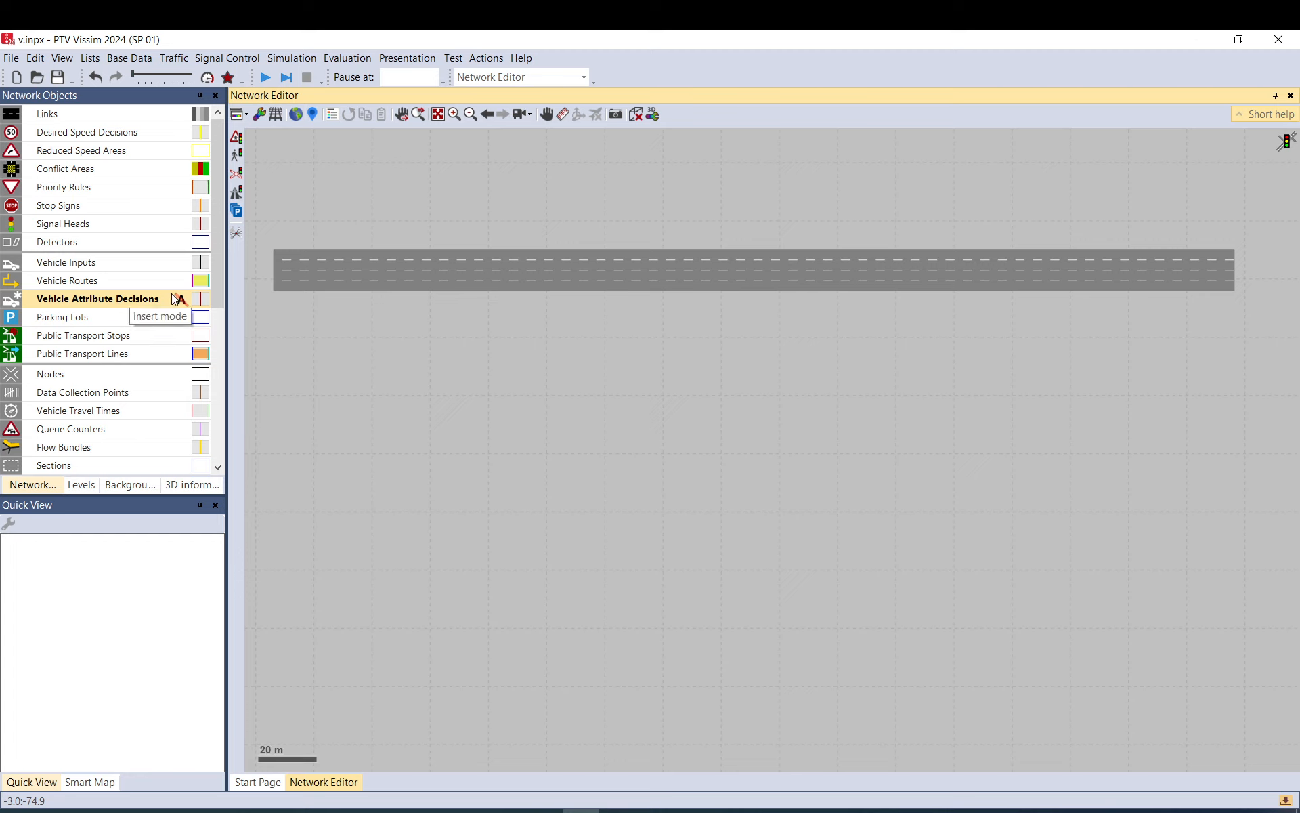
mouse_move(50, 304)
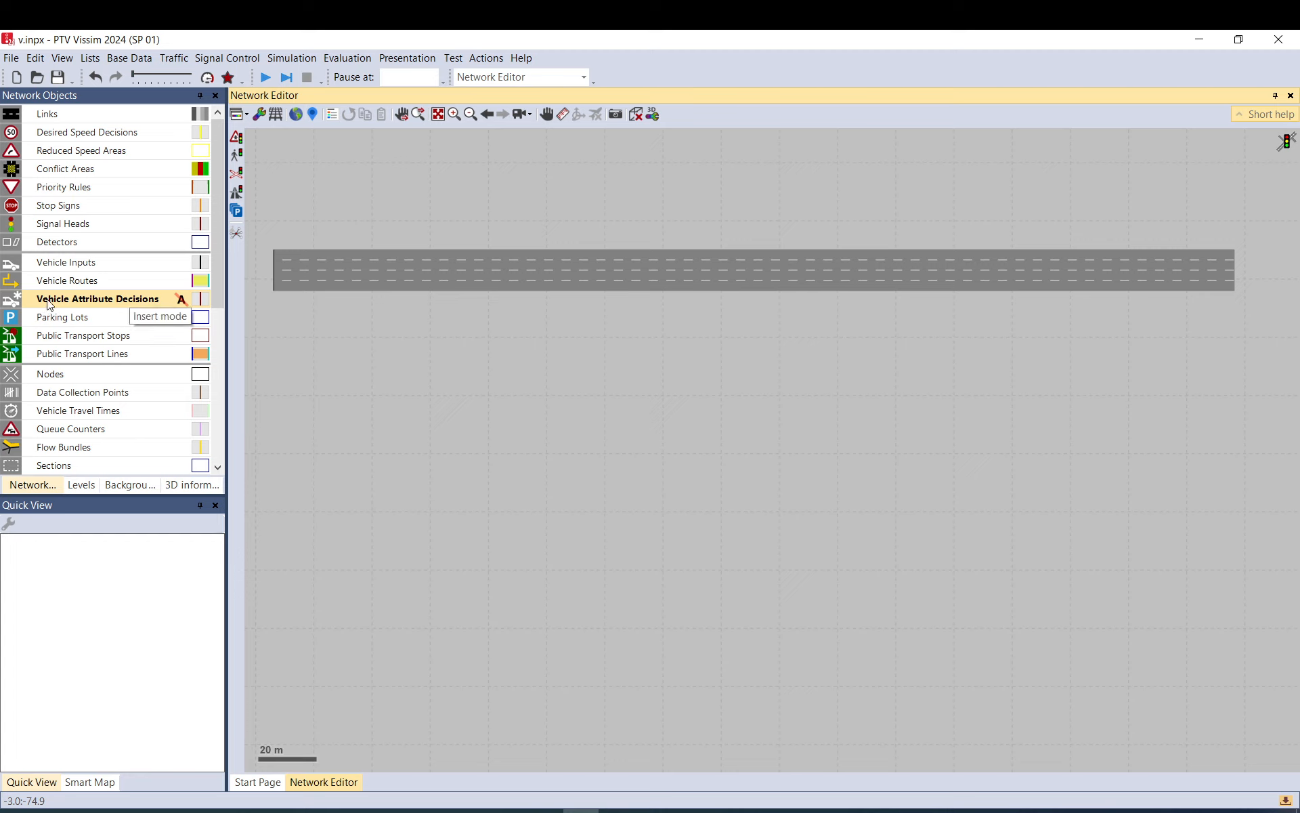
mouse_move(51, 303)
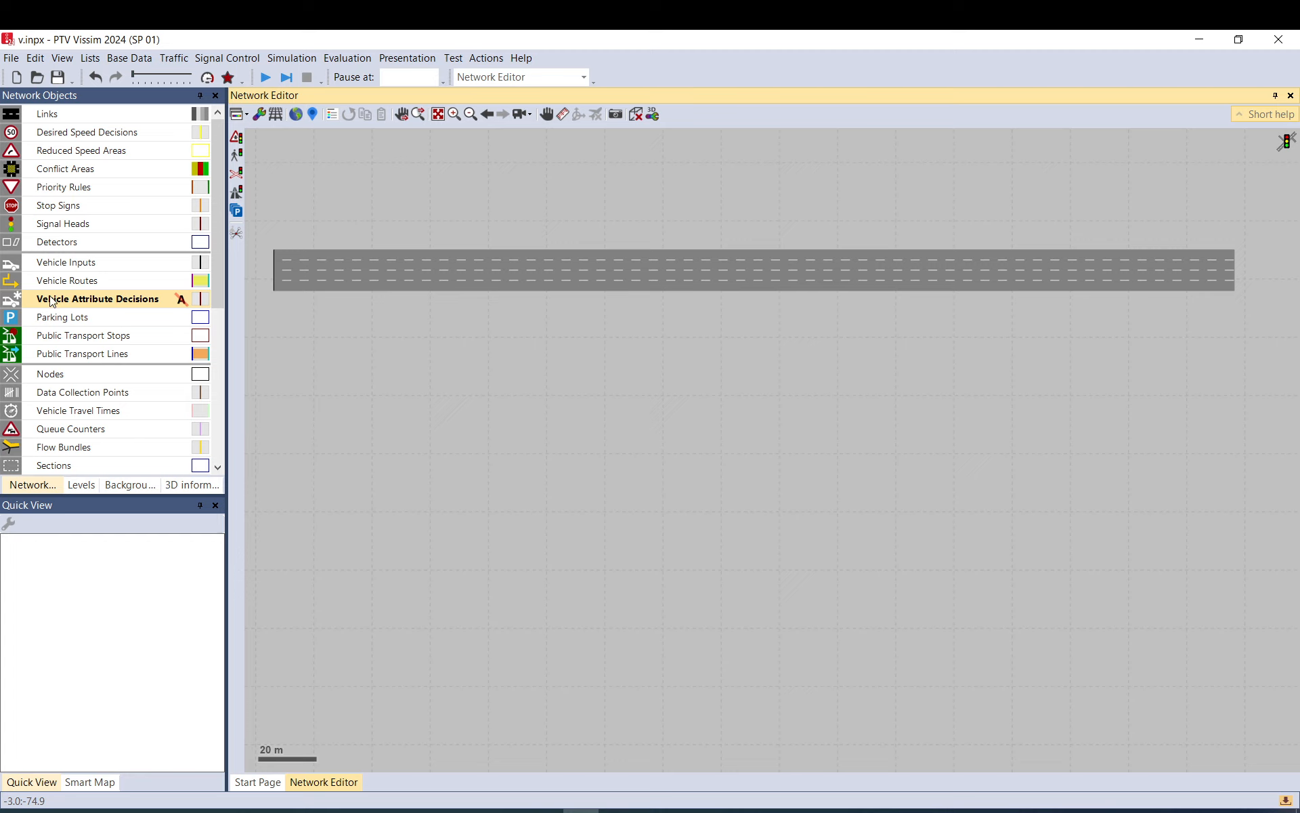
mouse_move(158, 304)
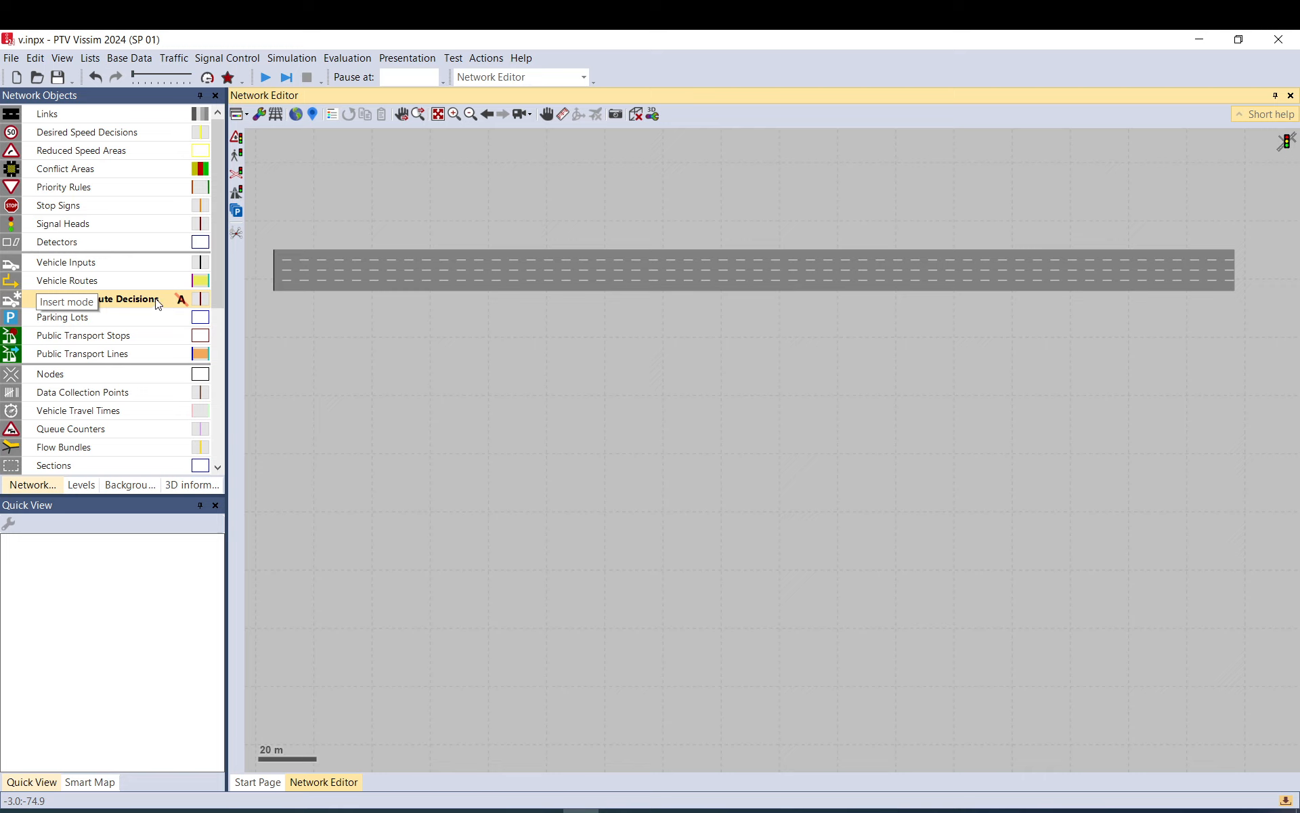
mouse_move(125, 305)
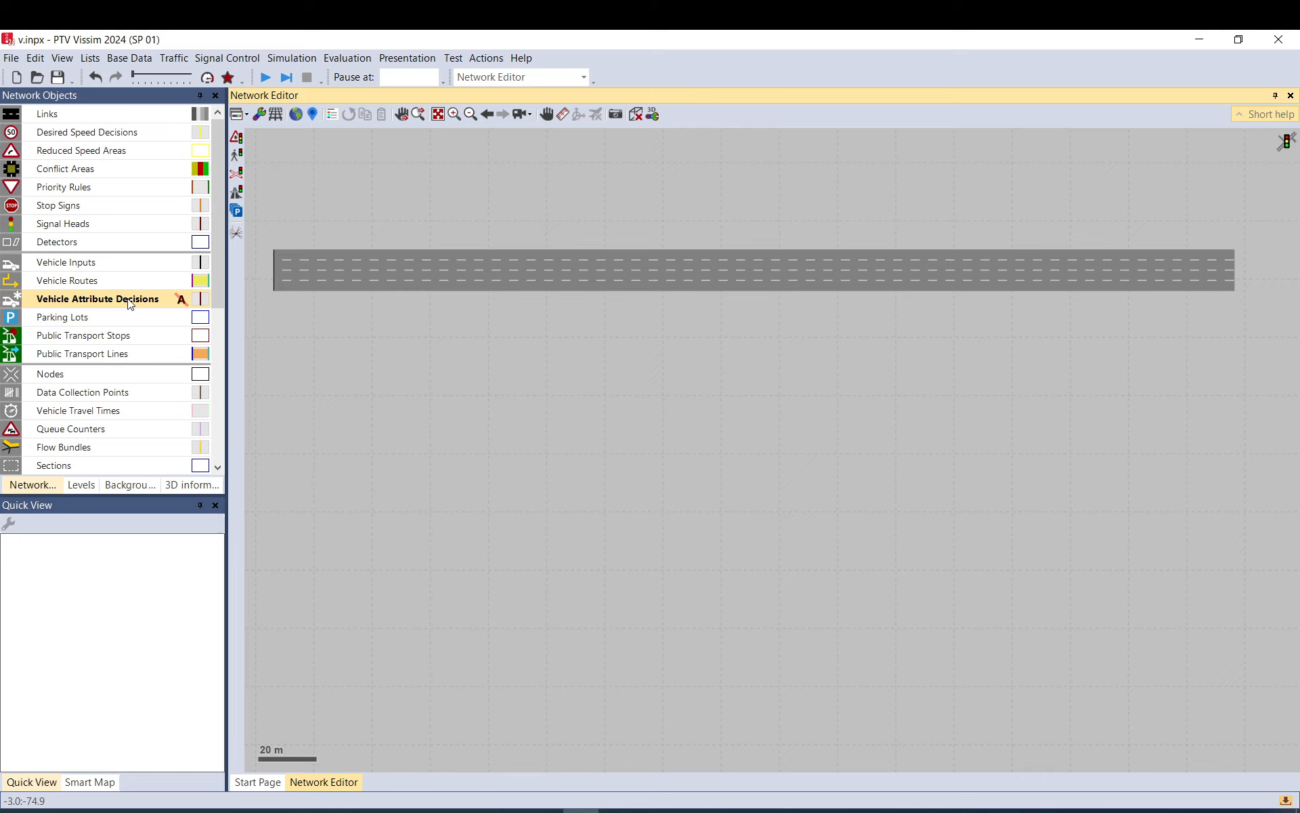
mouse_move(123, 304)
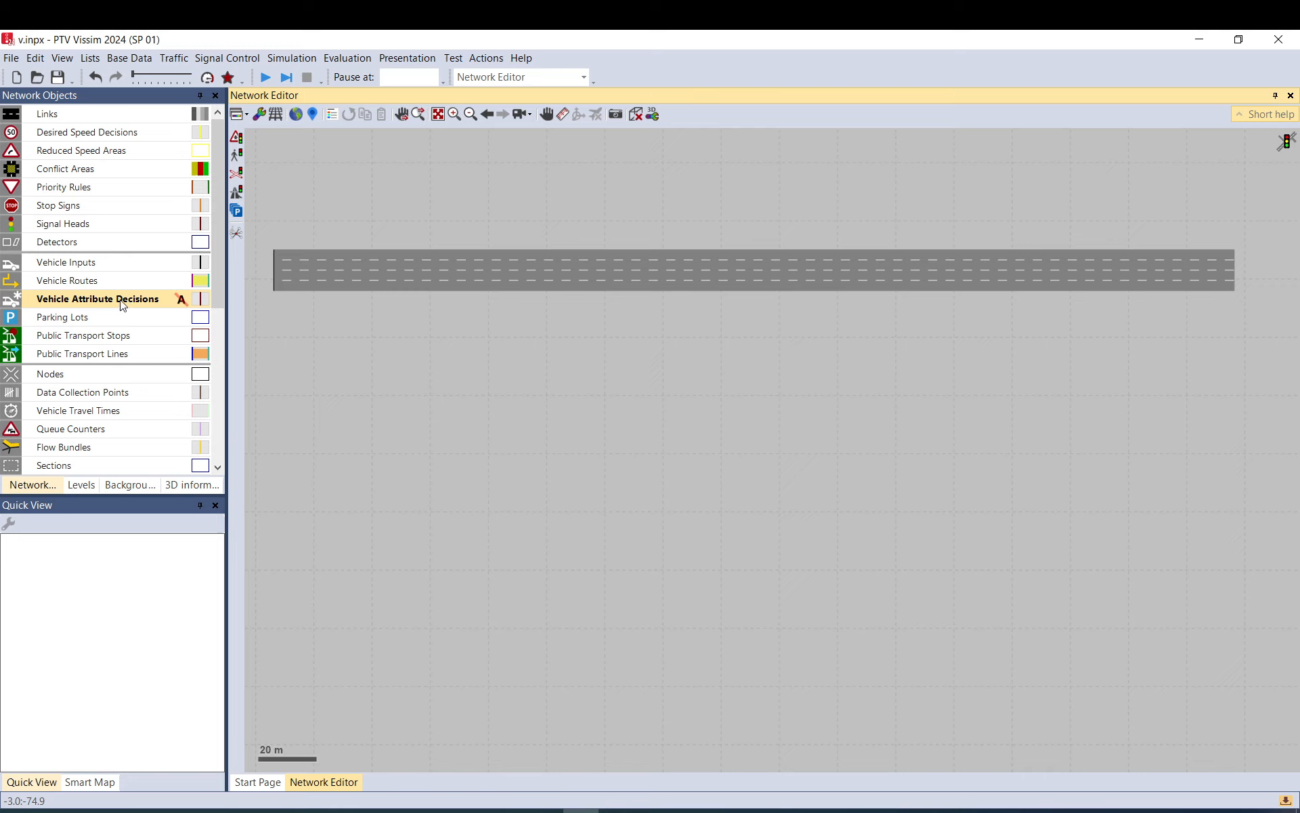
mouse_move(136, 305)
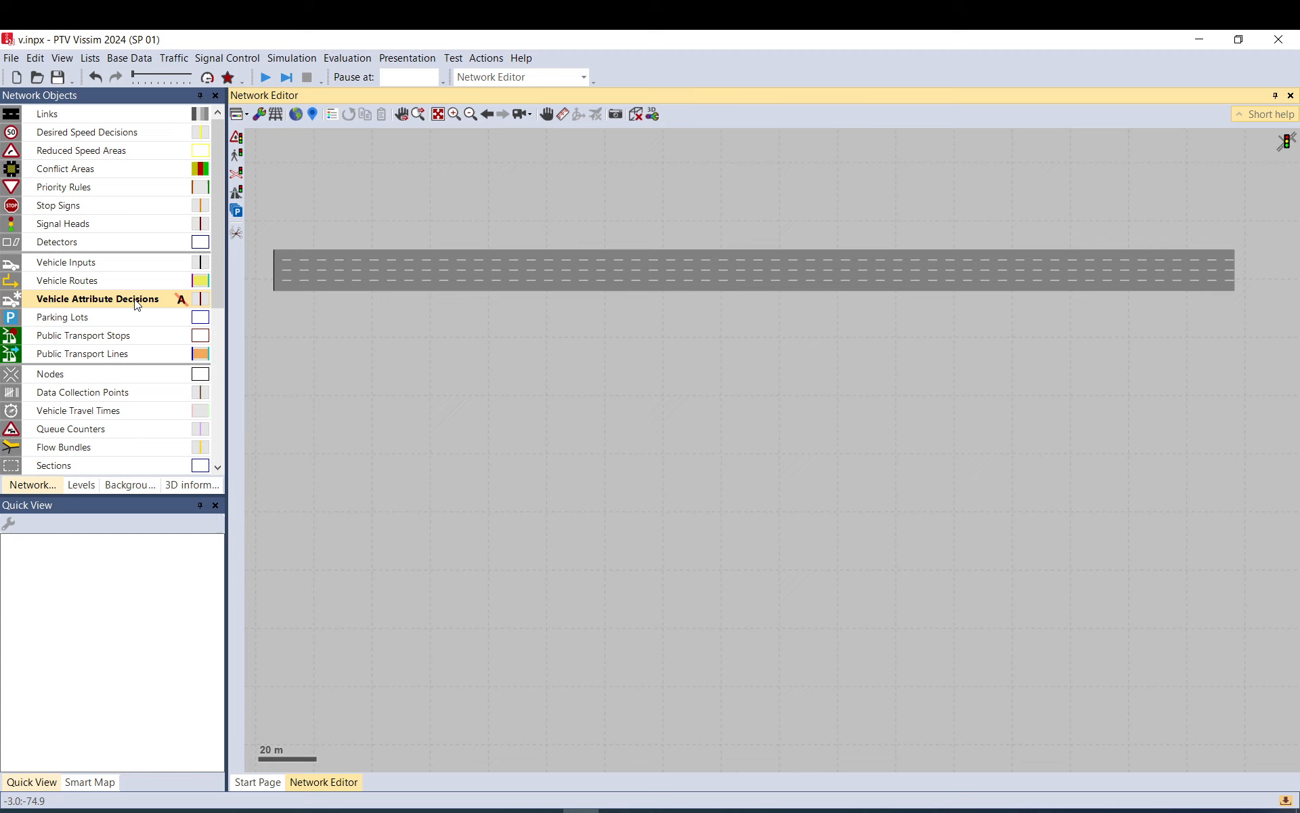
mouse_move(135, 304)
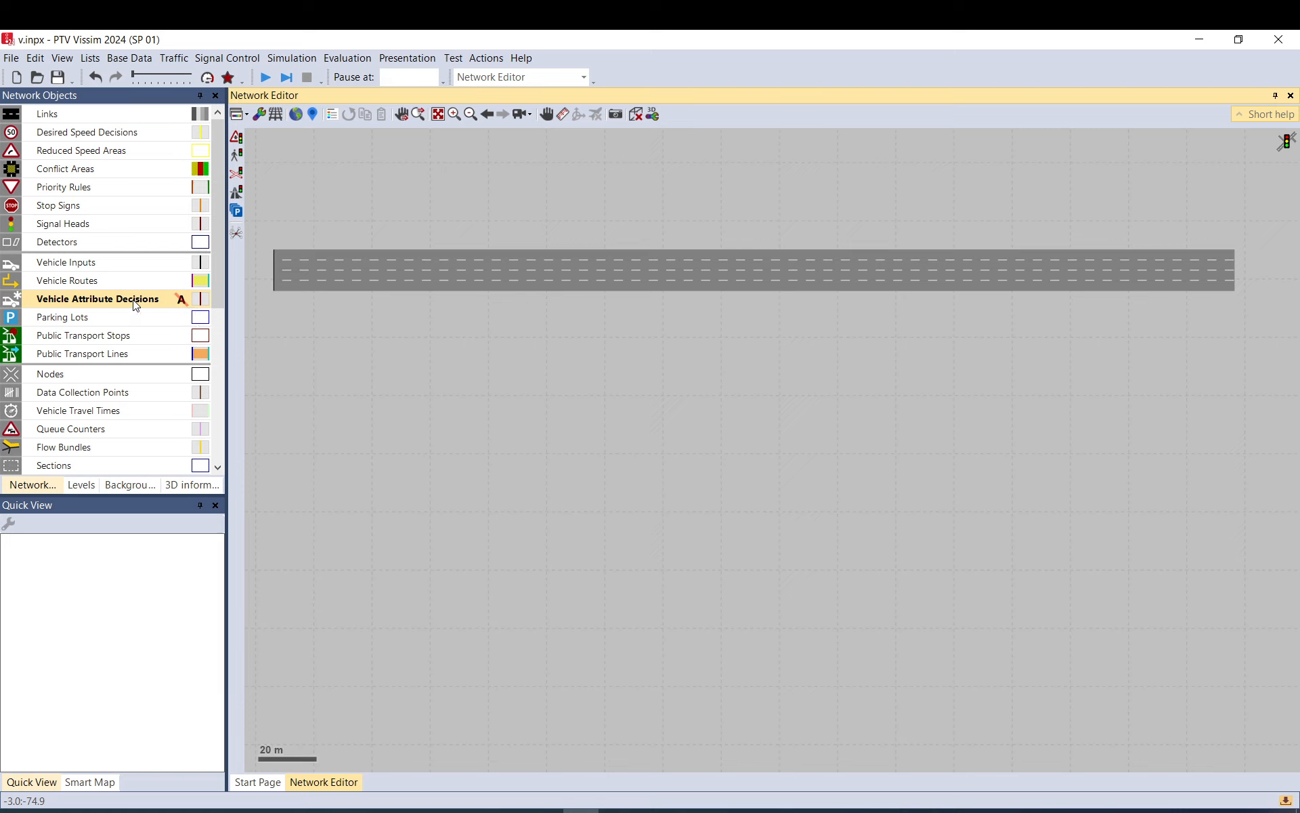
mouse_move(112, 305)
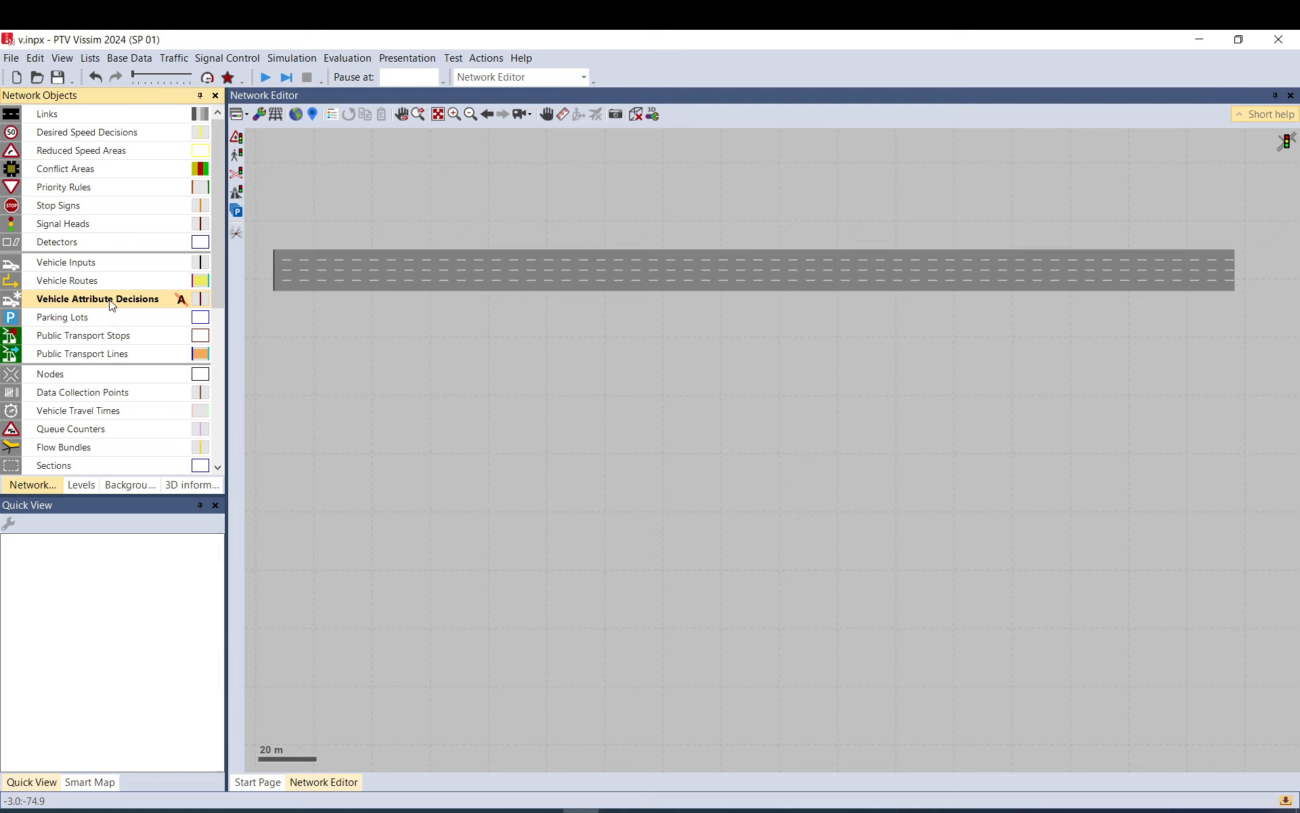
mouse_move(147, 307)
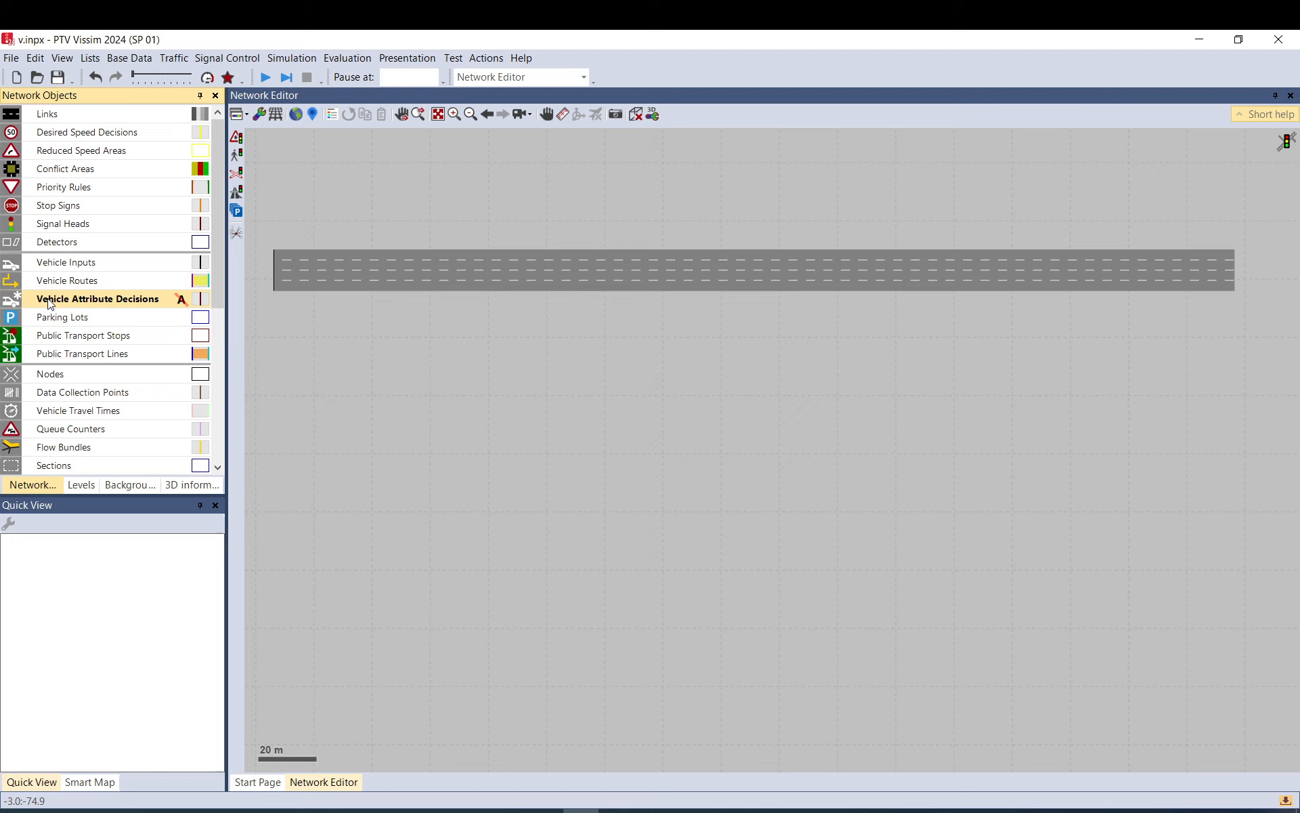
mouse_move(529, 374)
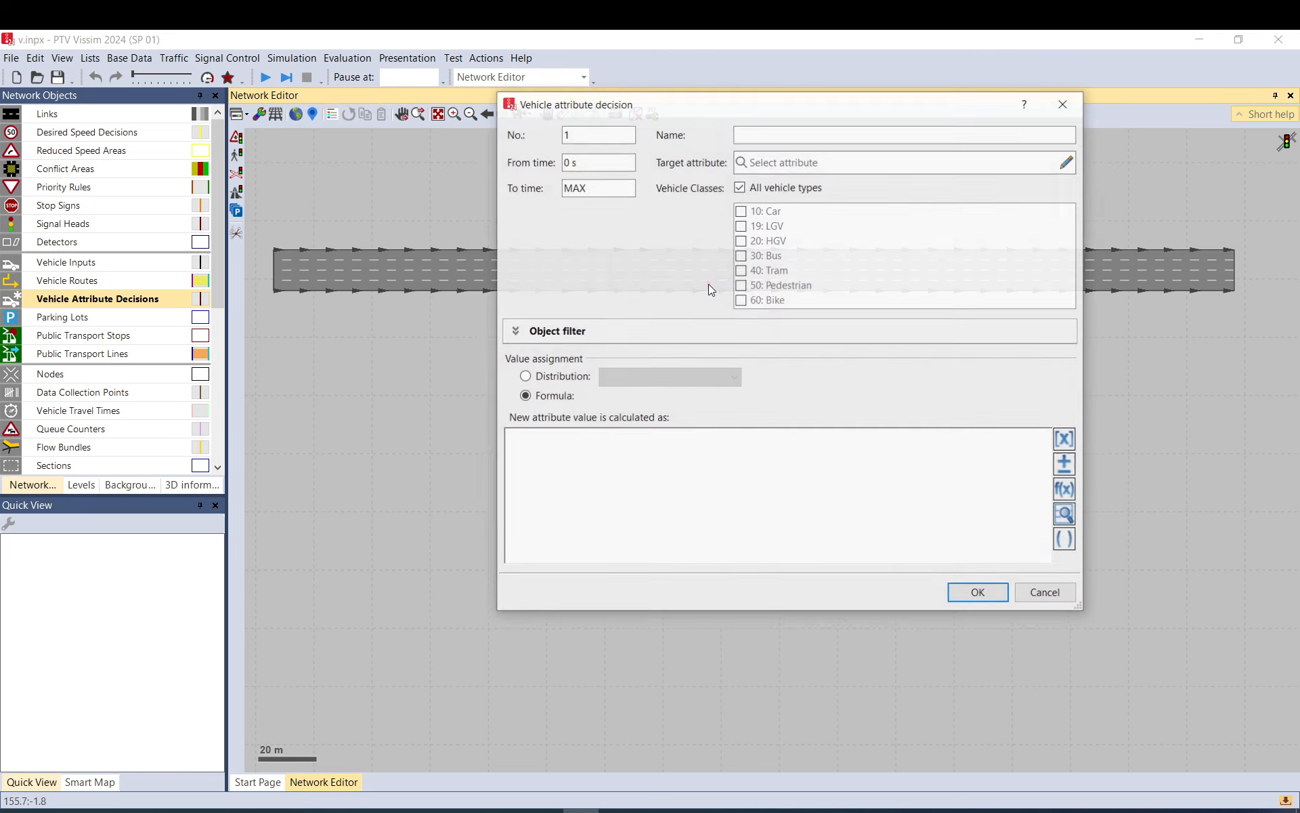
- Place a vehicle attribute decision on lane 1 and name it 'speedchange'
click(976, 591)
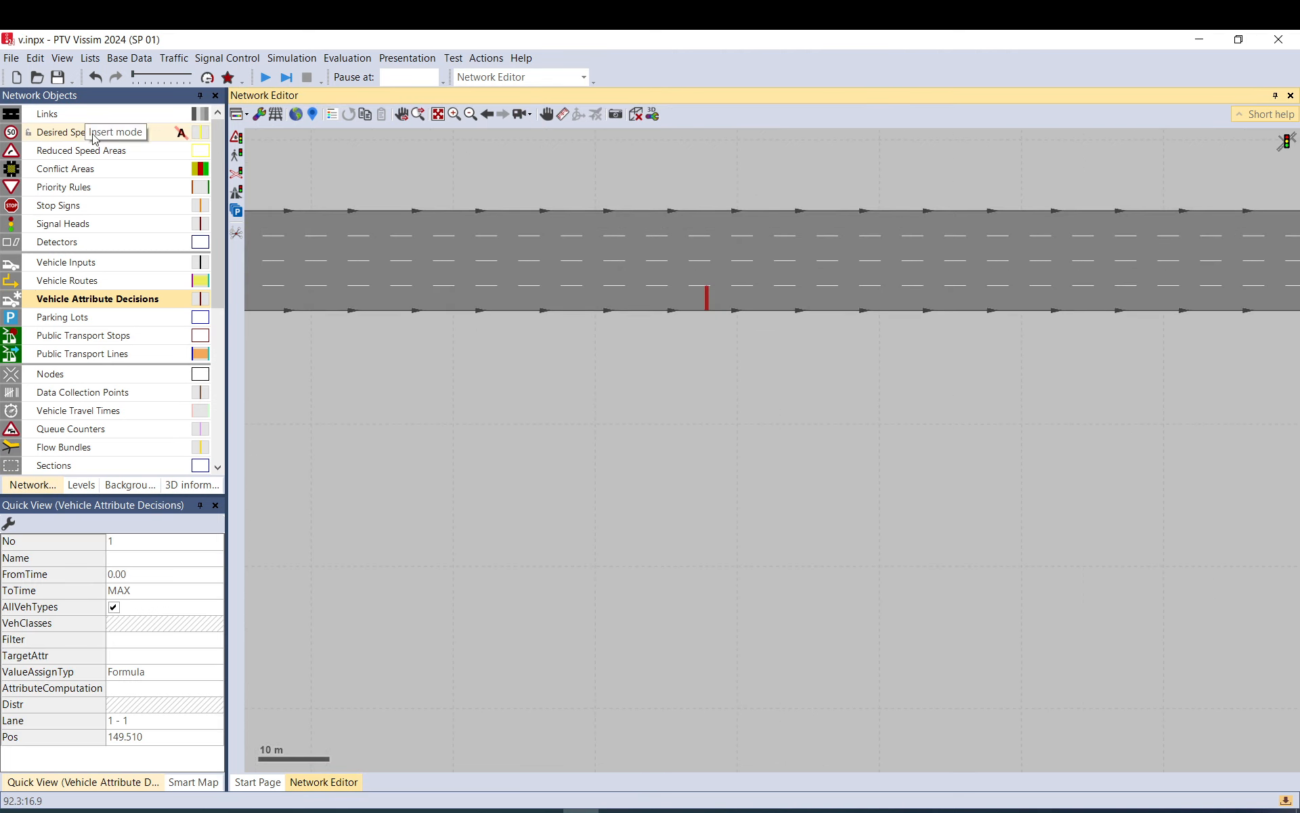
mouse_move(711, 300)
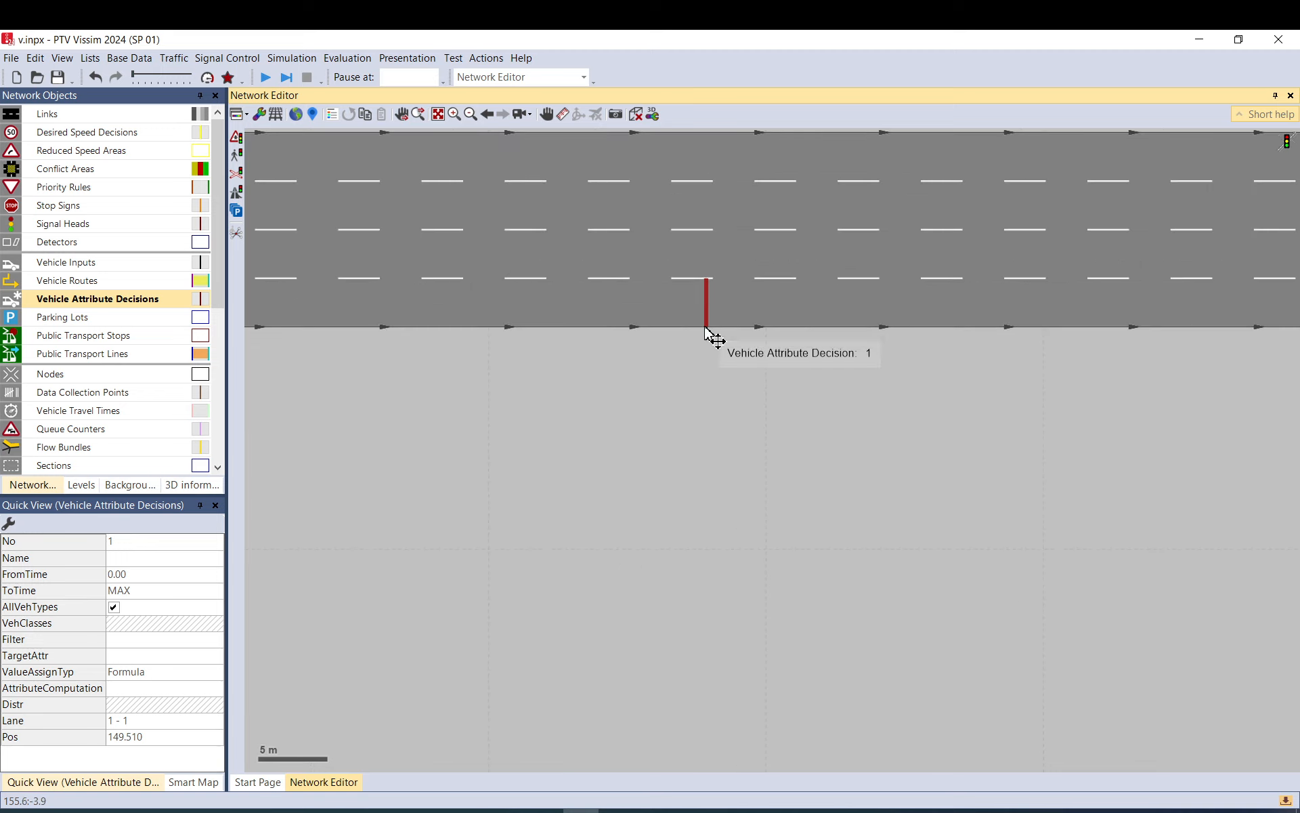
double_click(705, 299)
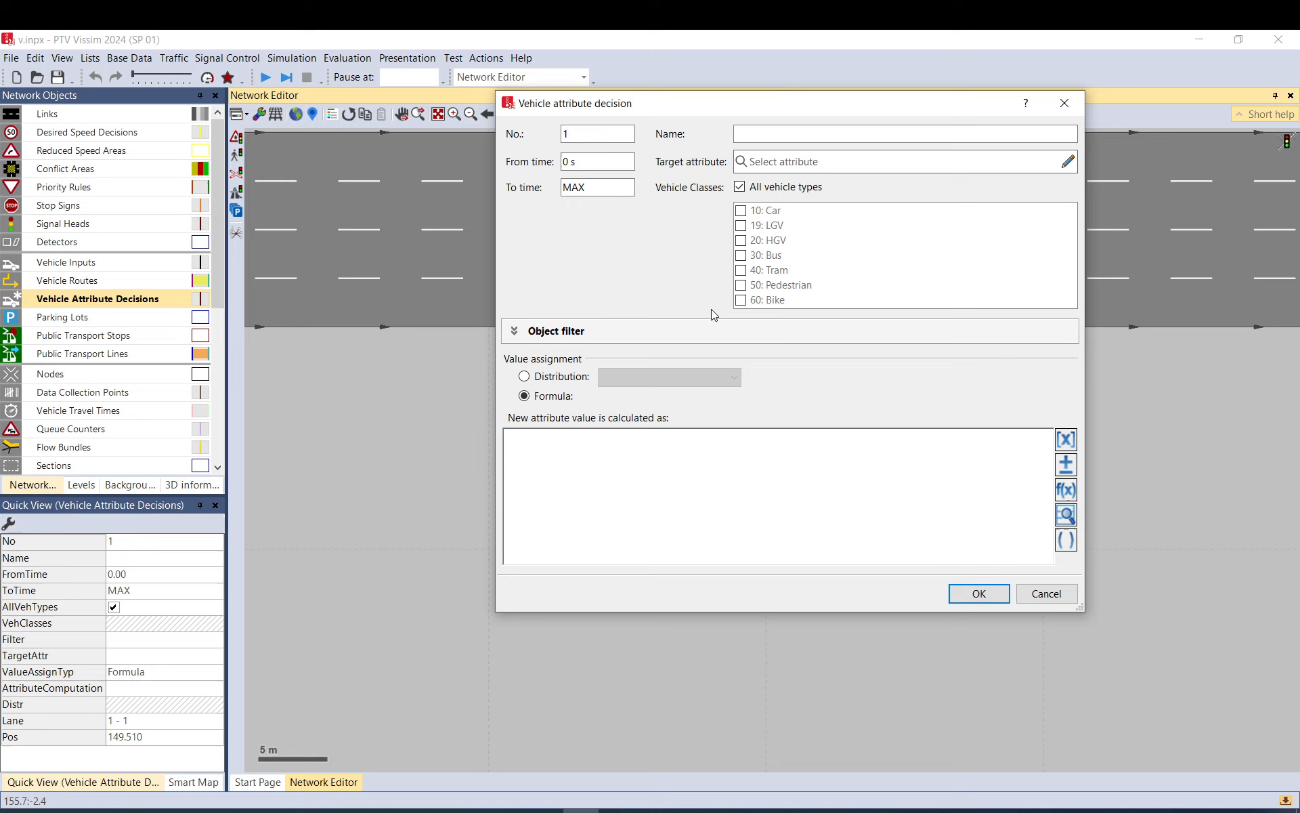
mouse_move(620, 125)
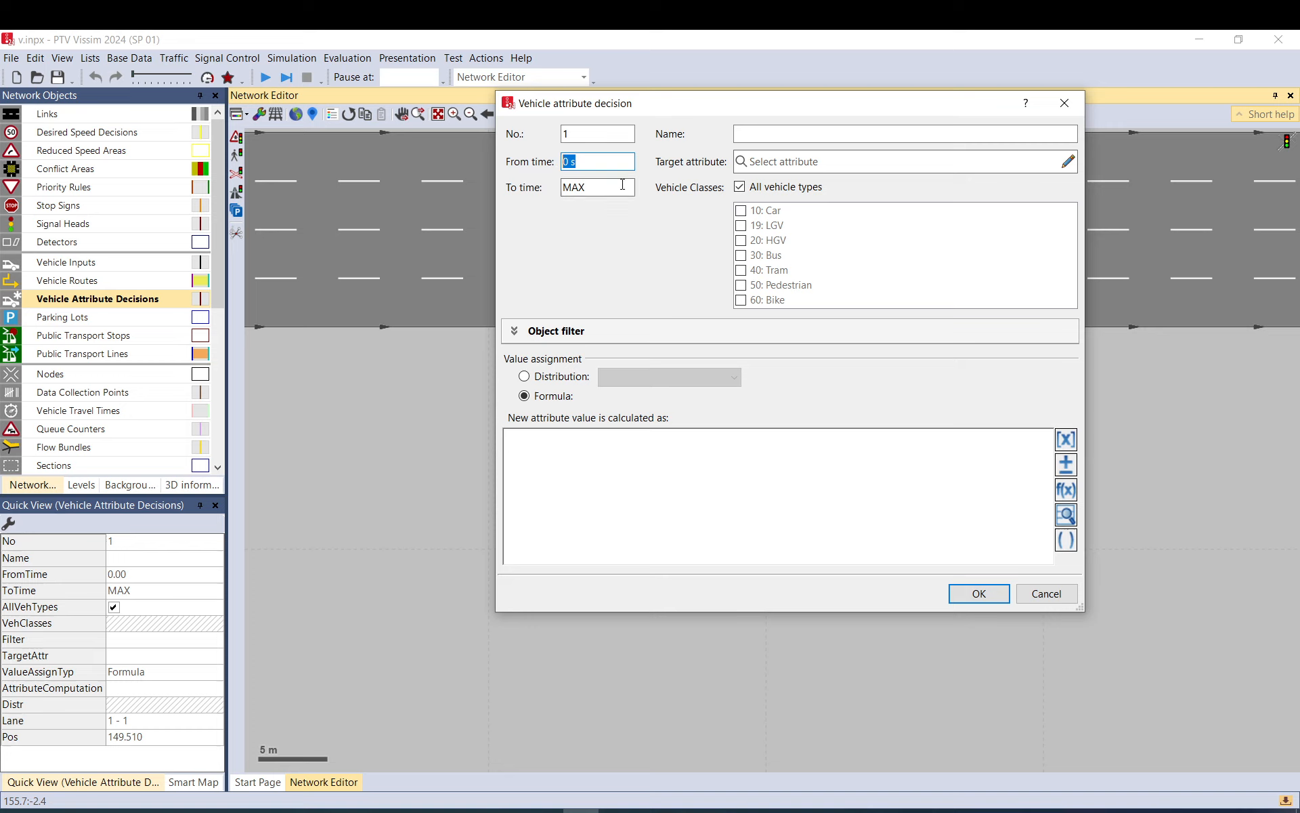
click(904, 133)
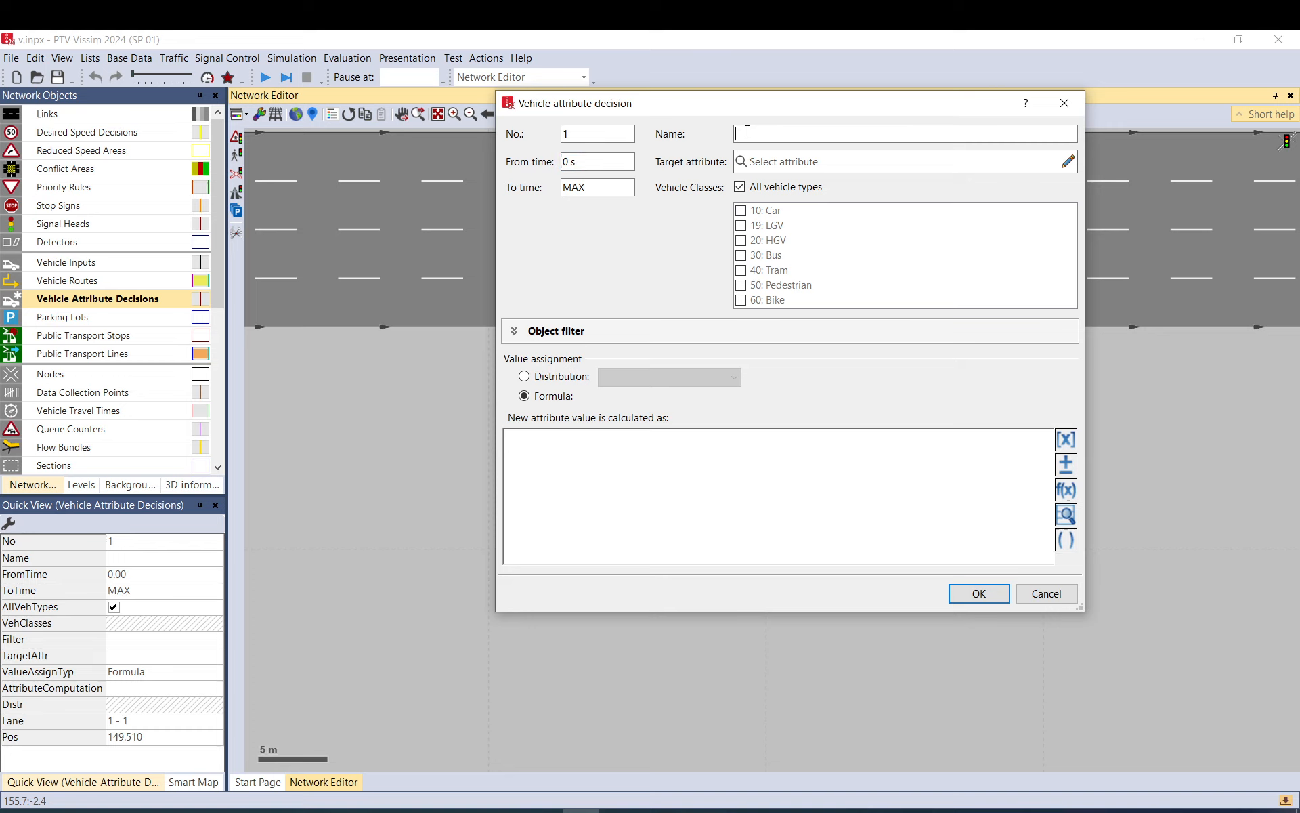
text(speedcha)
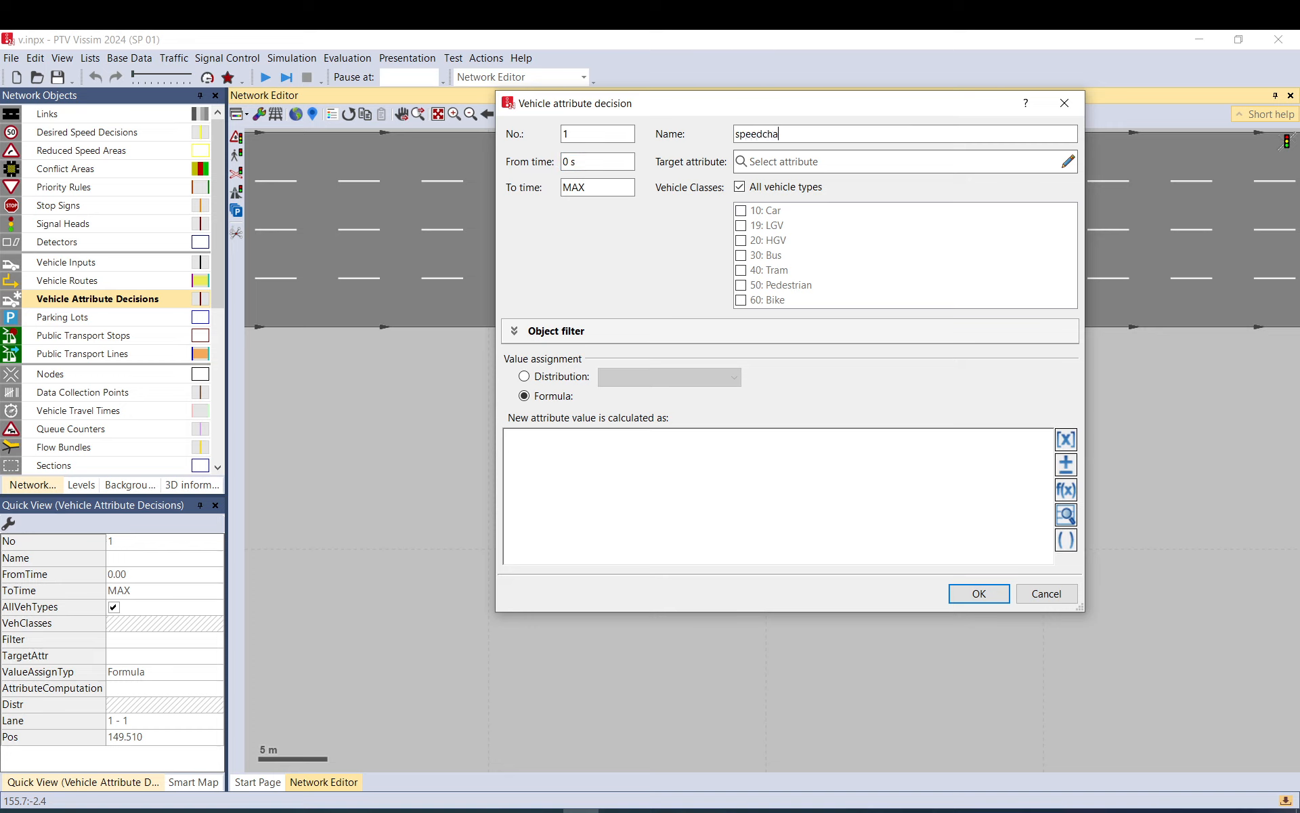
text(nge)
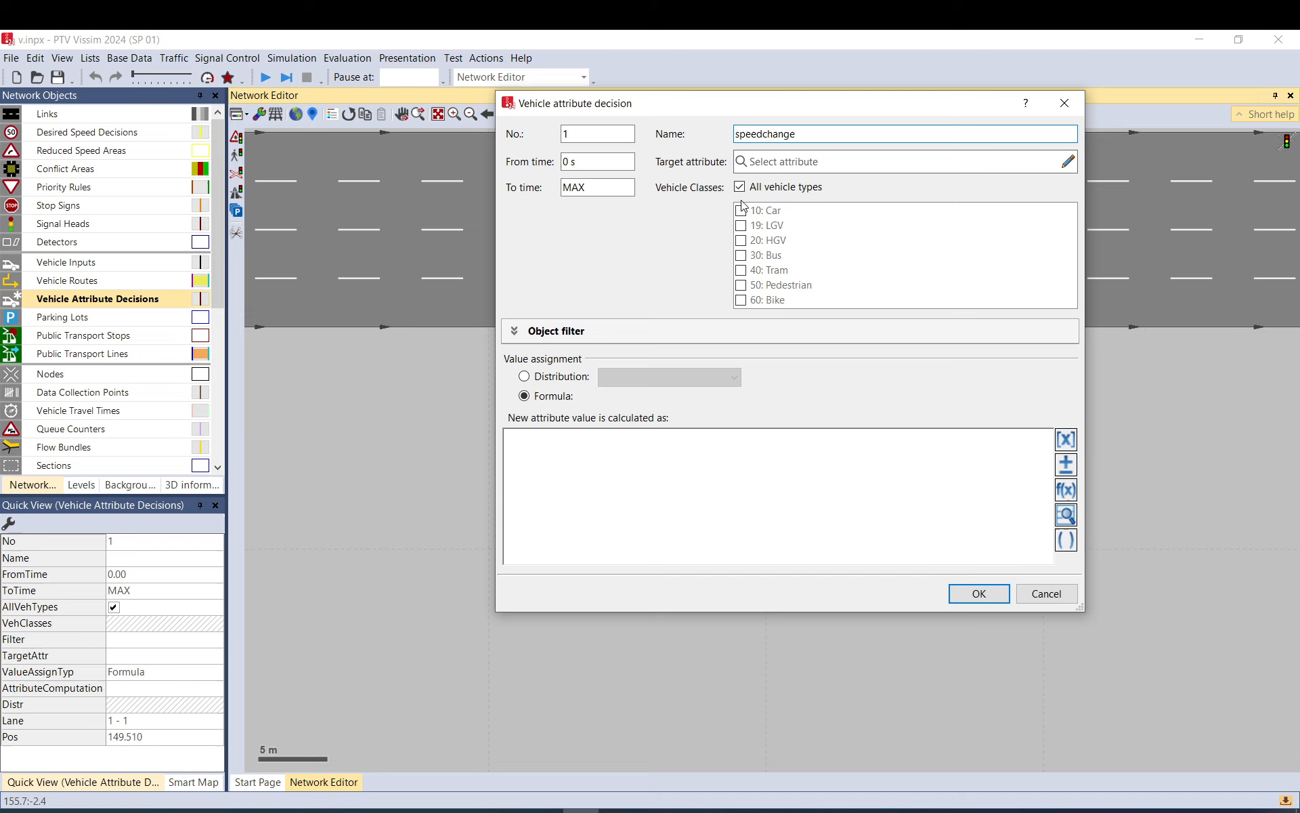
mouse_move(746, 162)
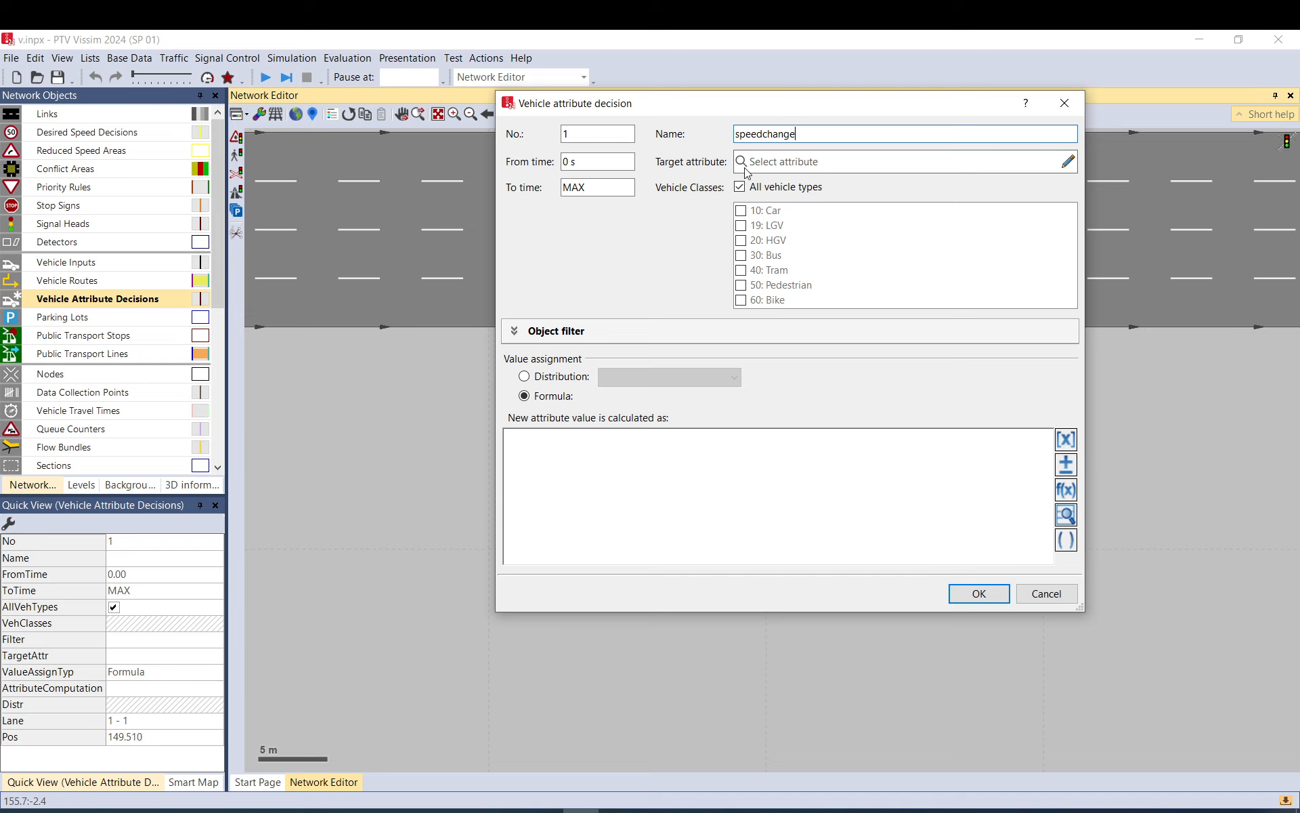
mouse_move(1069, 162)
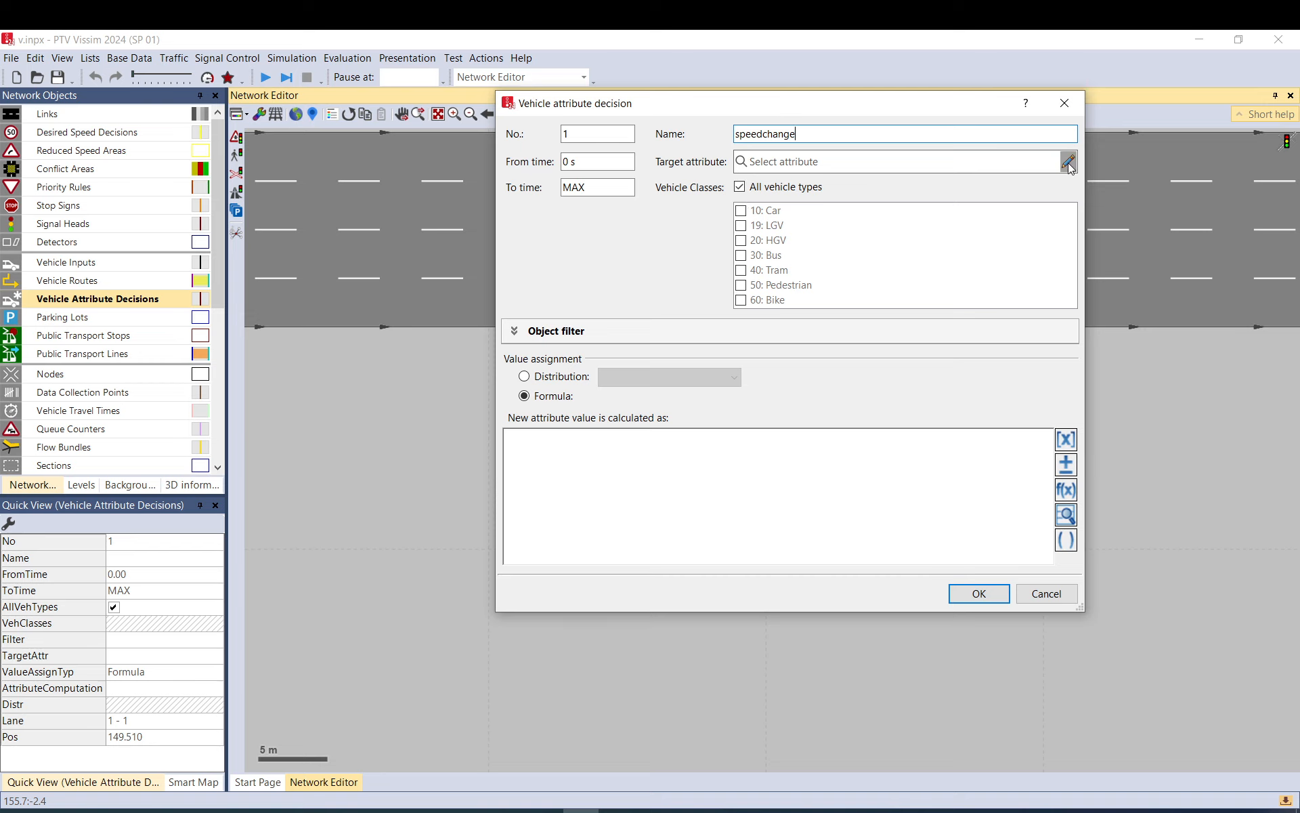
- Set the decision's target attribute to the vehicle Speed attribute
click(1068, 162)
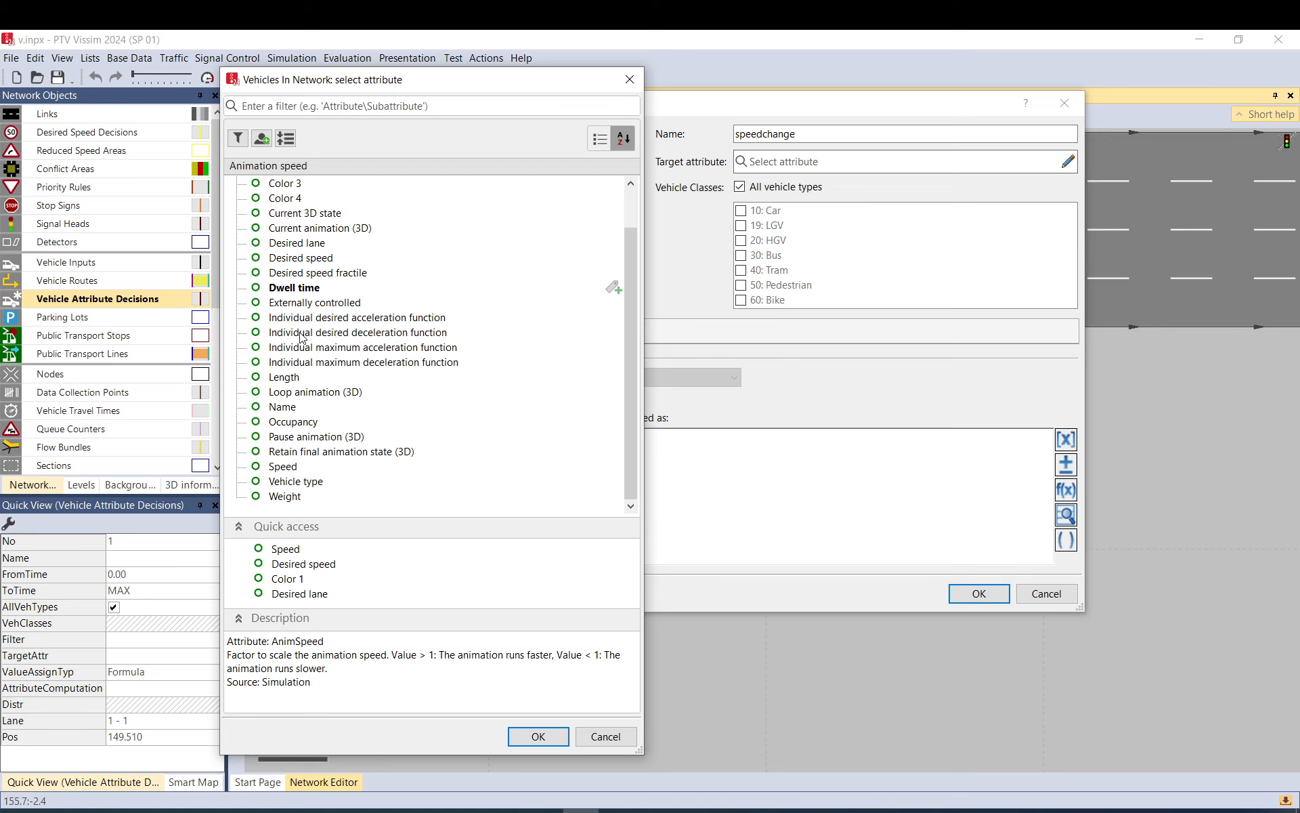
mouse_move(284, 466)
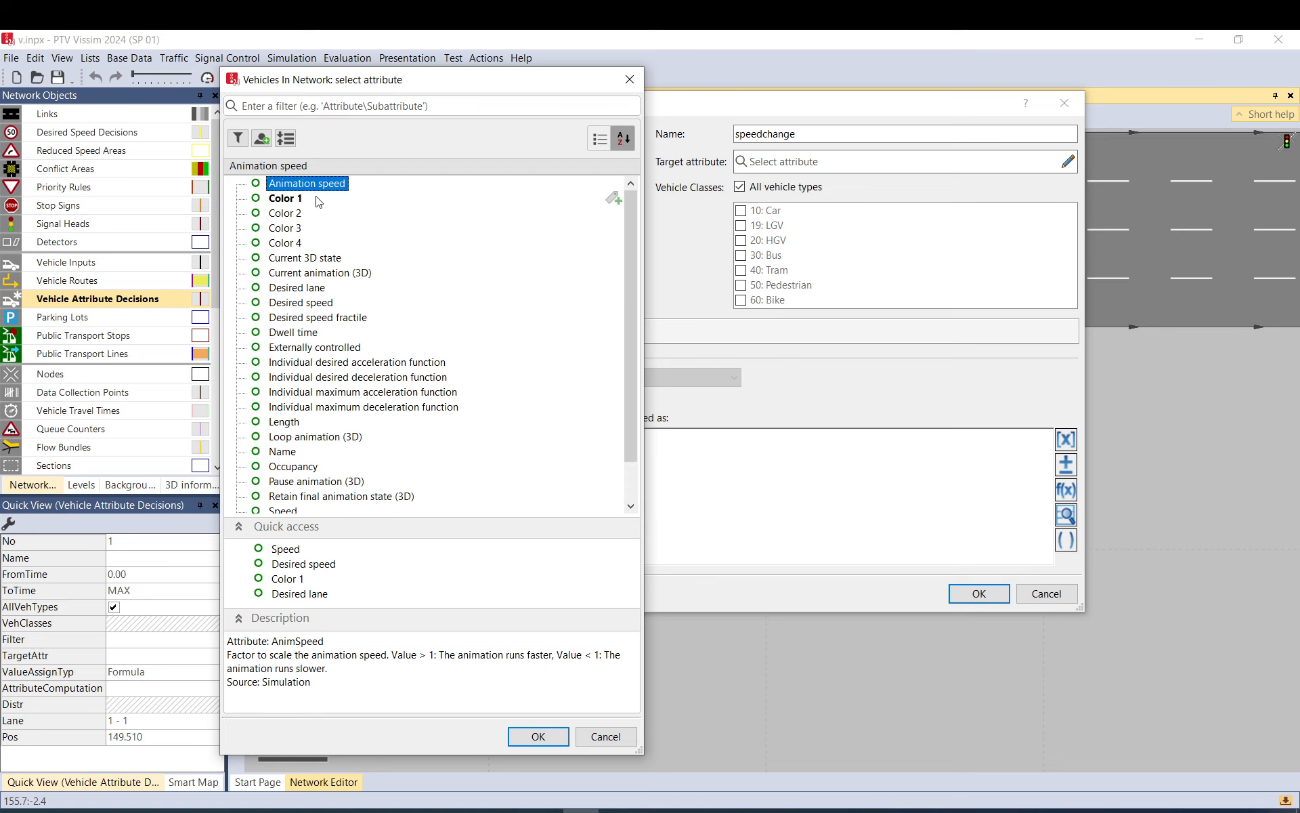
scroll(down, 3)
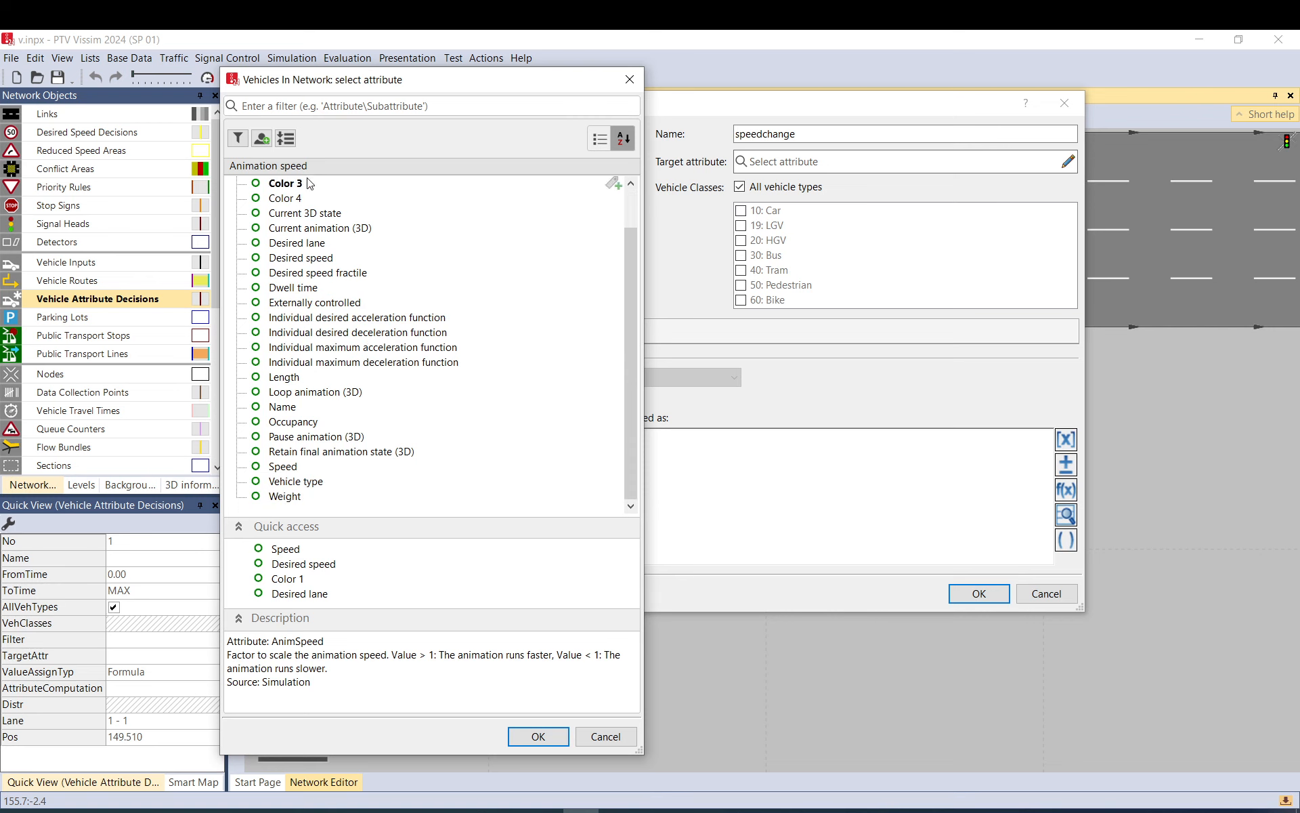
mouse_move(299, 288)
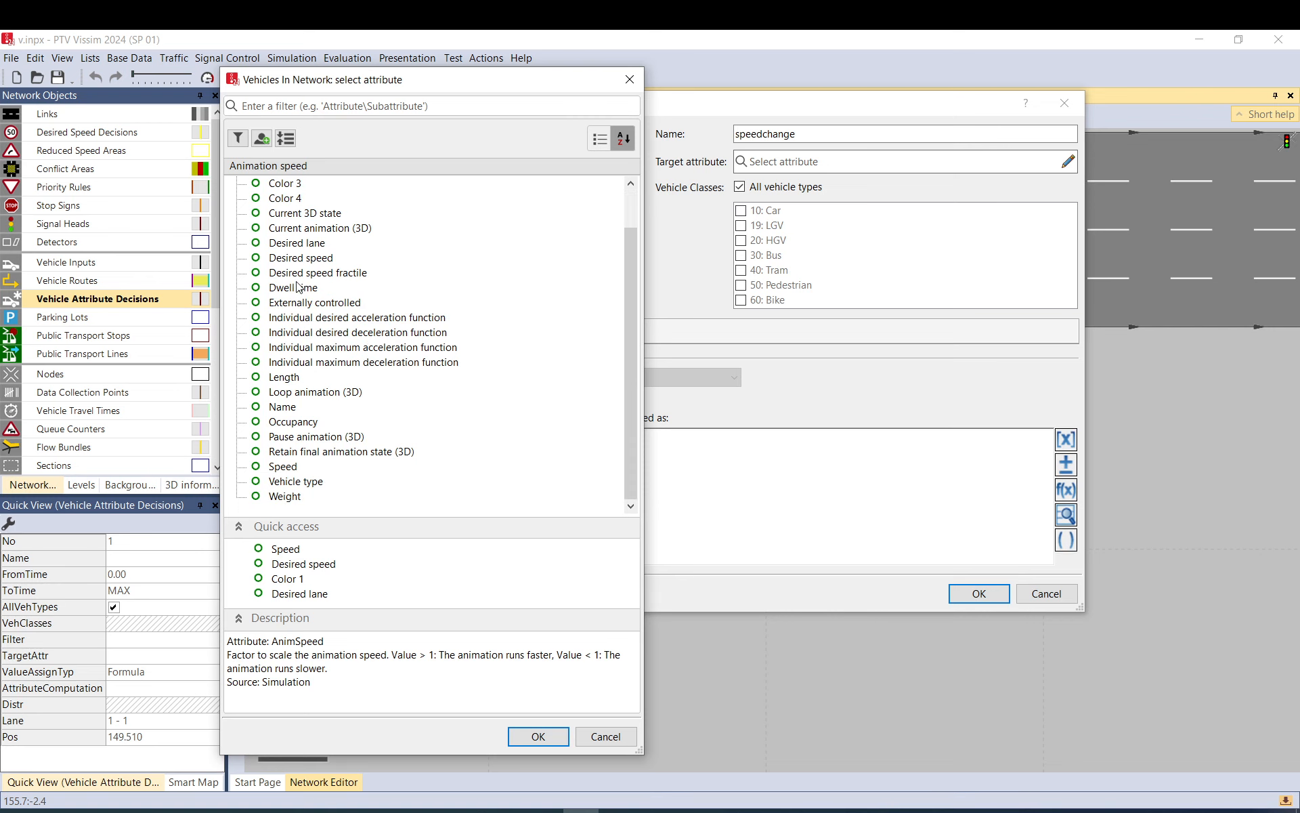
click(283, 466)
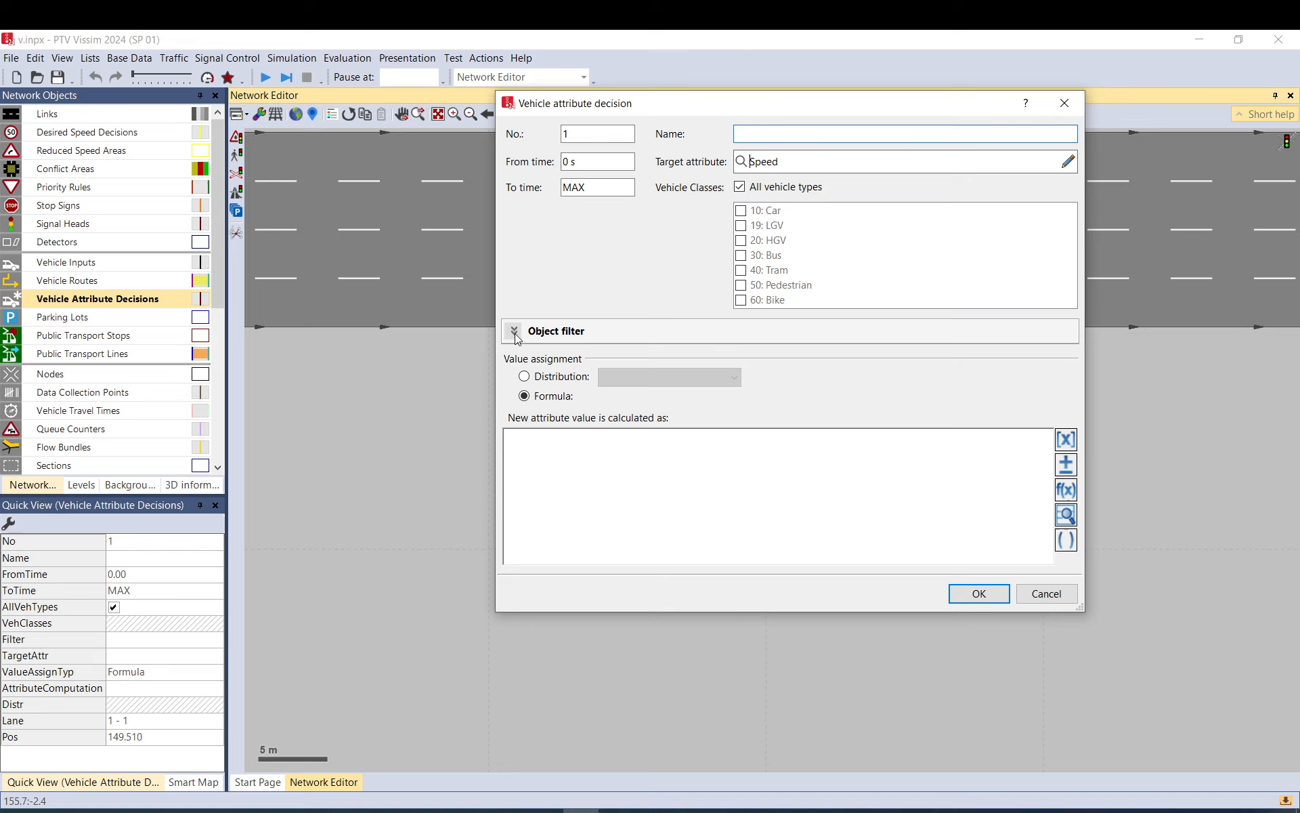
- Switch the decision's value assignment from formula to Distribution
click(513, 331)
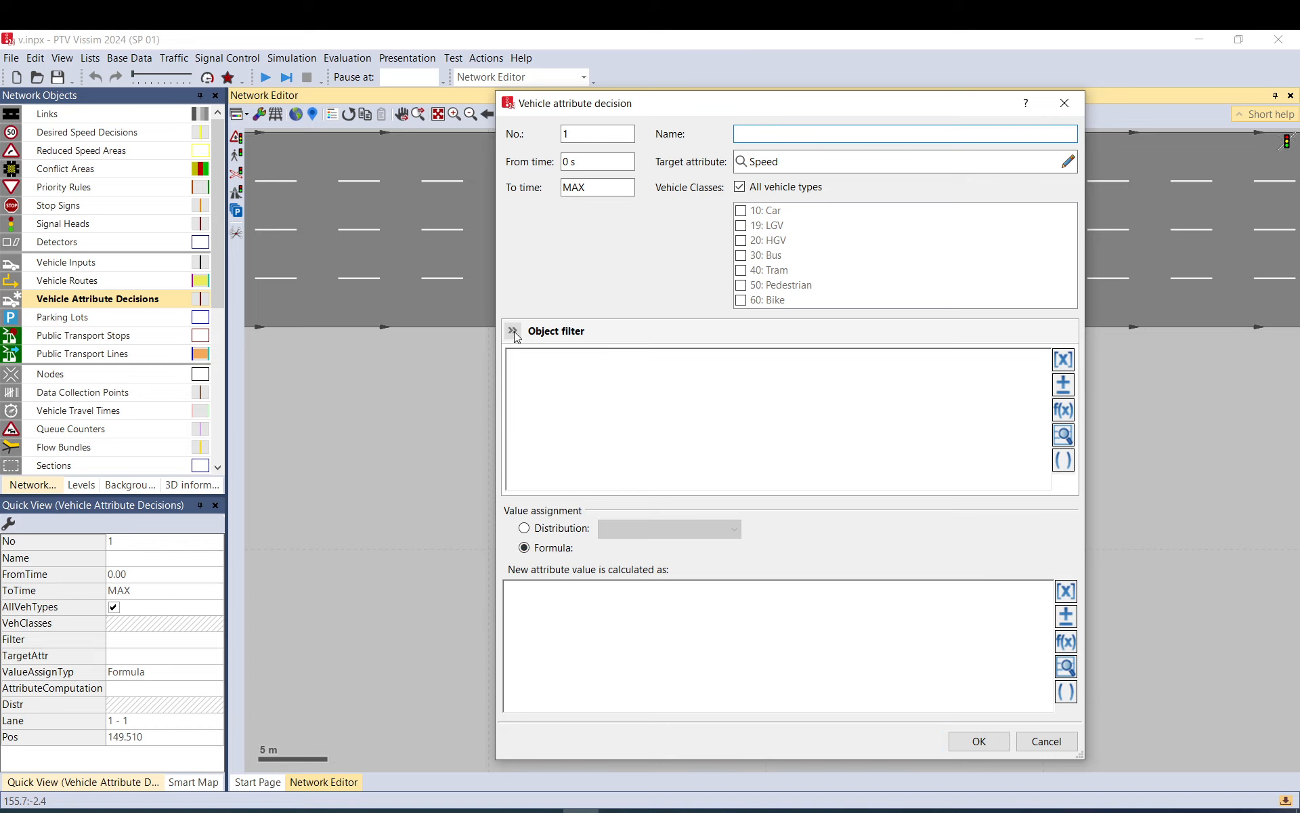
click(513, 331)
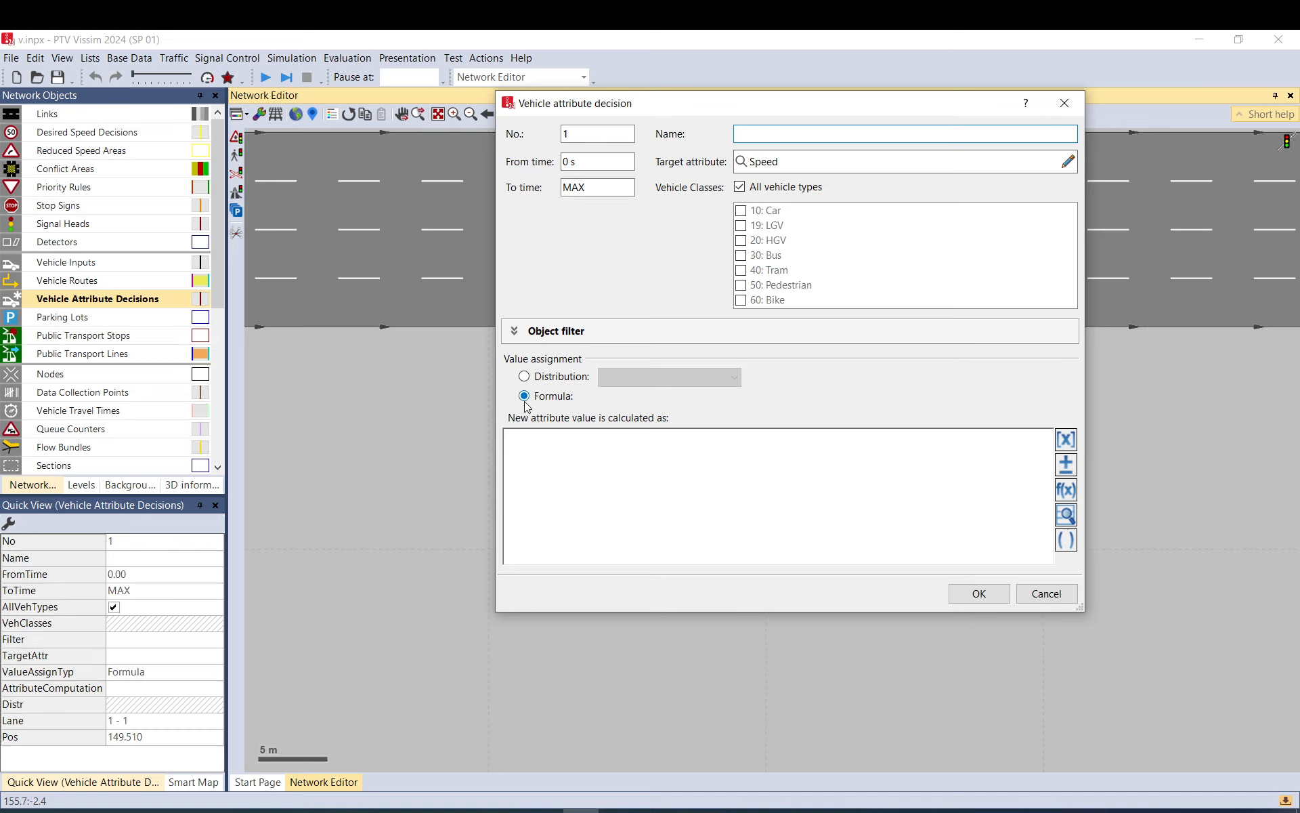
click(525, 377)
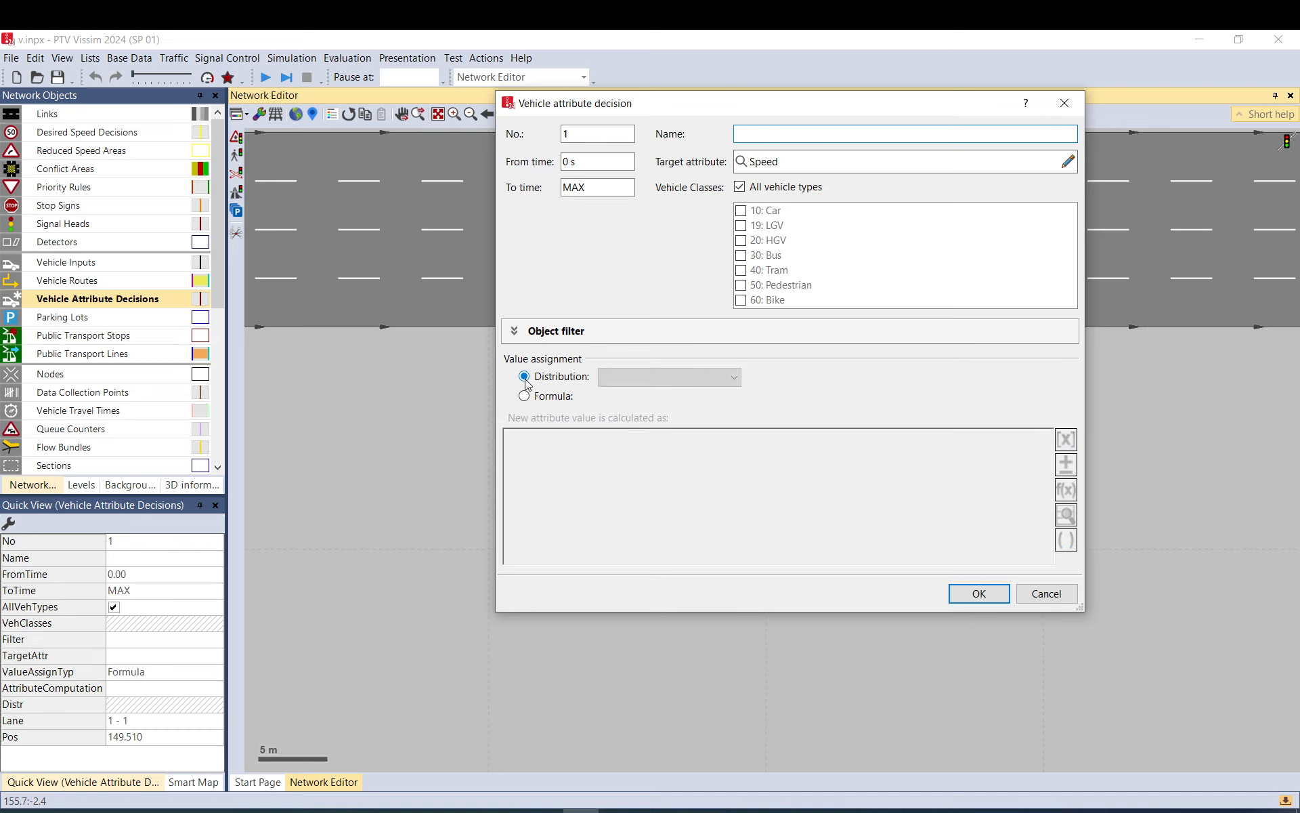
click(524, 395)
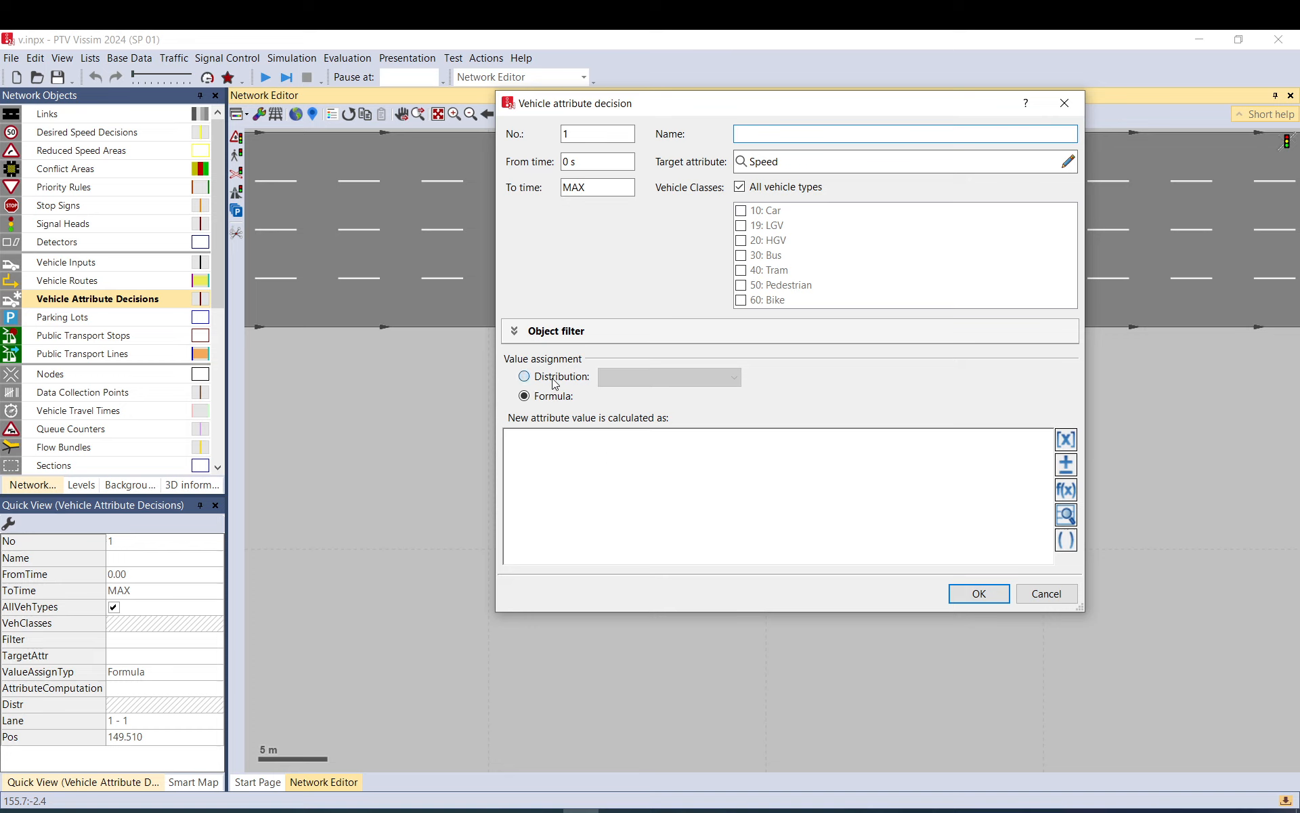
click(525, 376)
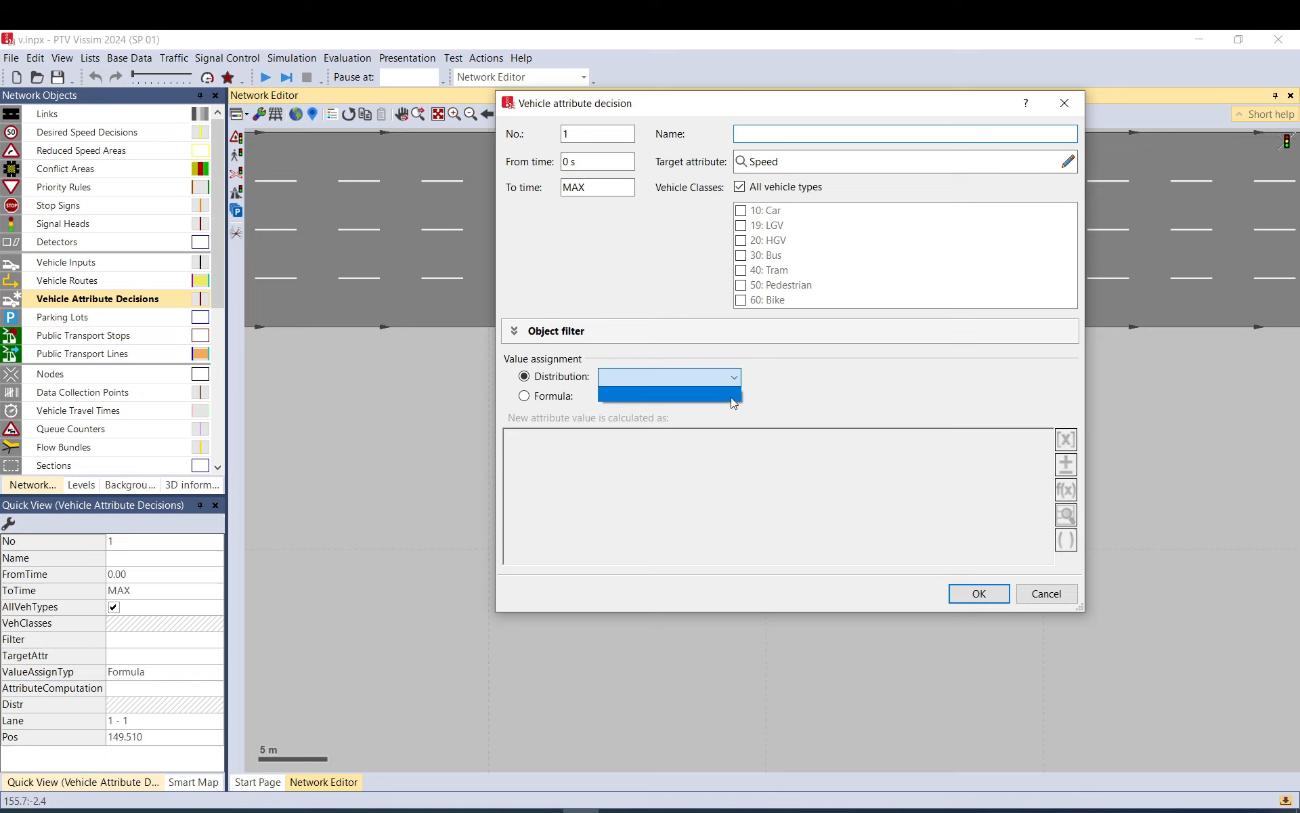
mouse_move(620, 400)
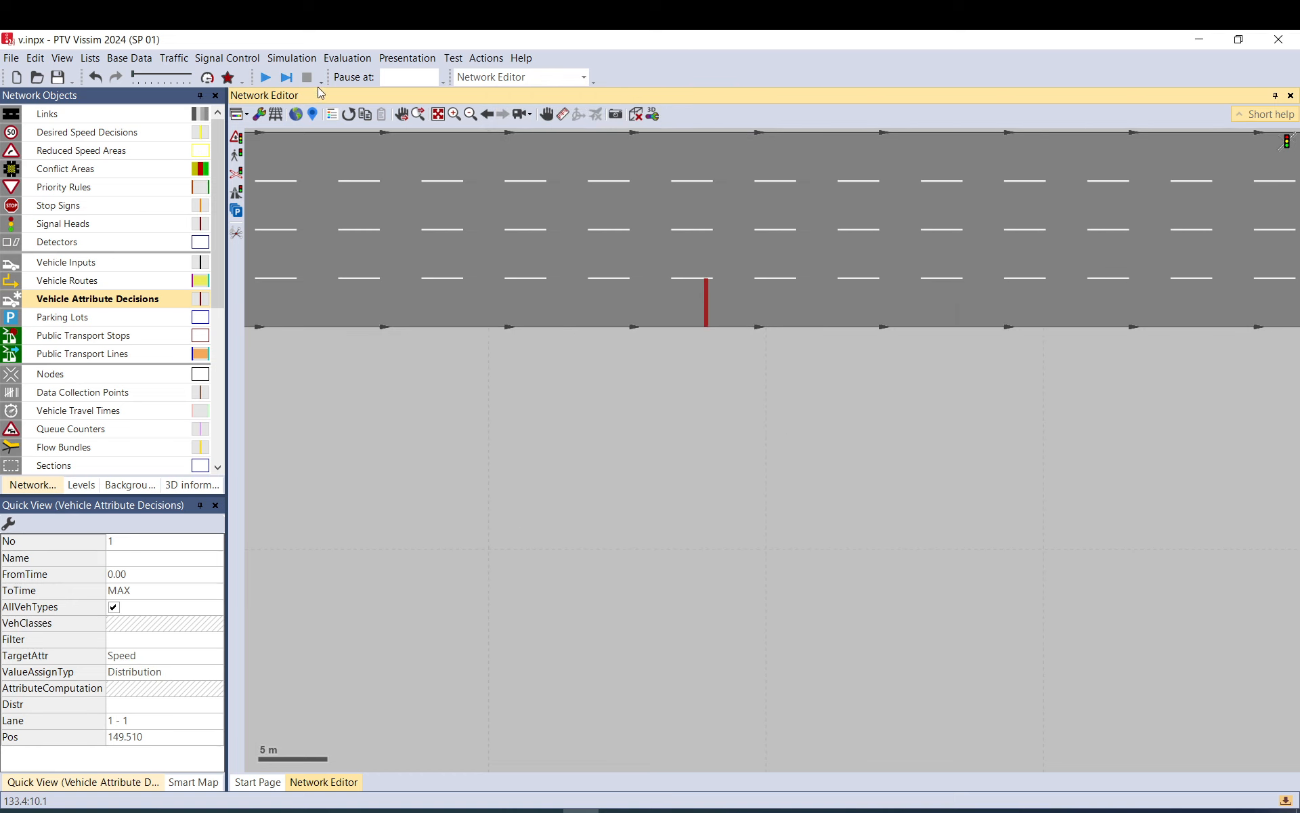
- Add free distribution No. 1 as Empirical with limits 10 to 15
click(130, 58)
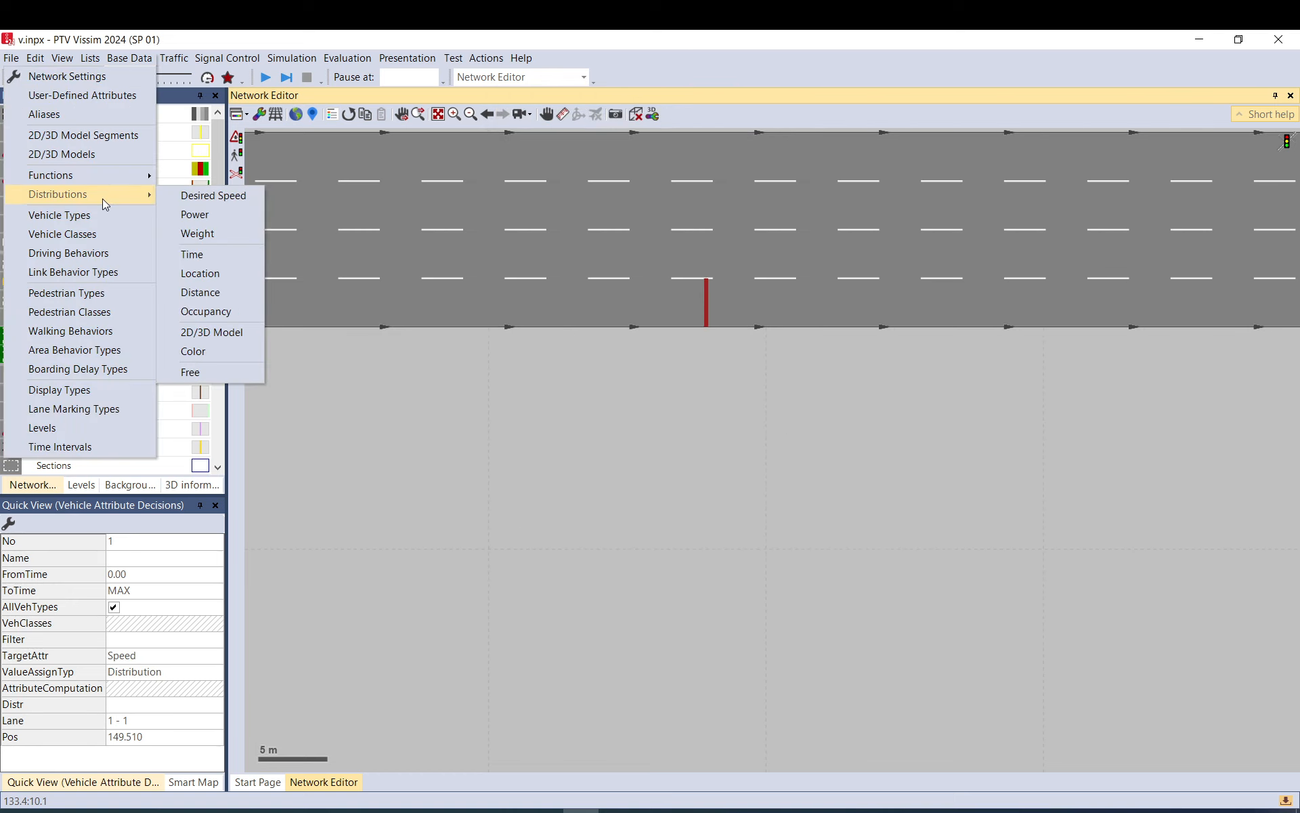
mouse_move(203, 371)
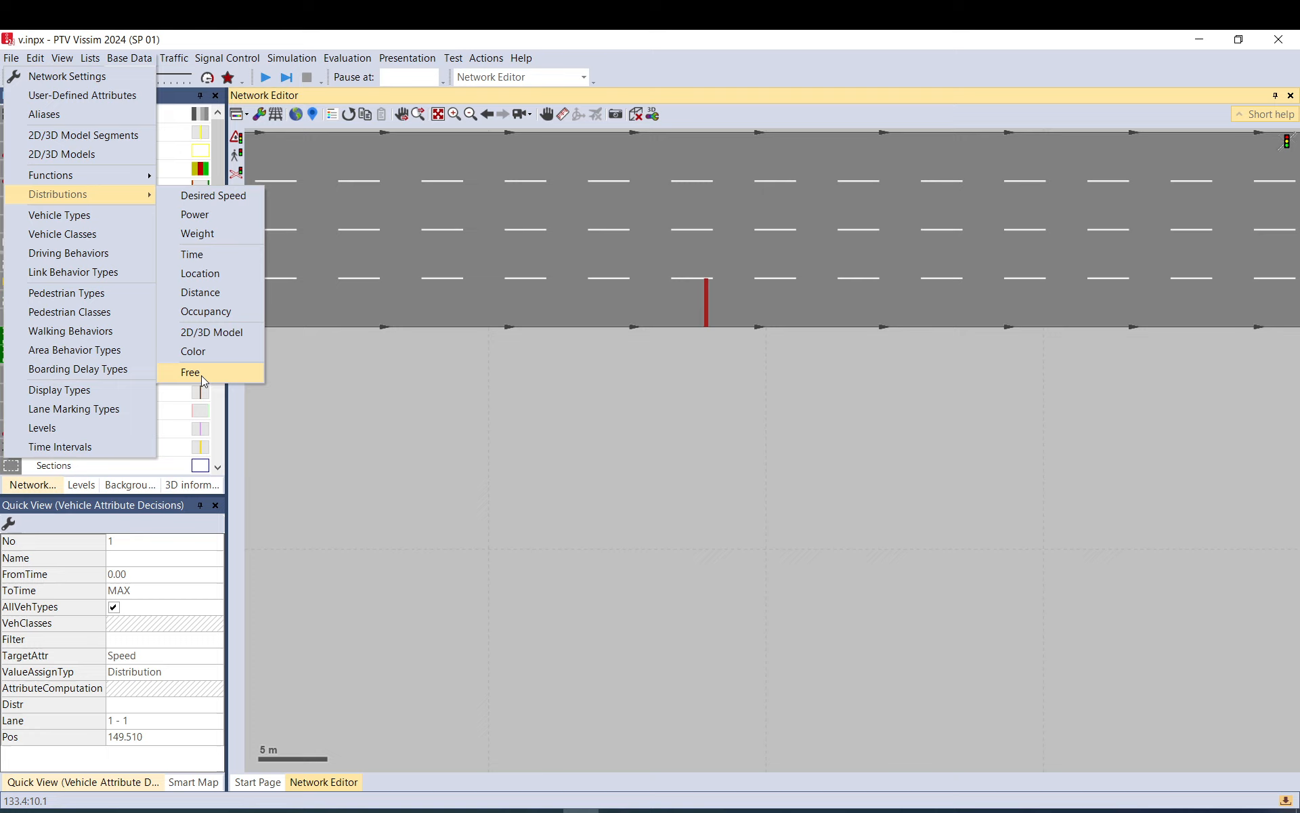
click(190, 372)
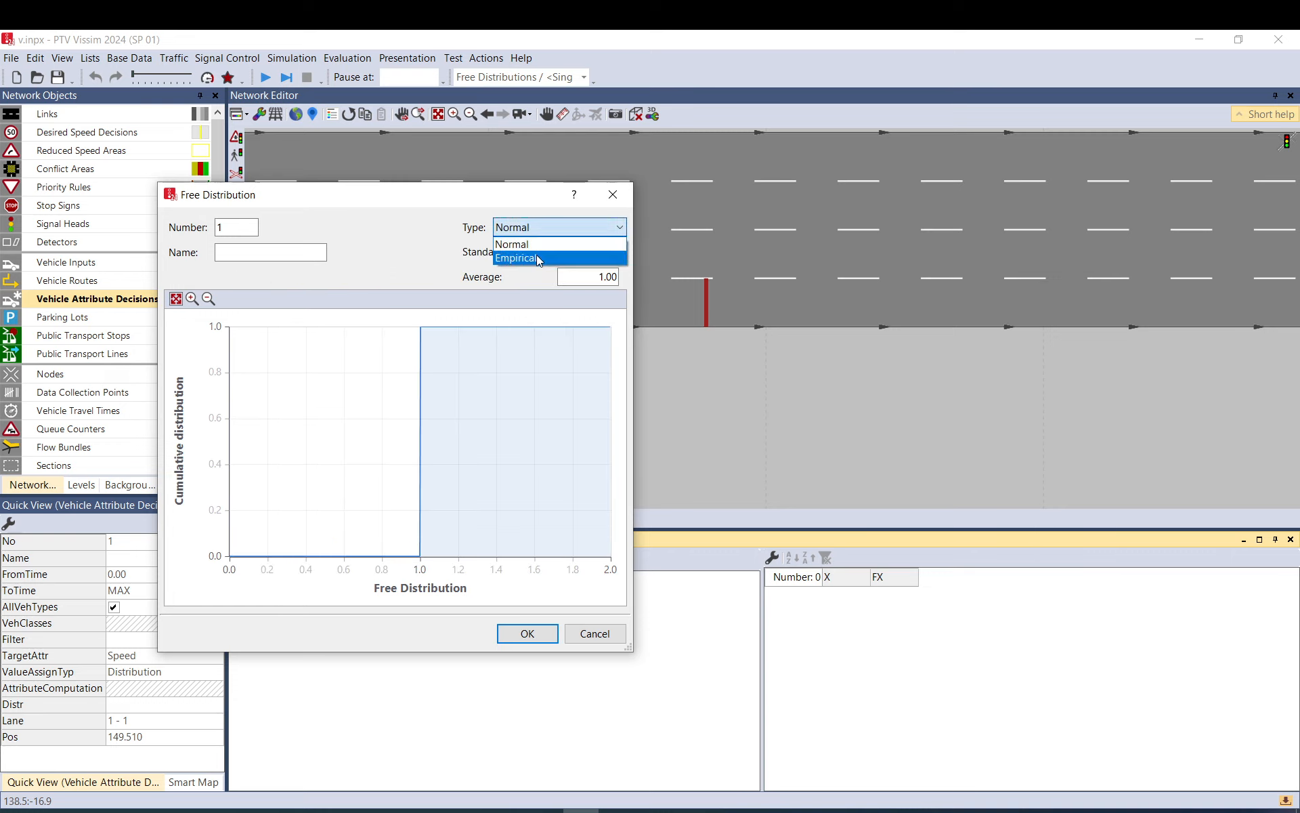
click(516, 258)
text(10)
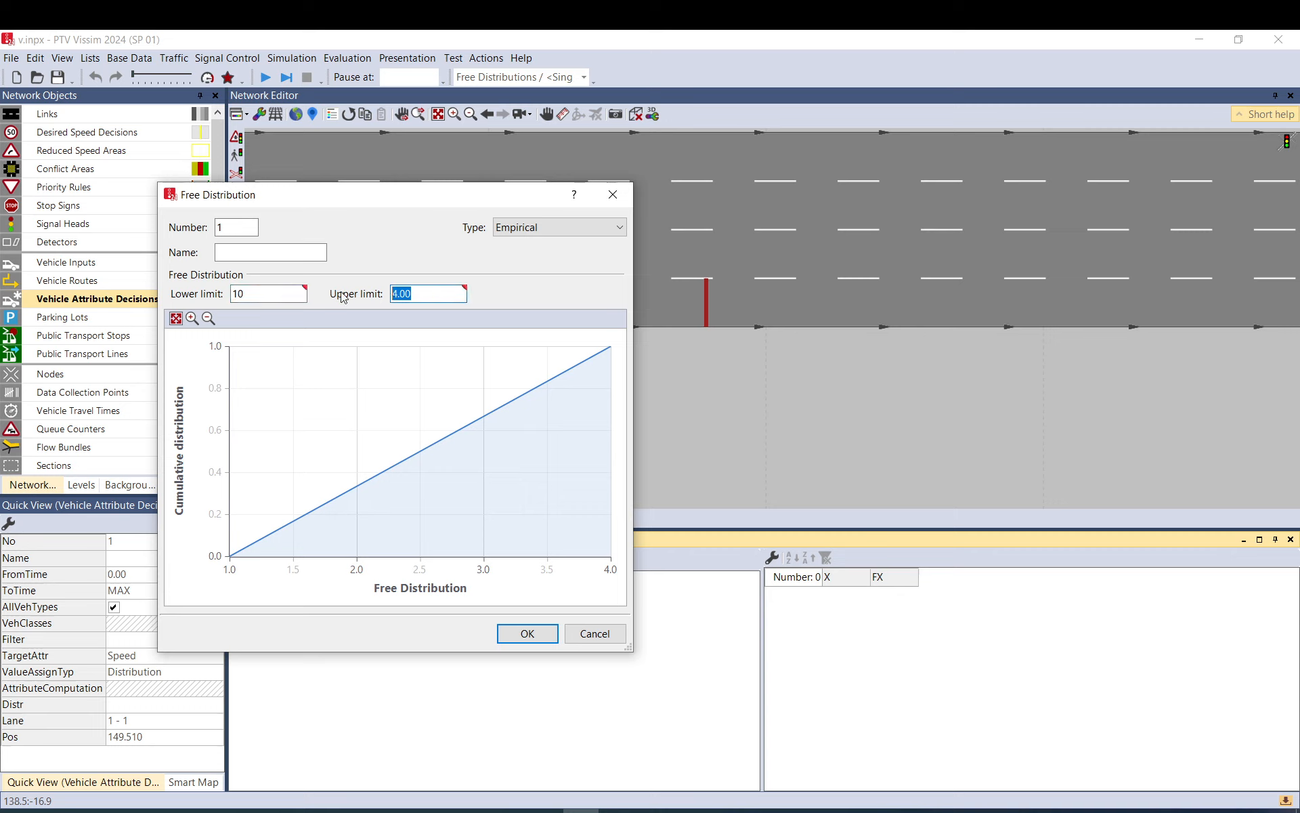
text(15)
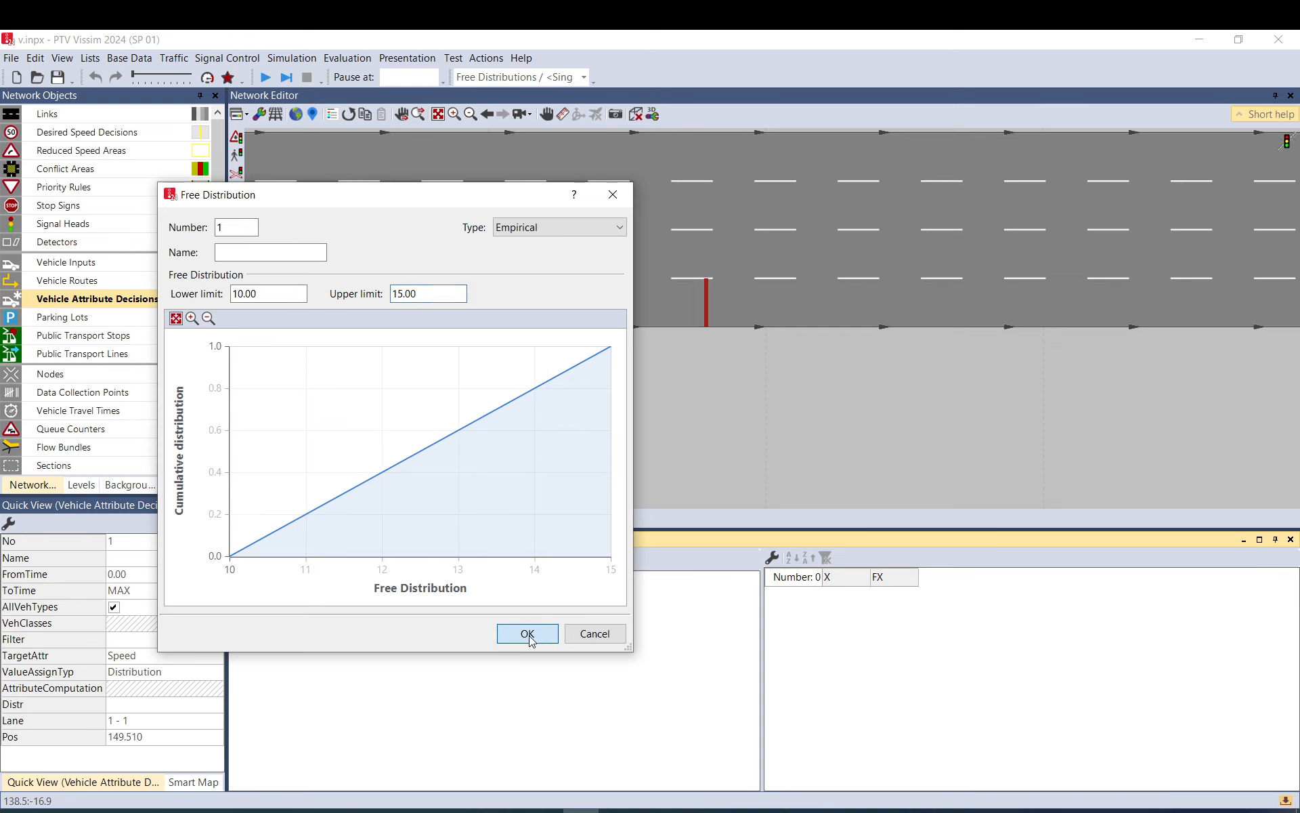
click(528, 634)
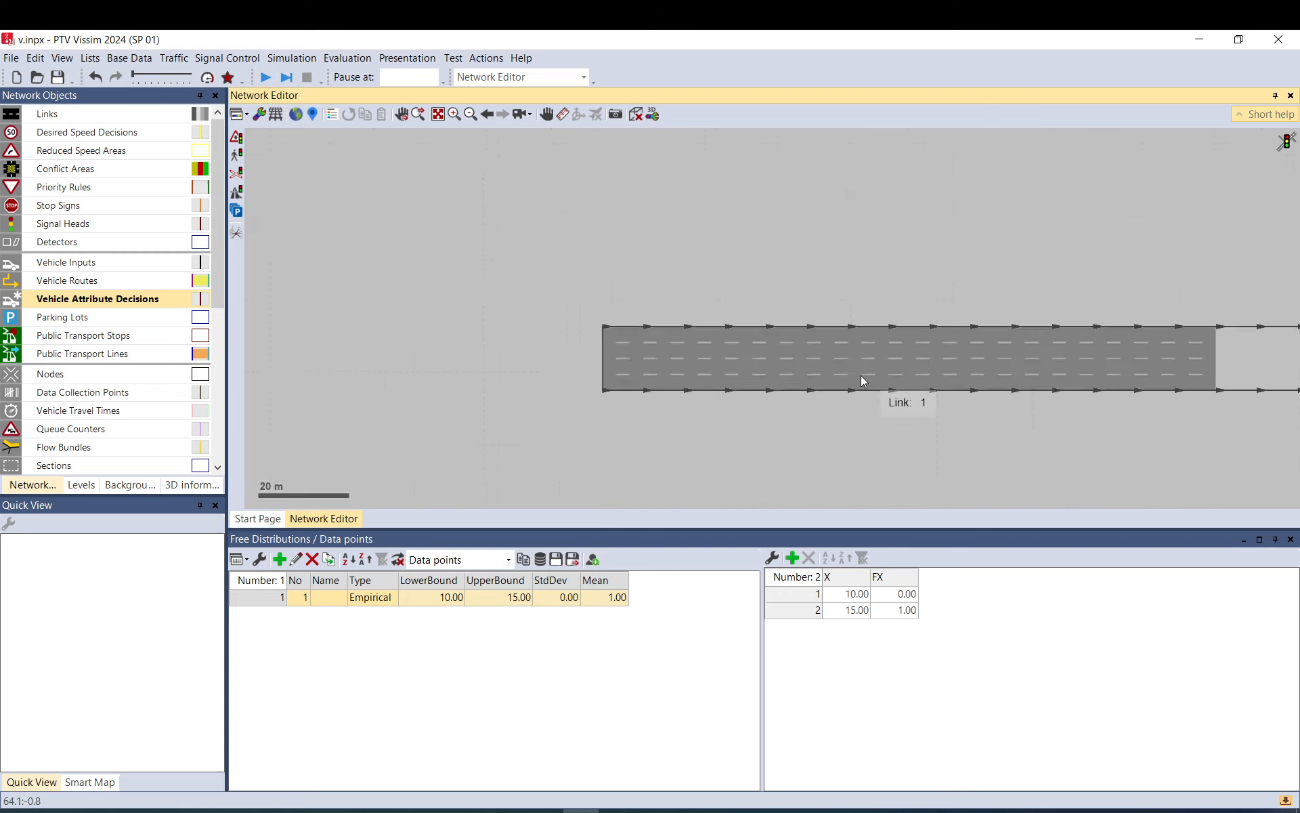
- Start the simulation and dismiss the resulting error message
click(862, 358)
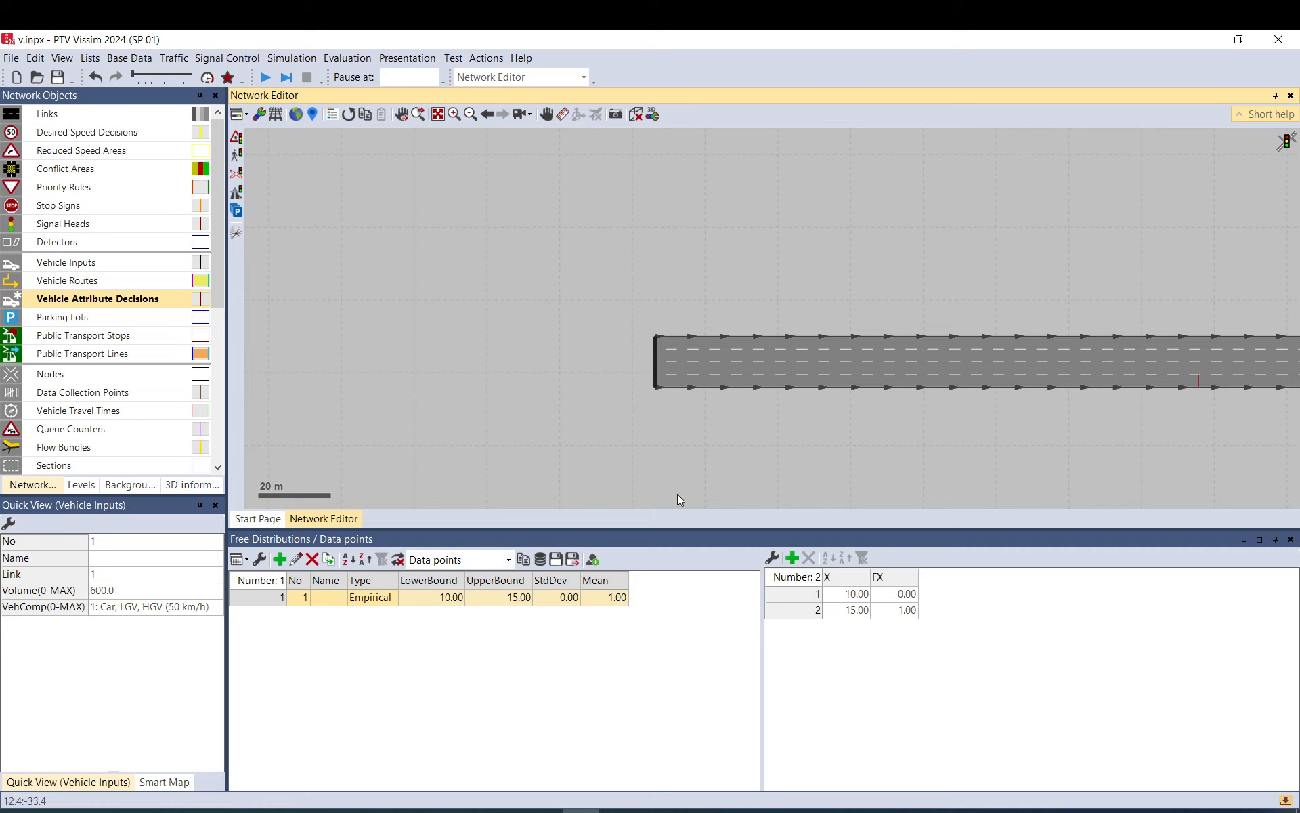
click(206, 78)
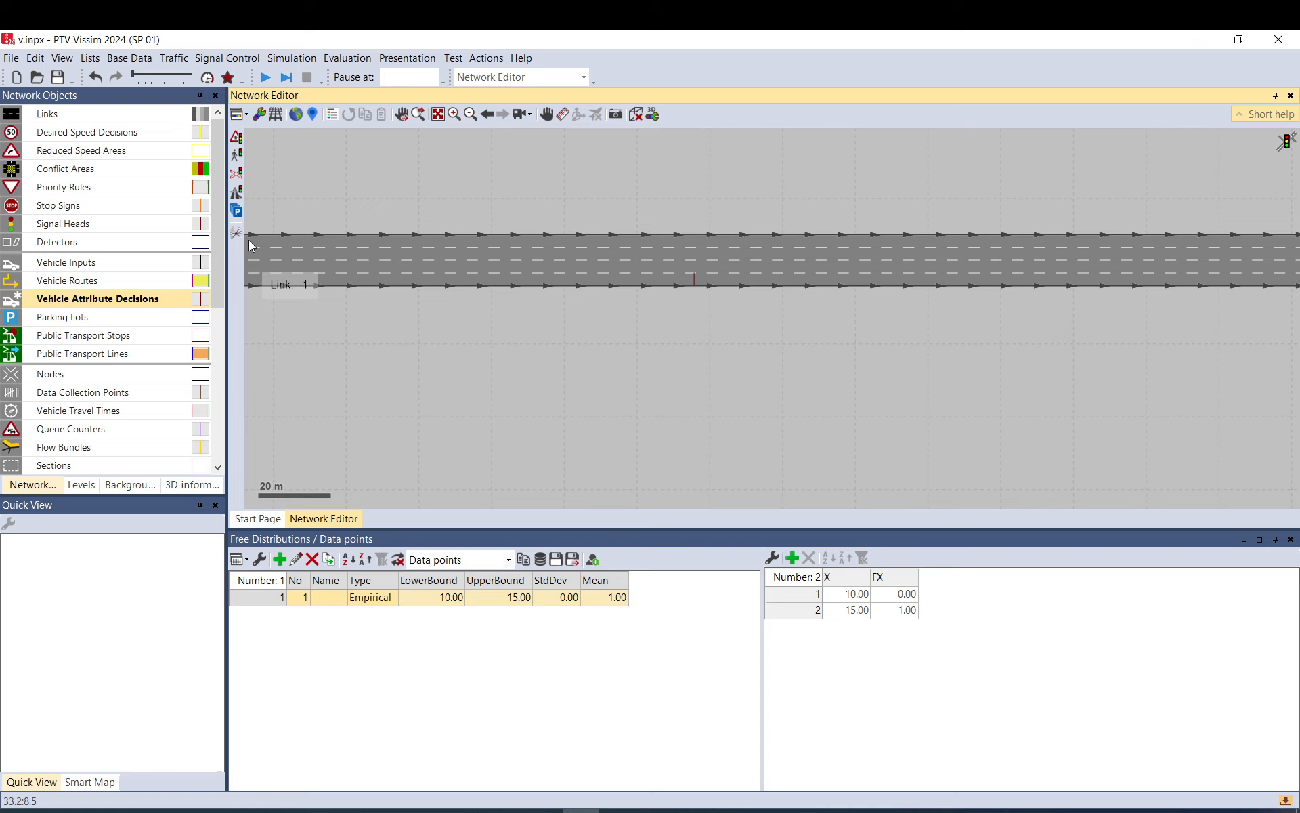
click(285, 76)
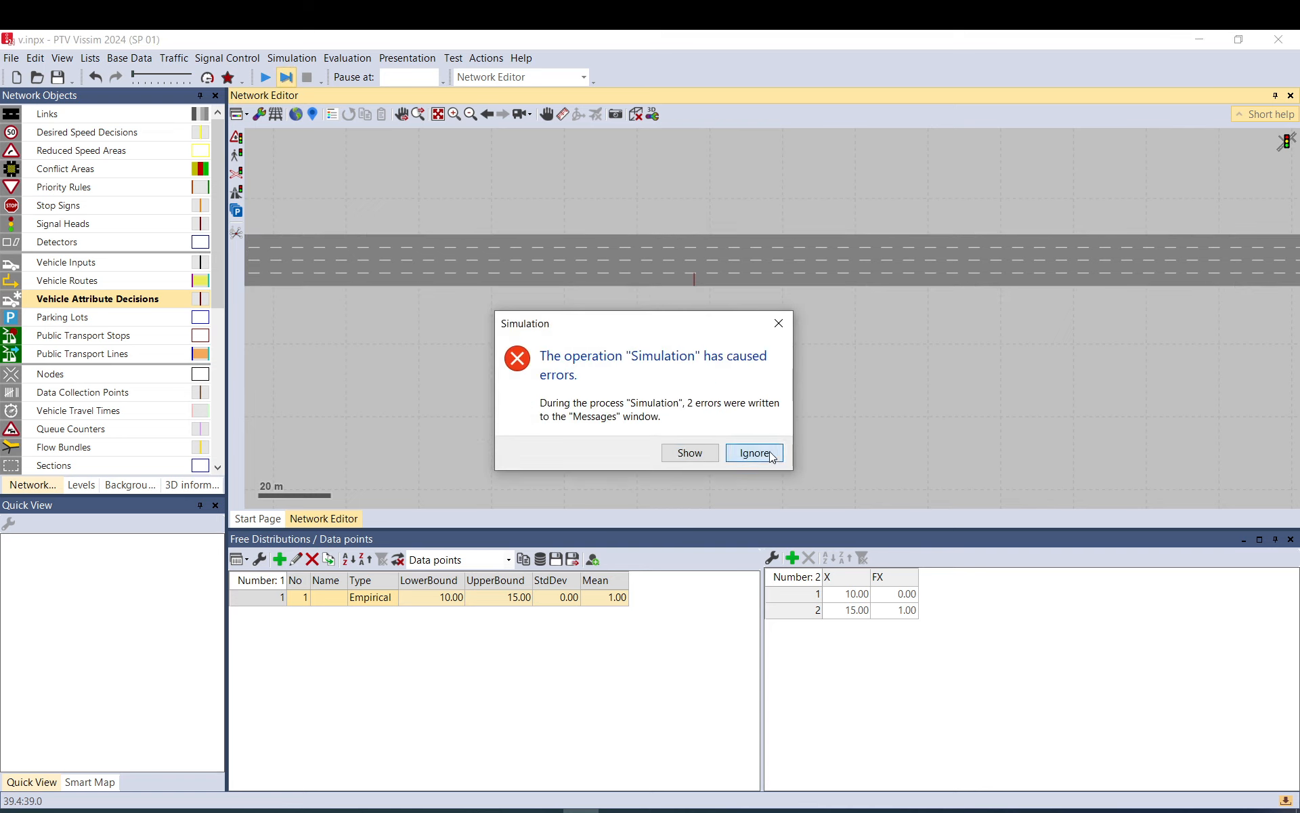
click(753, 453)
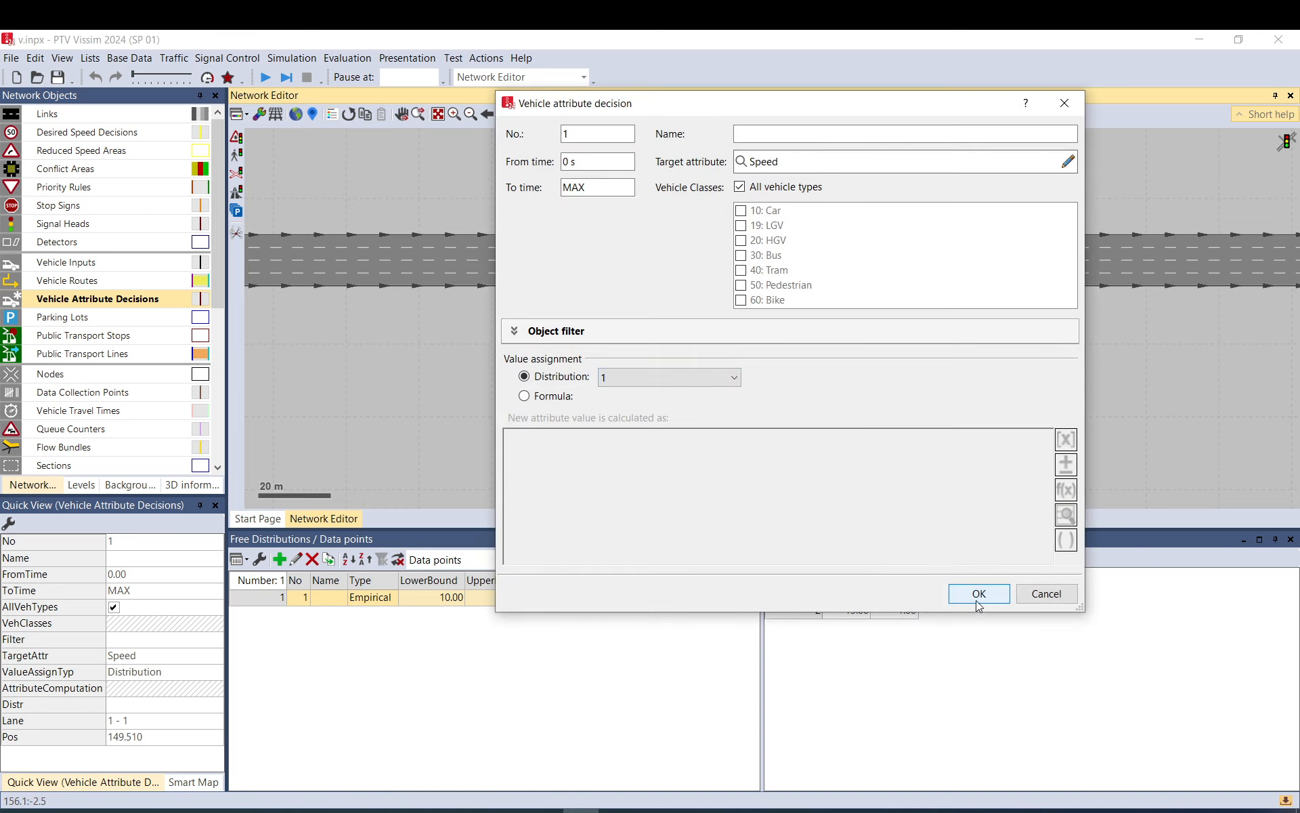
- Assign distribution 1 to the decision, decline saving, and let the simulation run
click(979, 593)
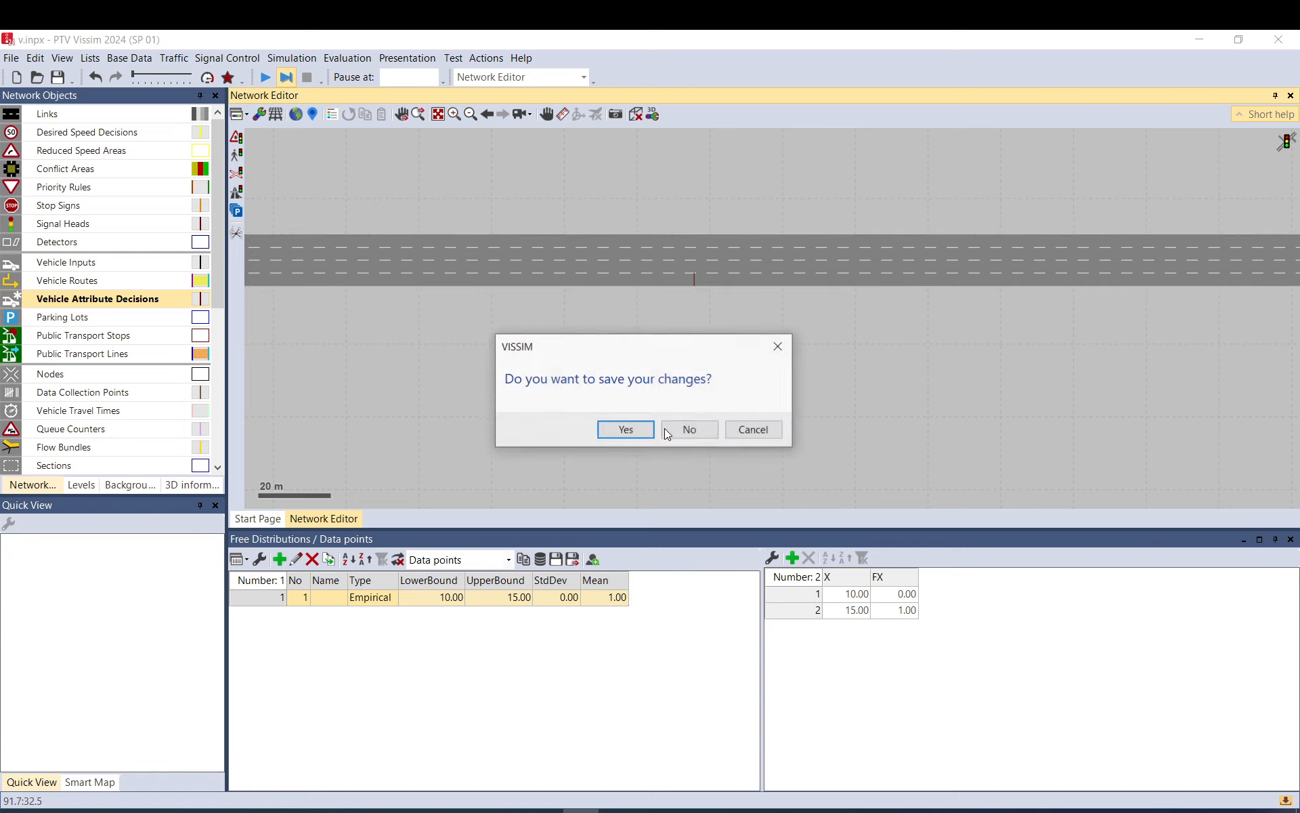
click(688, 429)
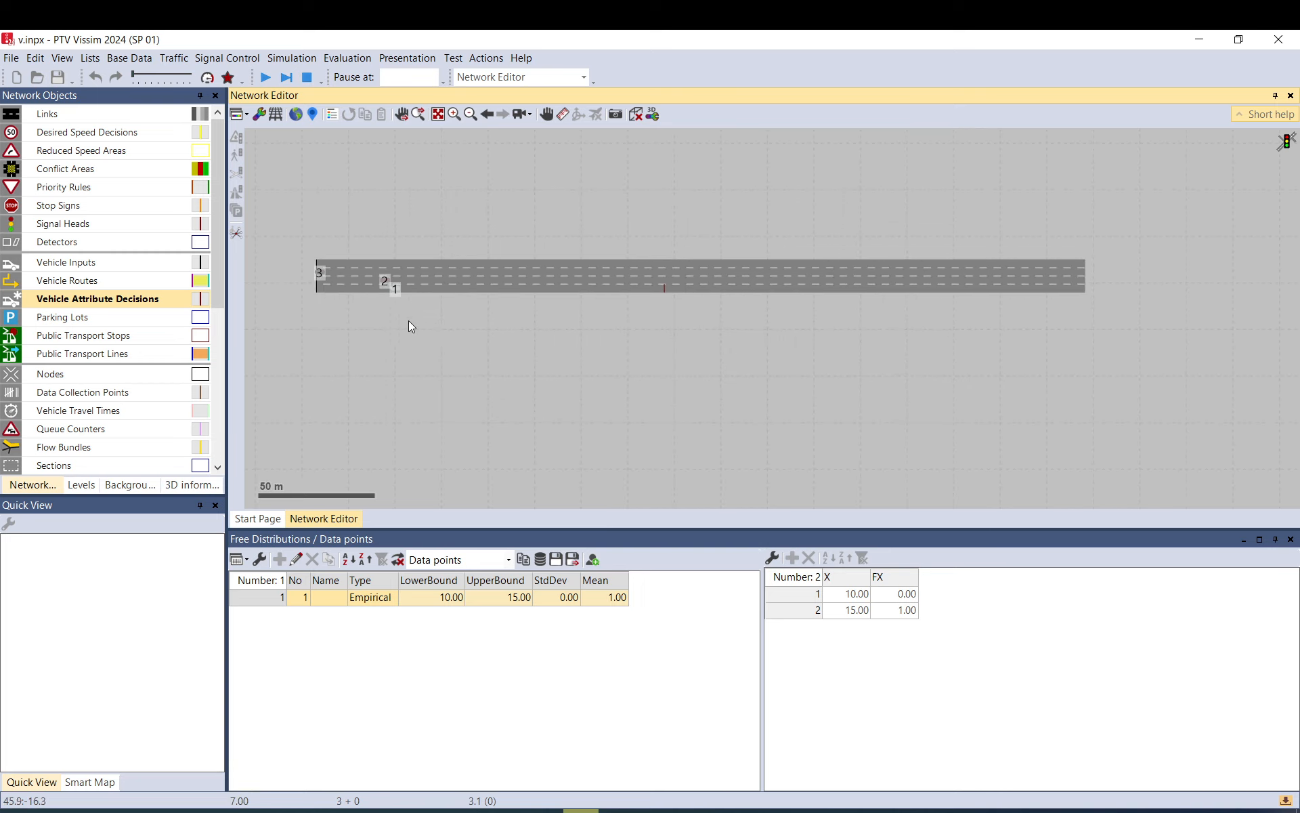
scroll(down, 3)
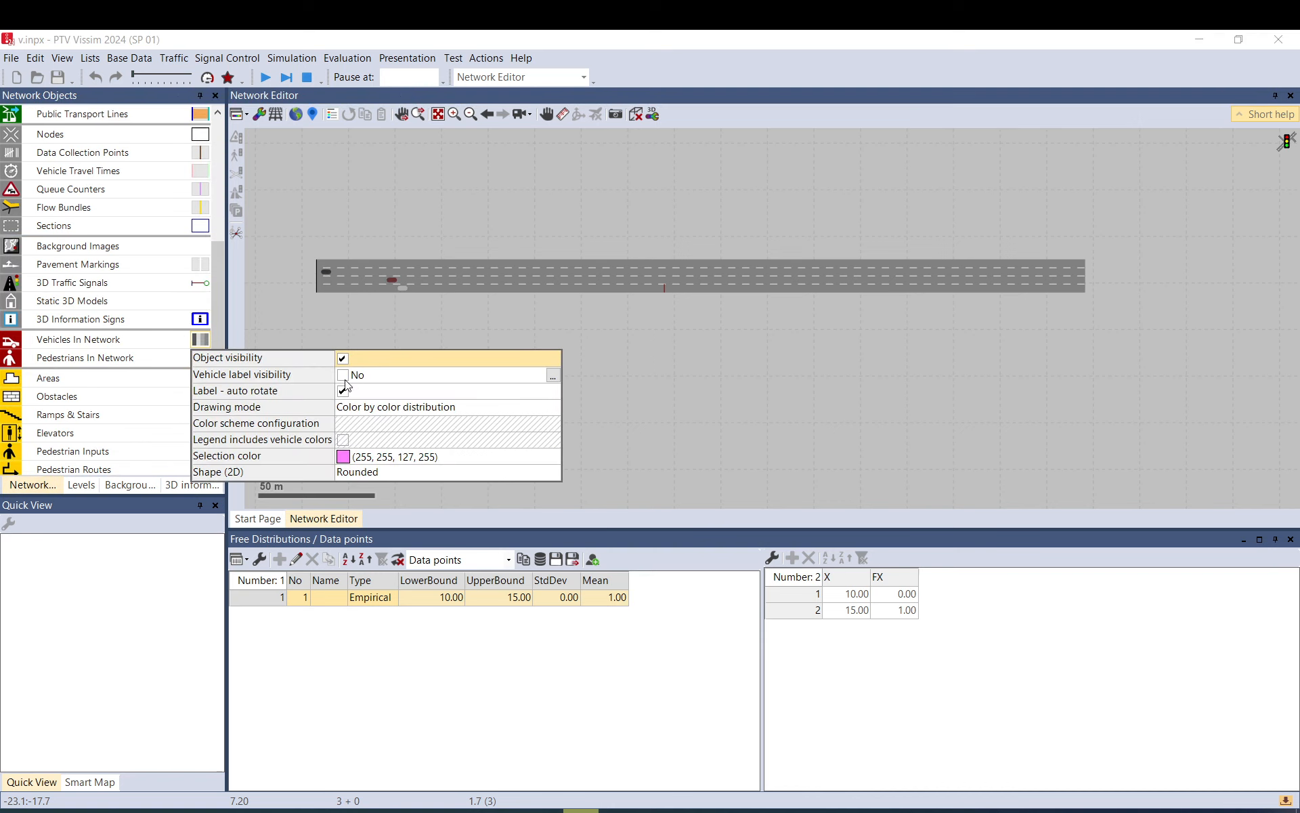
- Enable vehicle labels in the network showing the Speed attribute
click(551, 374)
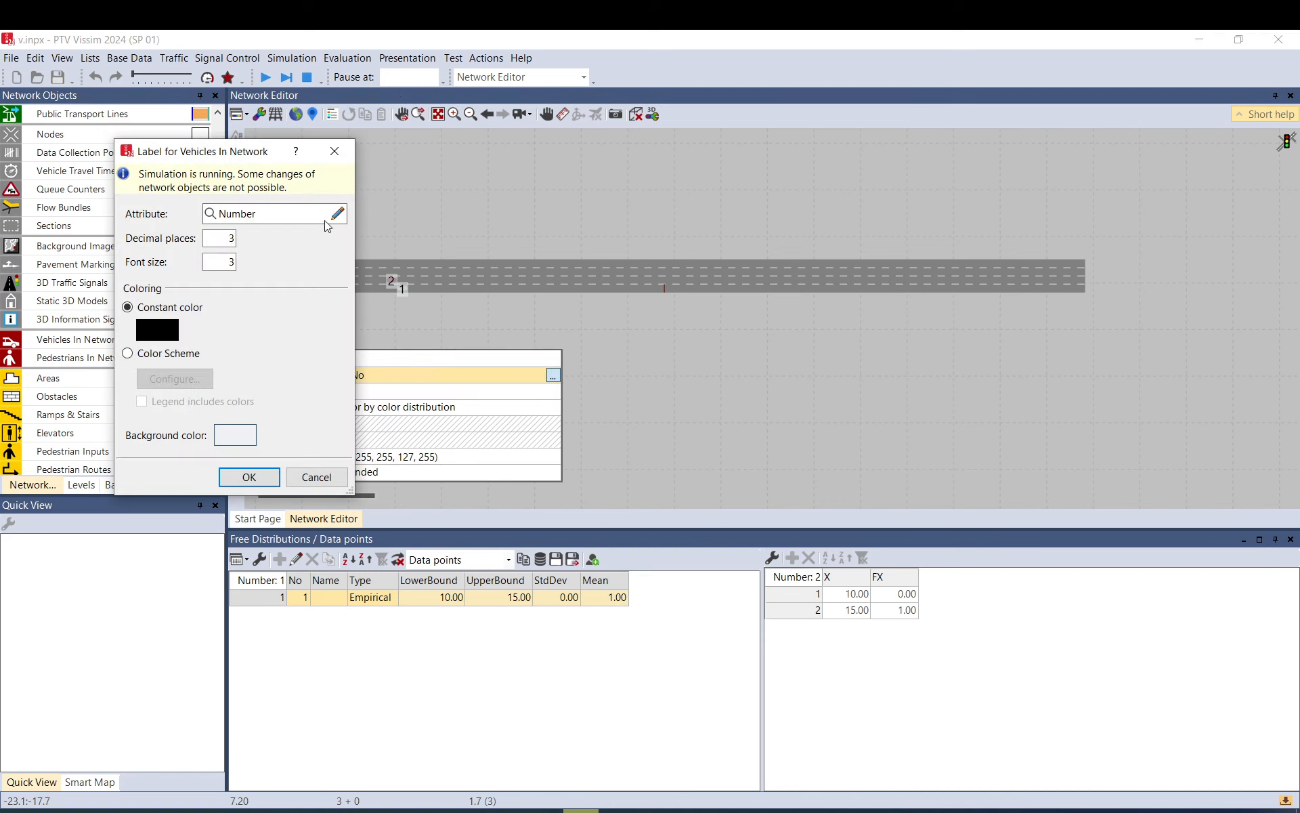
click(336, 213)
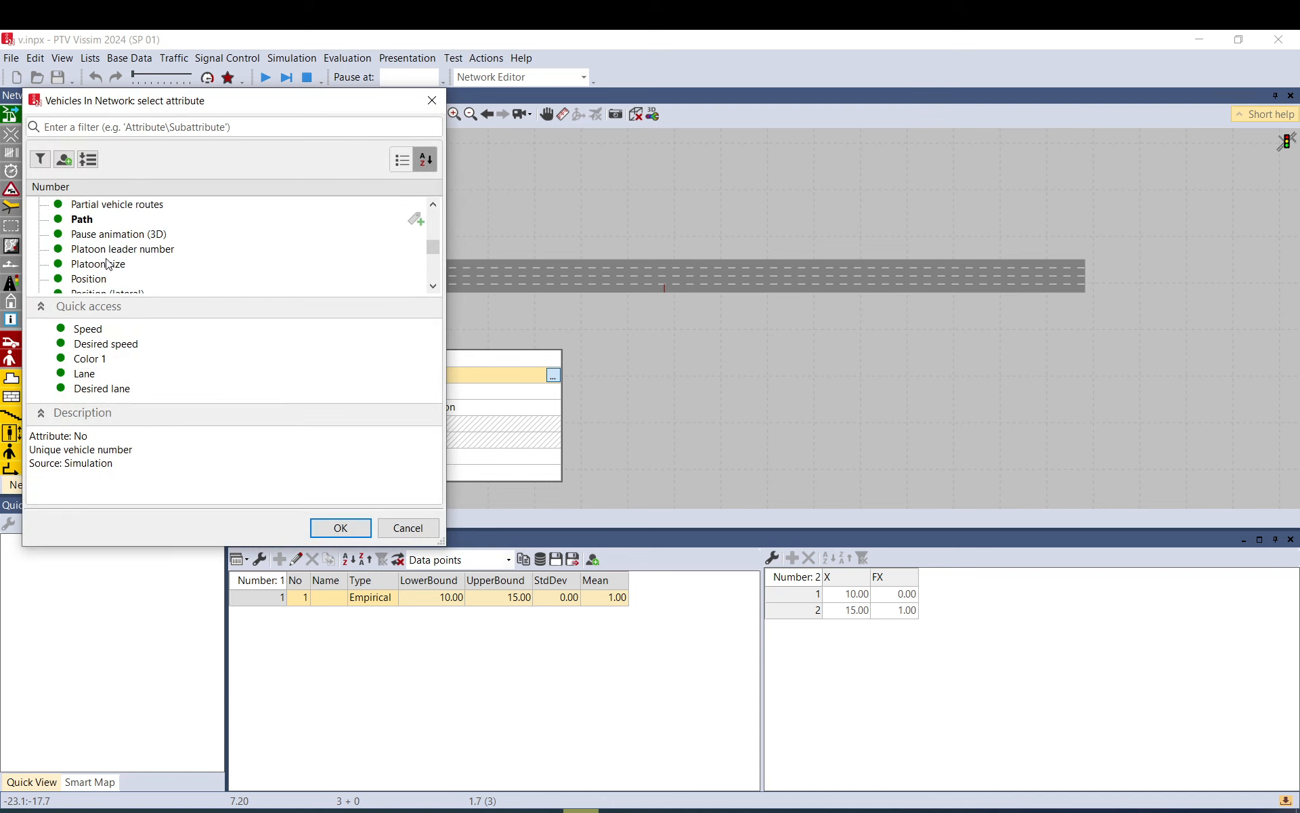
scroll(down, 3)
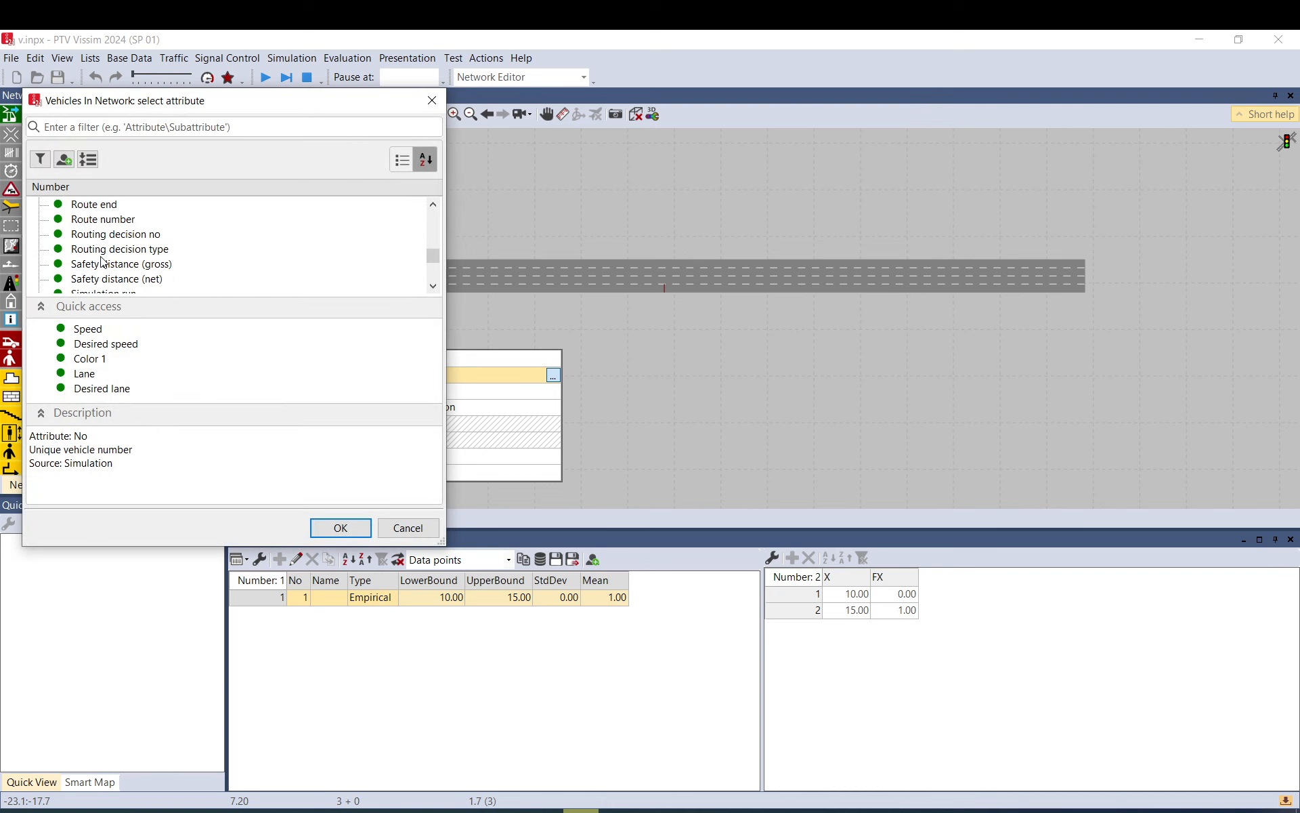
click(339, 528)
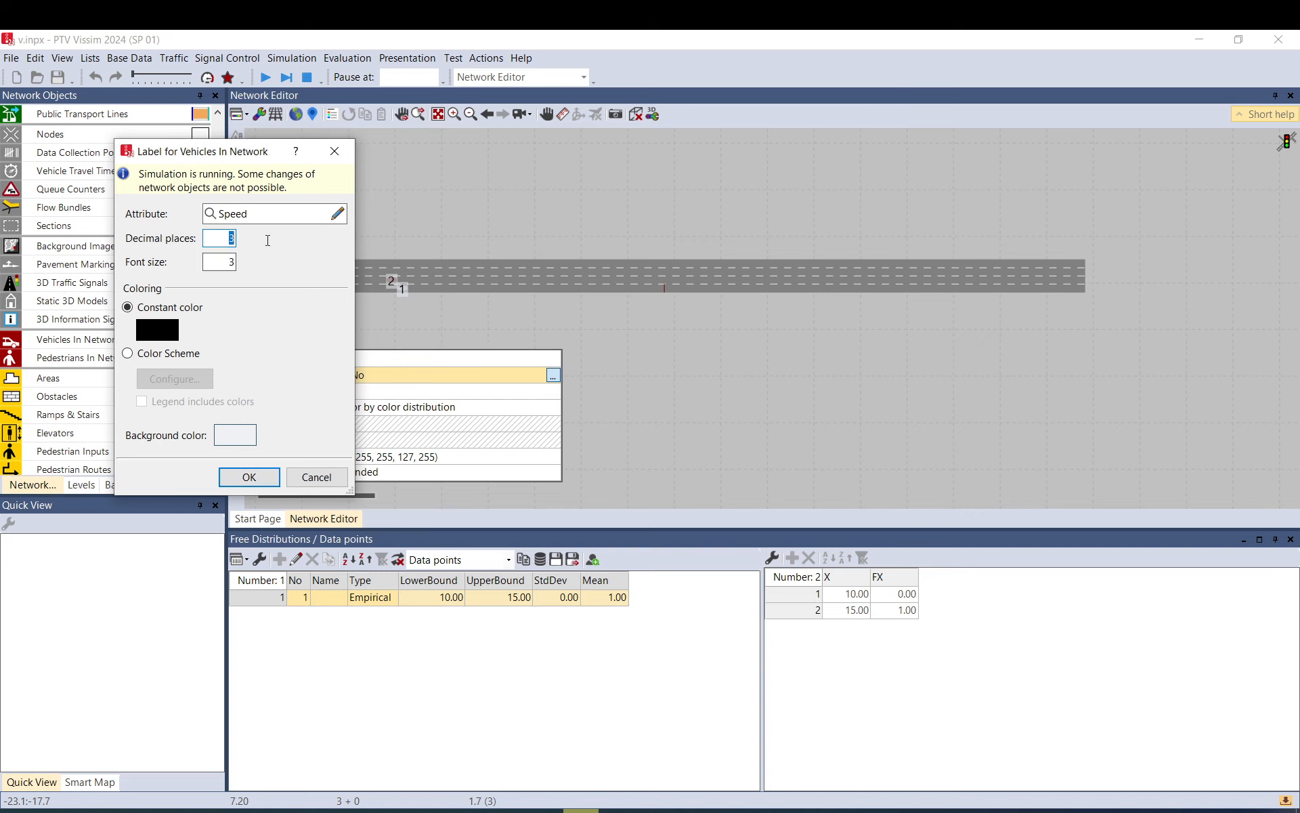
click(248, 477)
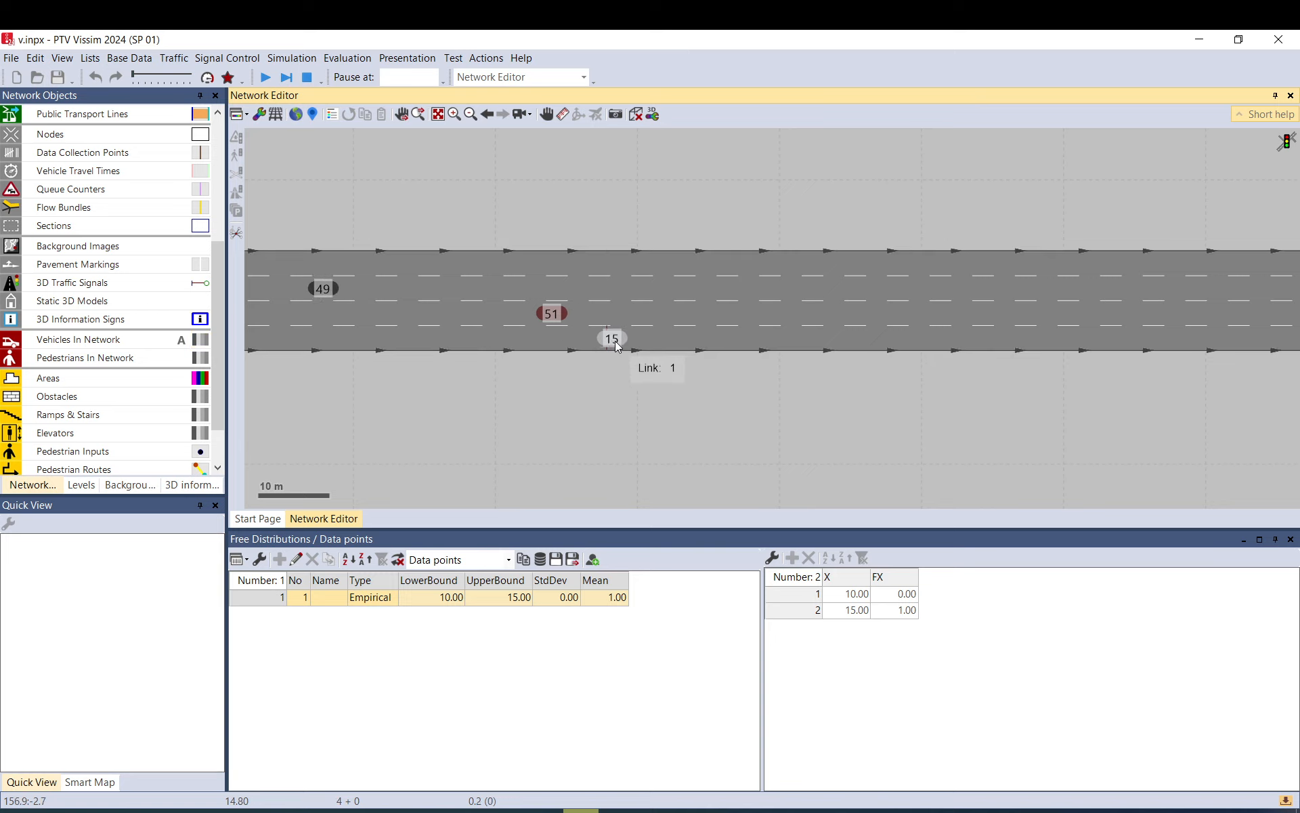
- Inspect a slow vehicle past the decision point, skip the error, then stop the simulation
click(612, 339)
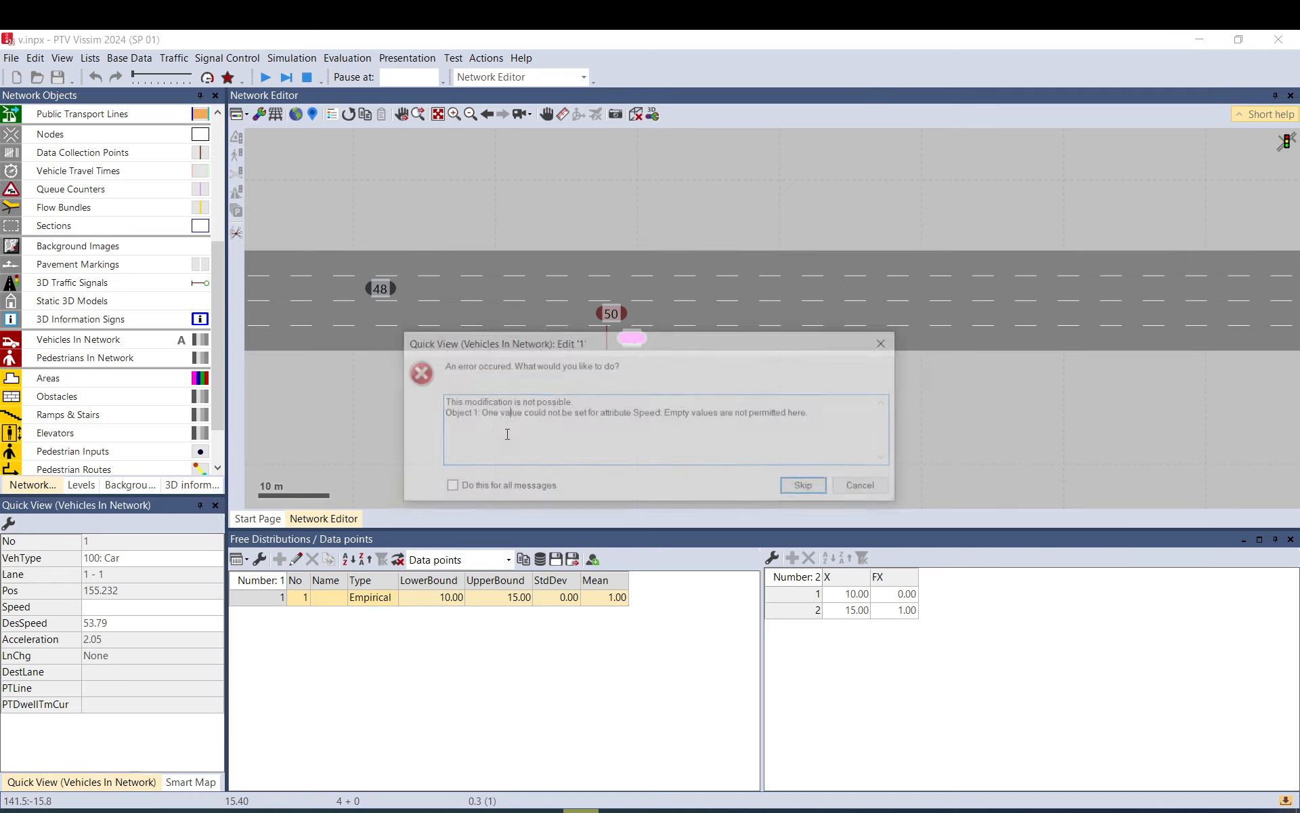
click(858, 485)
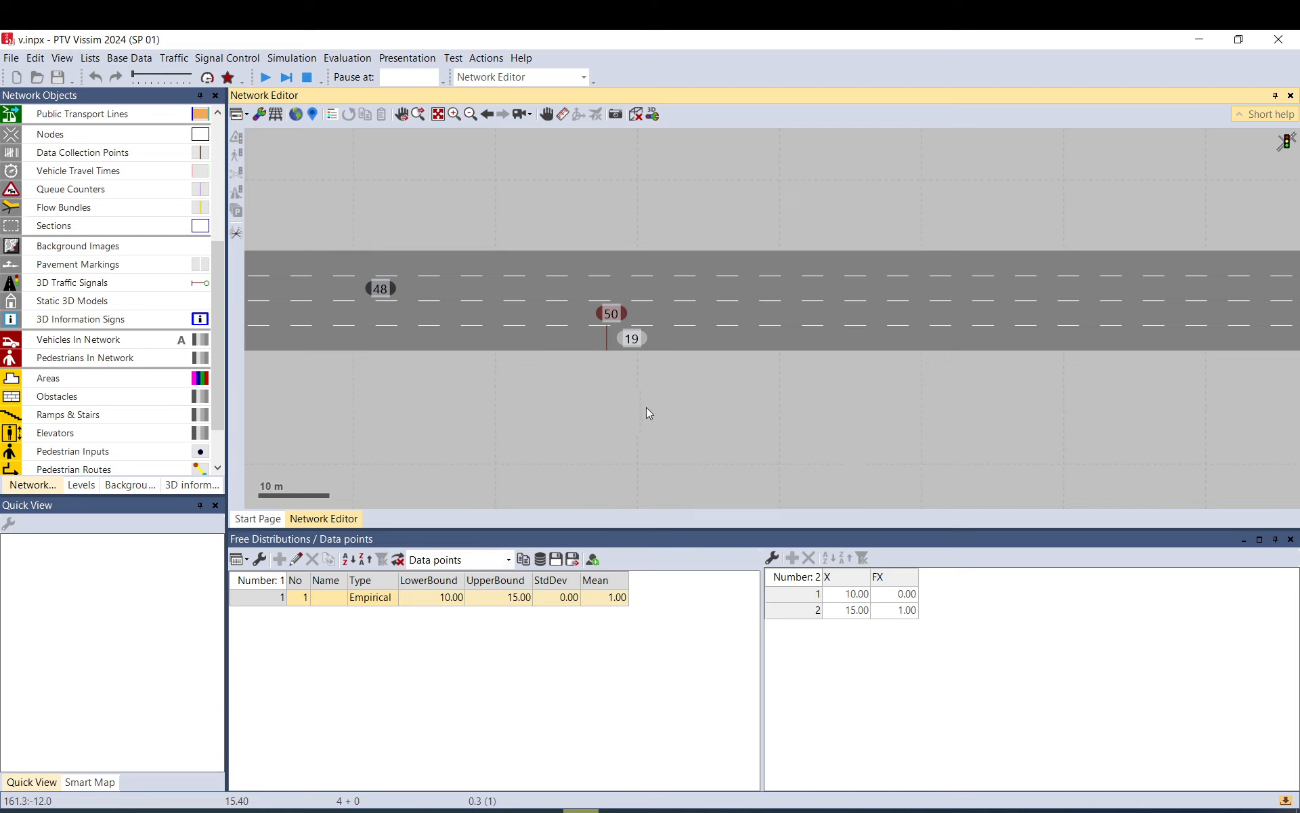
mouse_move(654, 388)
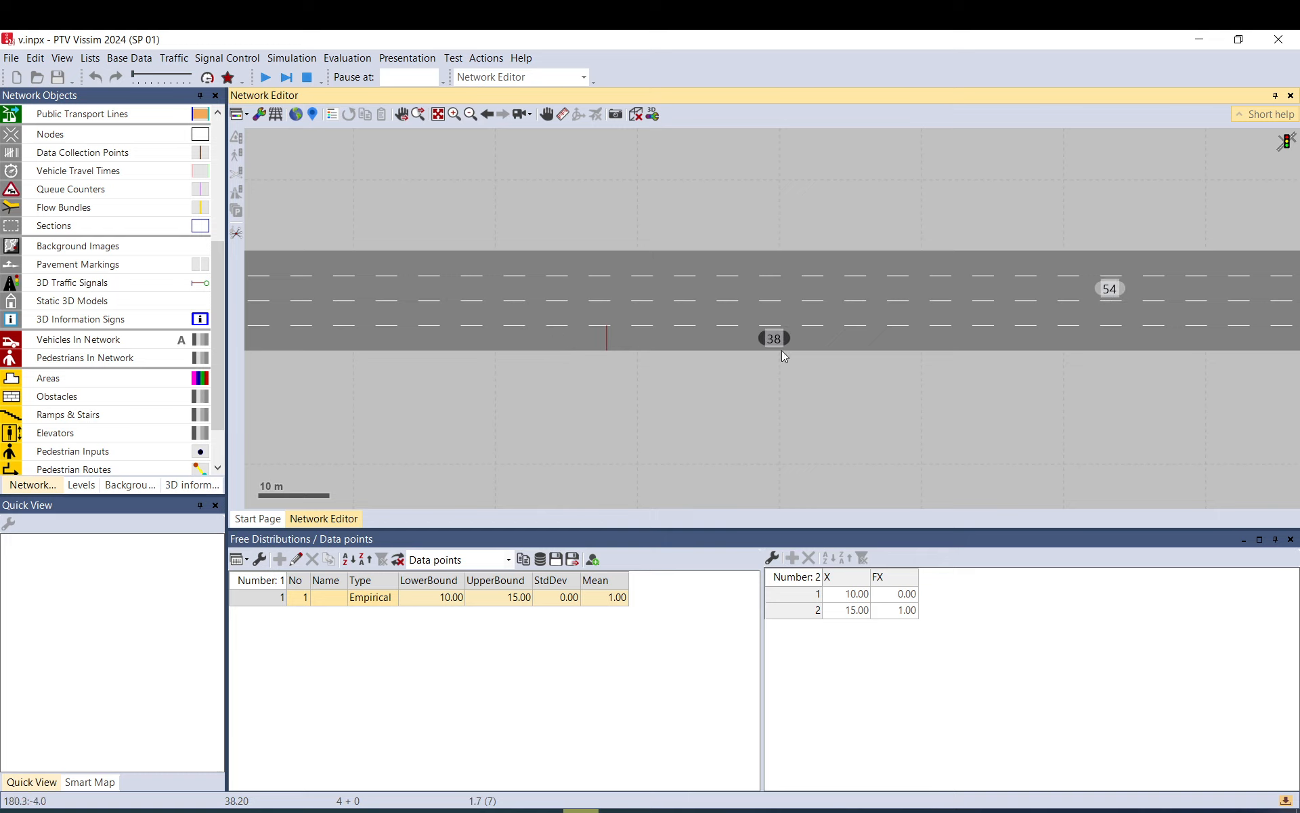
mouse_move(621, 348)
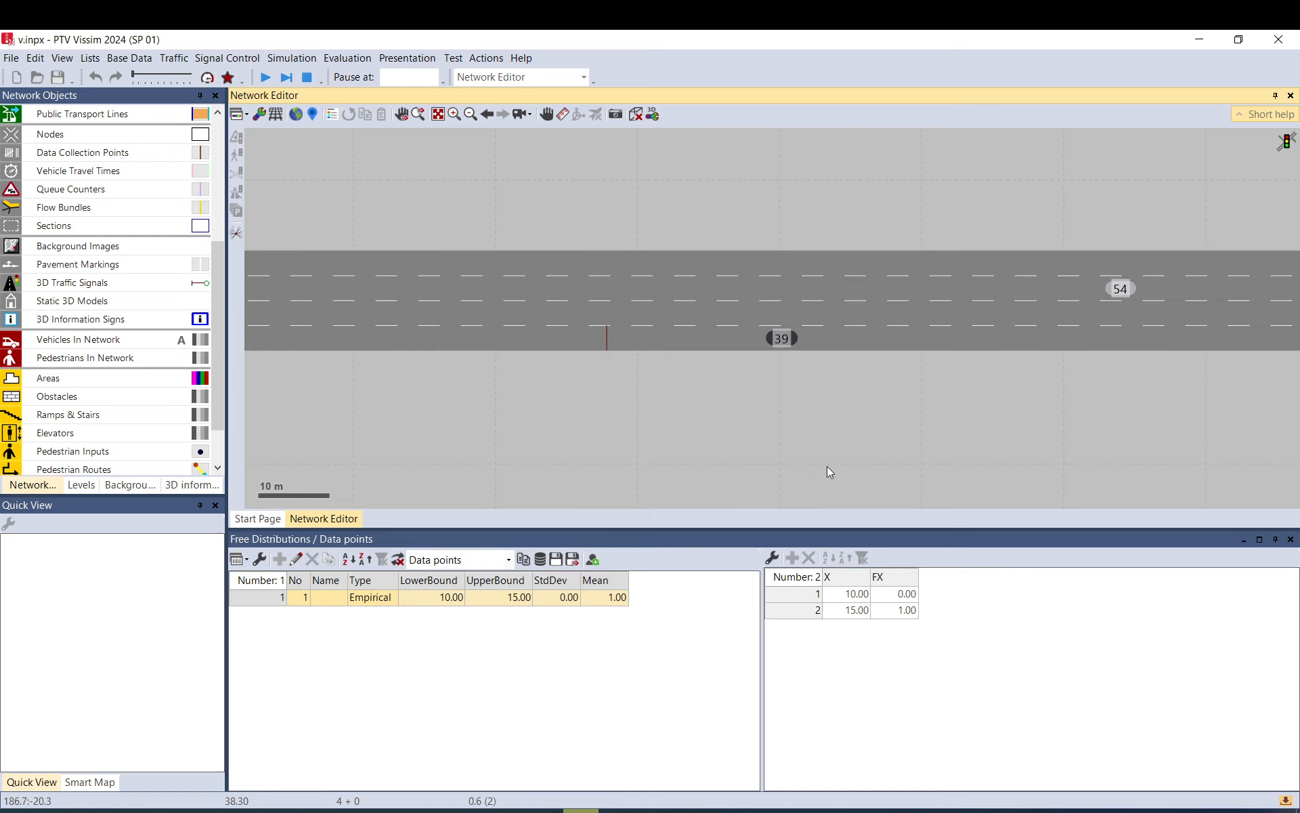
mouse_move(740, 423)
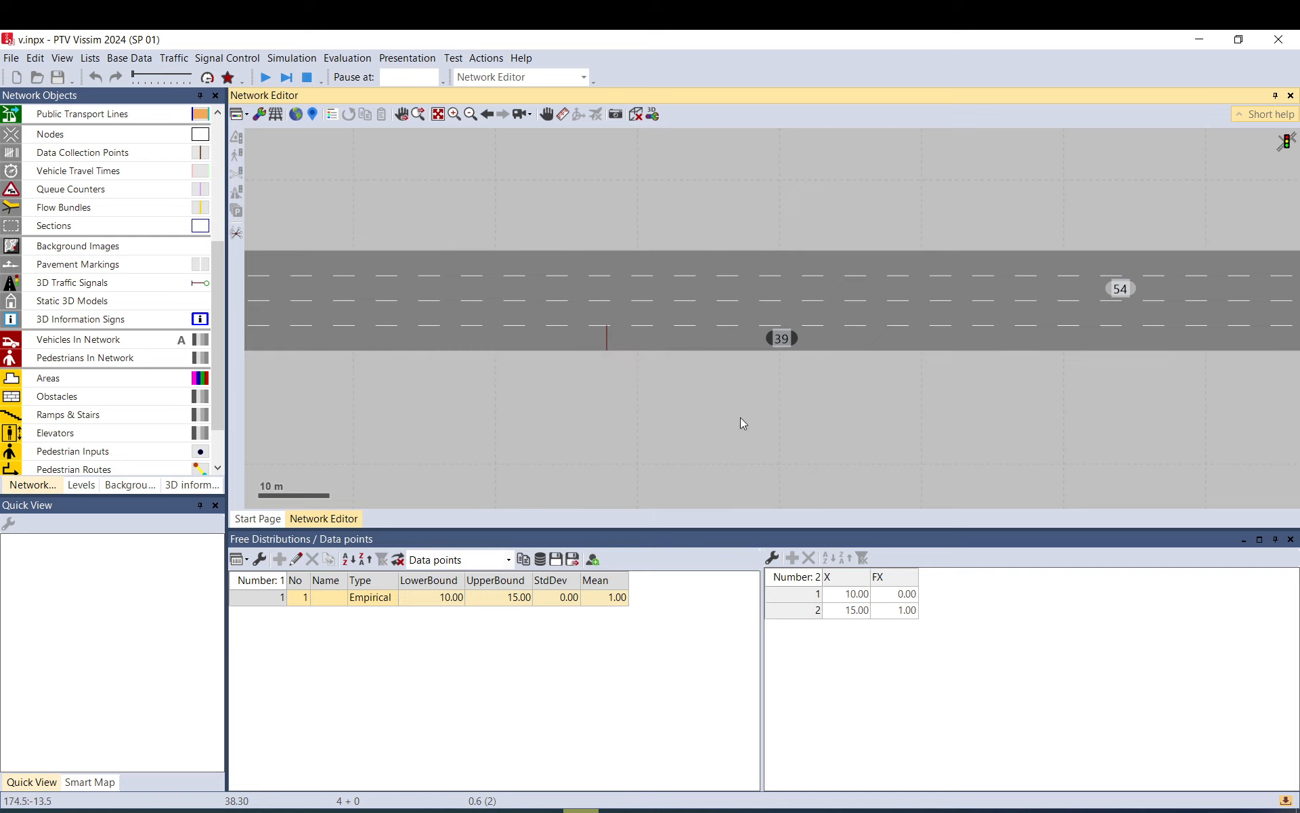
click(265, 77)
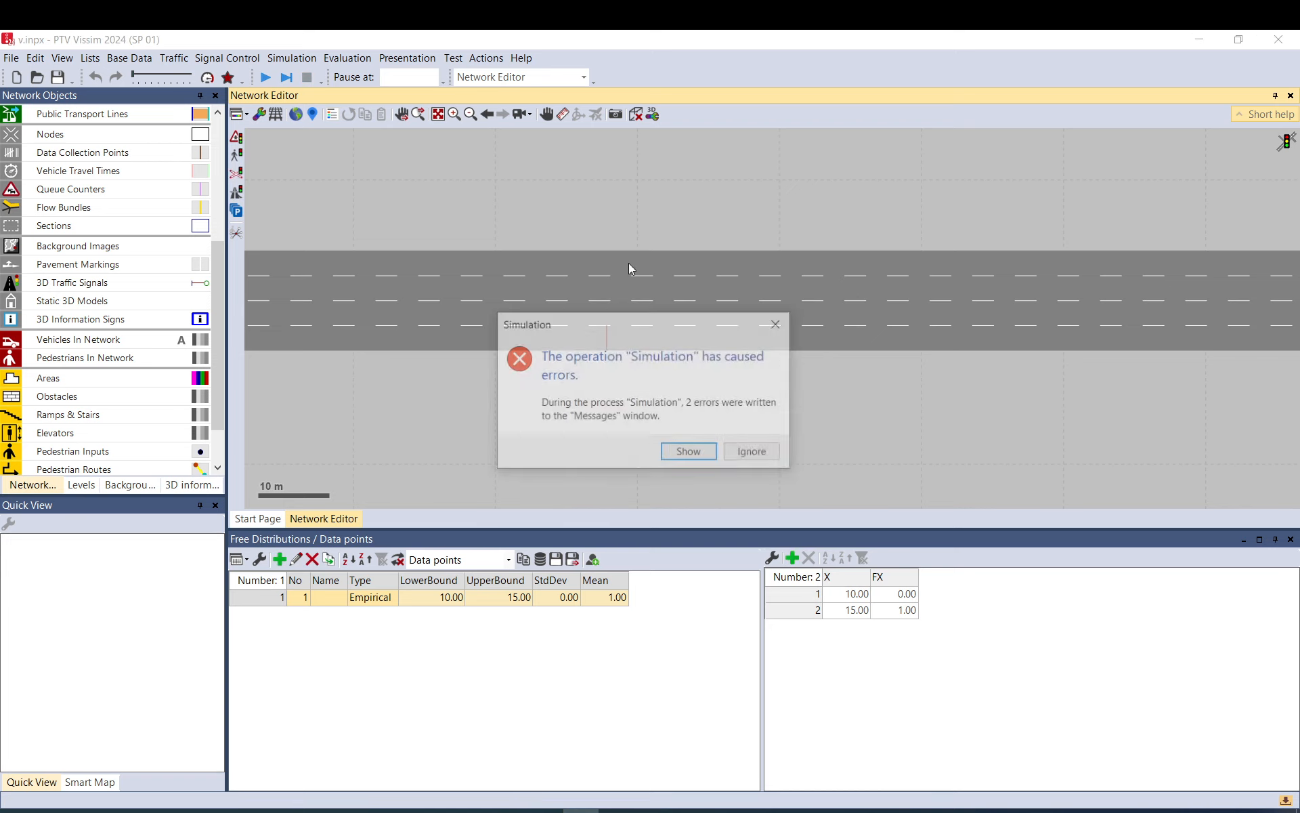
- Dismiss the error and select decision 1 to show its properties in Quick View
click(750, 450)
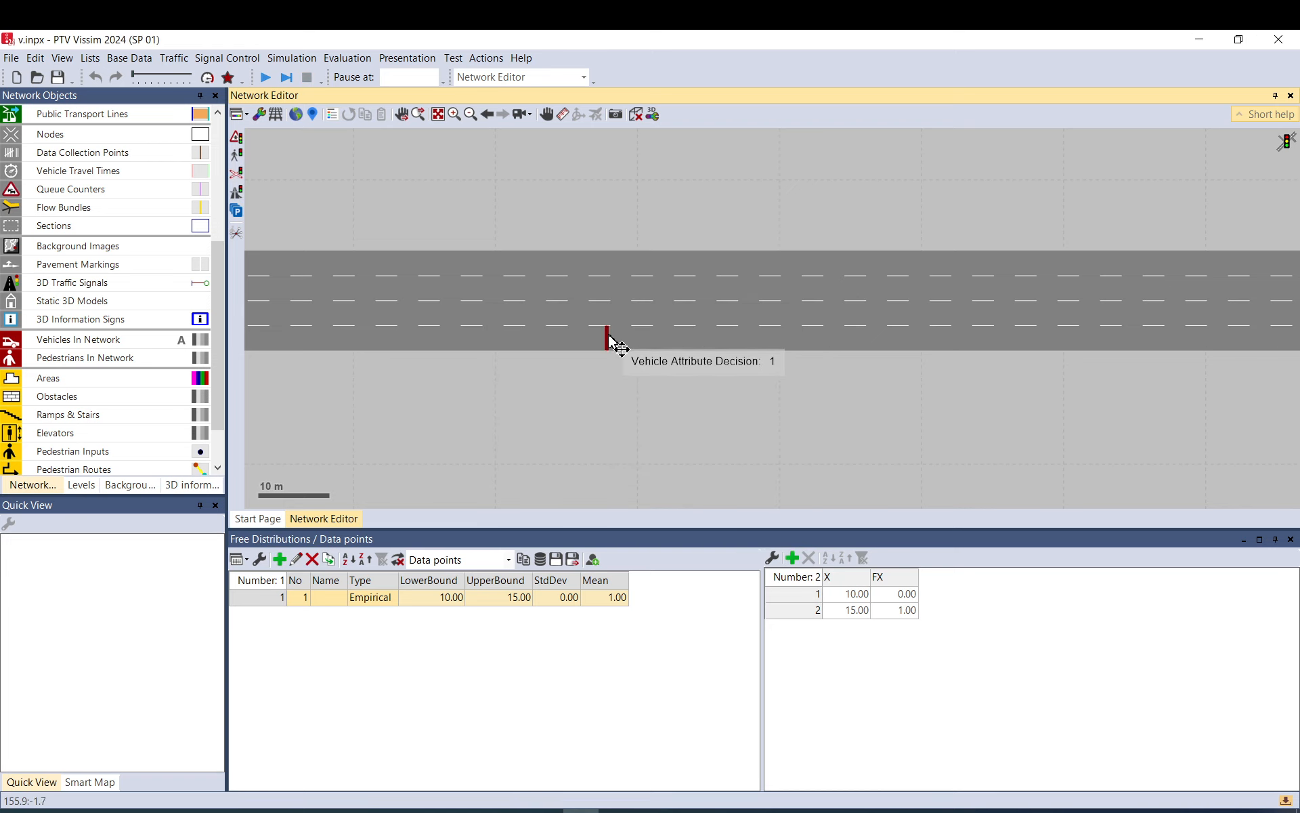
mouse_move(610, 366)
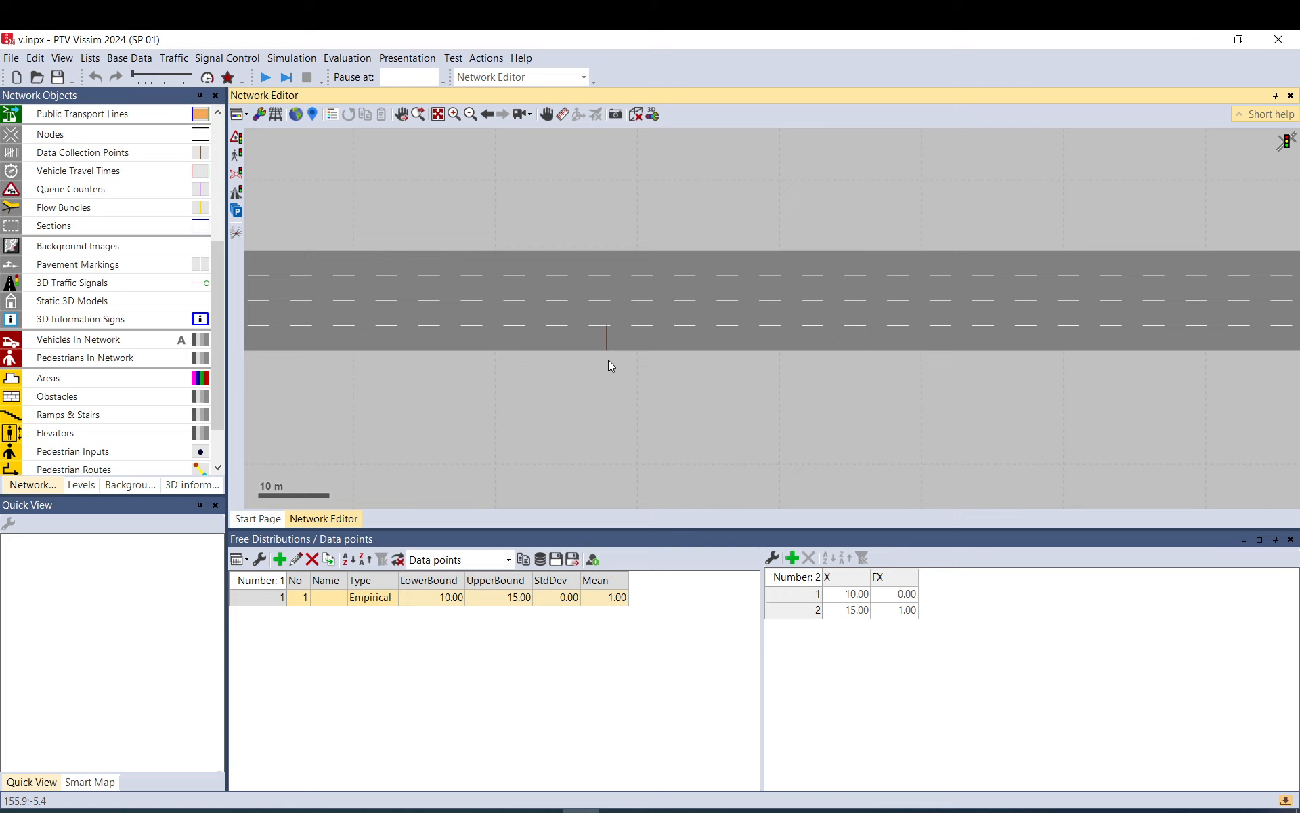
scroll(down, 3)
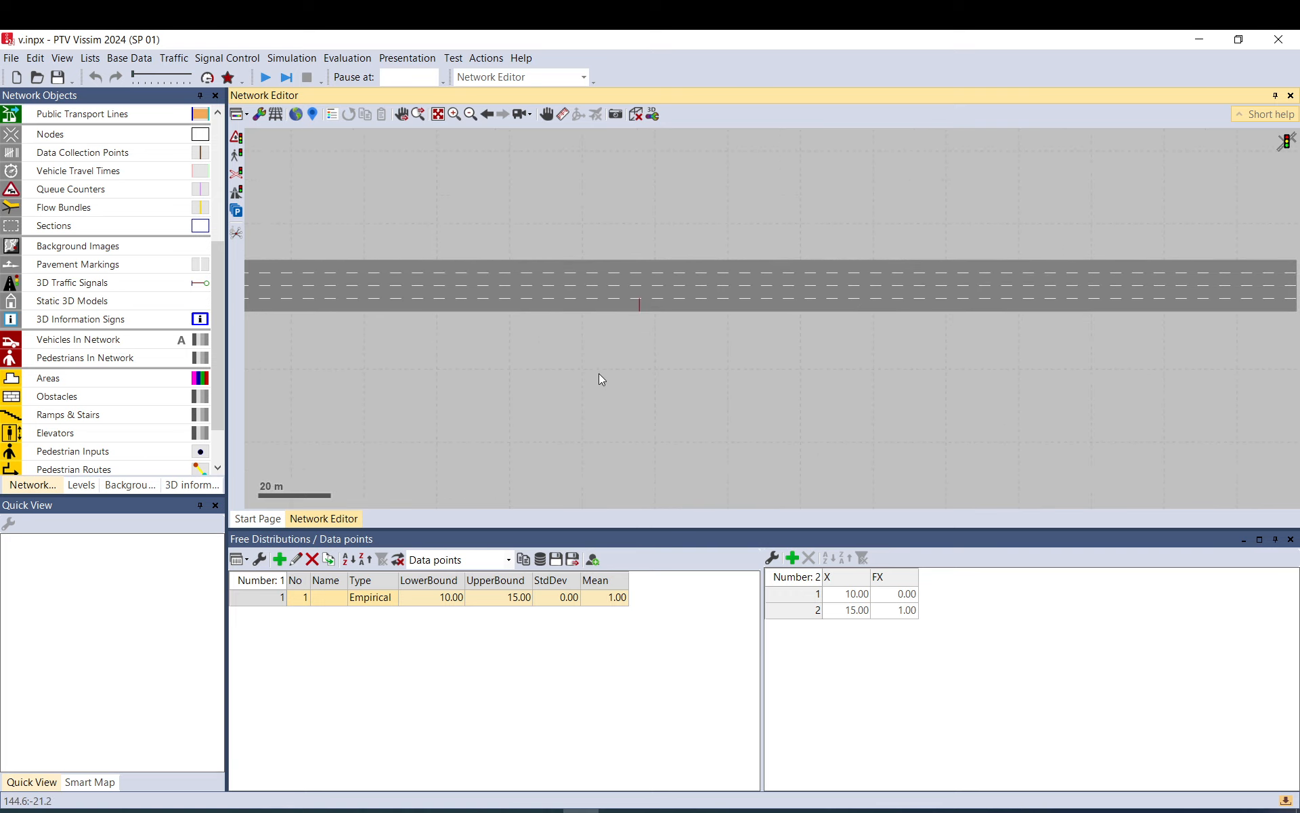
mouse_move(640, 313)
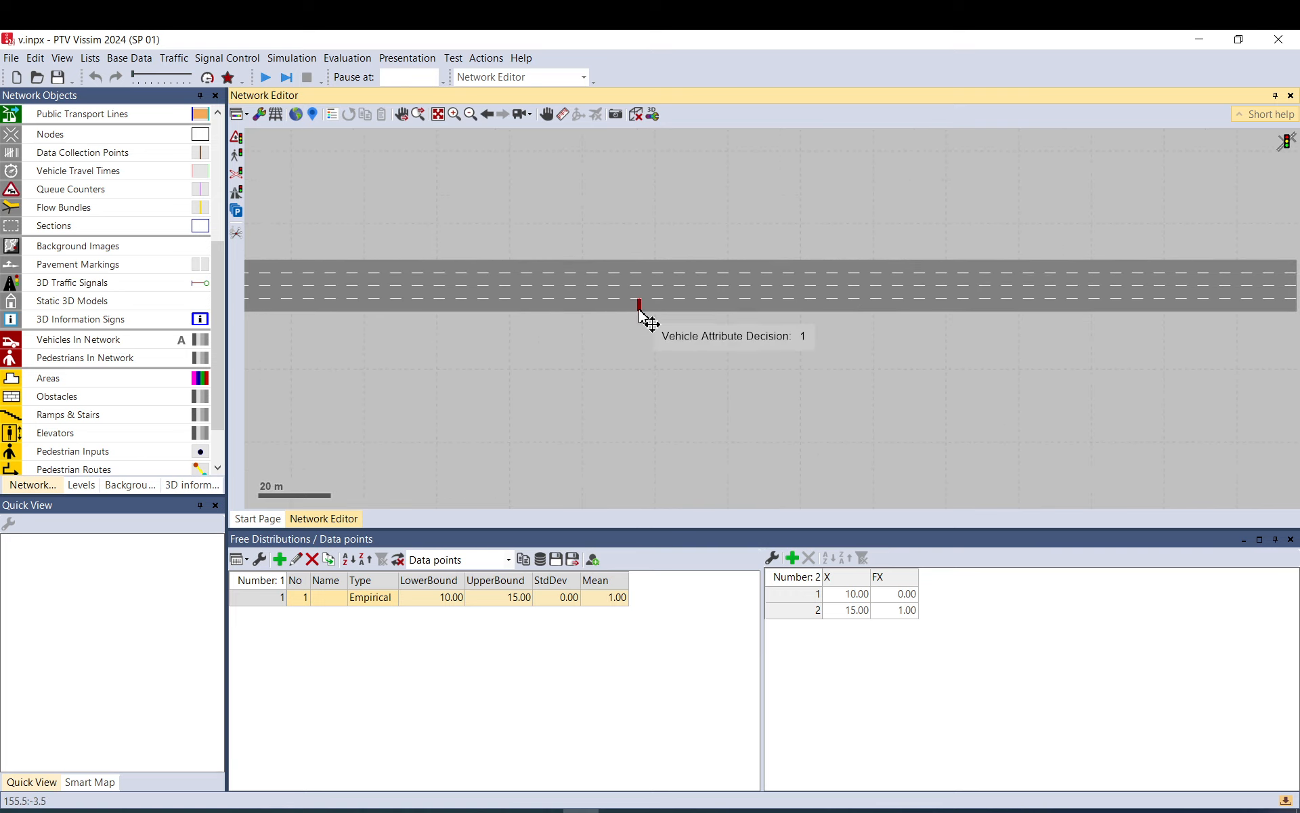
mouse_move(904, 555)
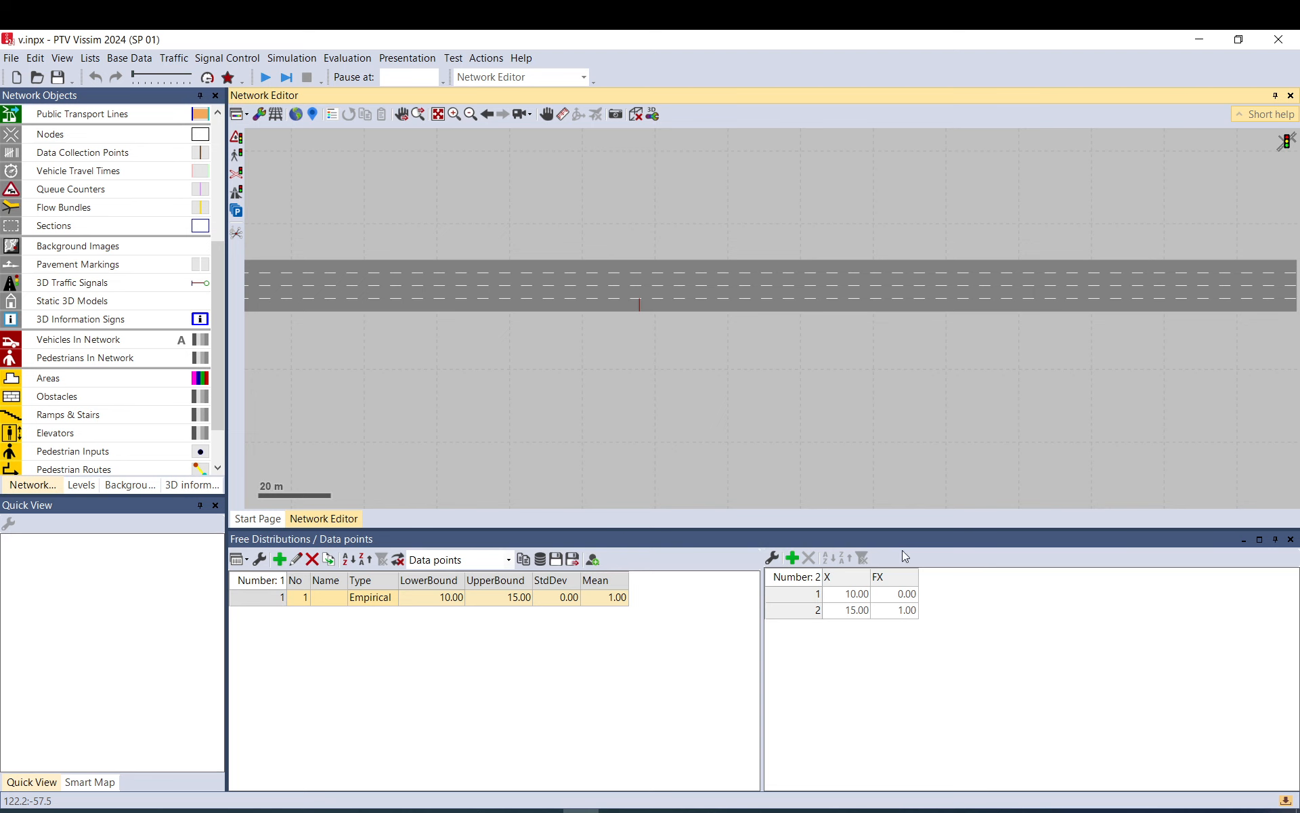
click(639, 304)
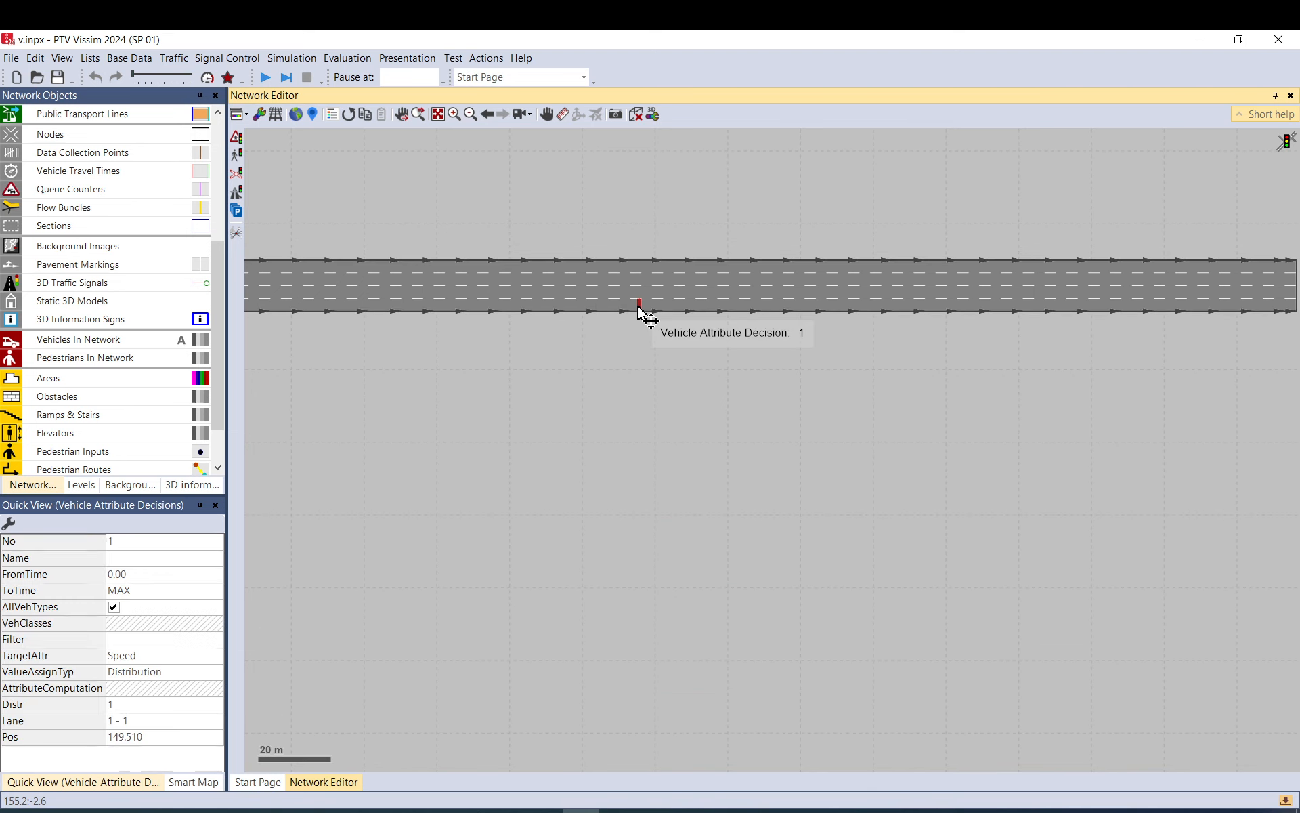
- Open decision 1's dialog and expand its Object filter section
double_click(640, 304)
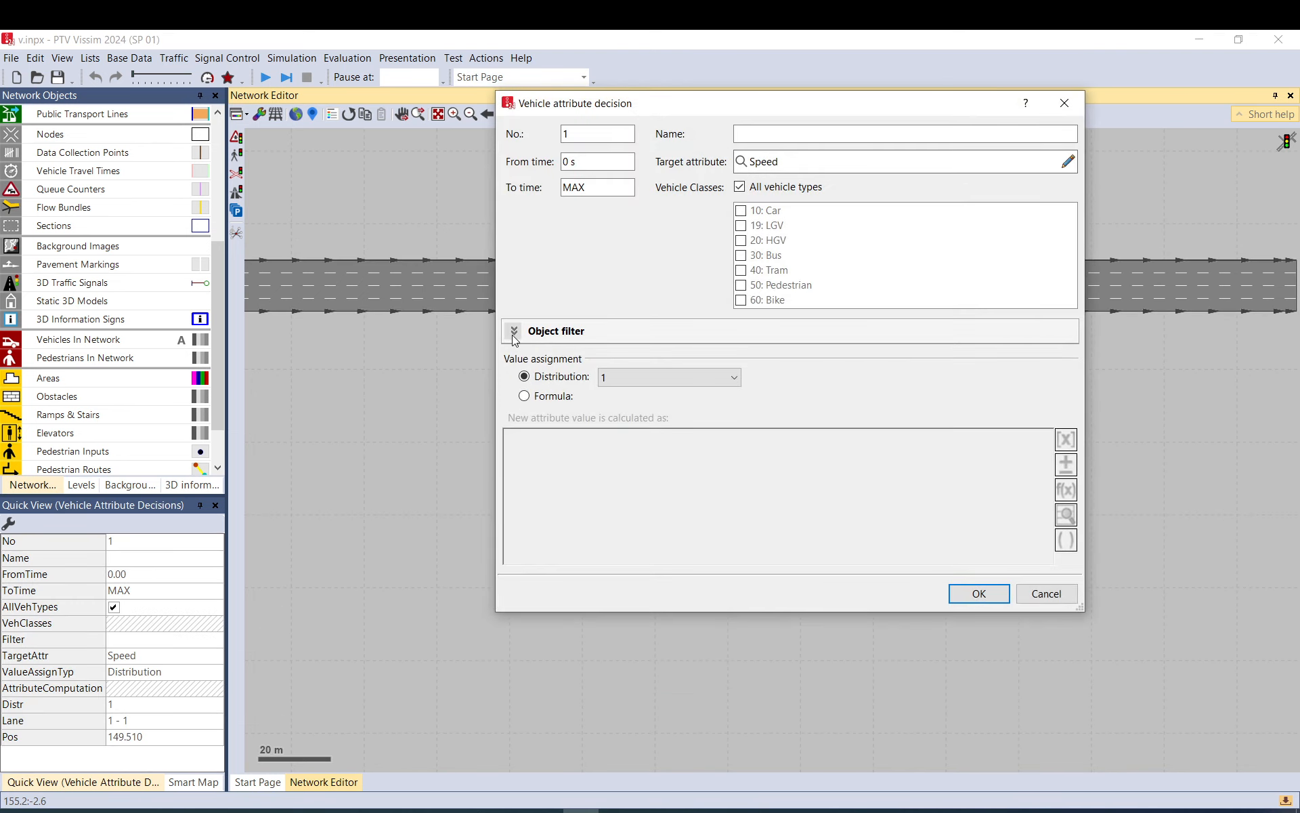
click(512, 331)
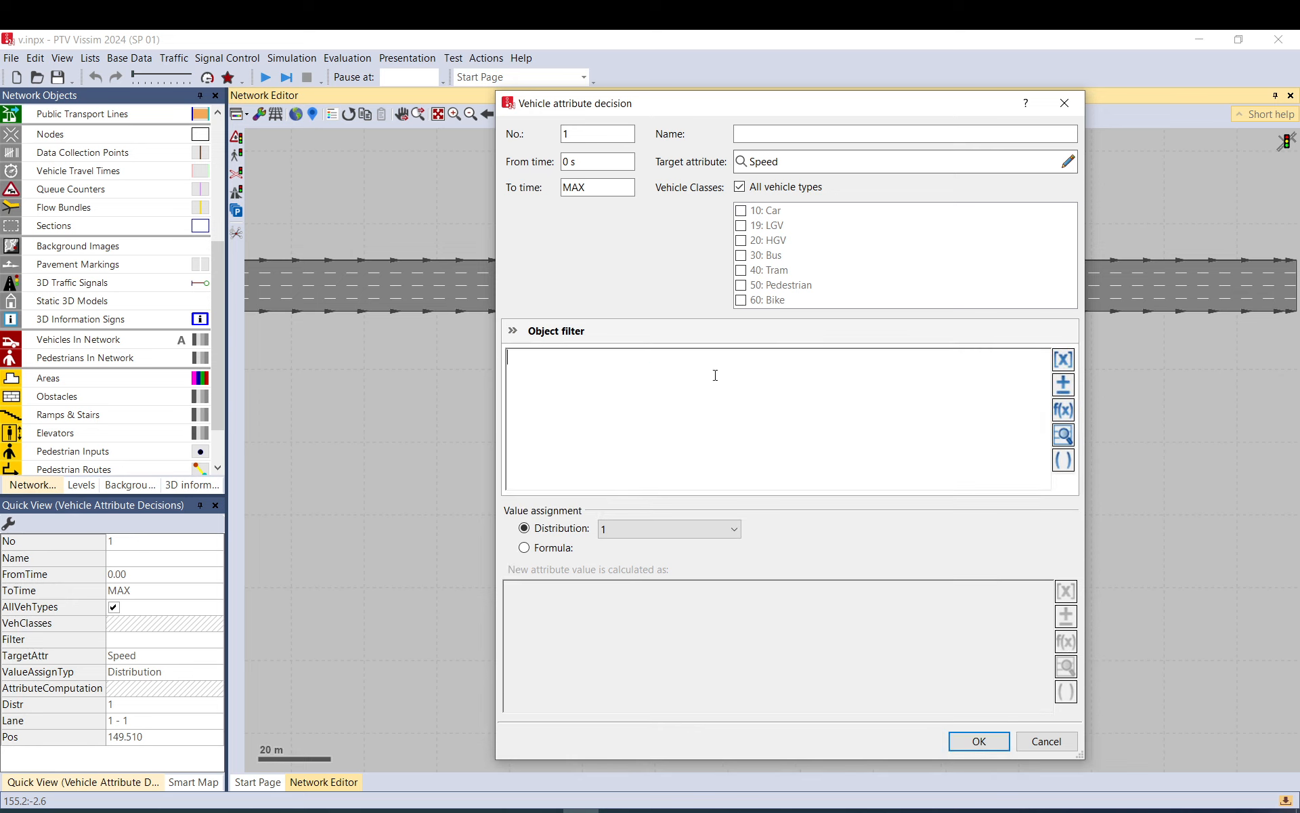
mouse_move(1063, 359)
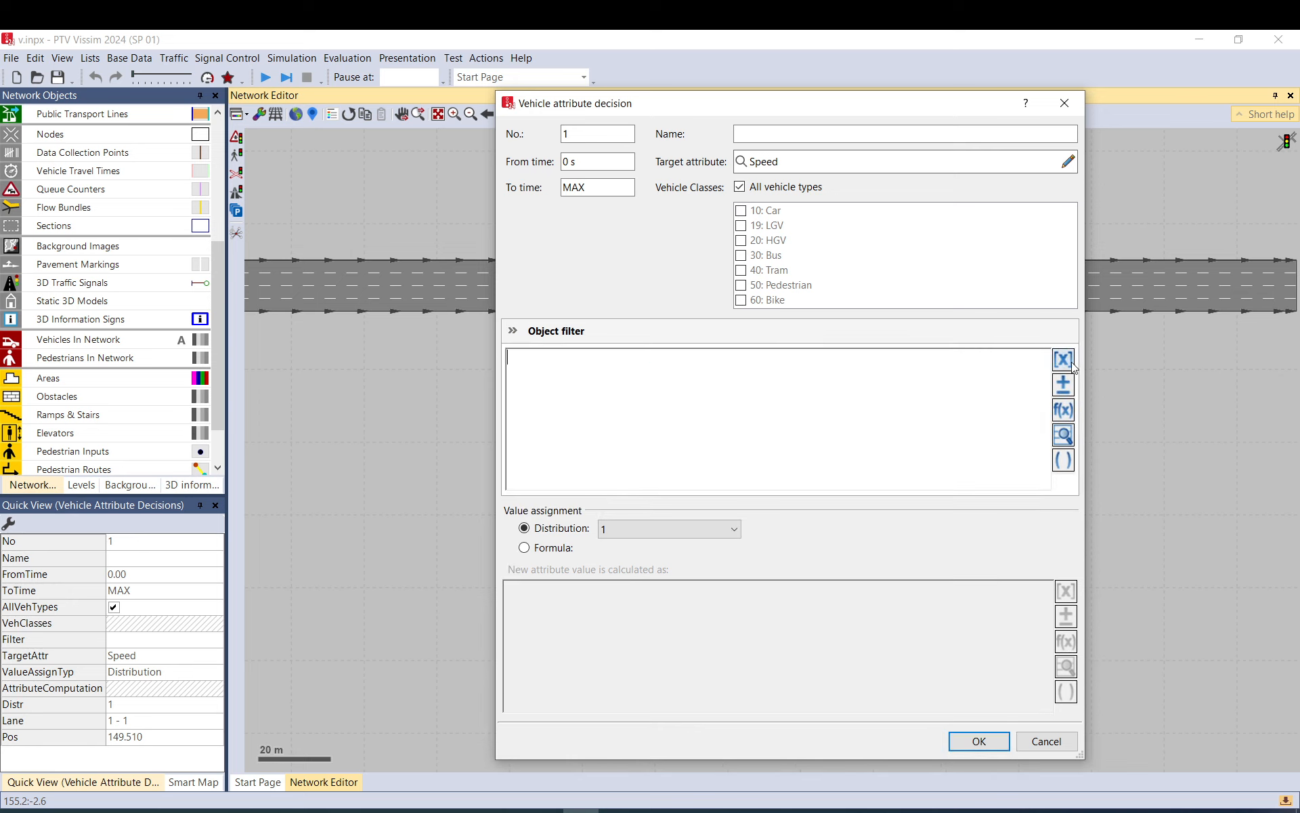
mouse_move(1063, 435)
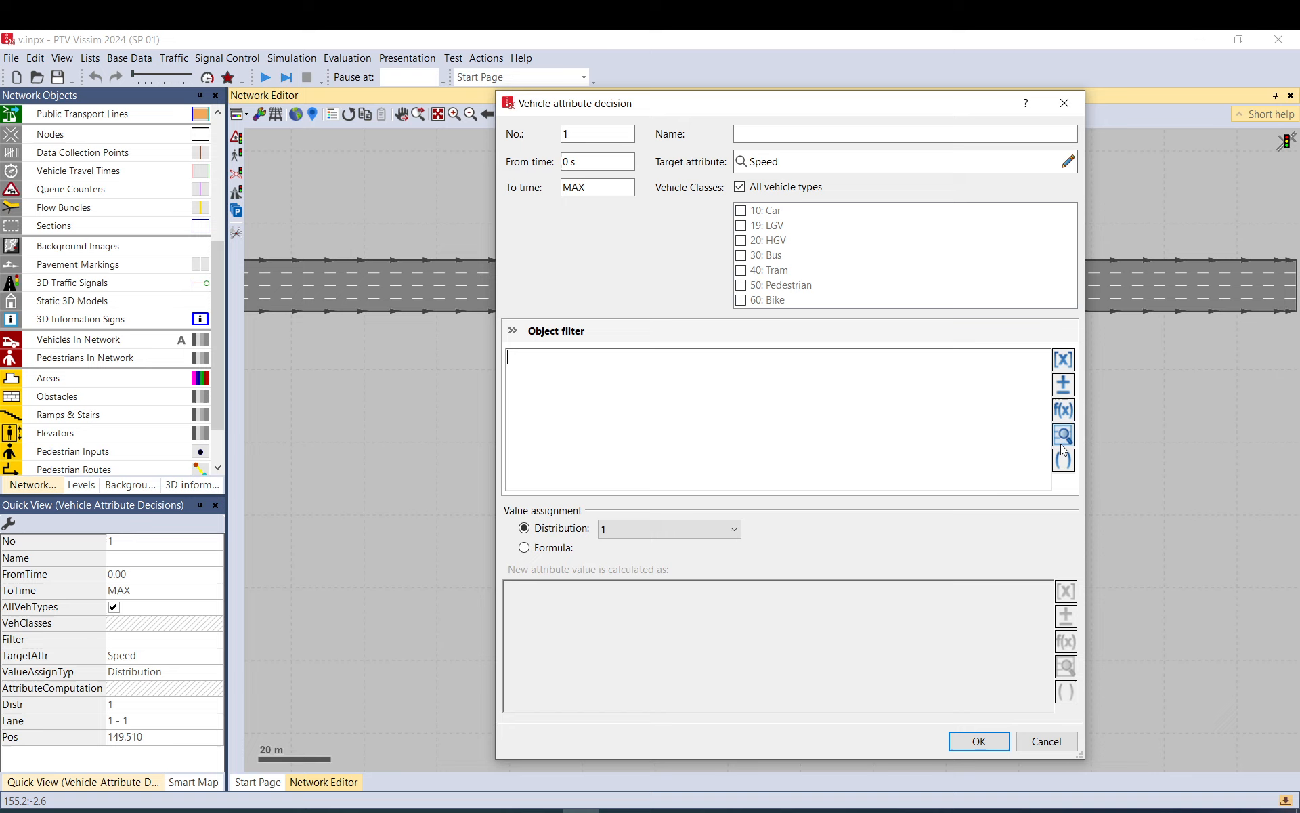
mouse_move(1063, 459)
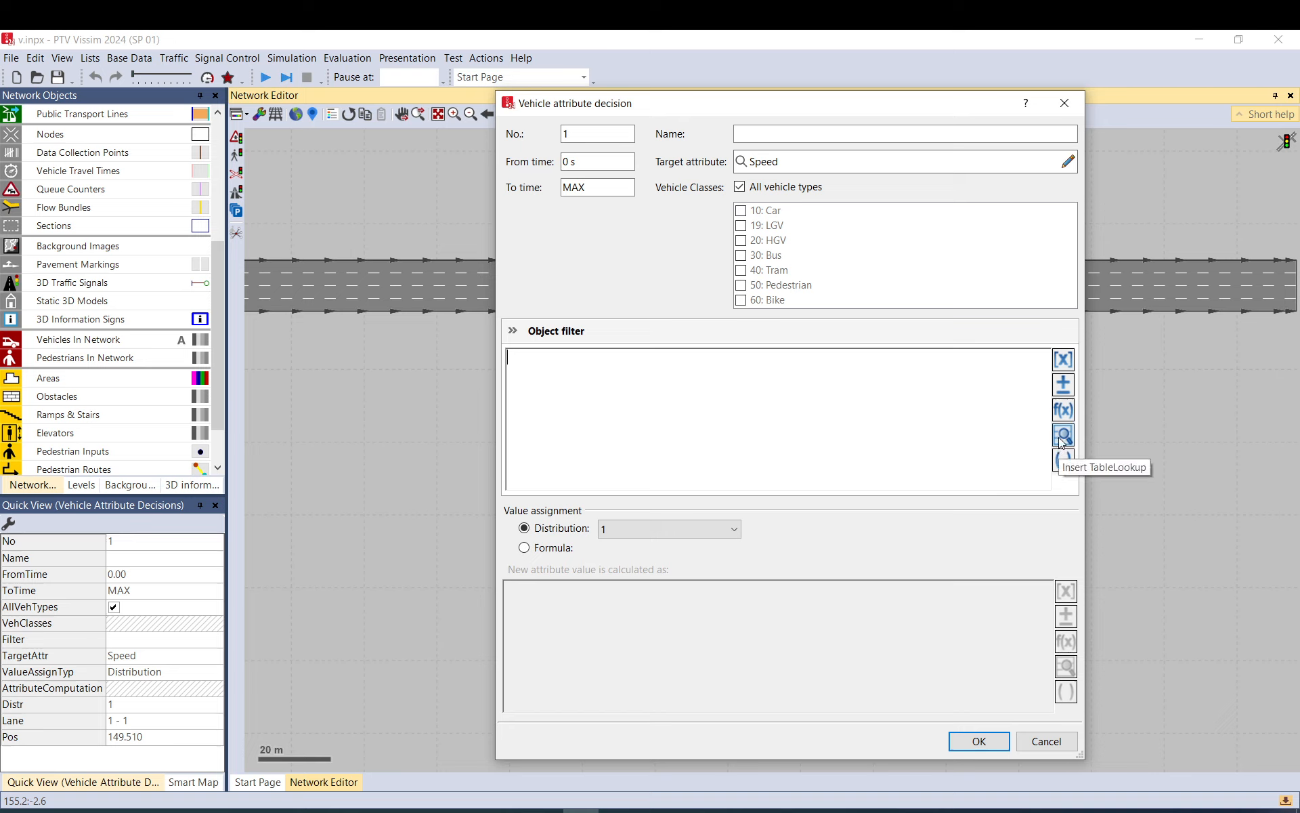
mouse_move(1064, 410)
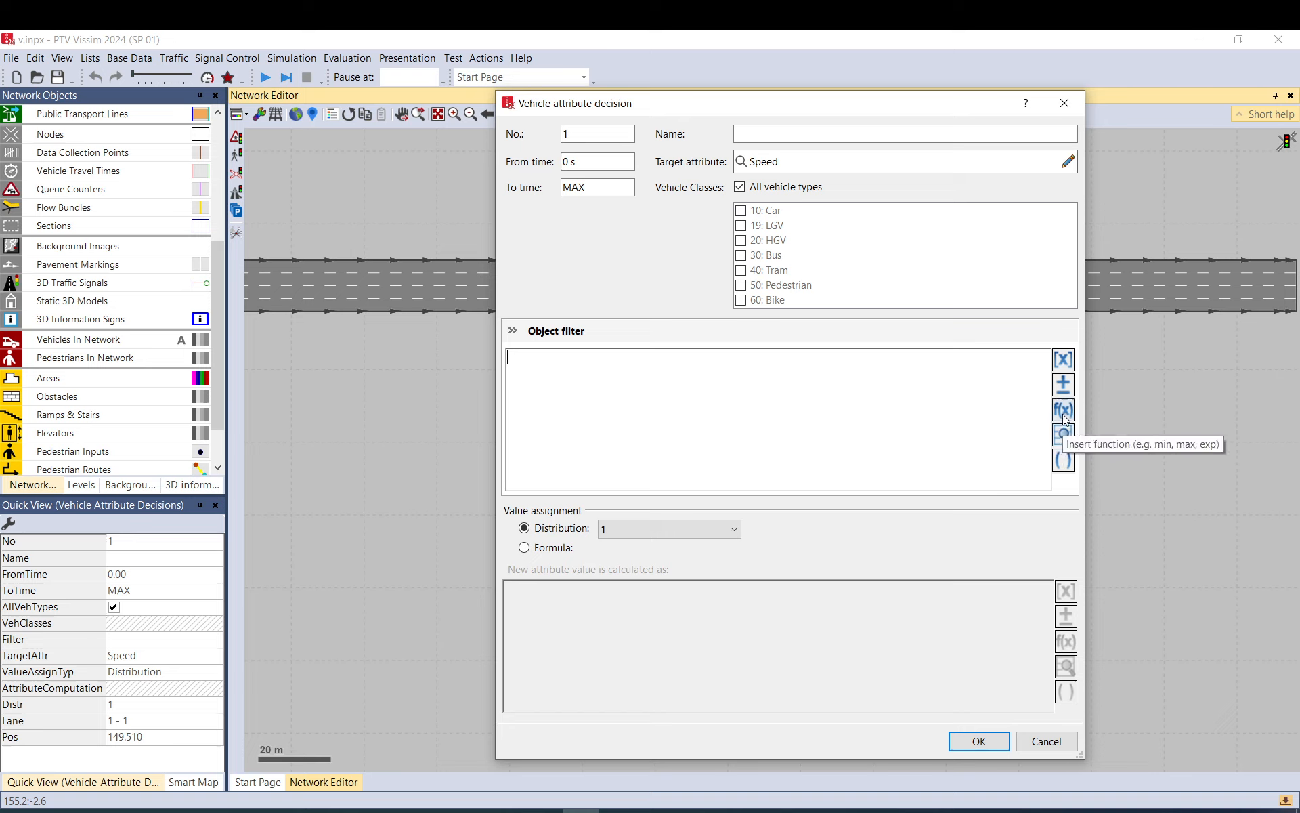
mouse_move(1063, 359)
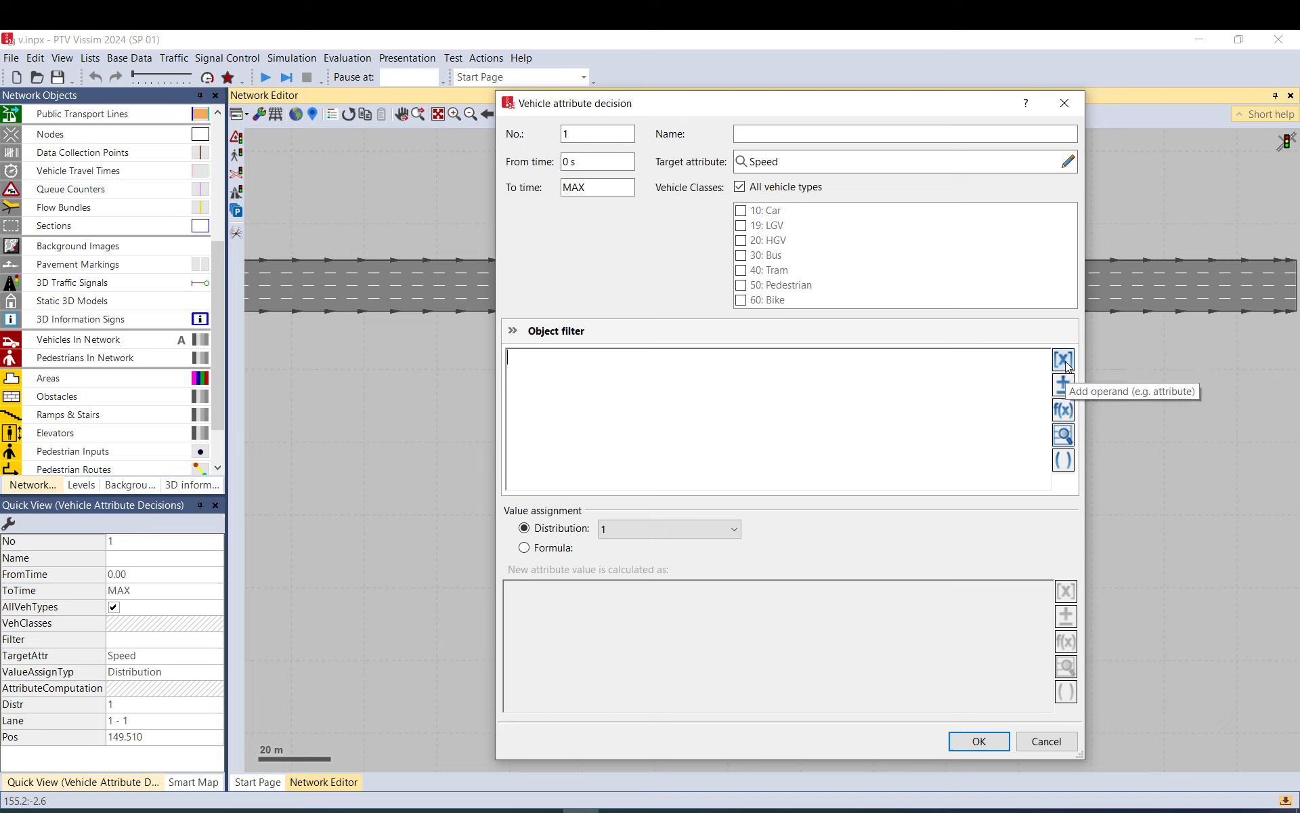
mouse_move(1063, 384)
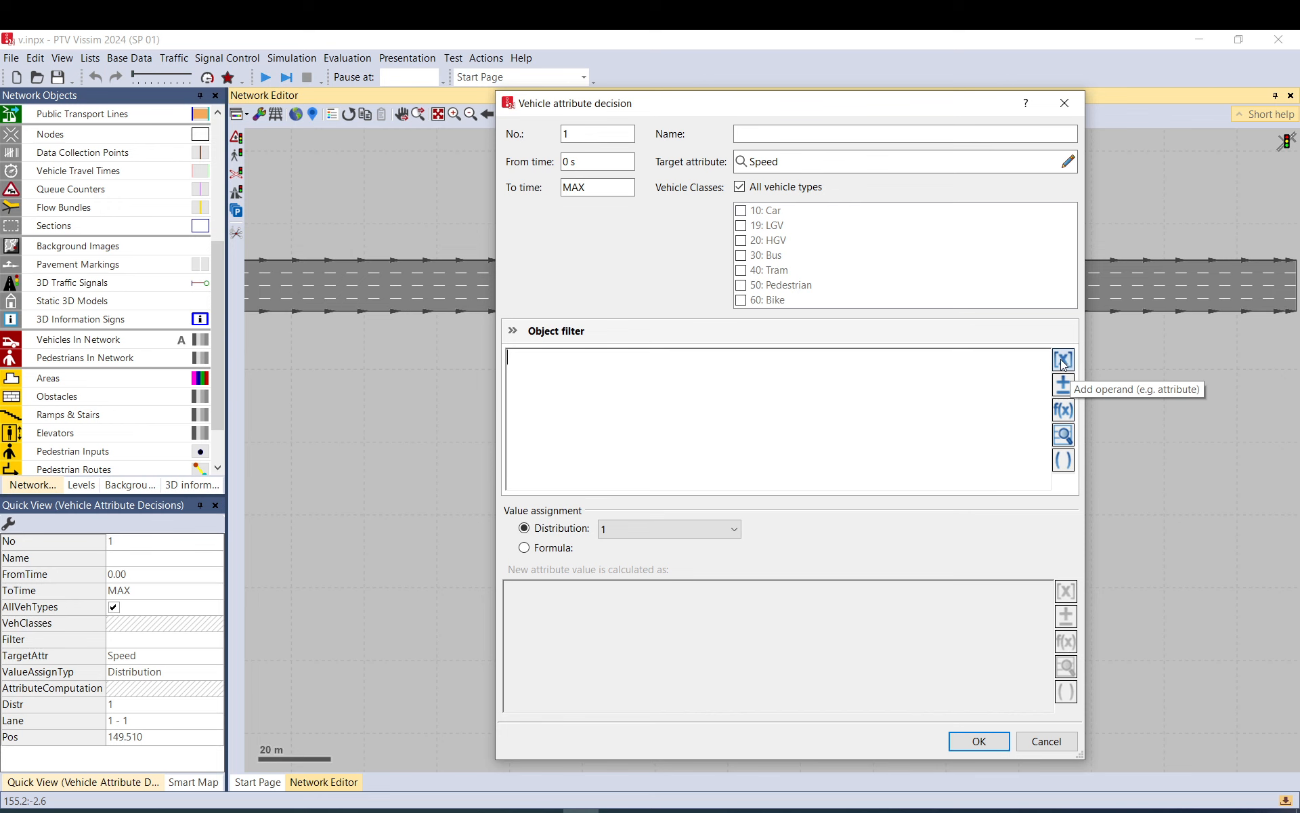
- Add the vehicle Speed attribute as the object filter operand
click(1063, 359)
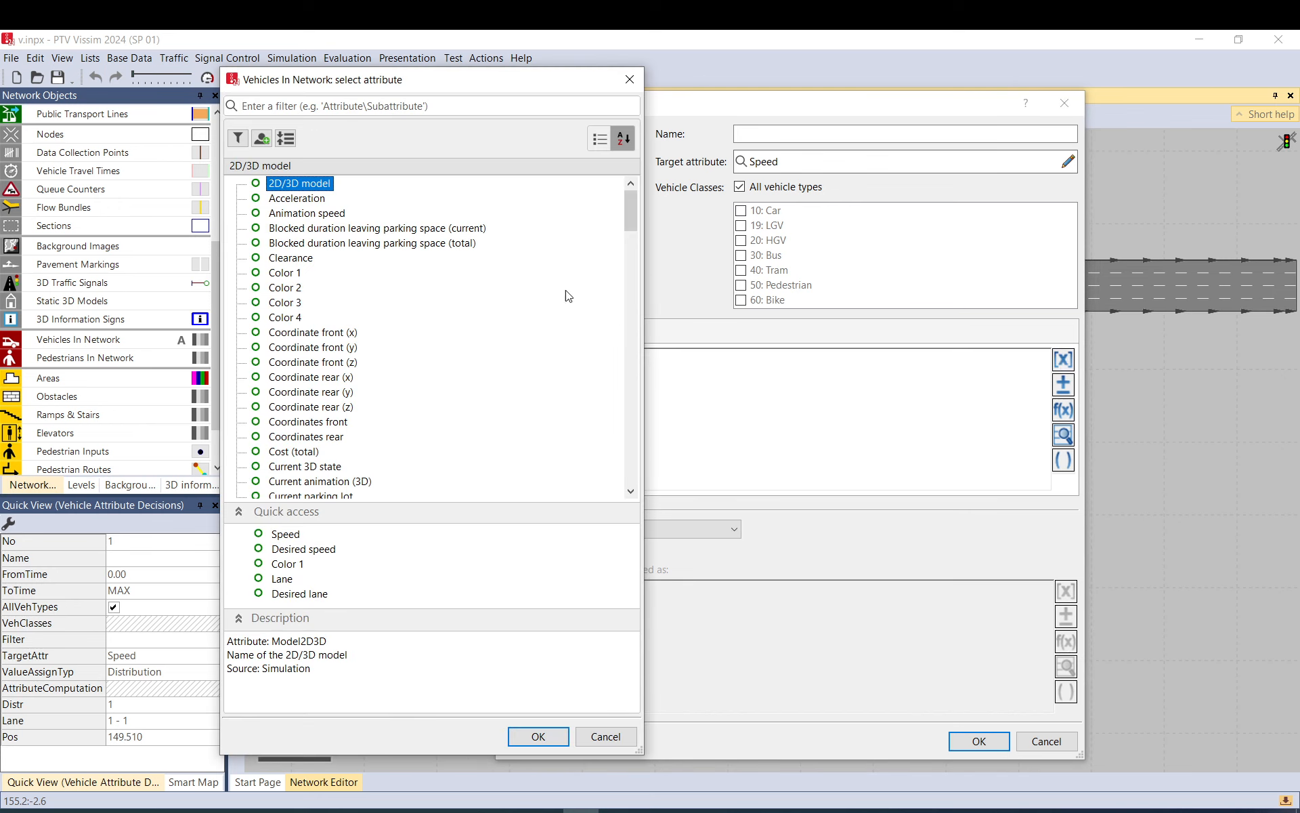
scroll(down, 3)
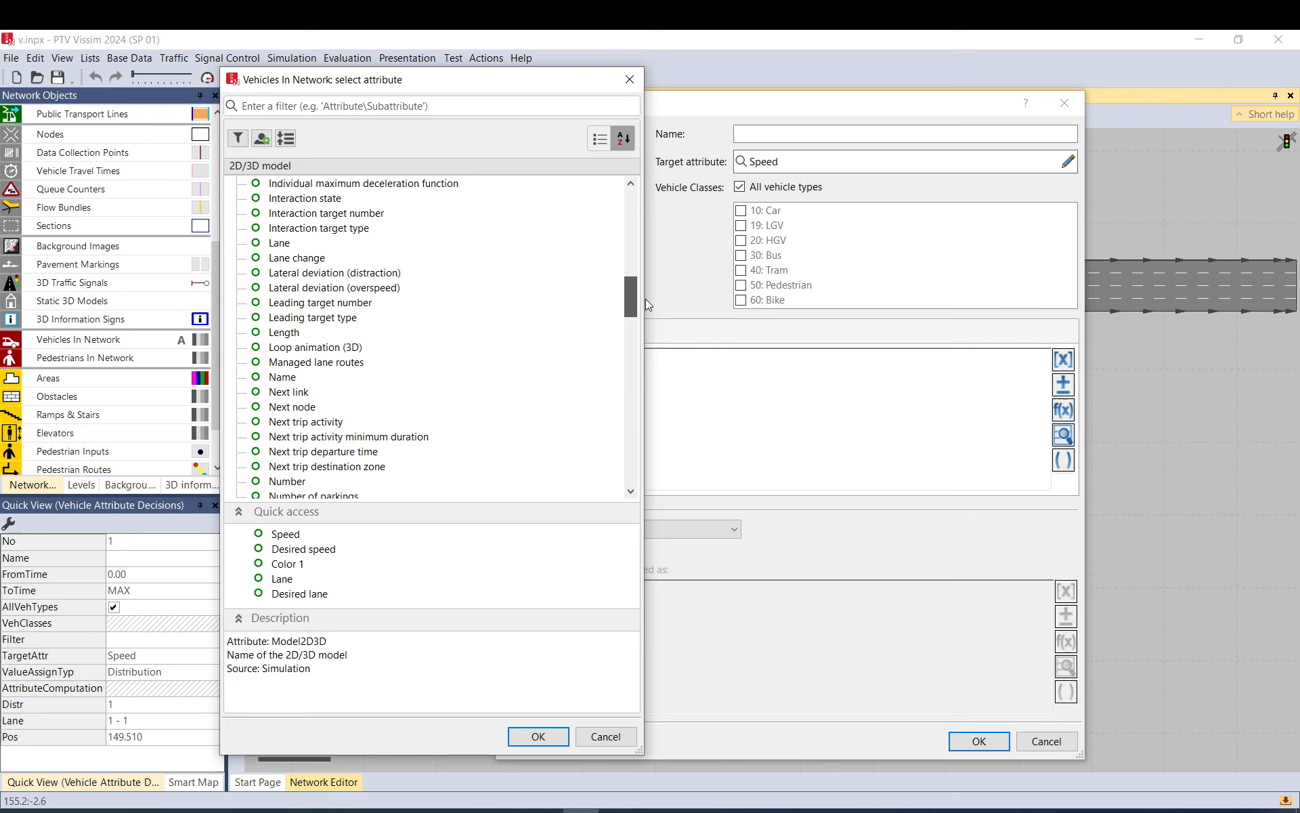
scroll(down, 3)
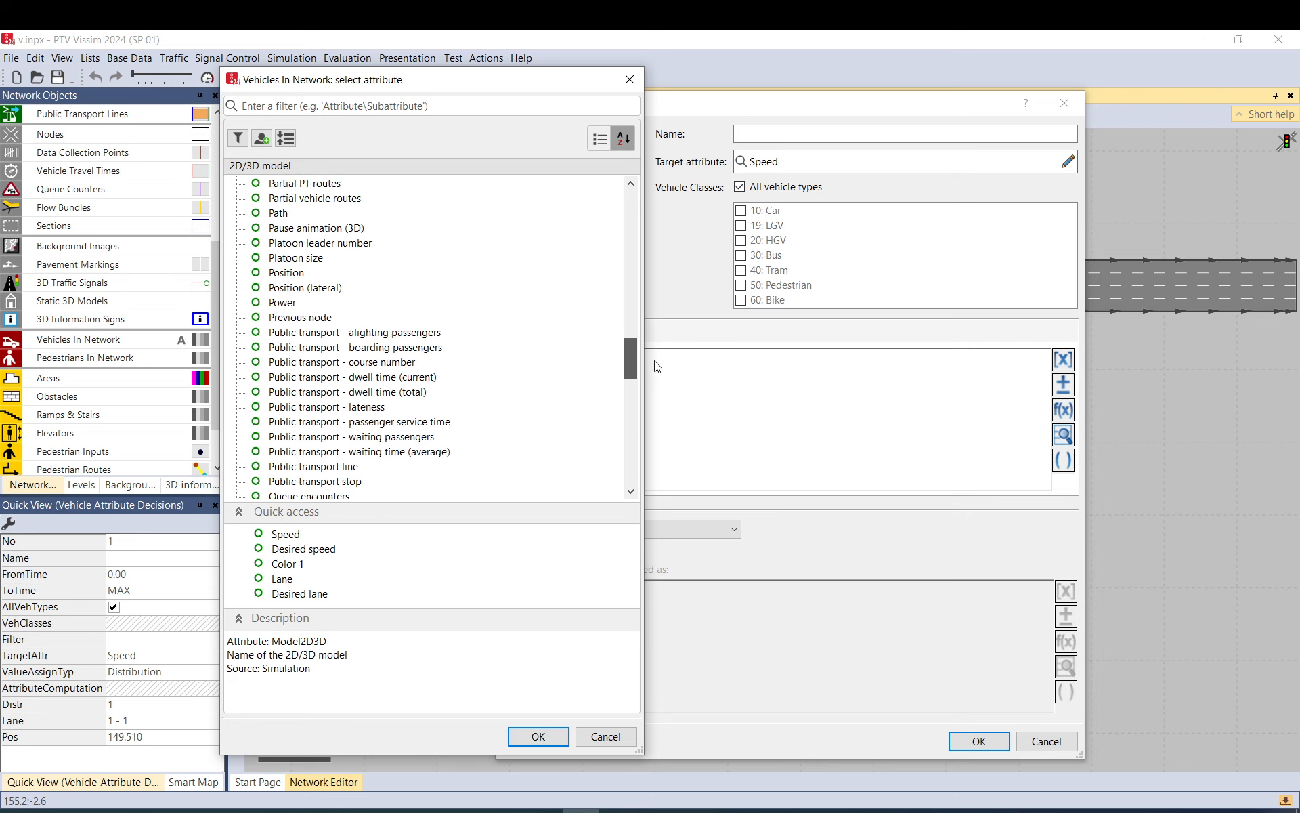
scroll(down, 3)
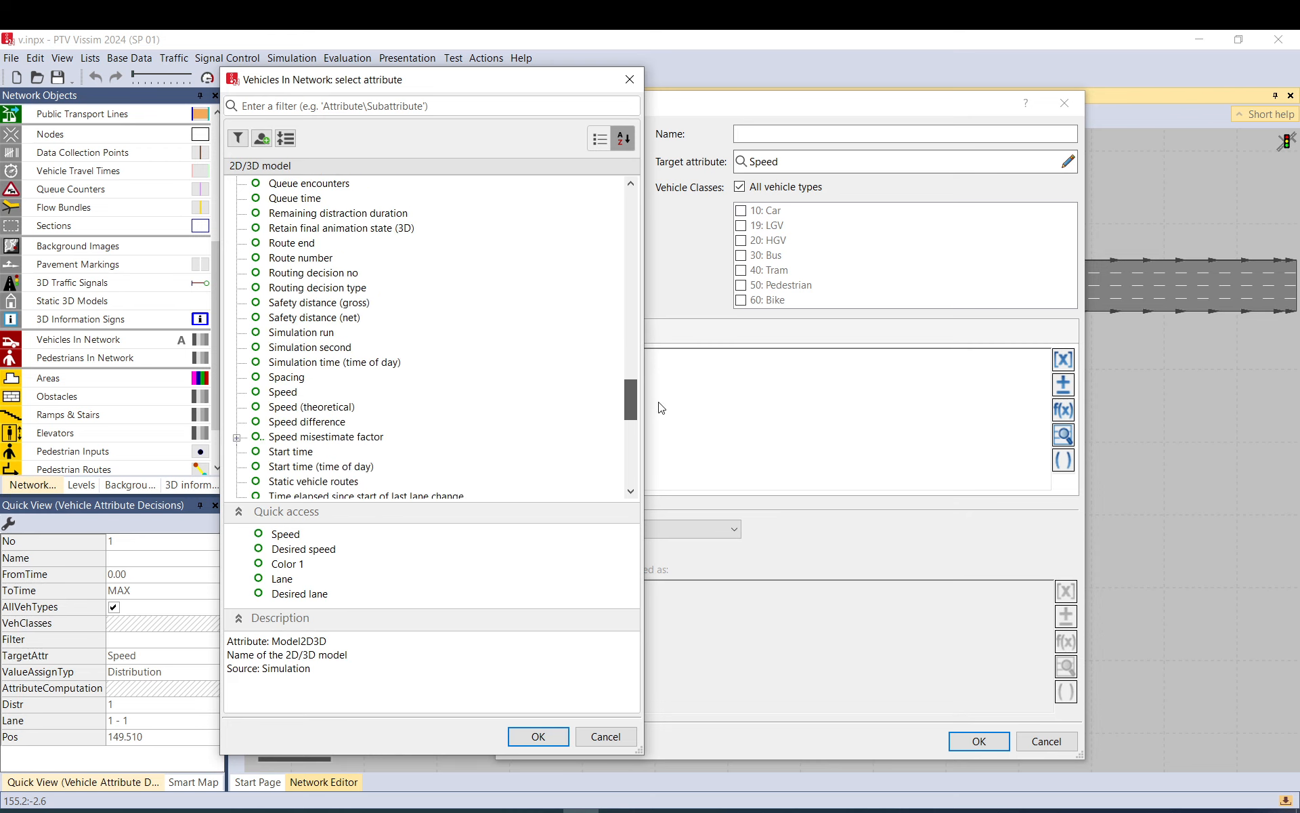
click(284, 377)
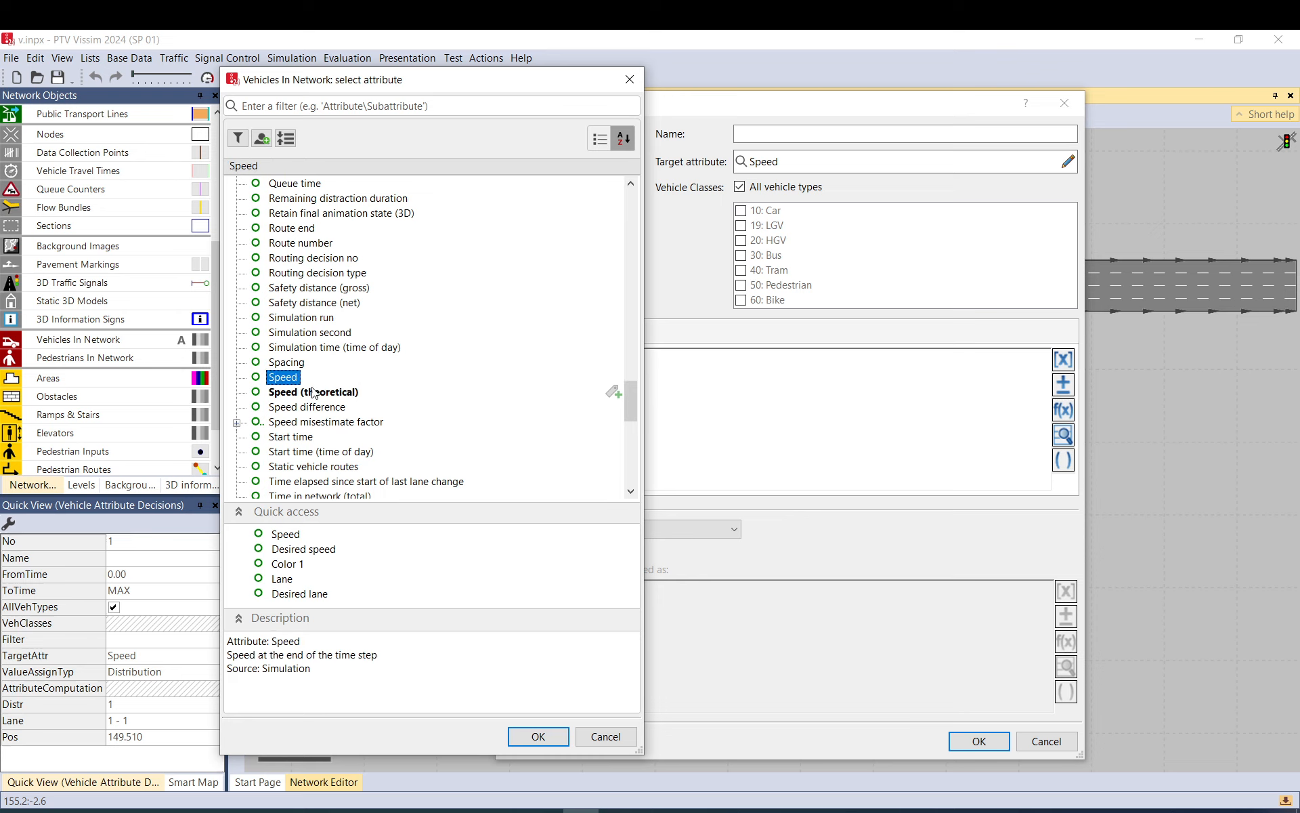
scroll(down, 3)
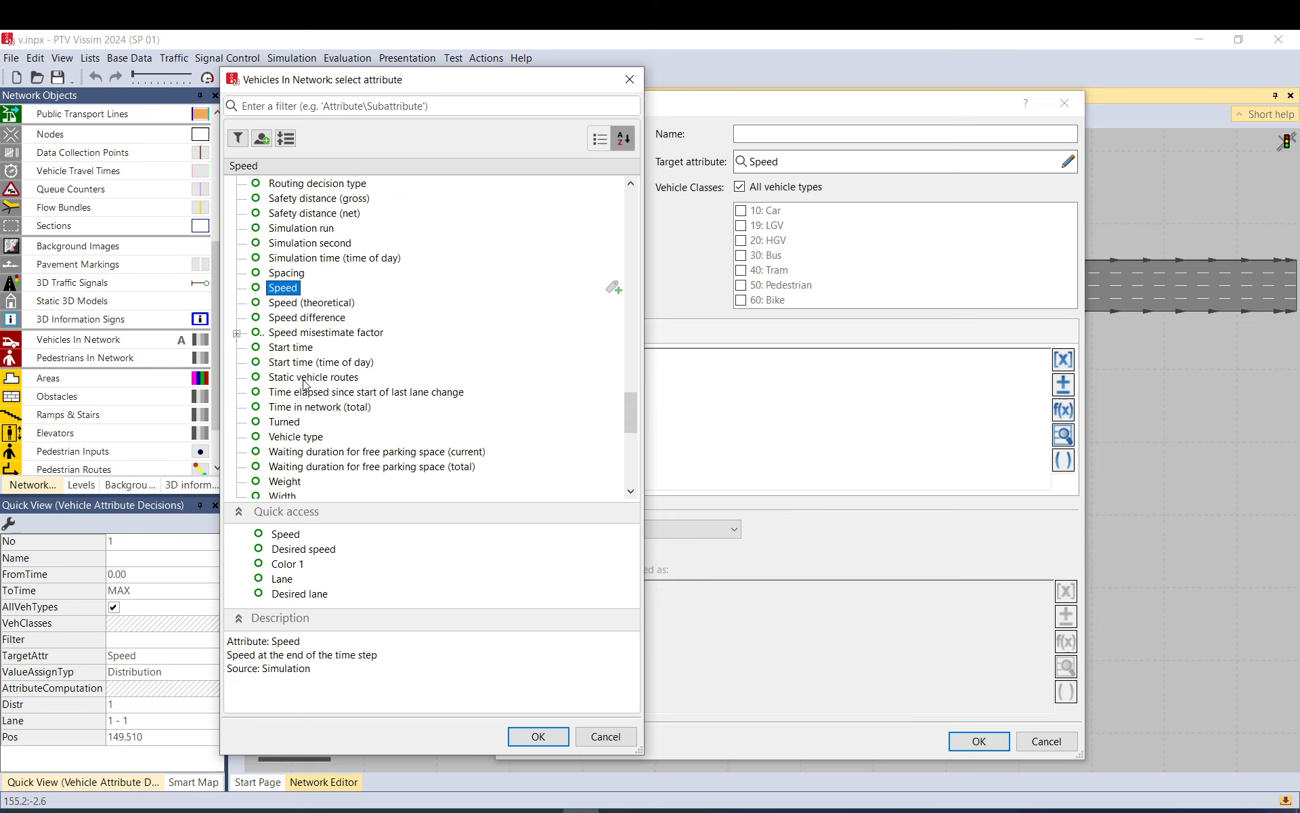
scroll(down, 3)
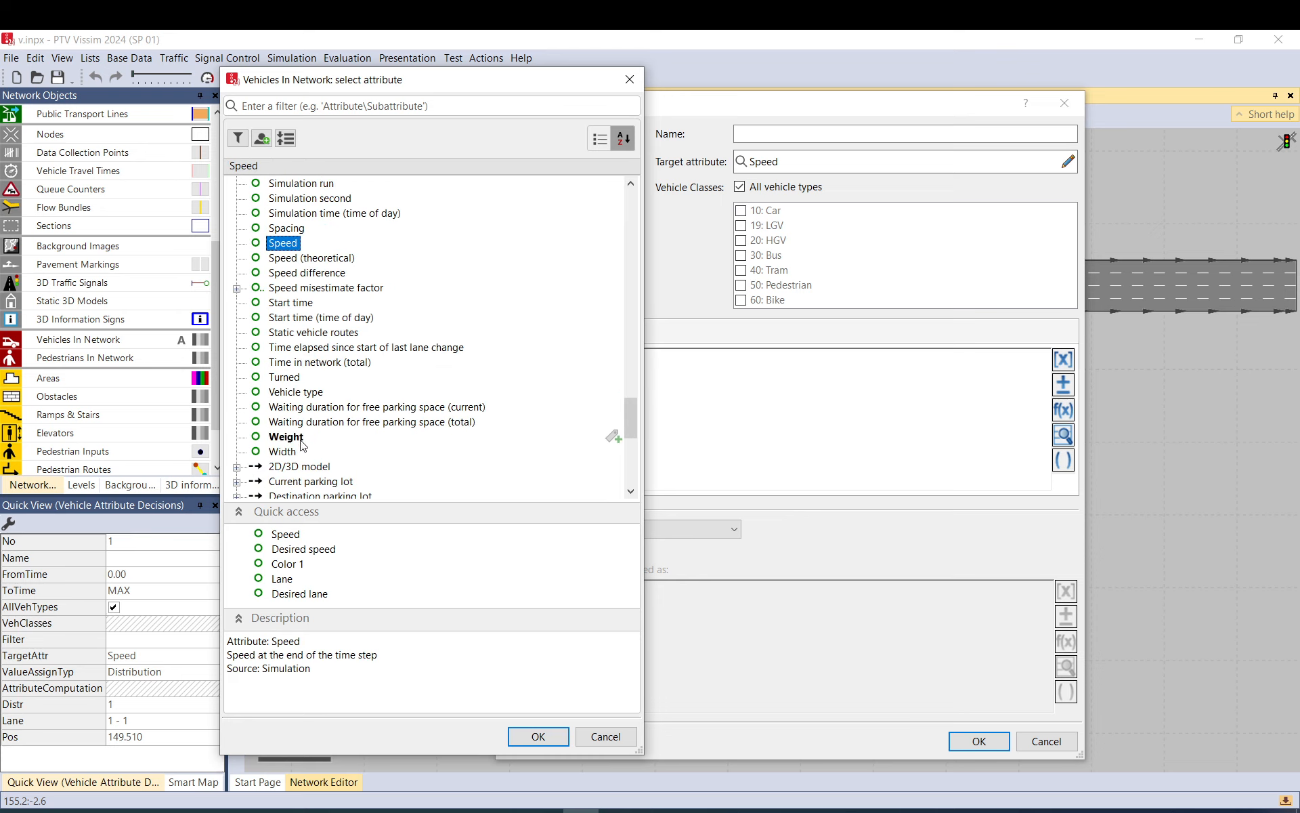
scroll(up, 3)
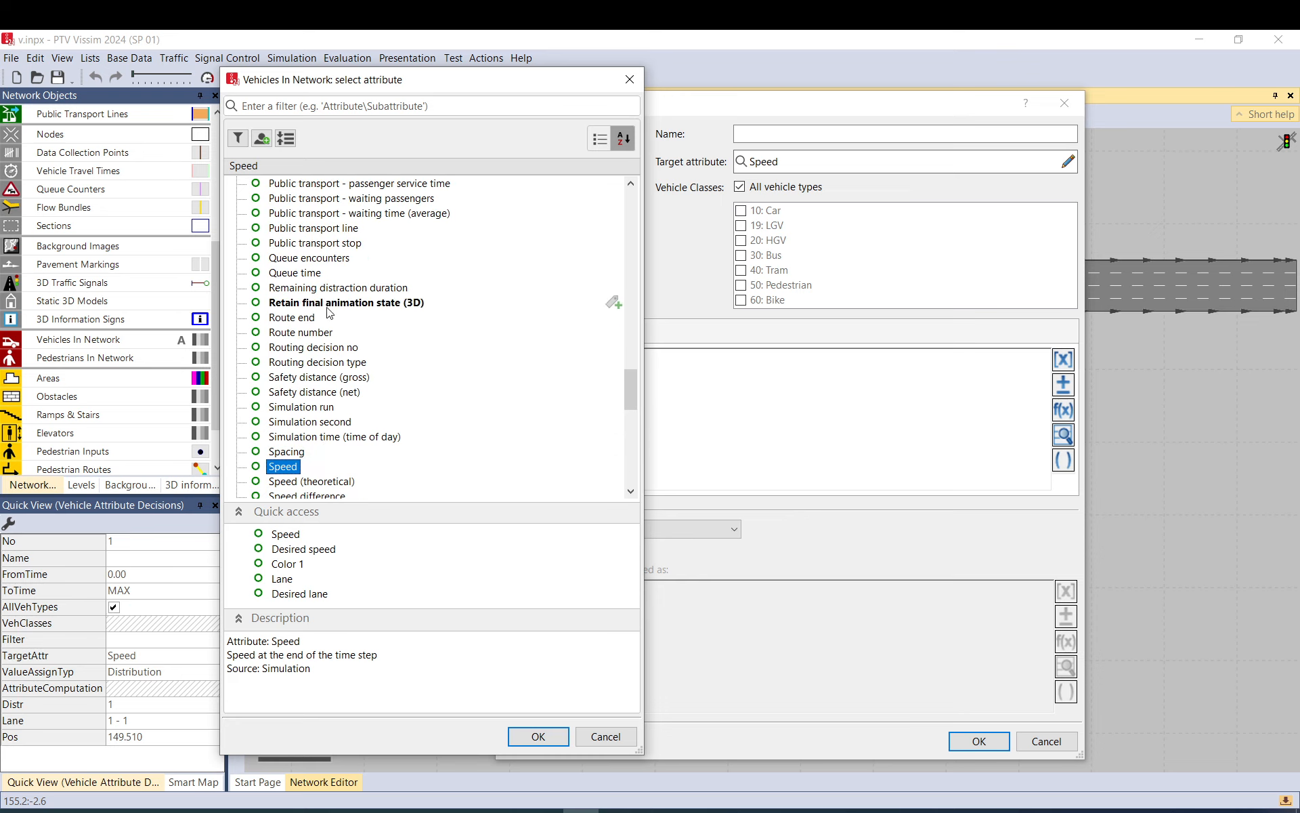
scroll(down, 3)
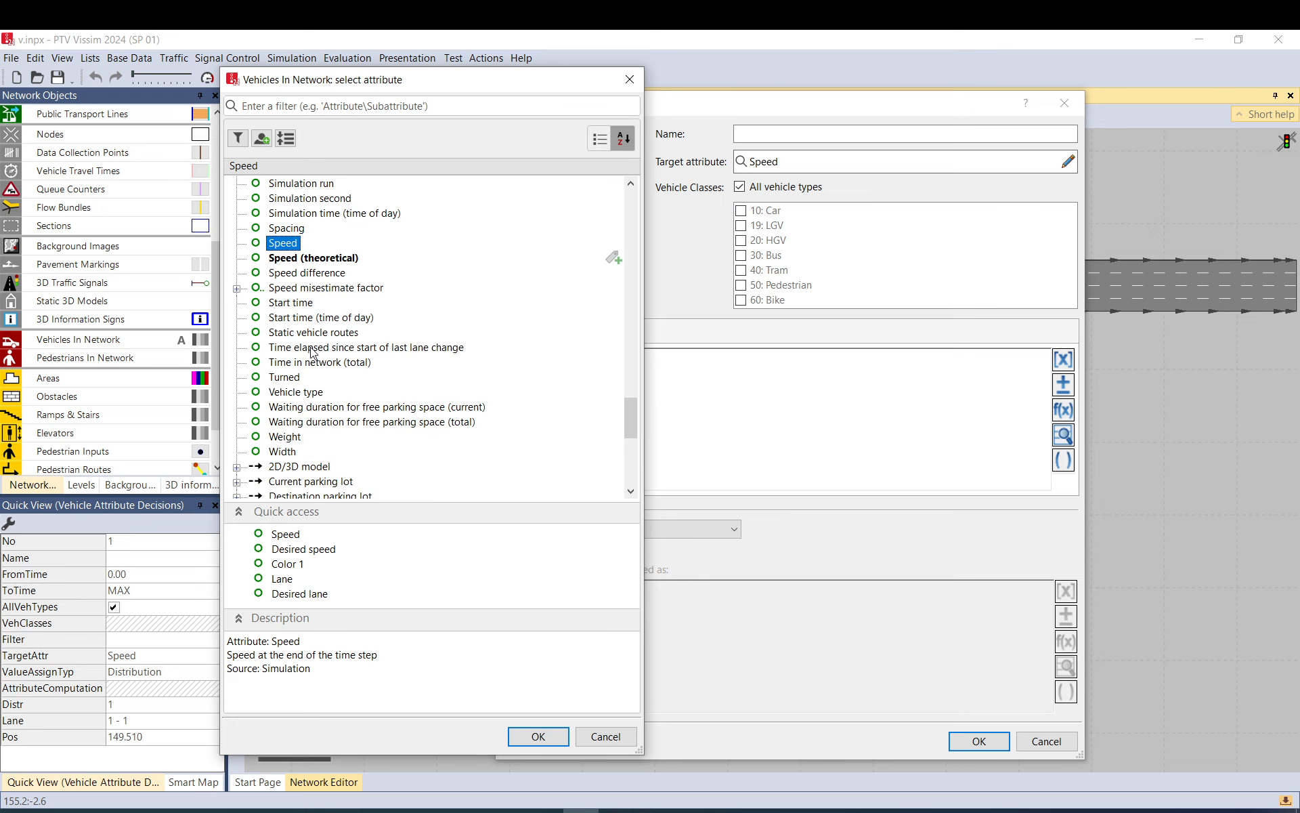
scroll(down, 3)
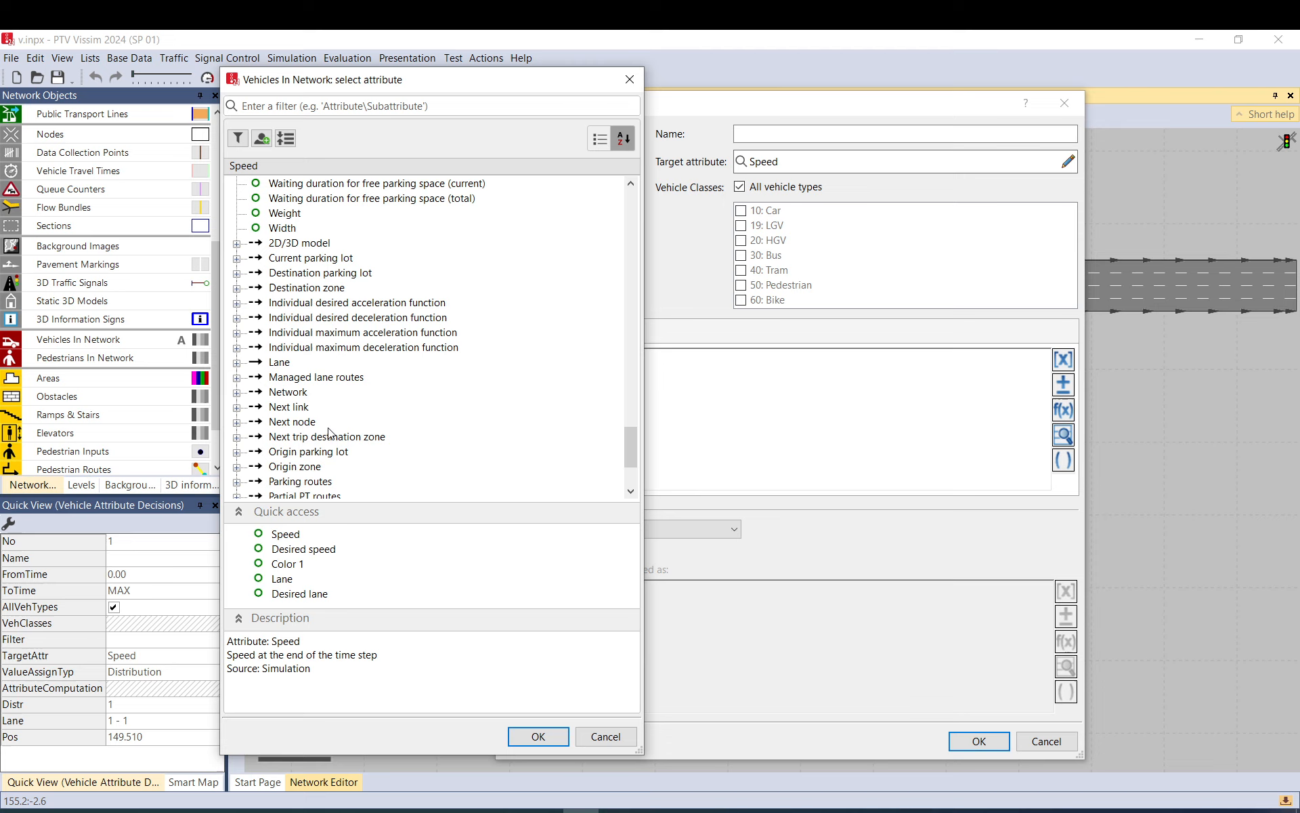
mouse_move(371, 317)
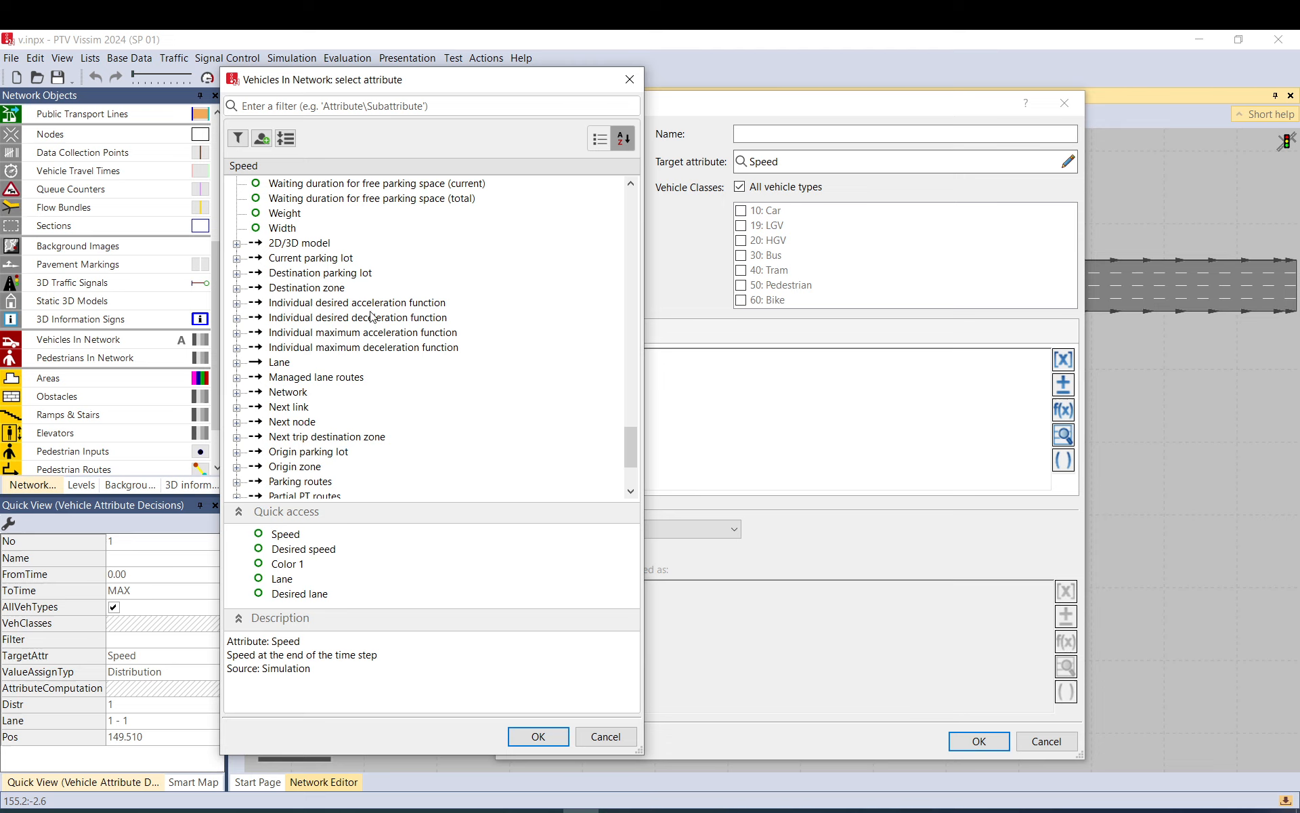
mouse_move(314, 292)
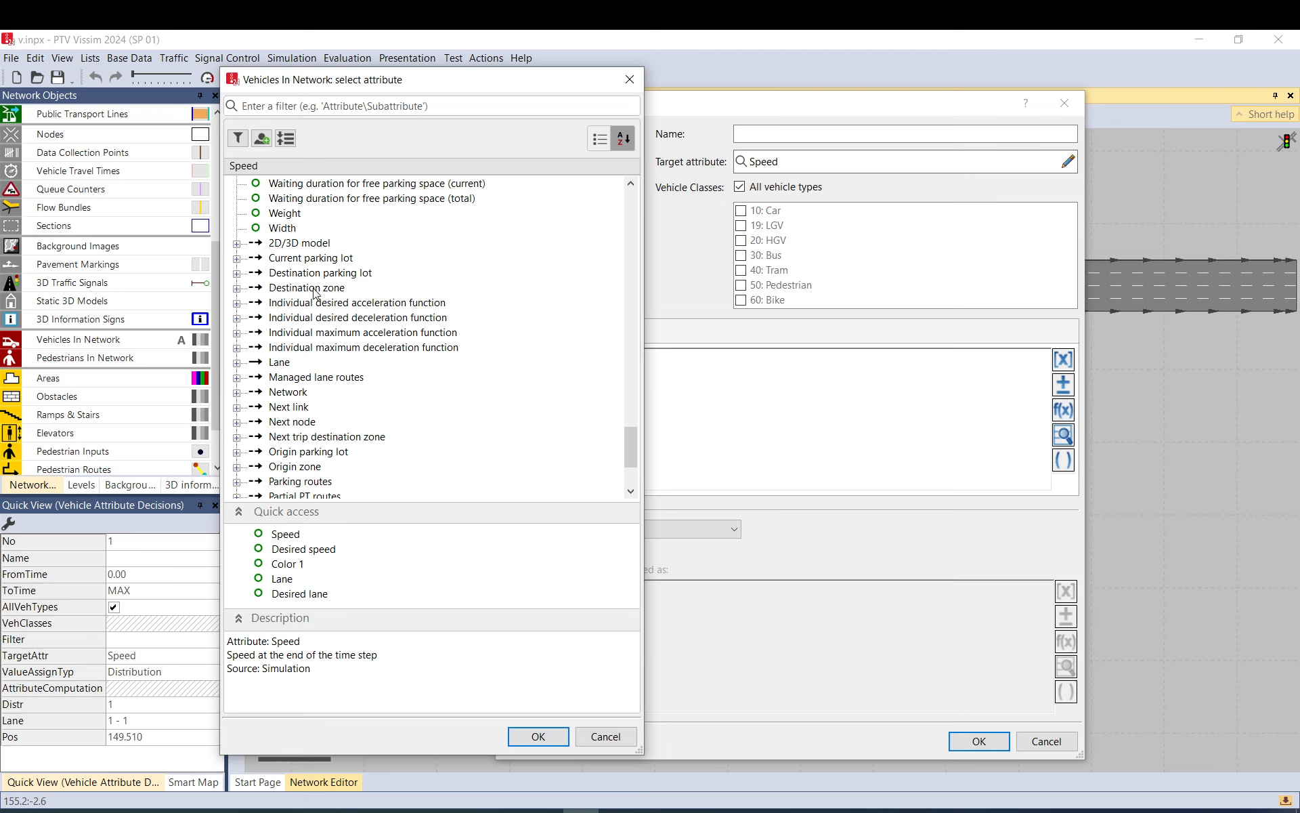
scroll(down, 3)
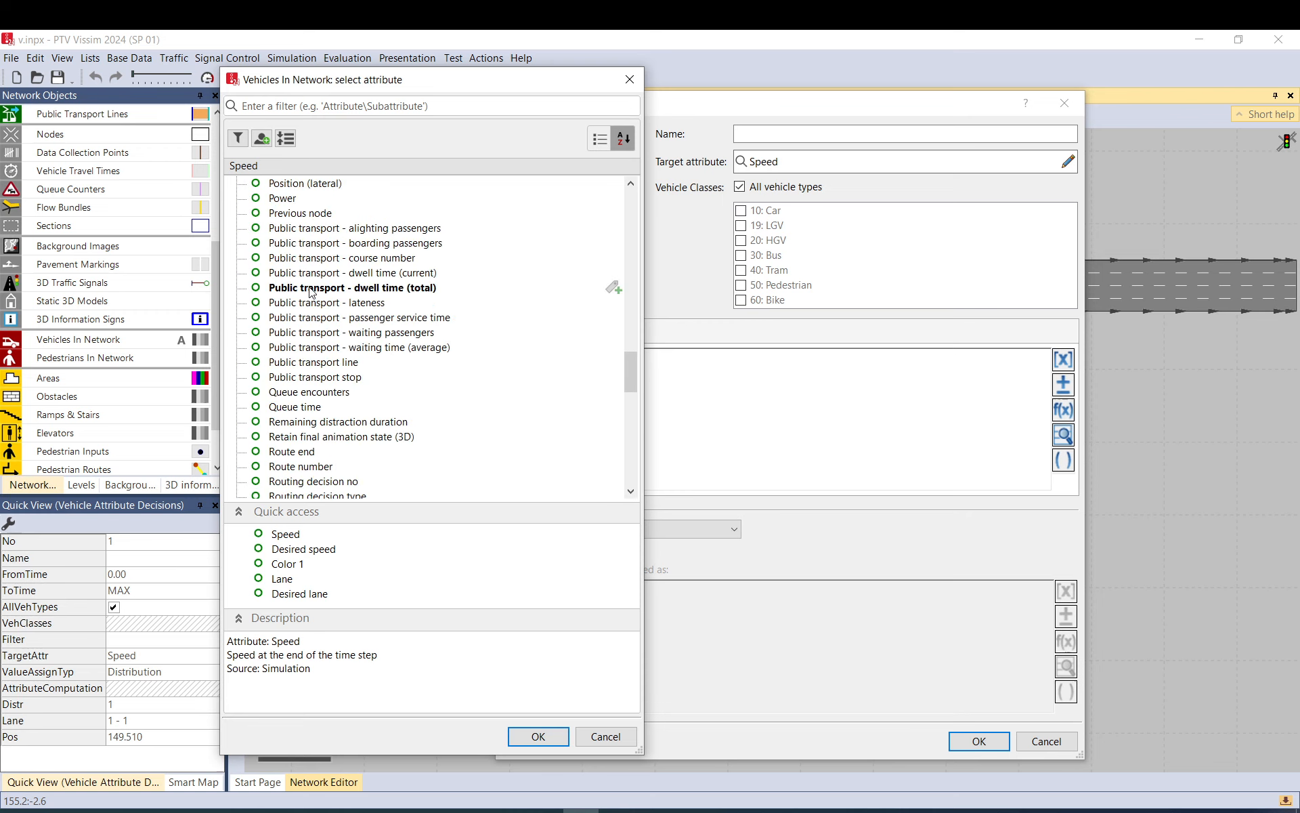
scroll(up, 3)
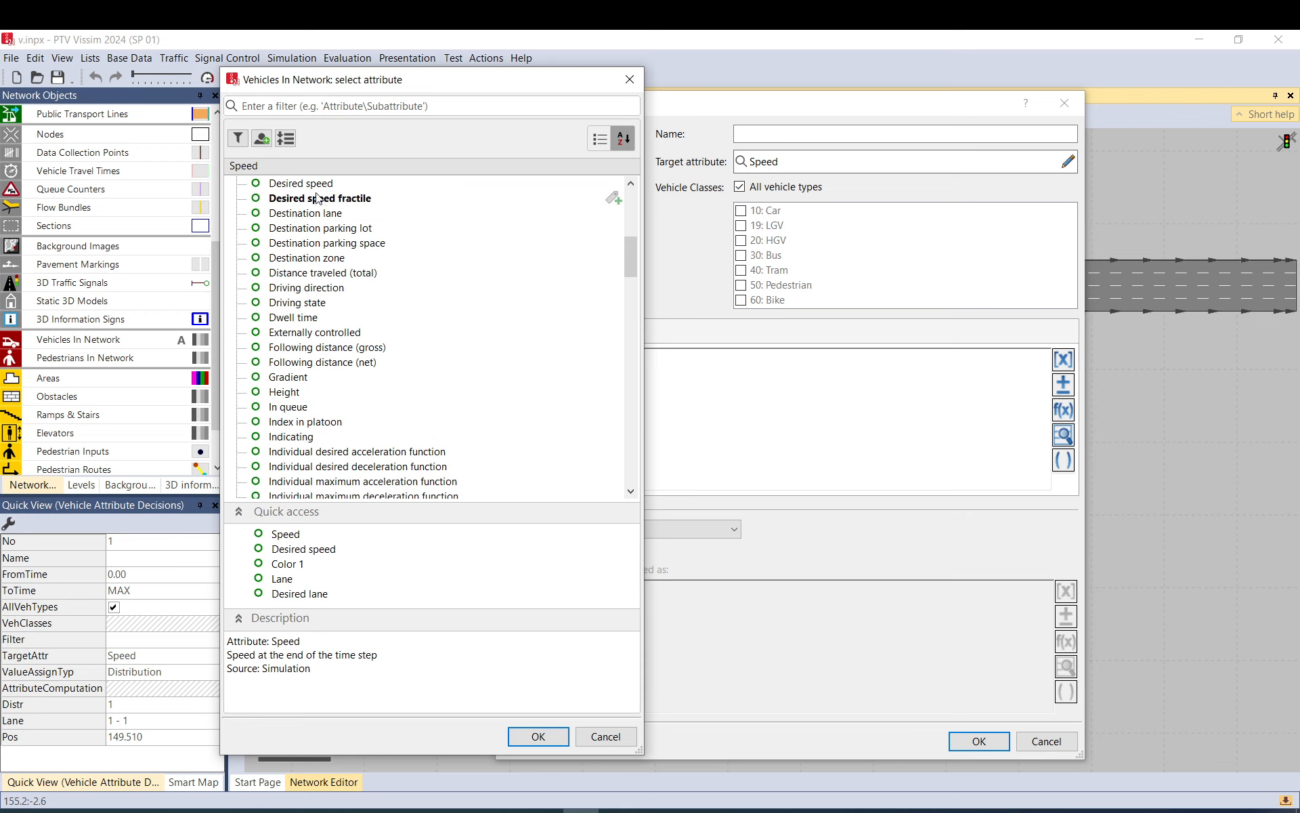
mouse_move(300, 183)
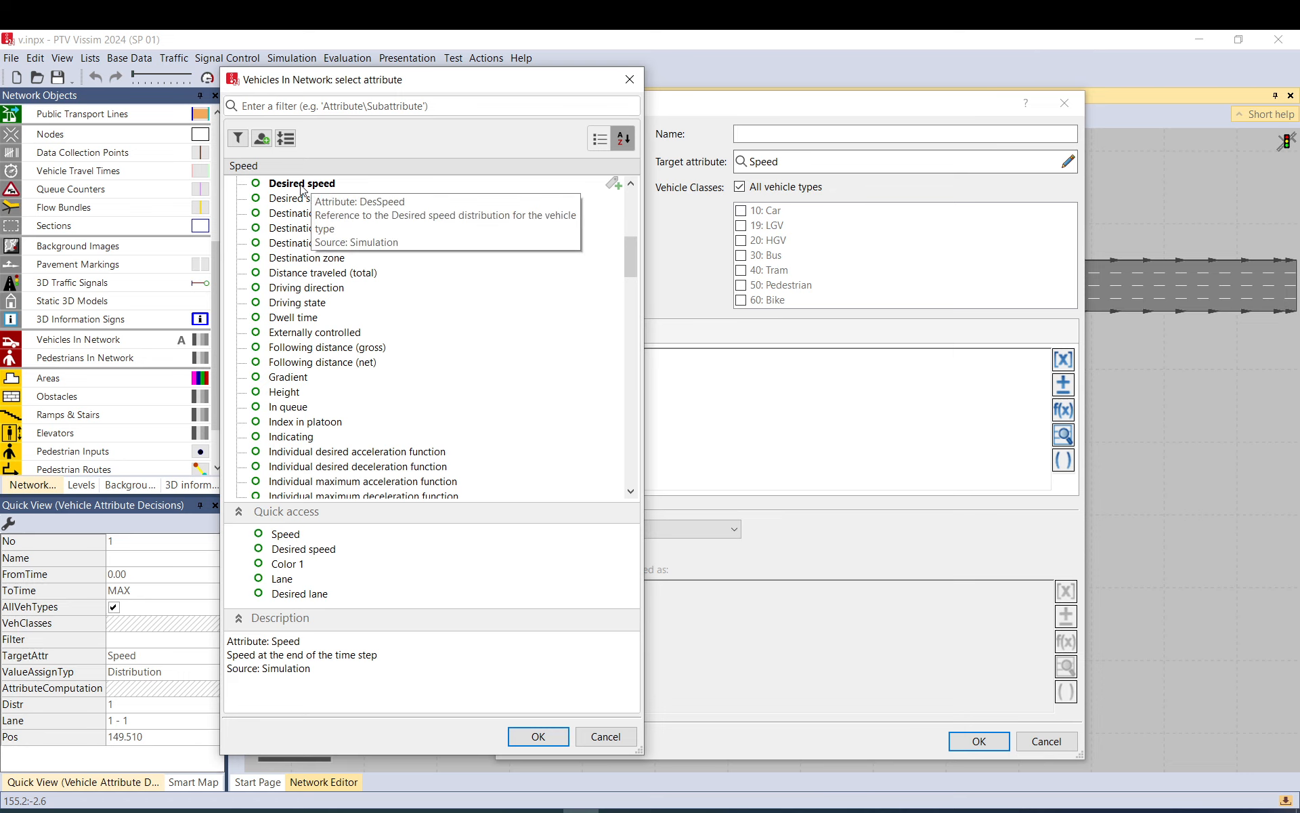
scroll(down, 3)
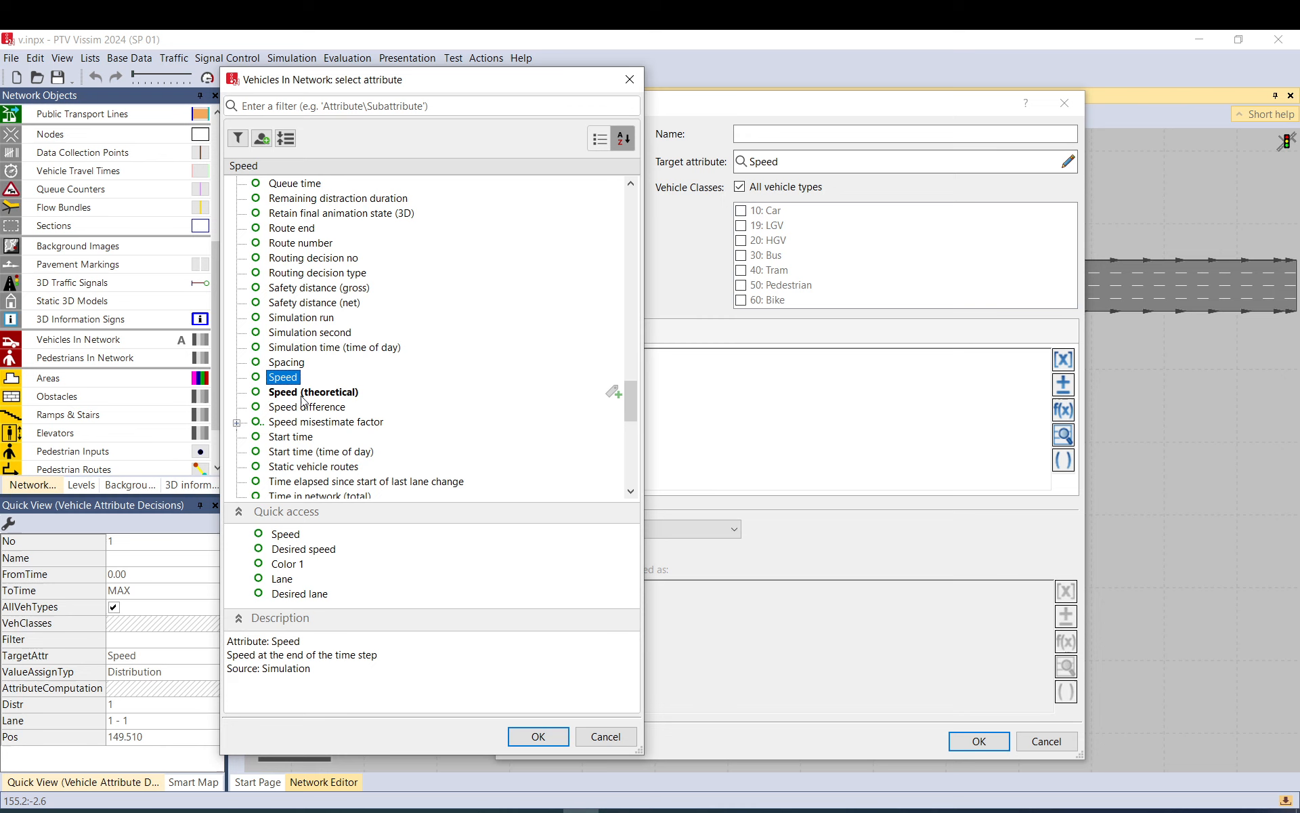
click(537, 736)
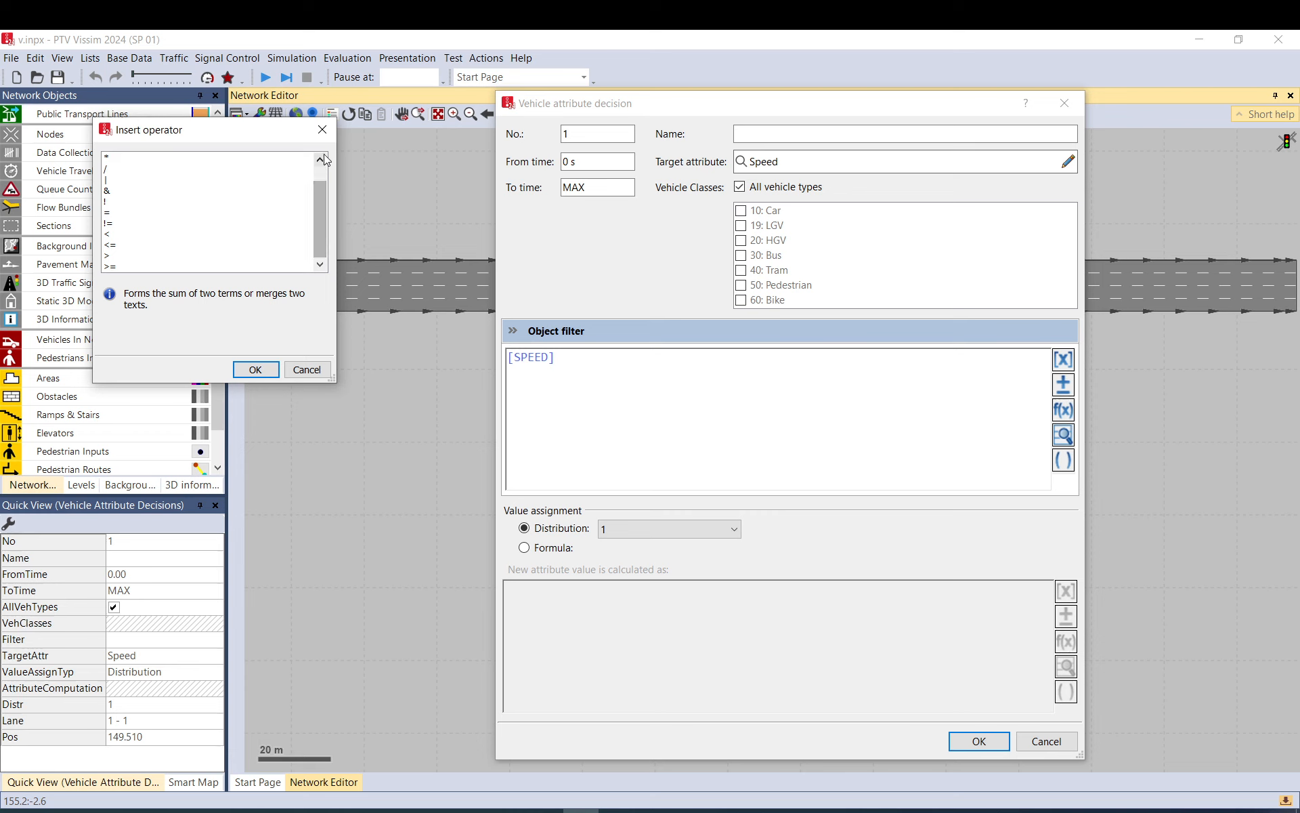
- Complete the filter as [SPEED] > 50 and save the decision
click(254, 369)
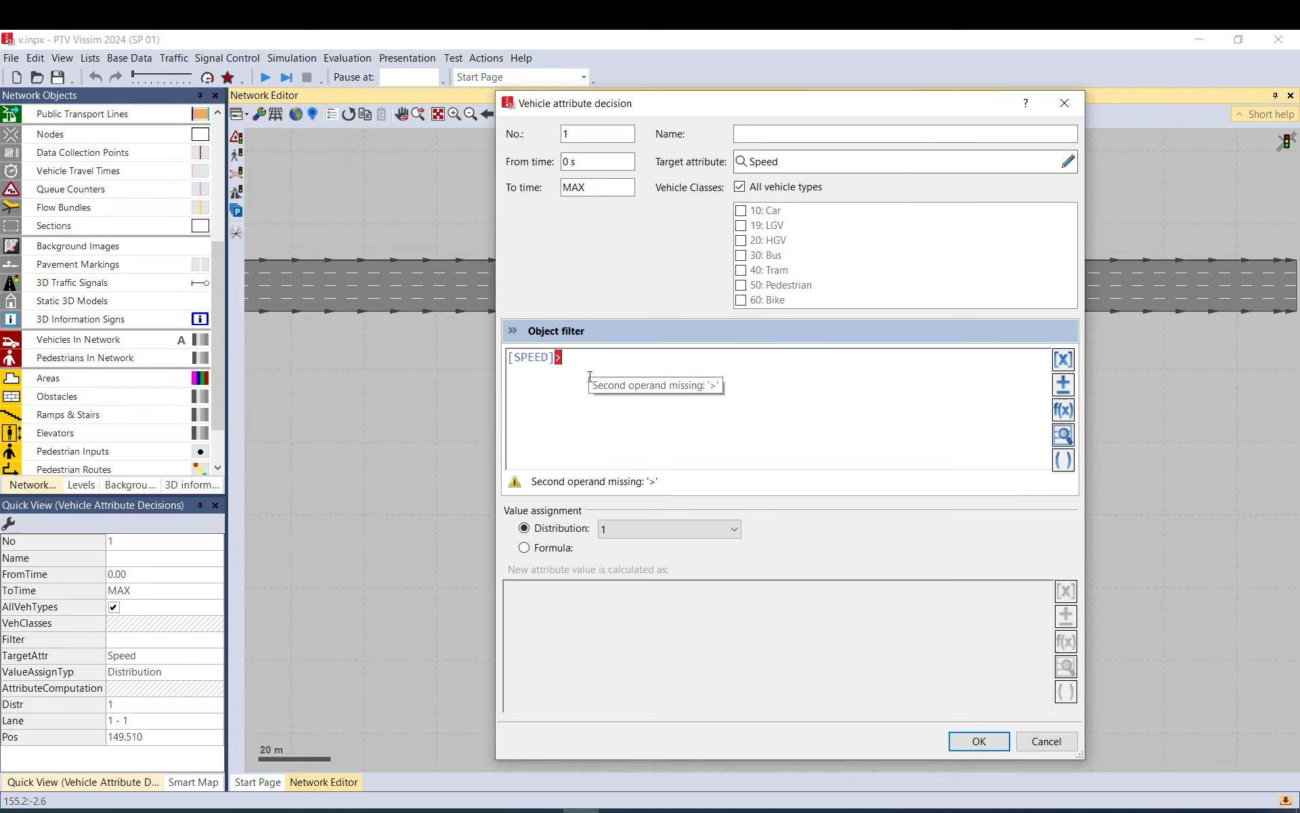
text(50)
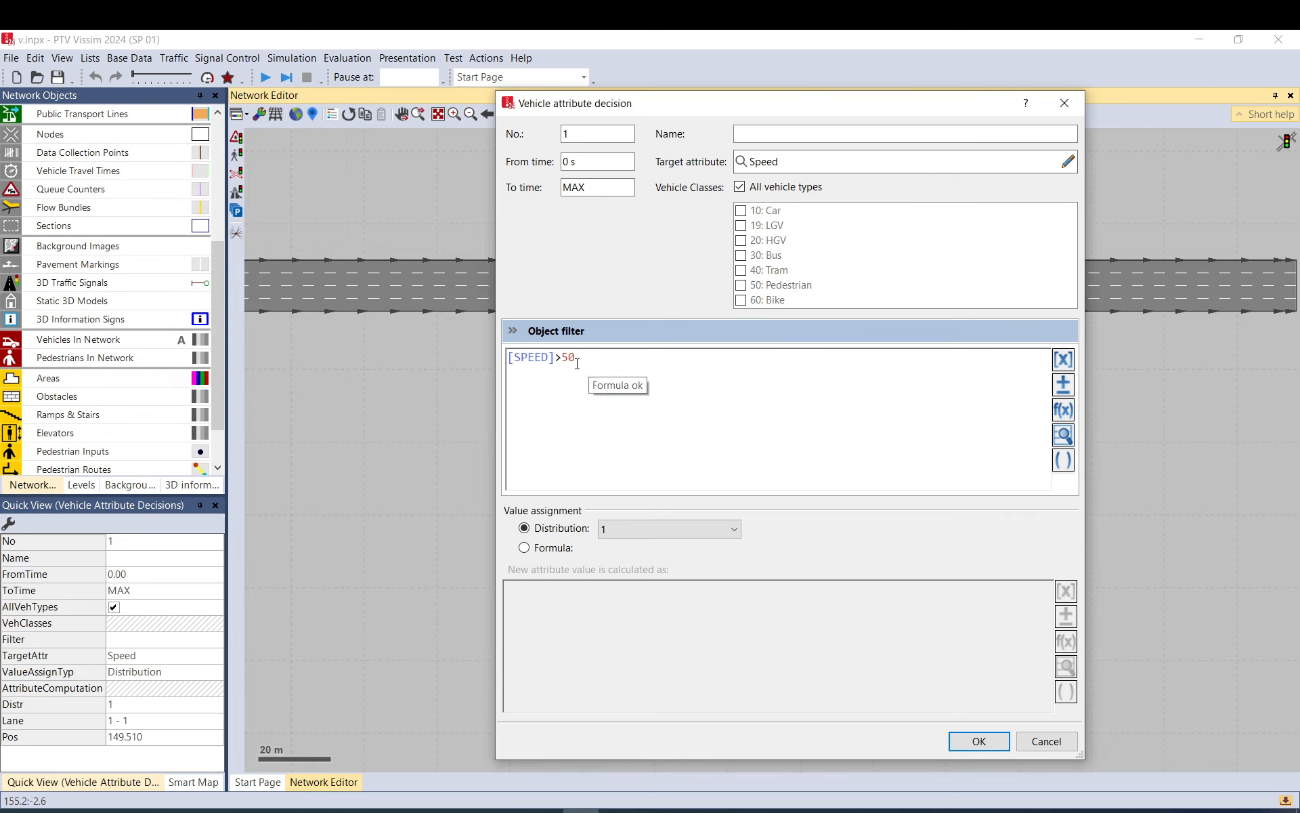
mouse_move(715, 476)
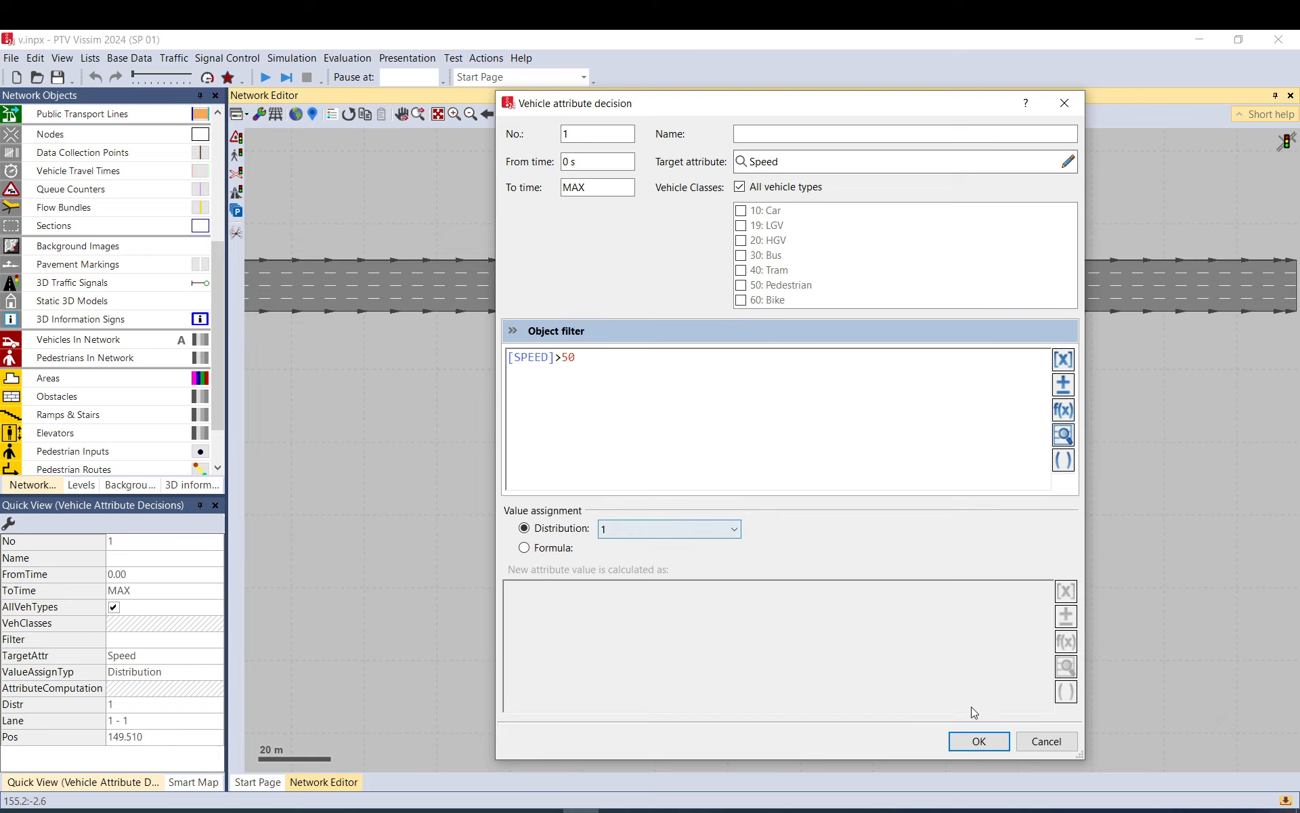
click(977, 740)
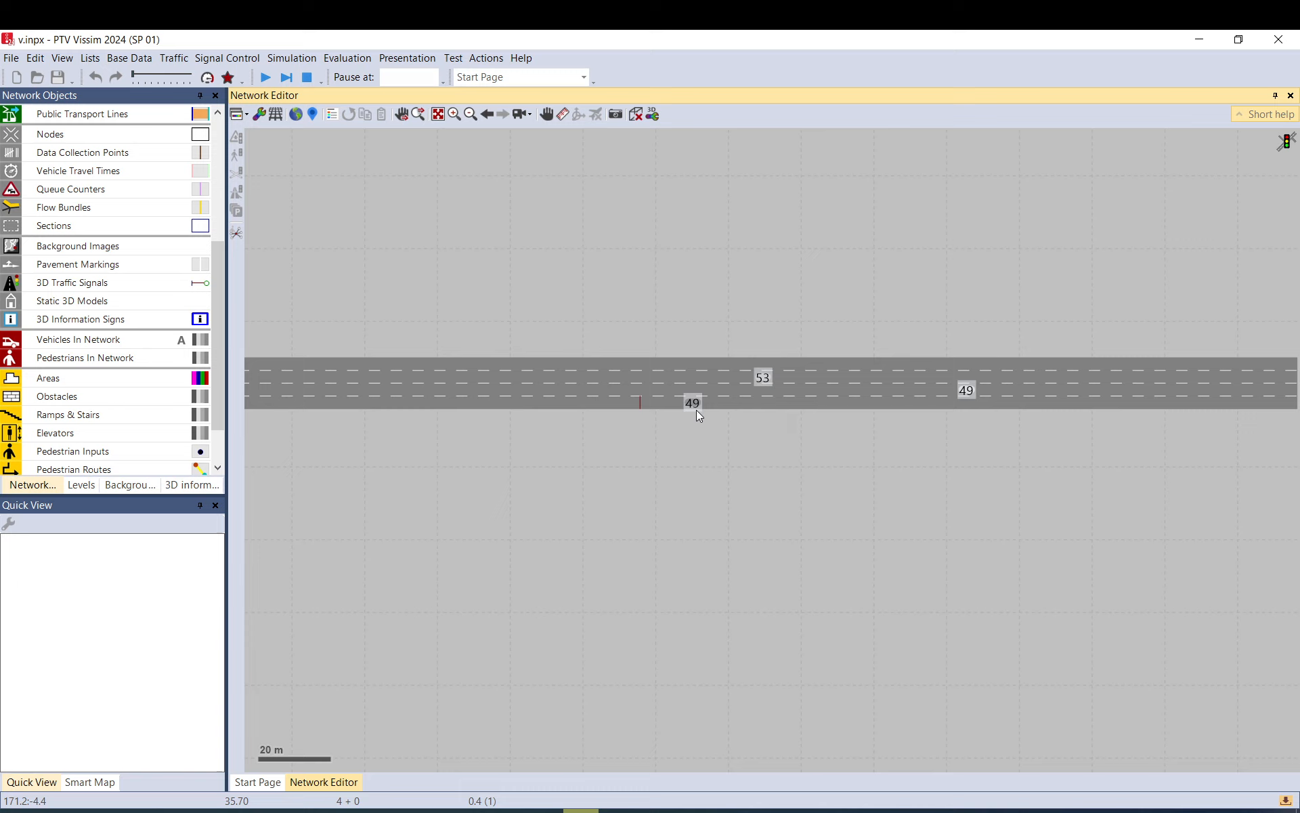
mouse_move(702, 405)
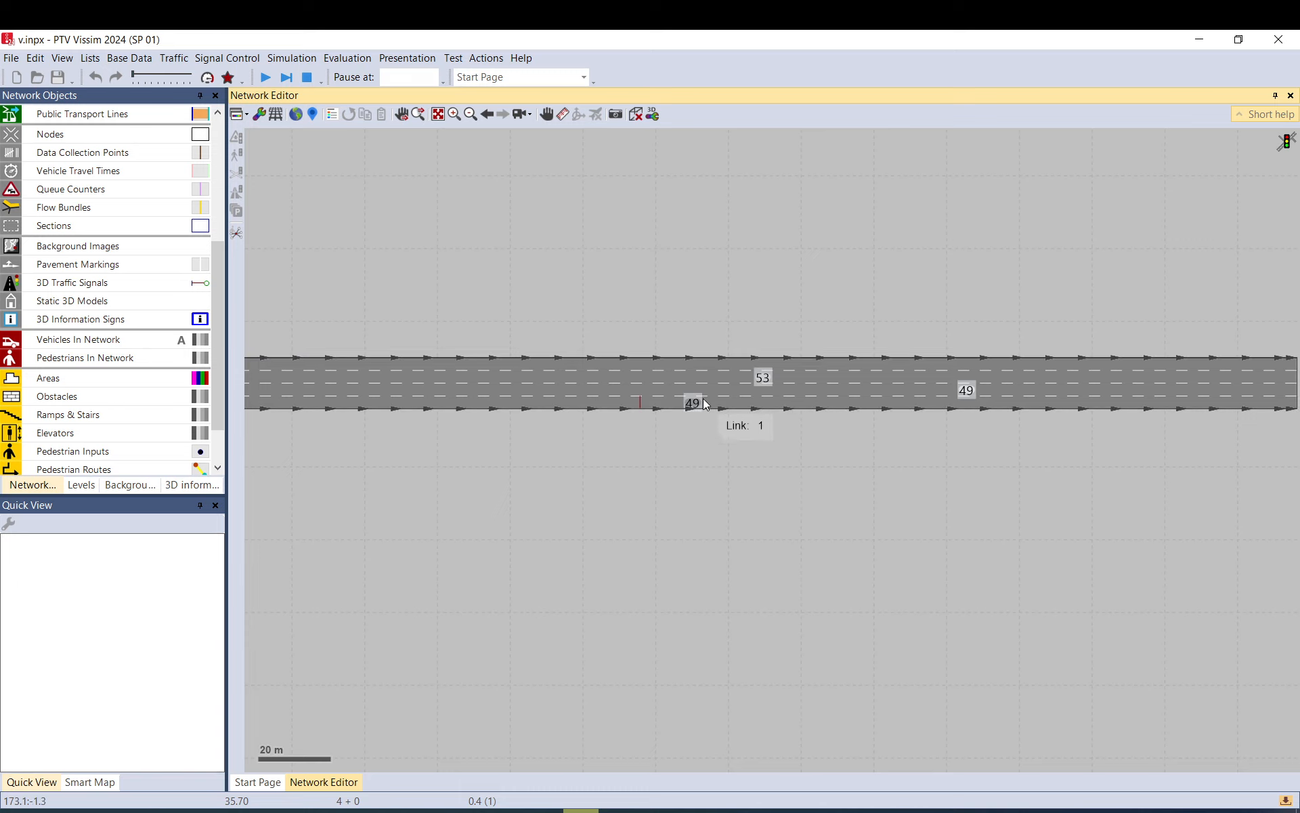
mouse_move(712, 419)
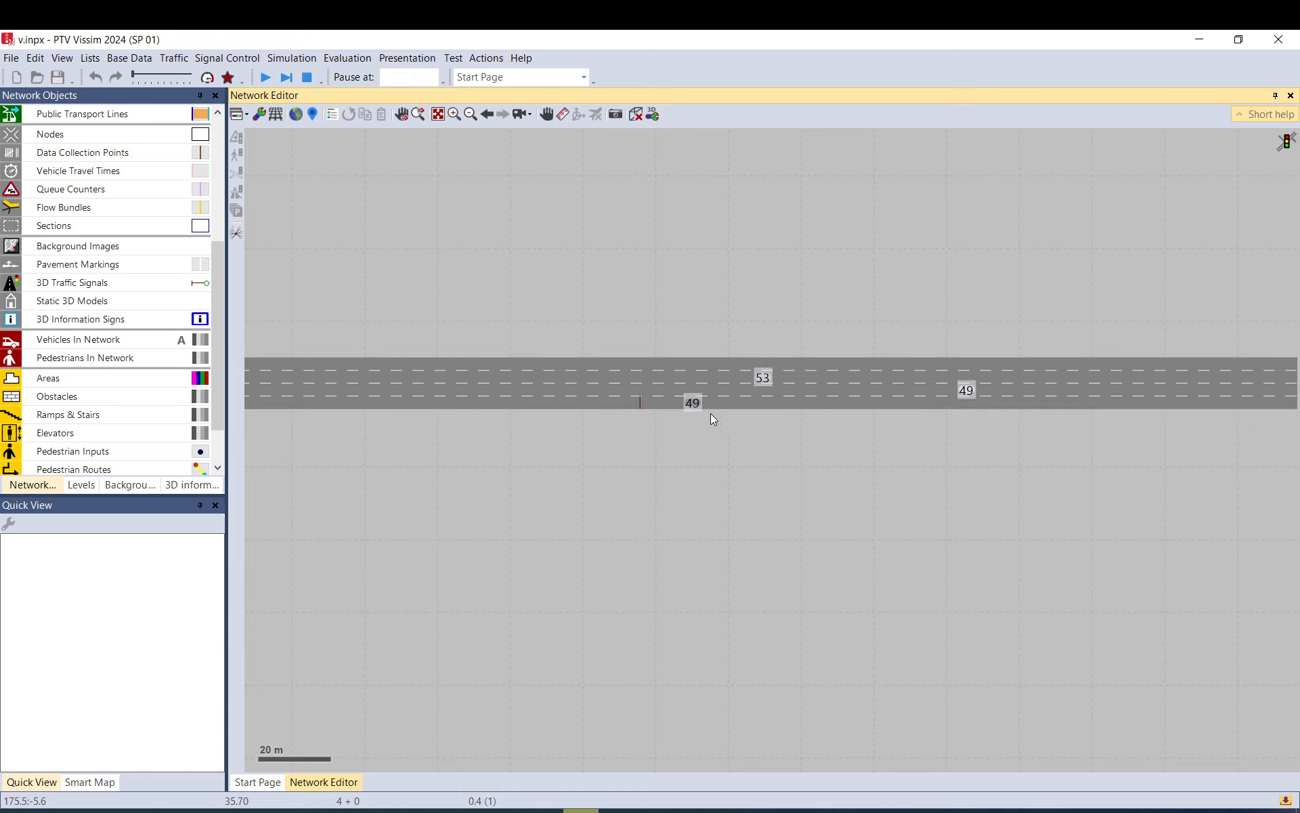
mouse_move(307, 76)
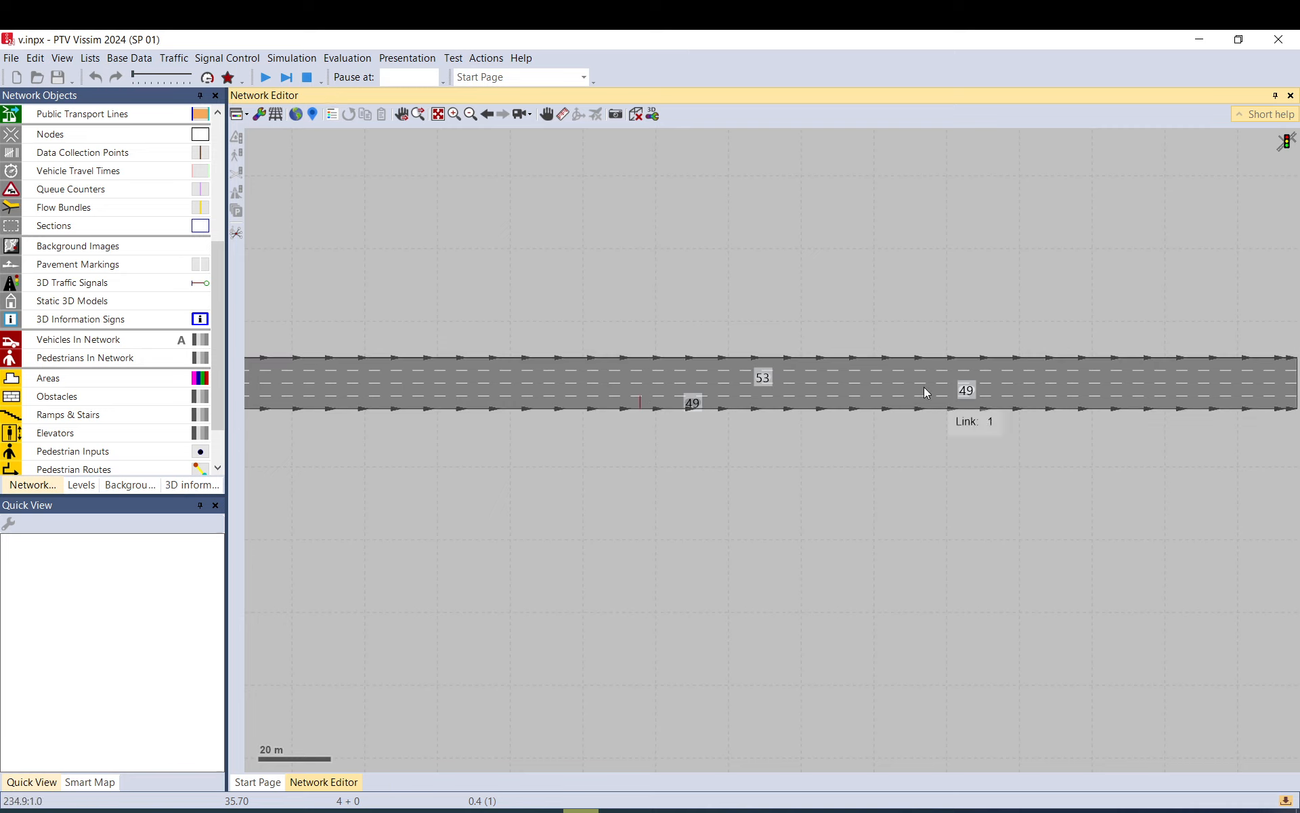
- Stop the running simulation once vehicles have passed the speed decision marker
click(307, 76)
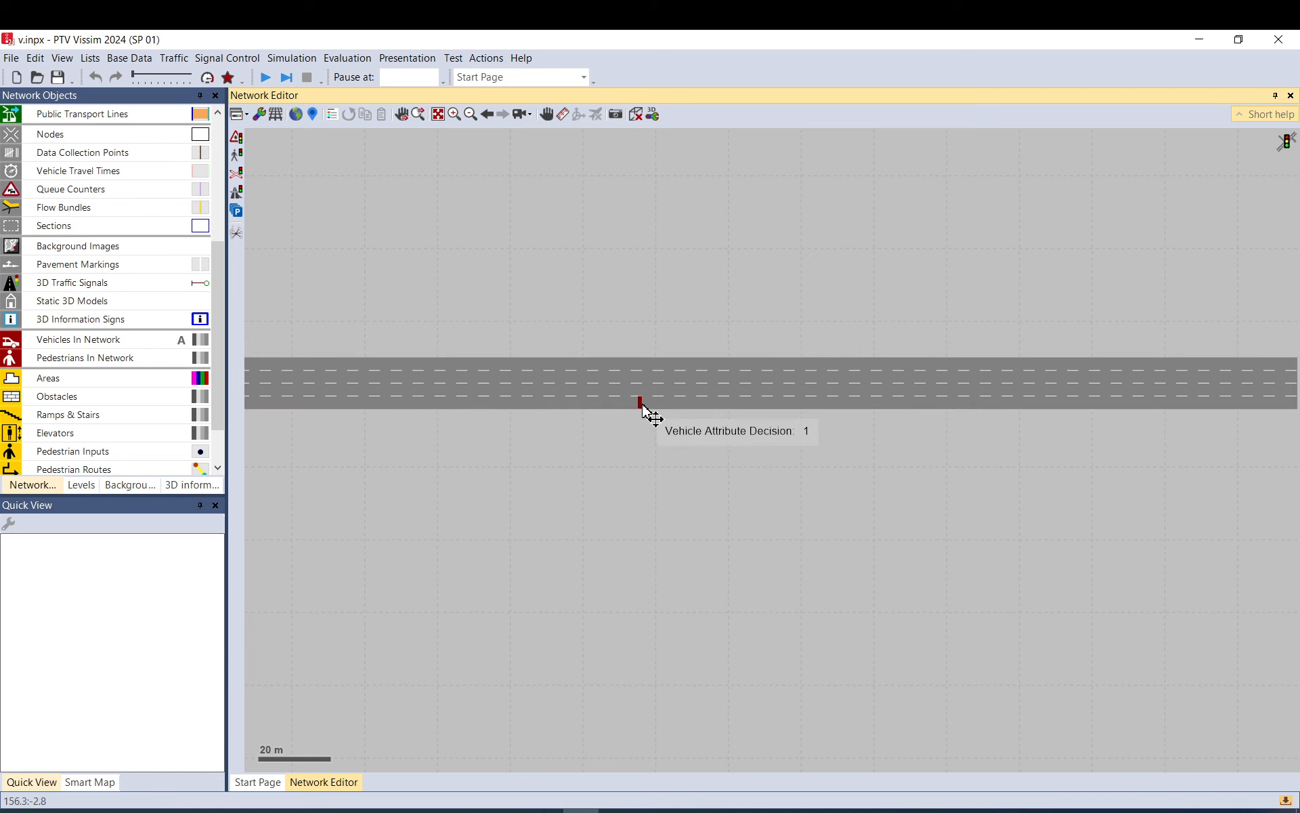
- Switch decision 1 to formula assignment and delete its [SPEED]>50 object filter
double_click(638, 404)
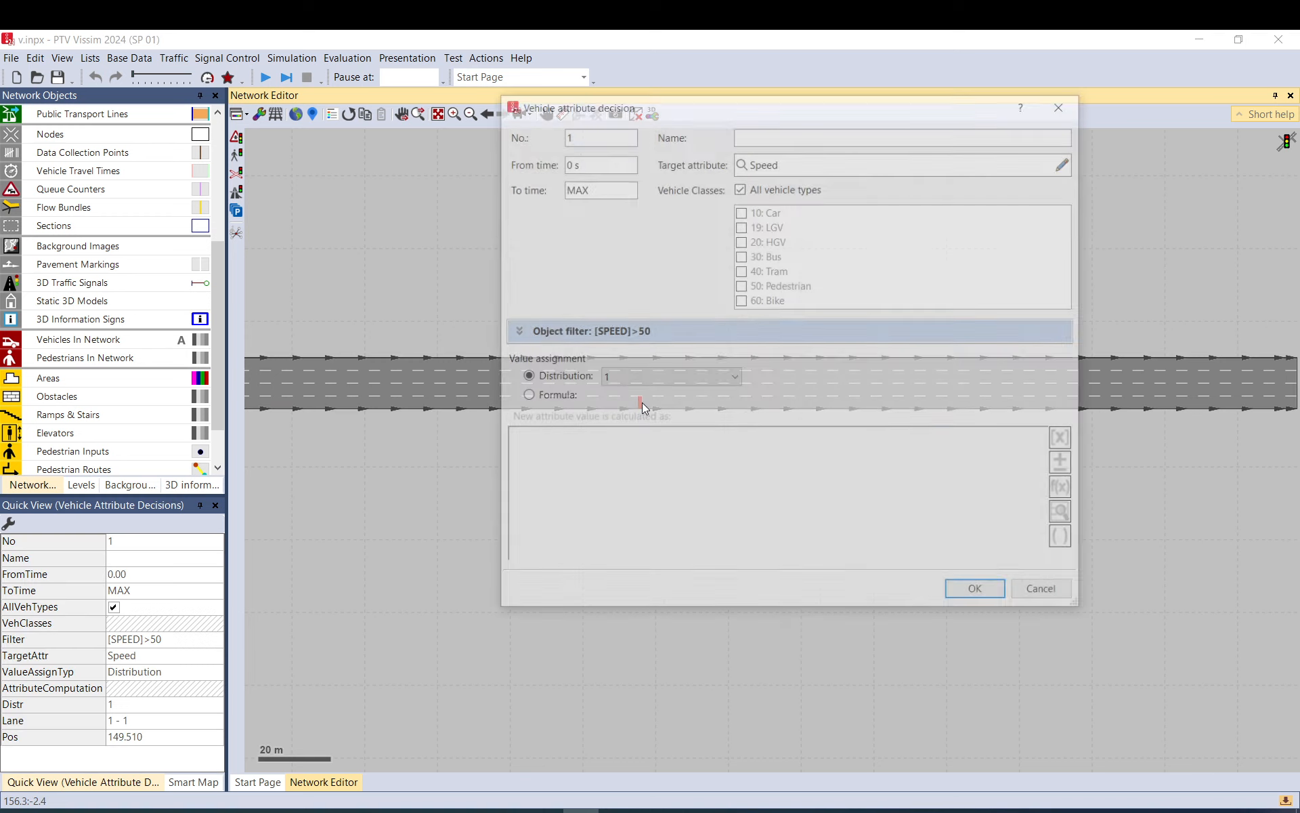
click(529, 395)
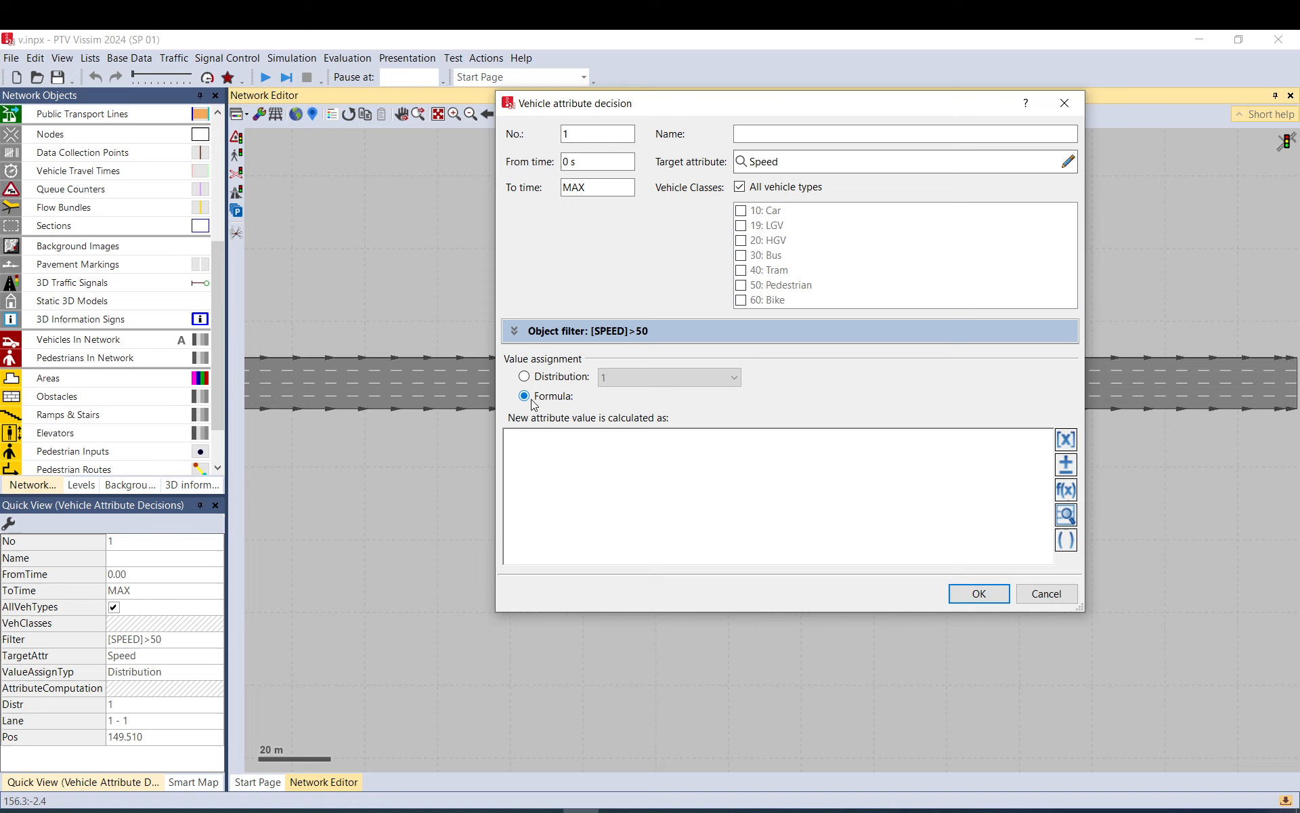
click(513, 331)
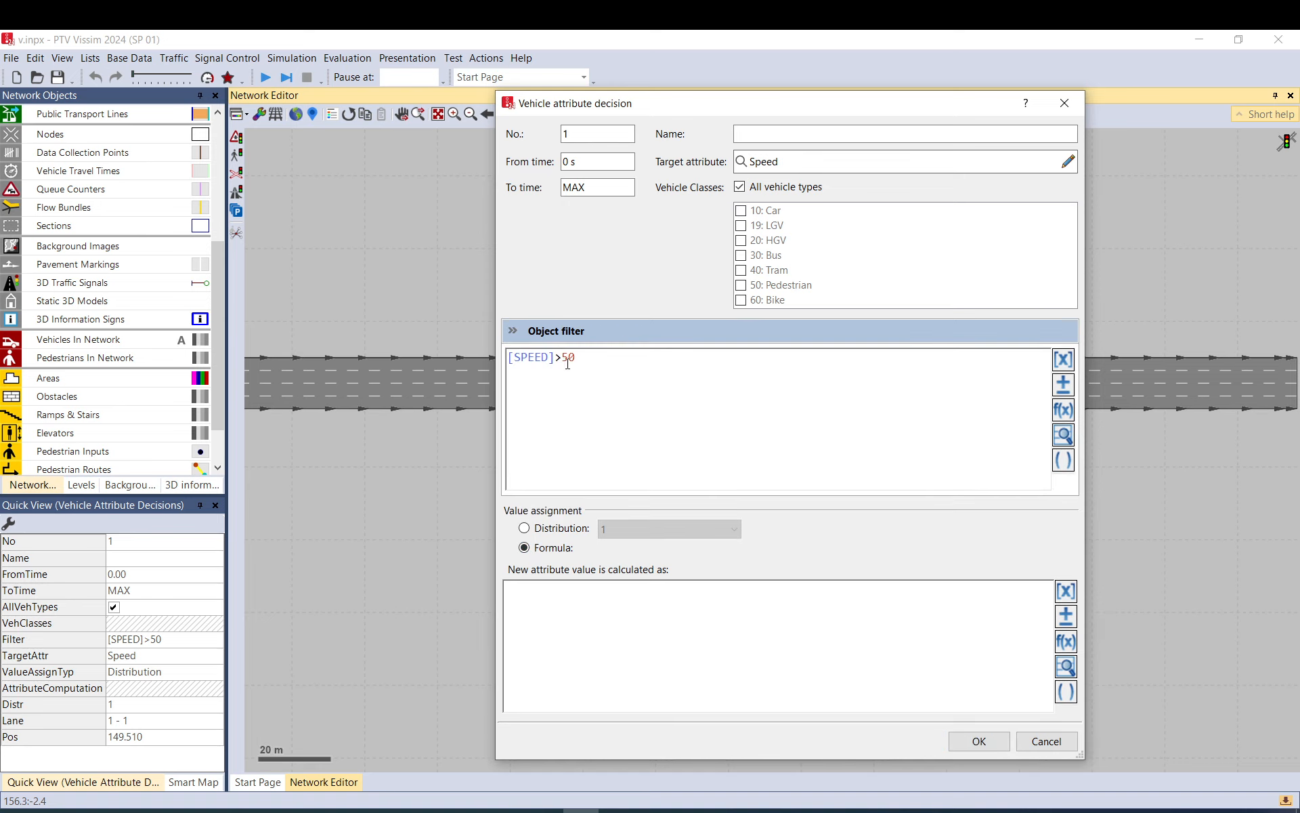
mouse_move(588, 571)
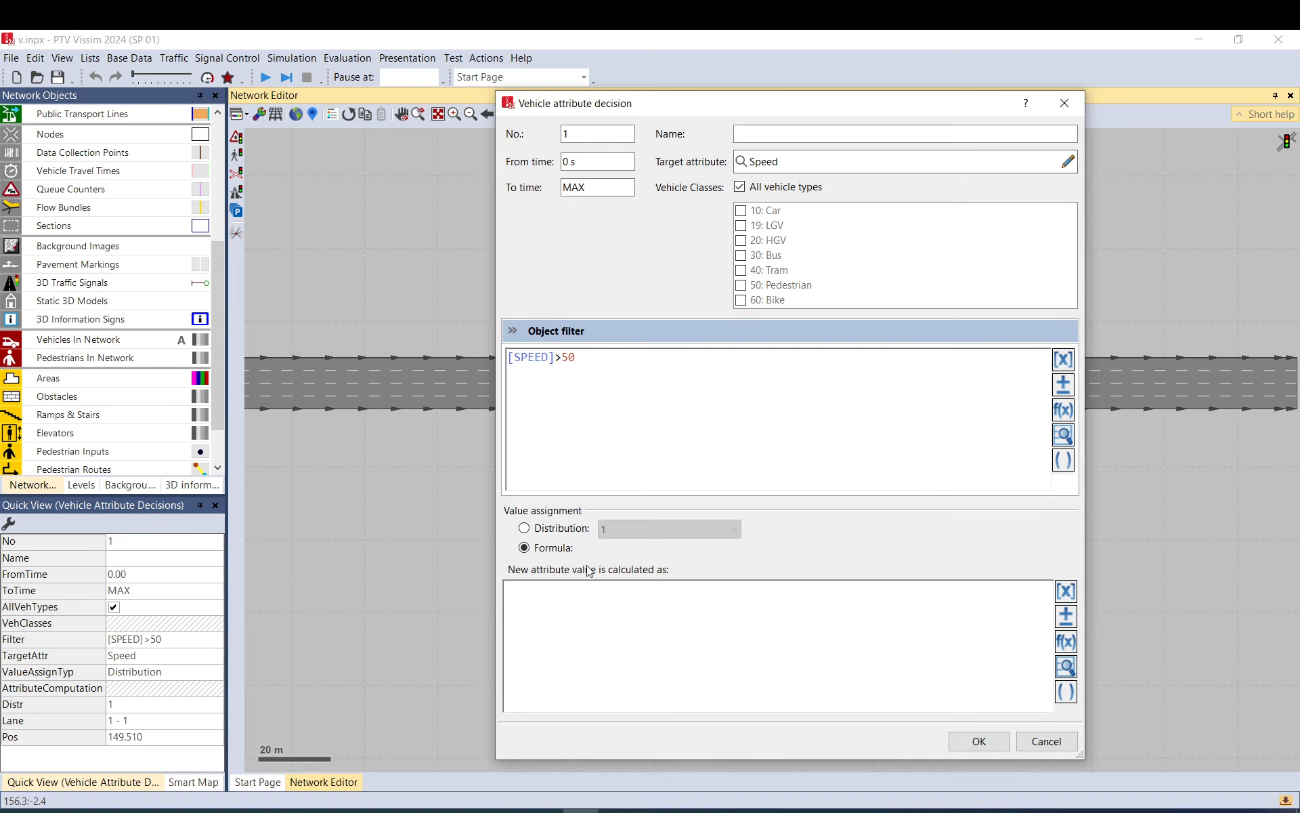
click(572, 357)
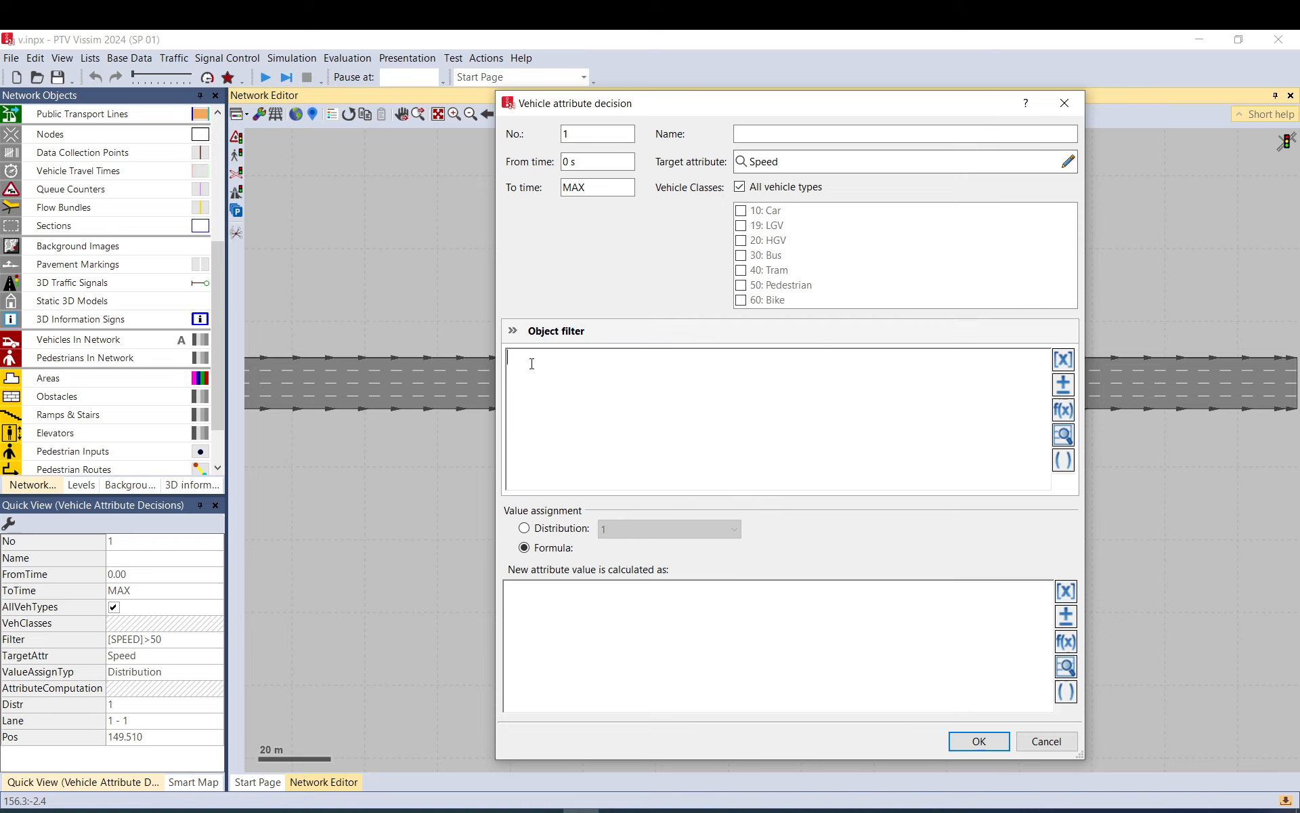
click(519, 329)
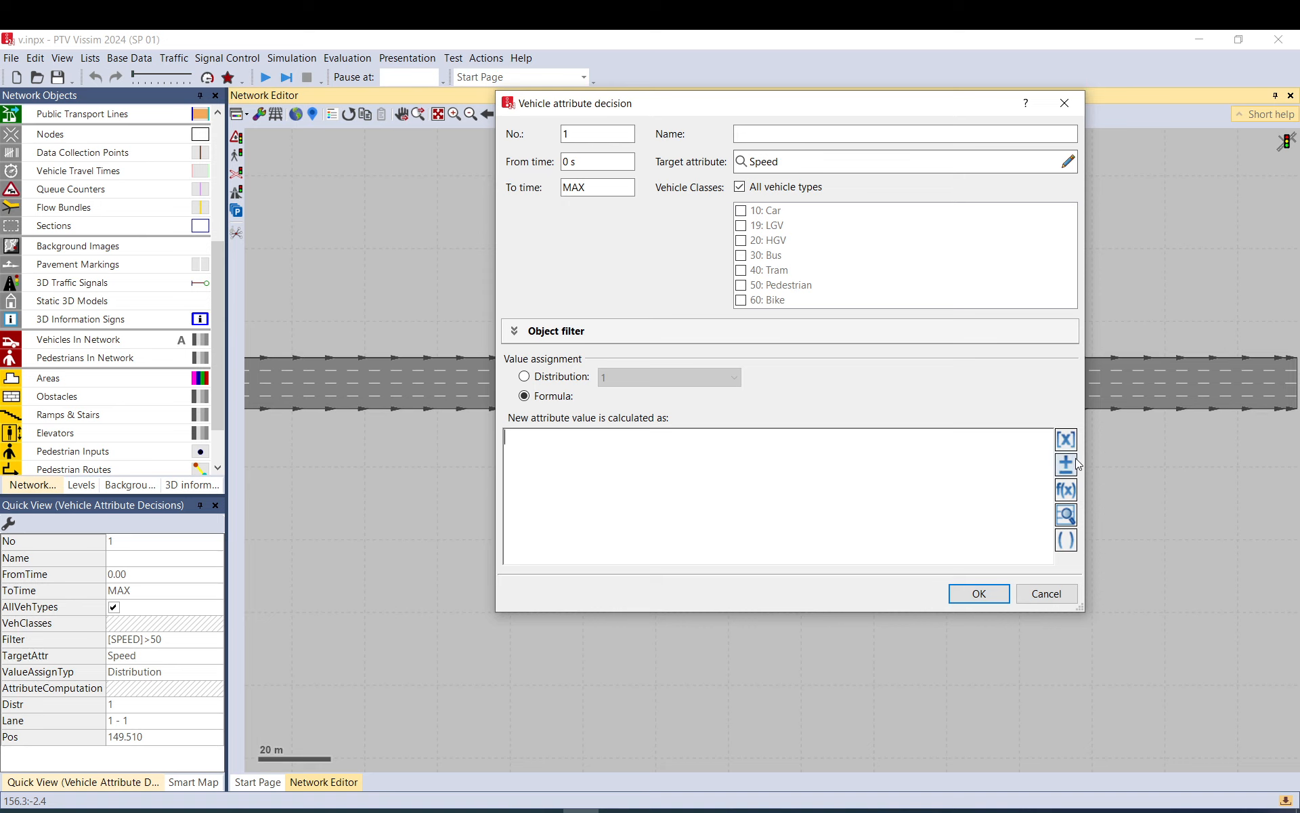
mouse_move(1065, 464)
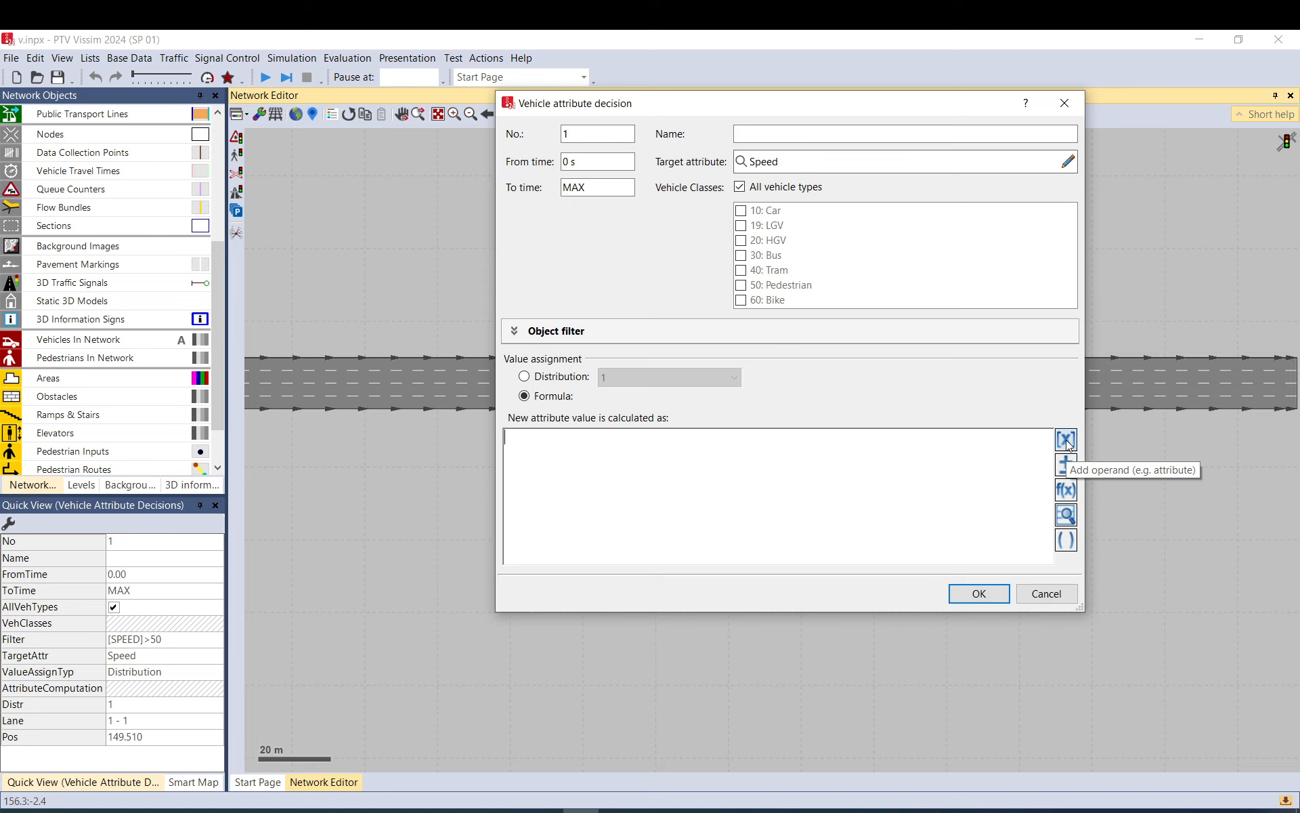
click(1066, 439)
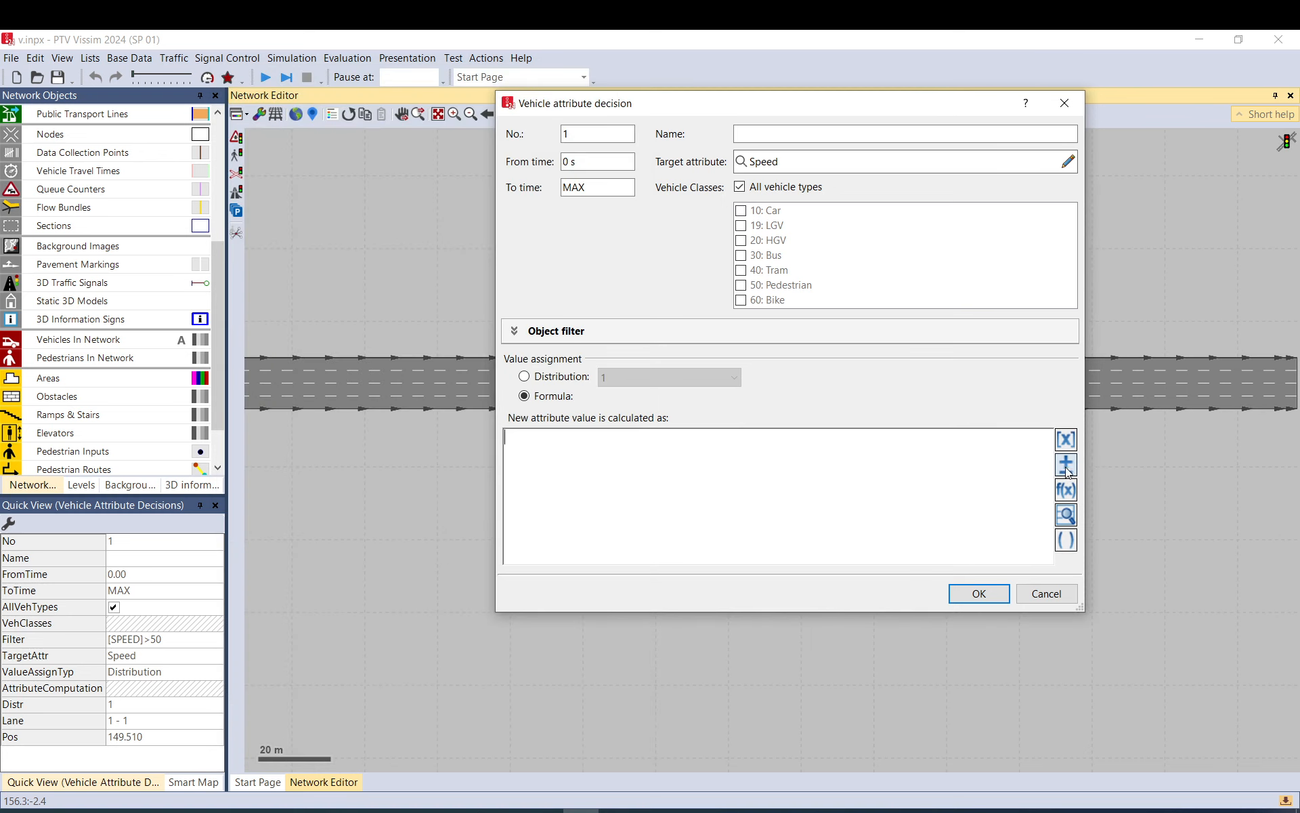
- Insert the If (b, w, f) function into decision 1's Speed formula
click(1066, 464)
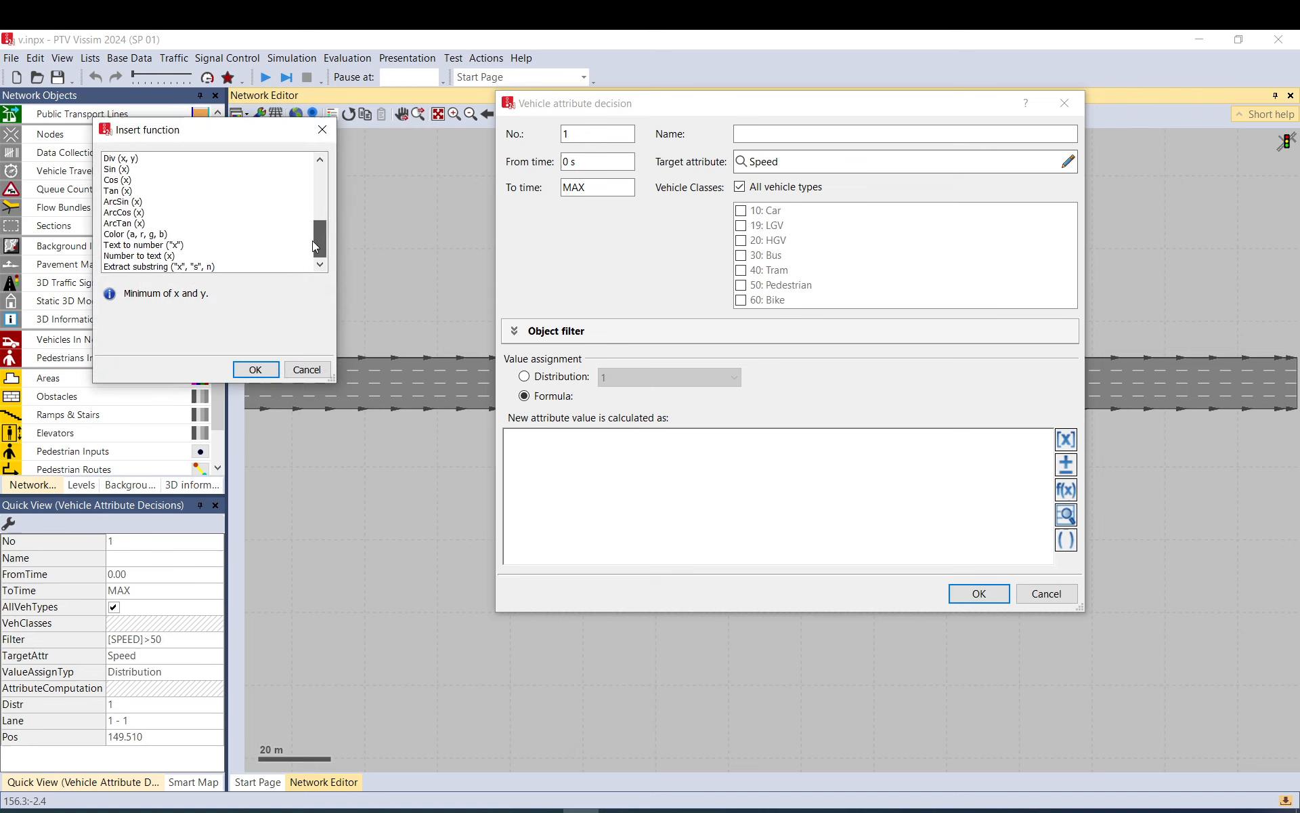
scroll(up, 3)
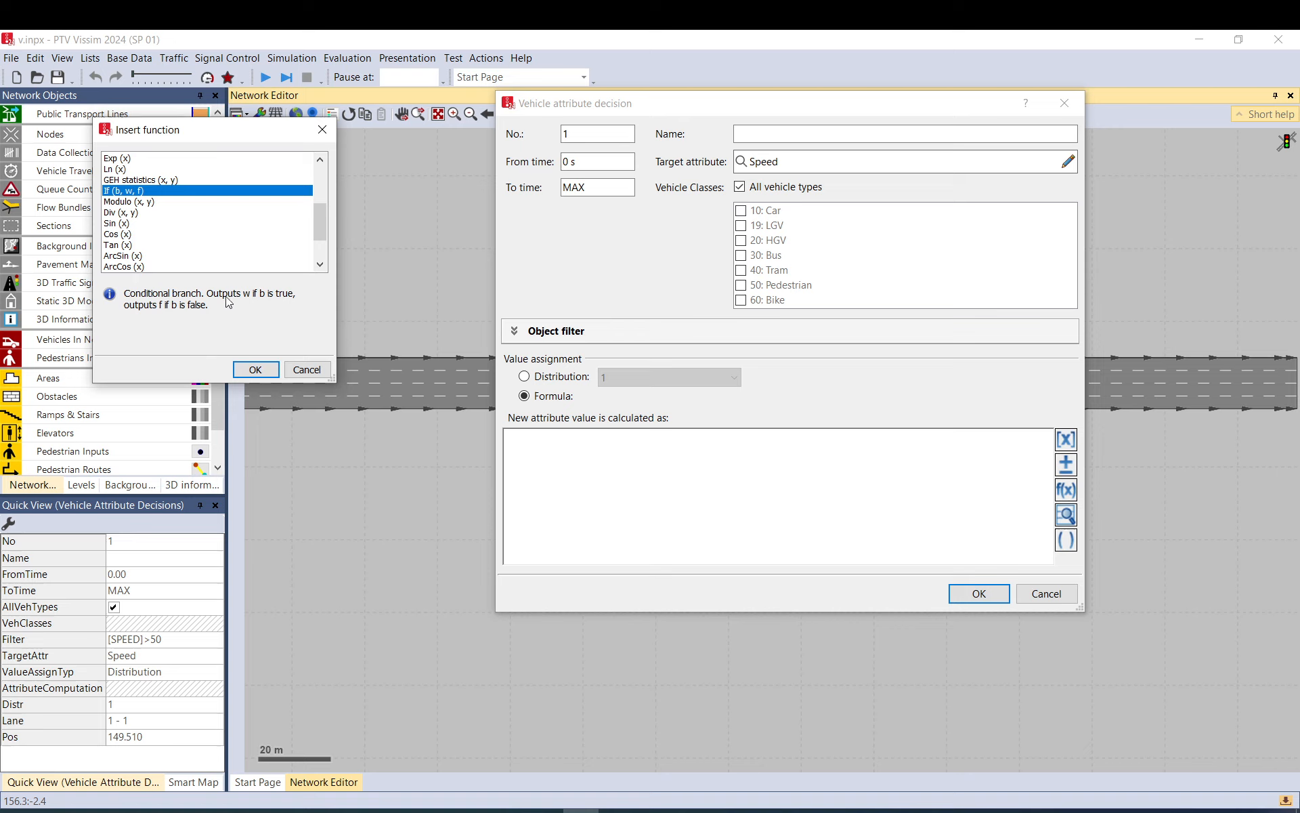
mouse_move(163, 302)
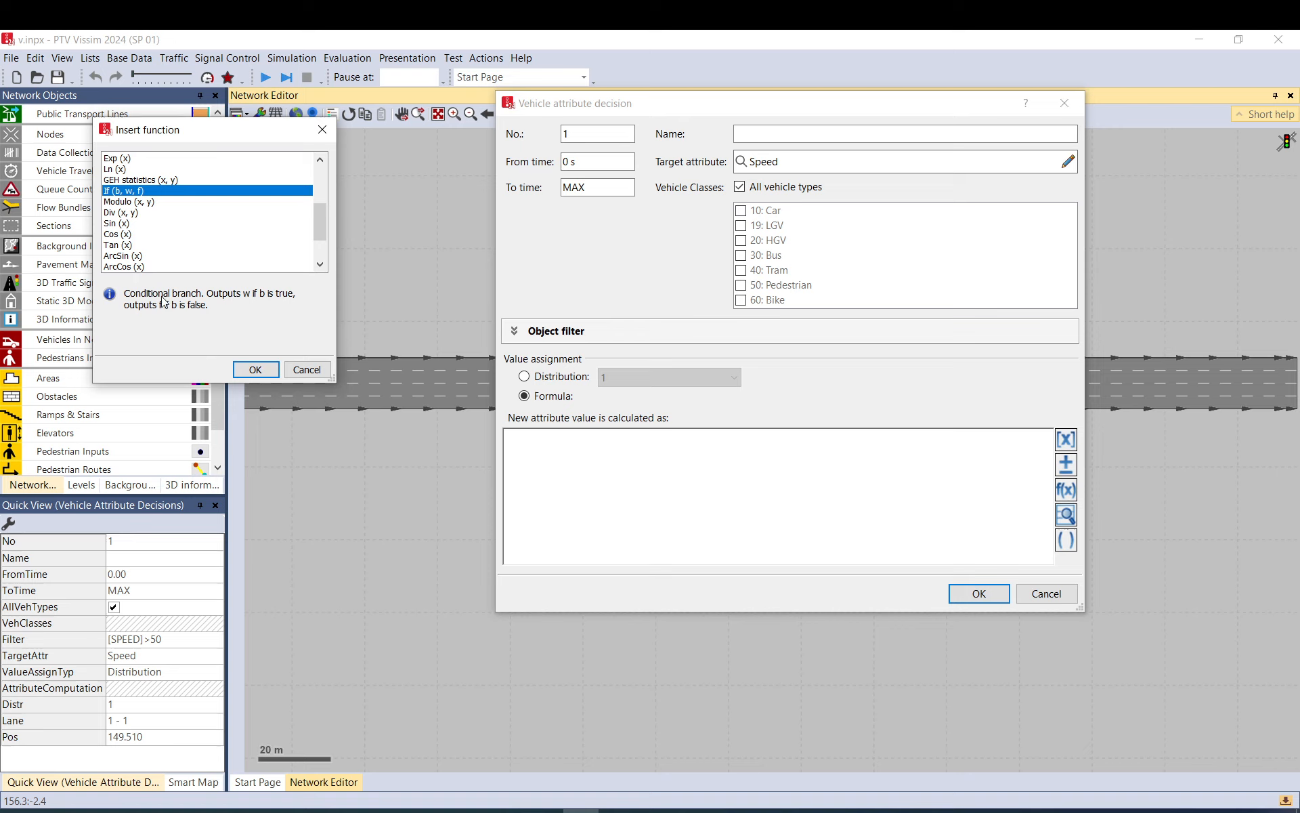
mouse_move(197, 300)
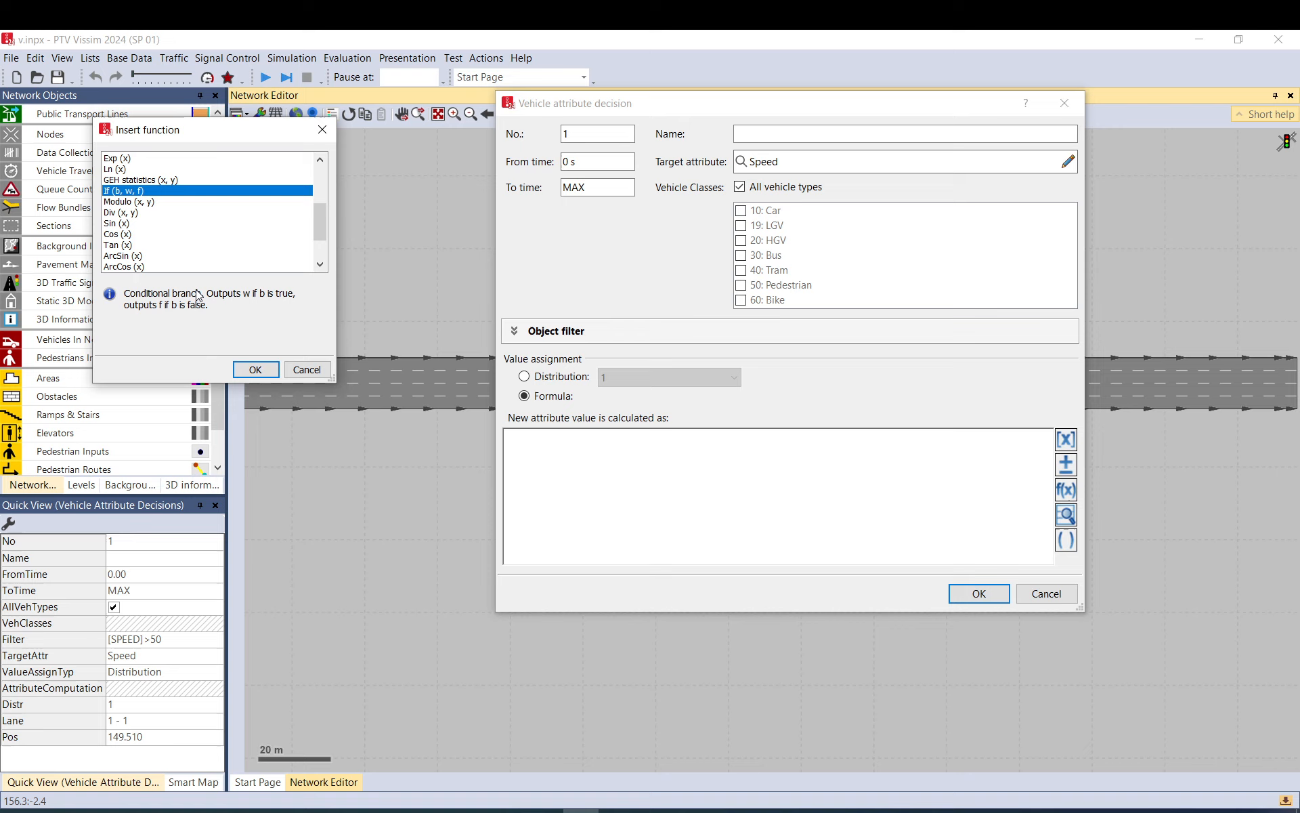
mouse_move(199, 295)
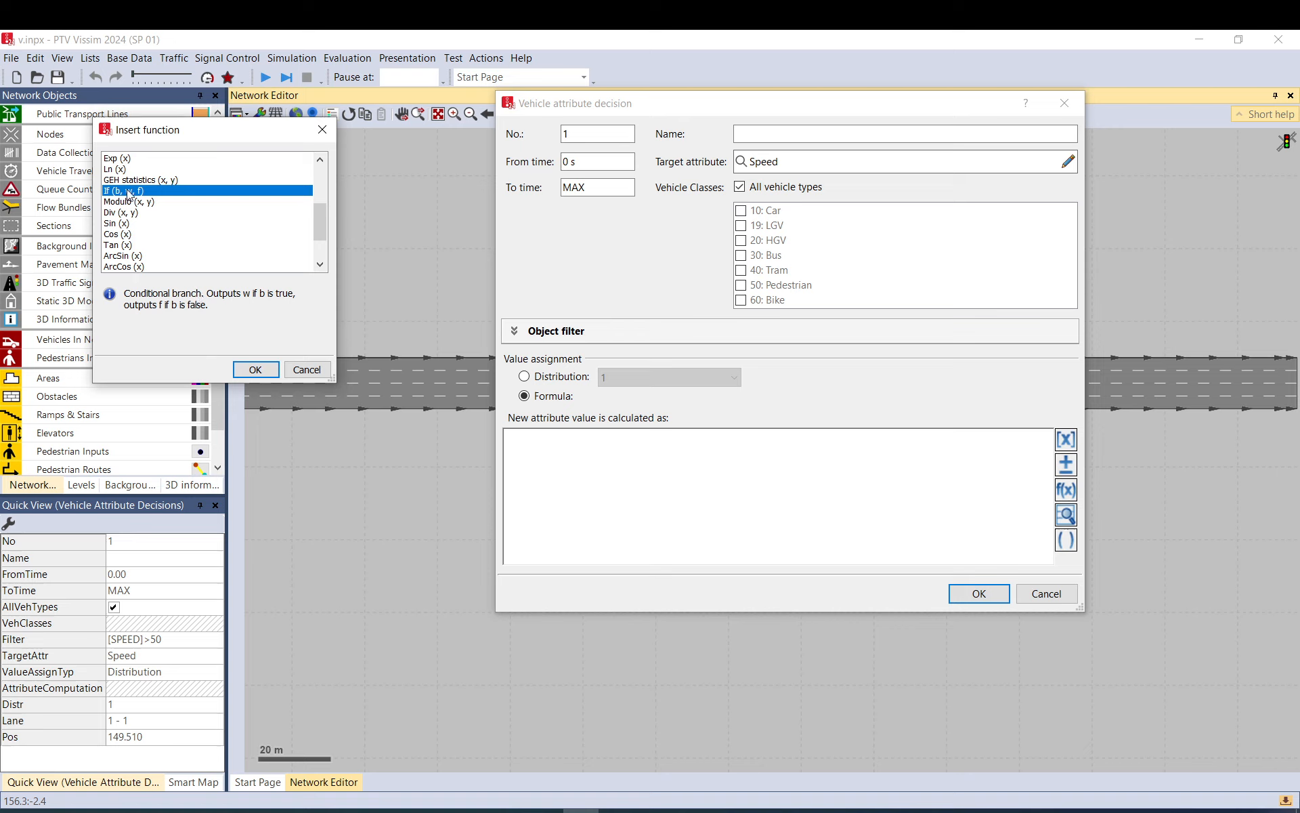
mouse_move(142, 196)
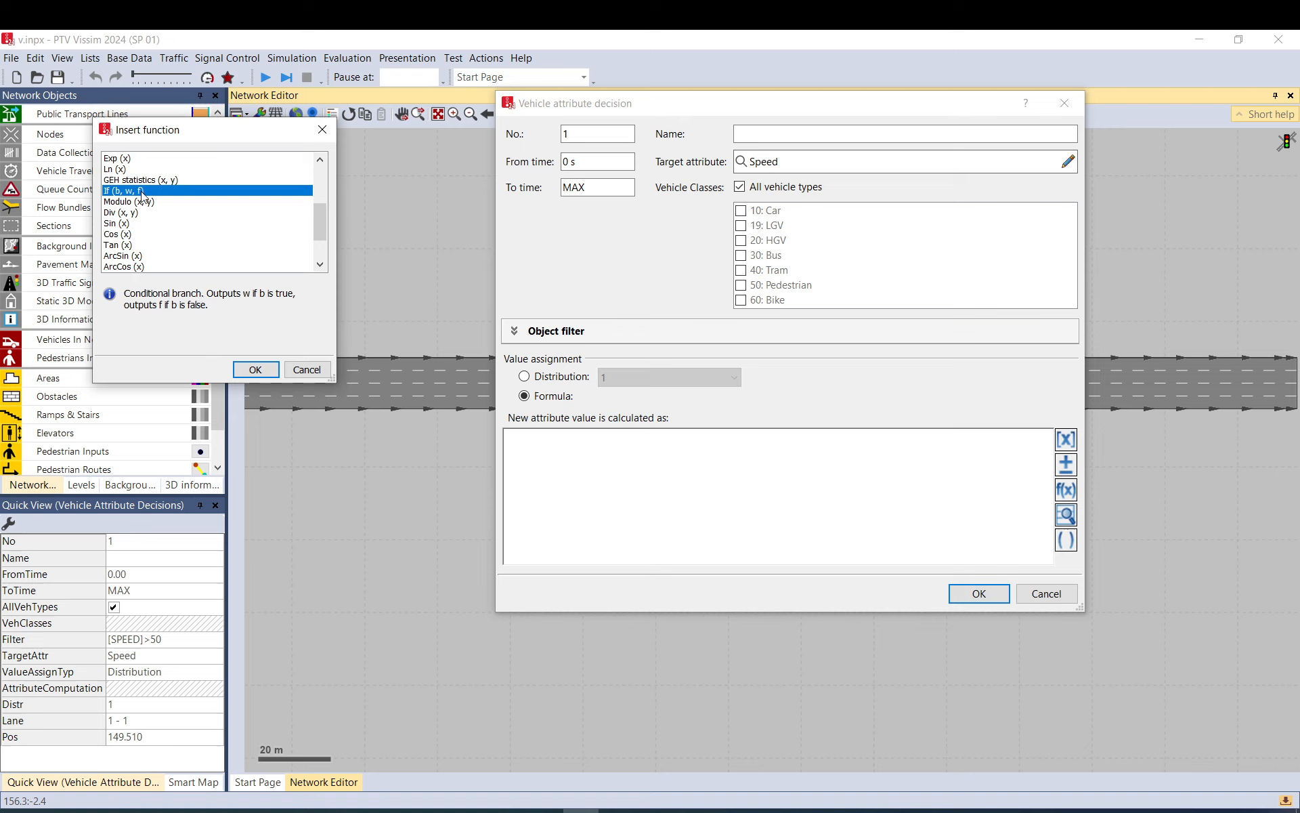
click(255, 369)
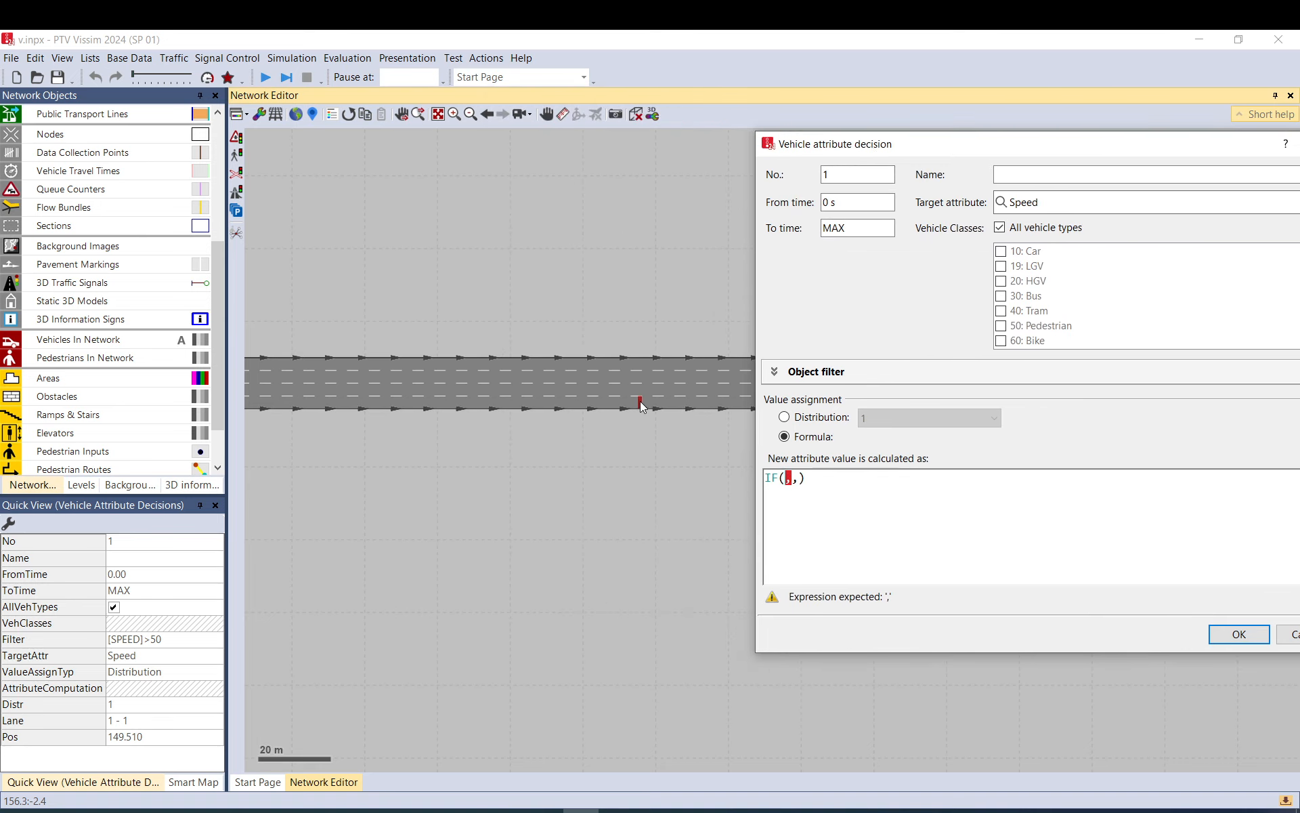
mouse_move(644, 418)
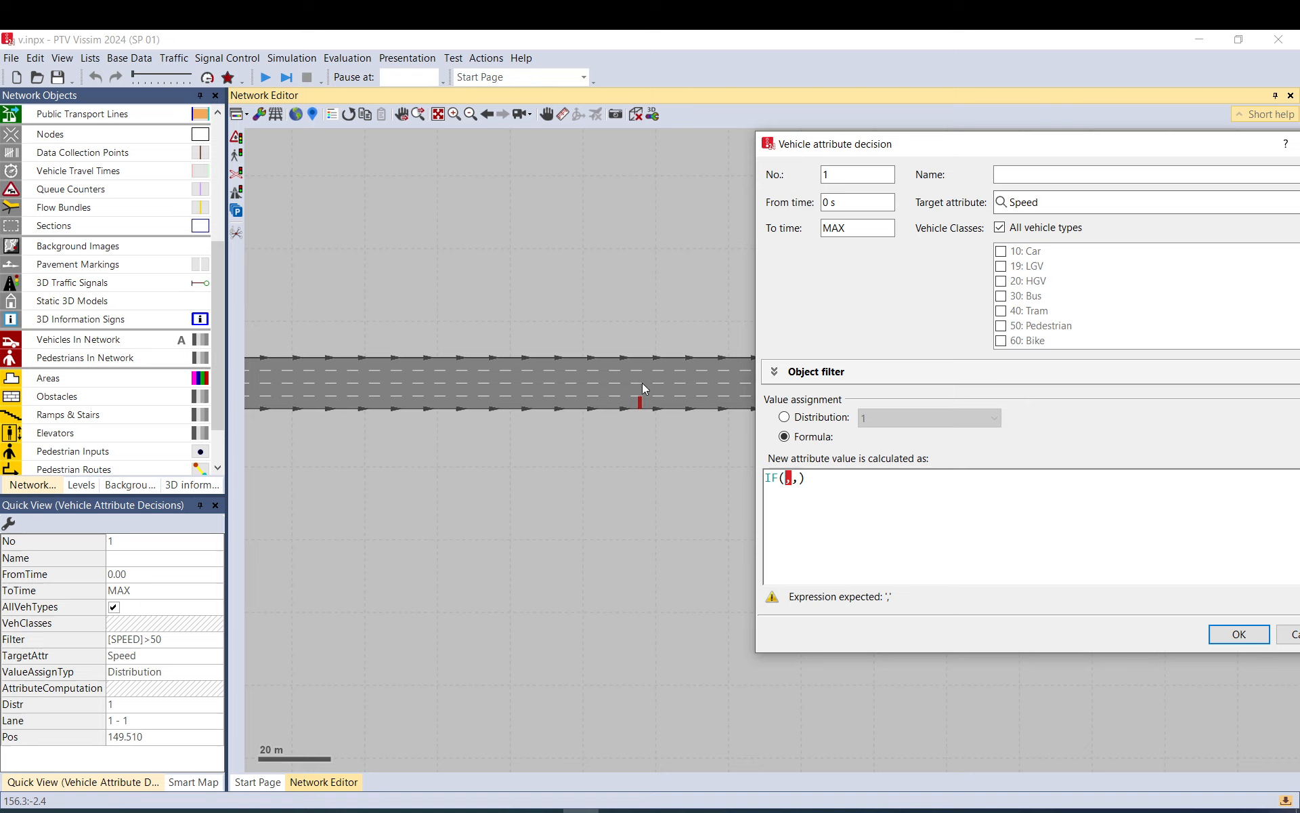
mouse_move(642, 407)
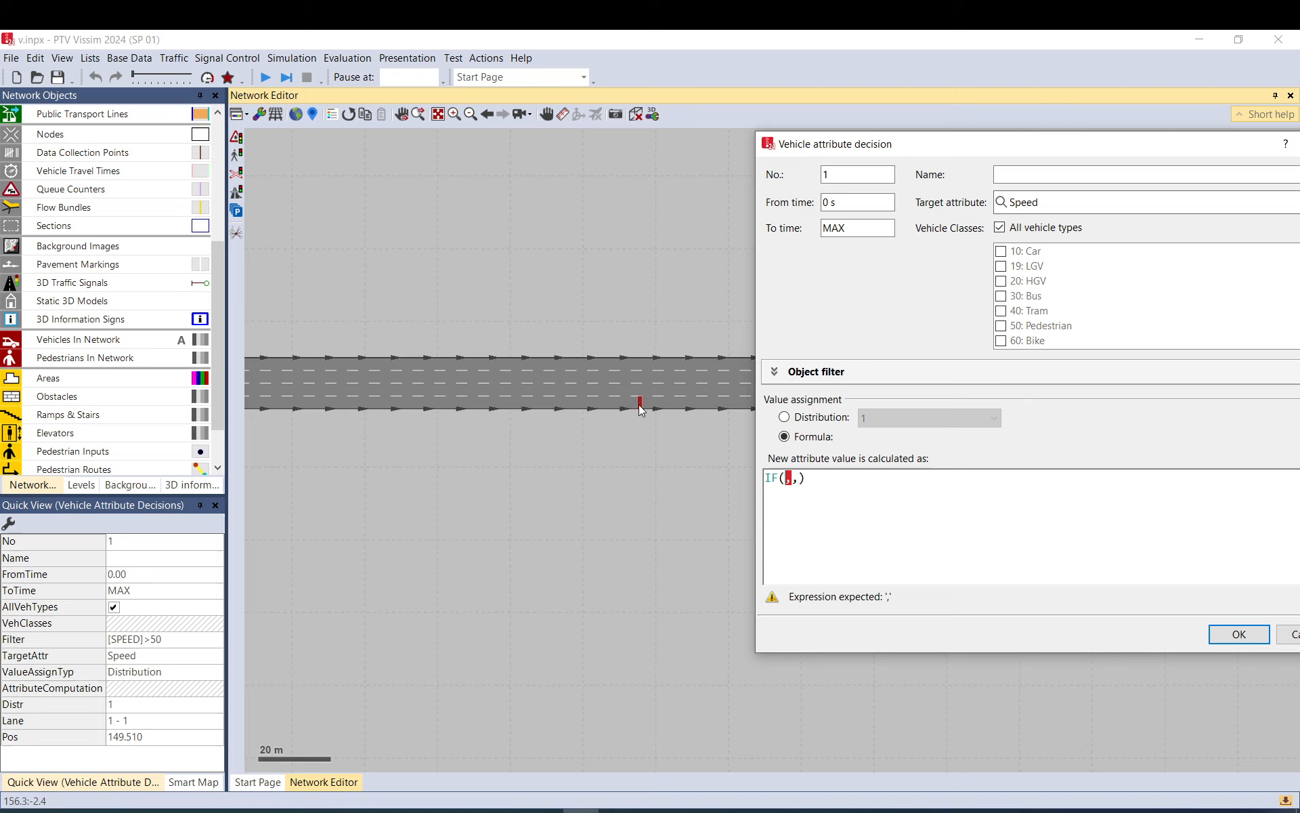
mouse_move(642, 387)
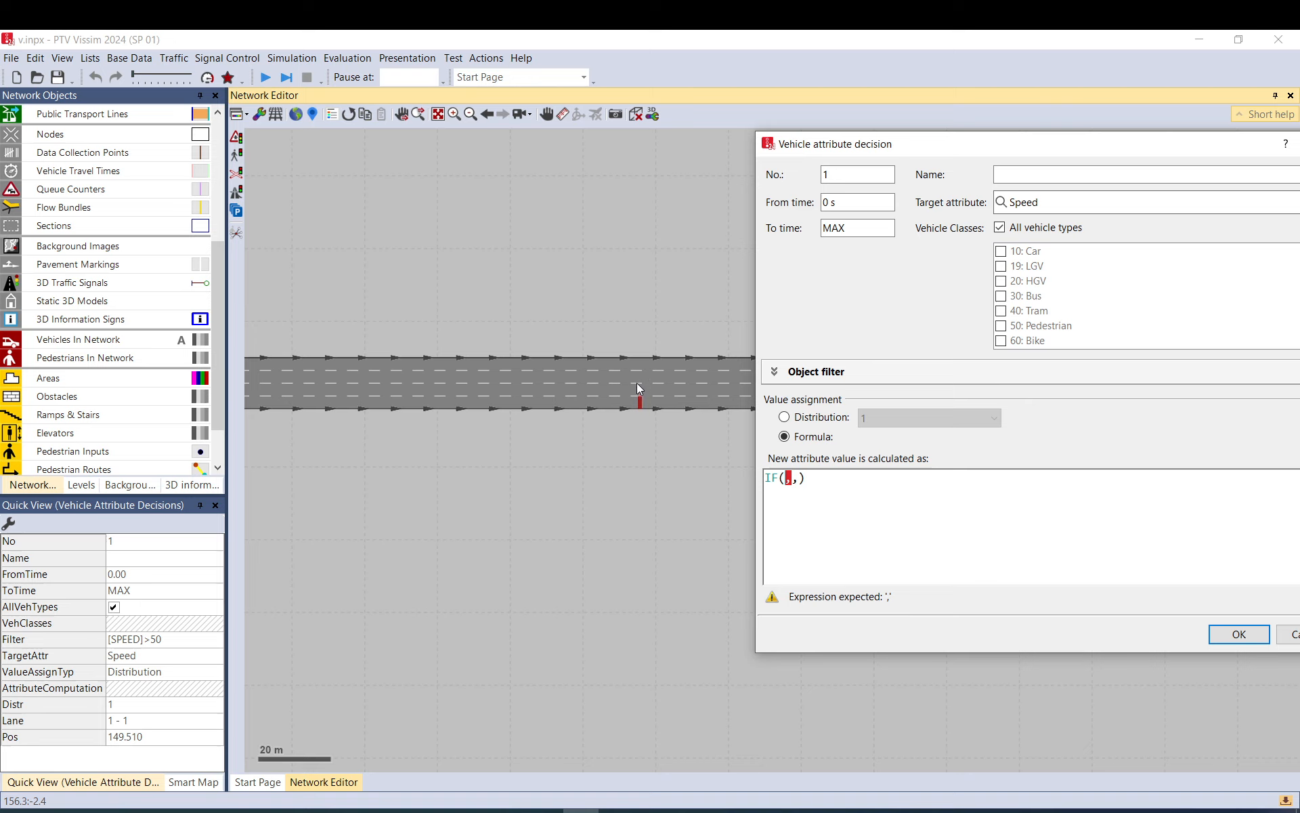
mouse_move(628, 230)
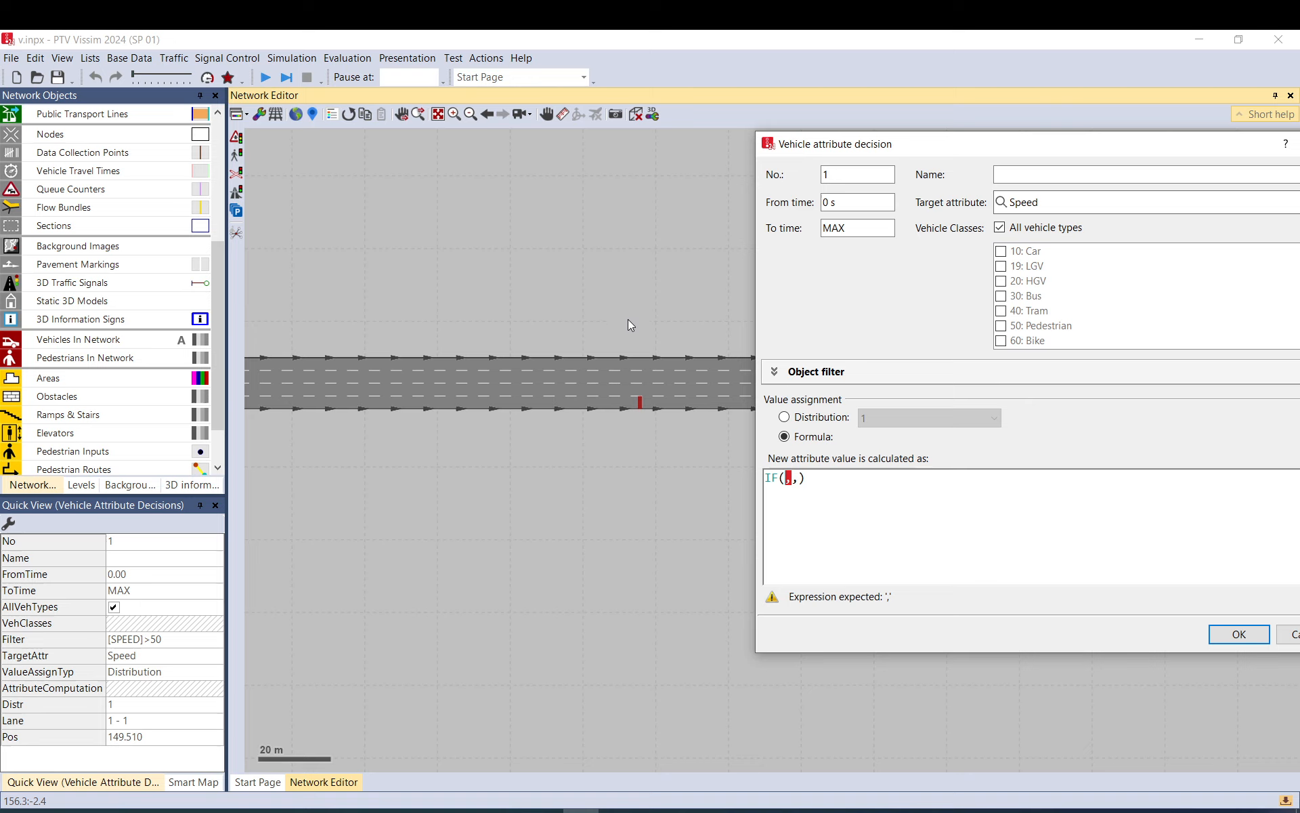
mouse_move(666, 359)
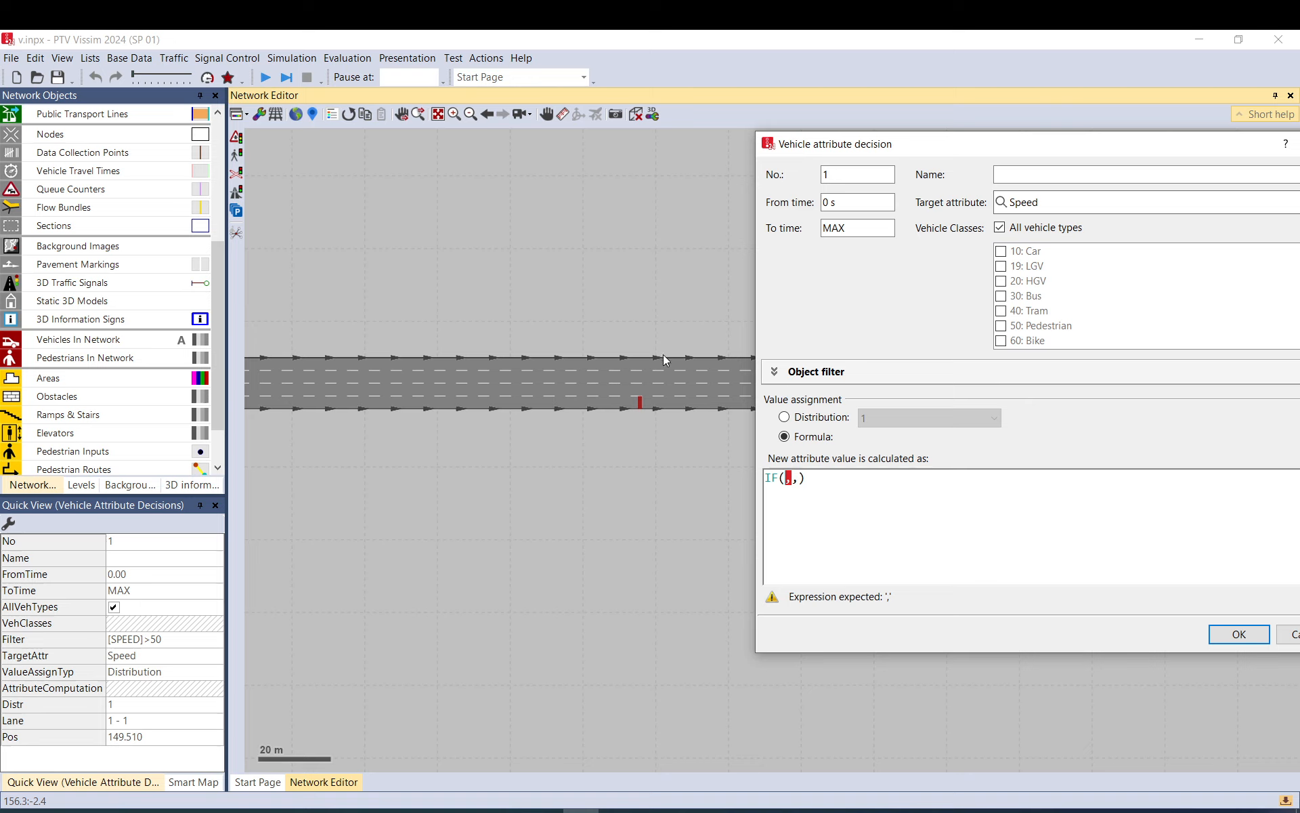
mouse_move(784, 417)
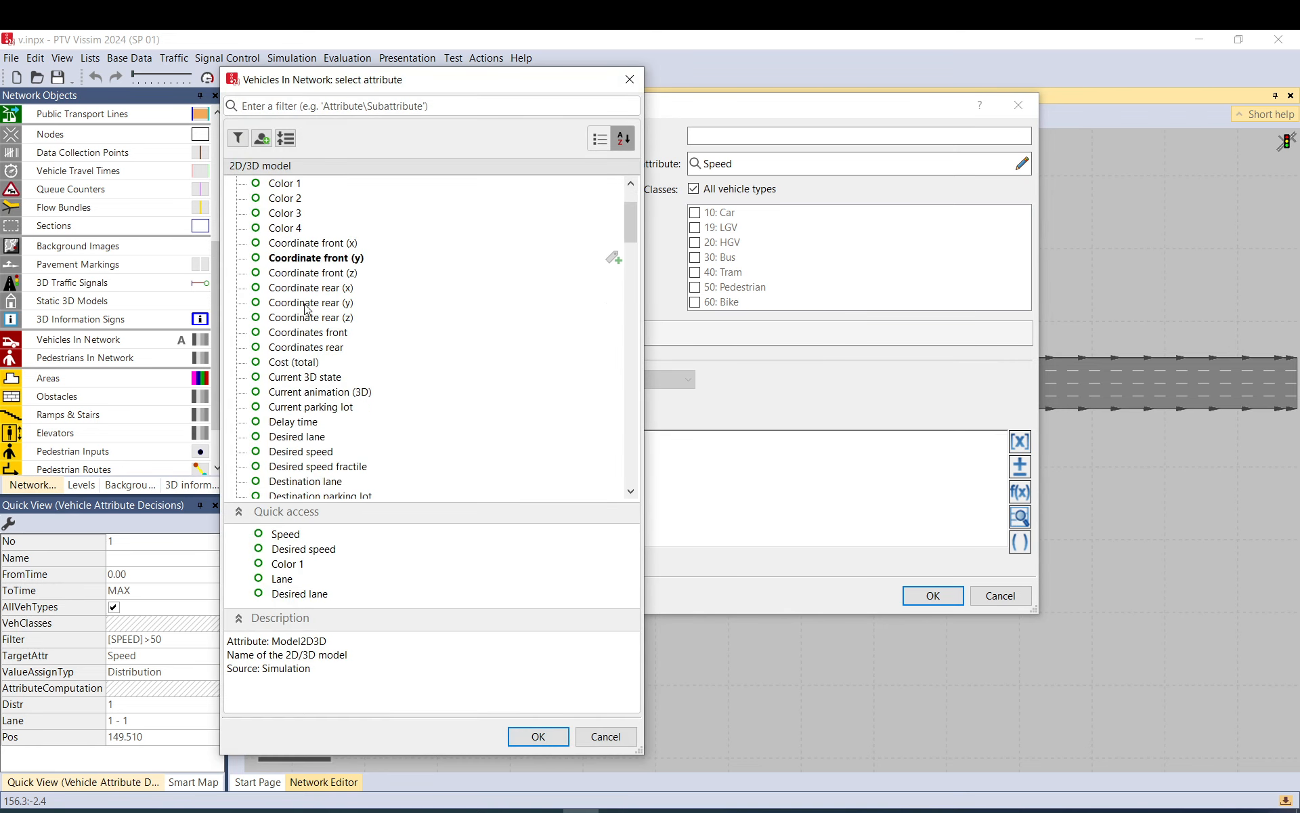
- Cancel the decision dialog, discarding the incomplete IF([LANE],,) formula
scroll(down, 3)
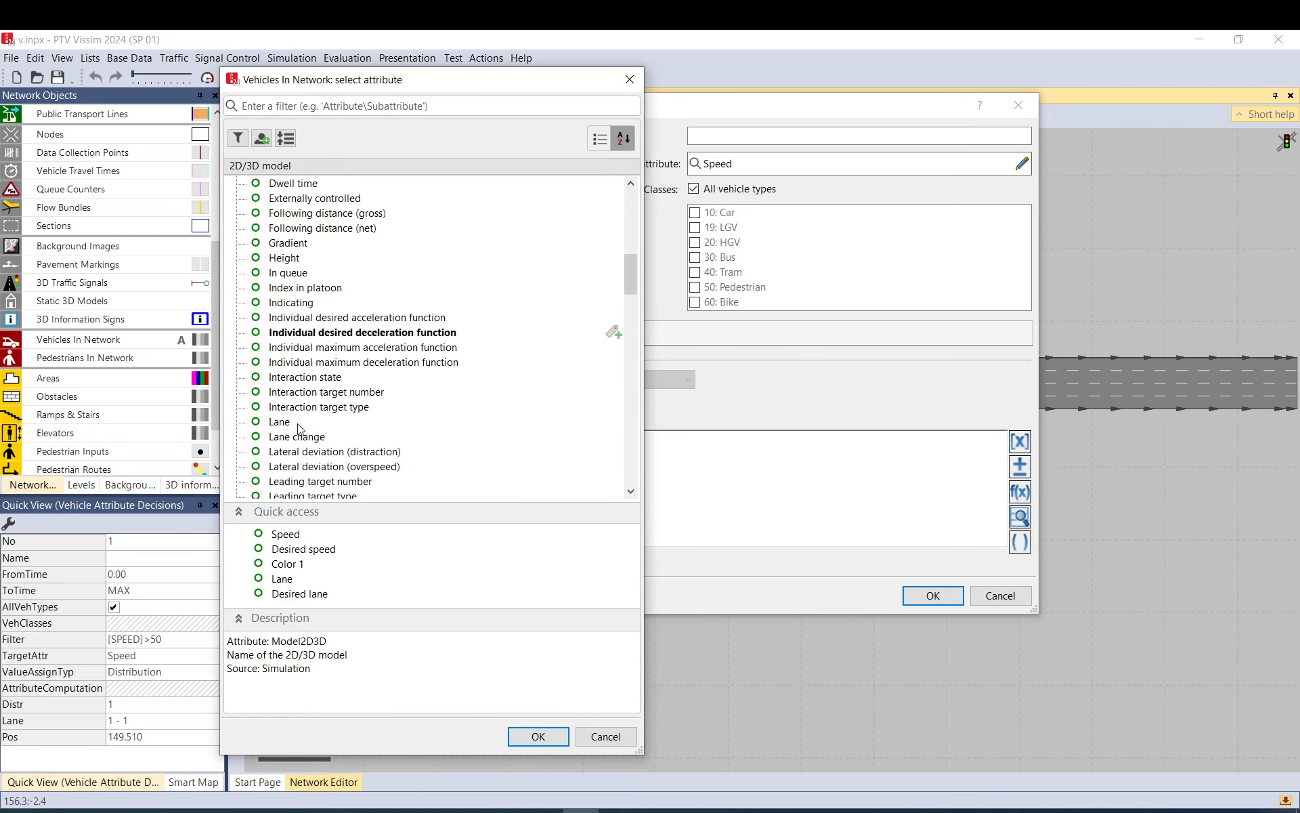
scroll(down, 3)
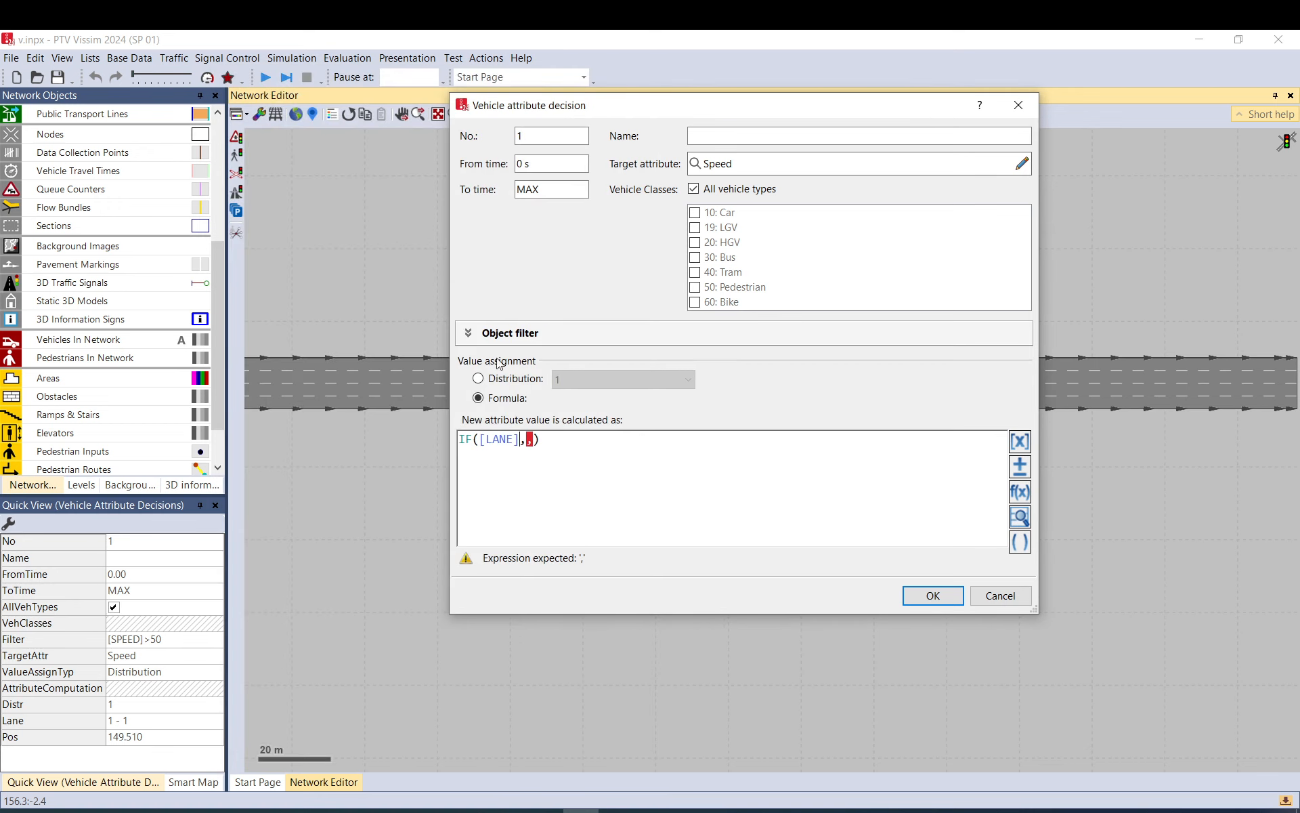
mouse_move(952, 433)
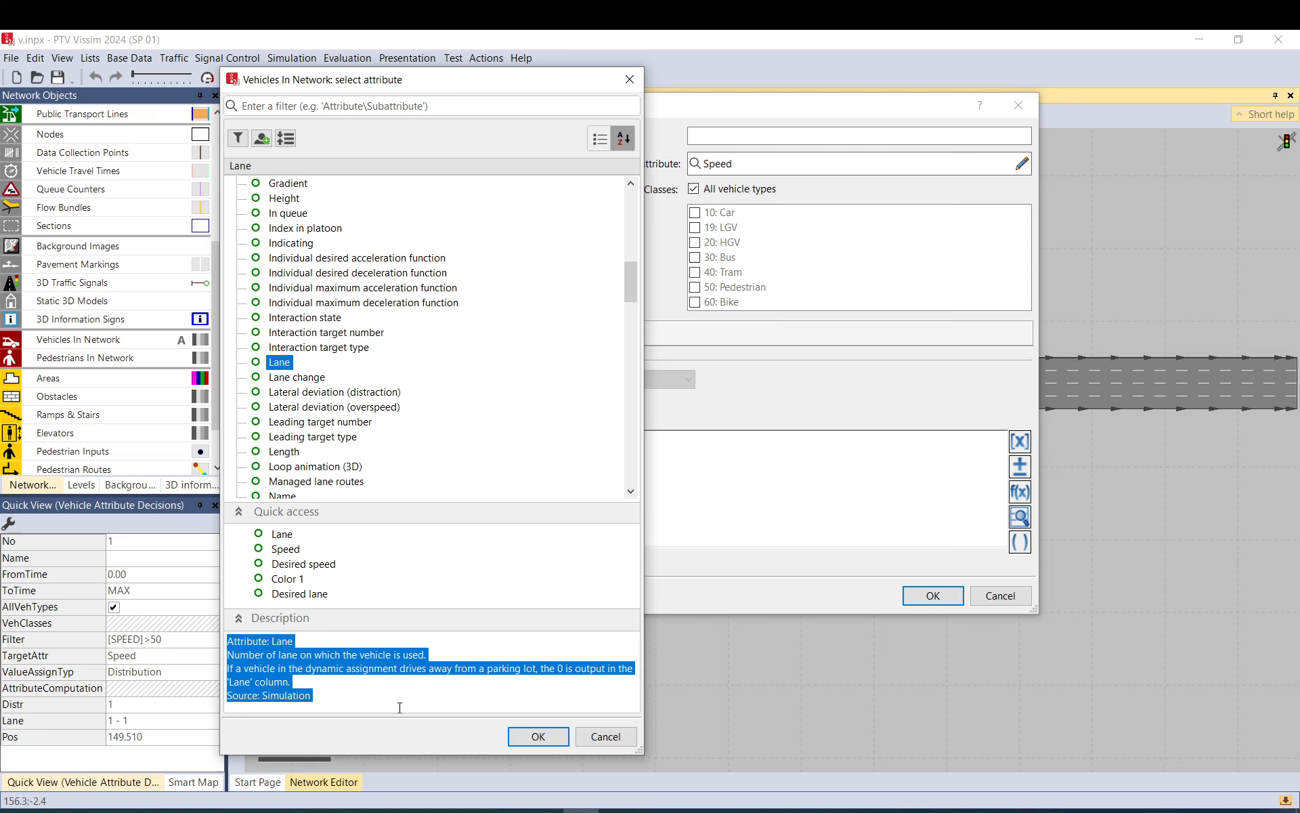
click(537, 736)
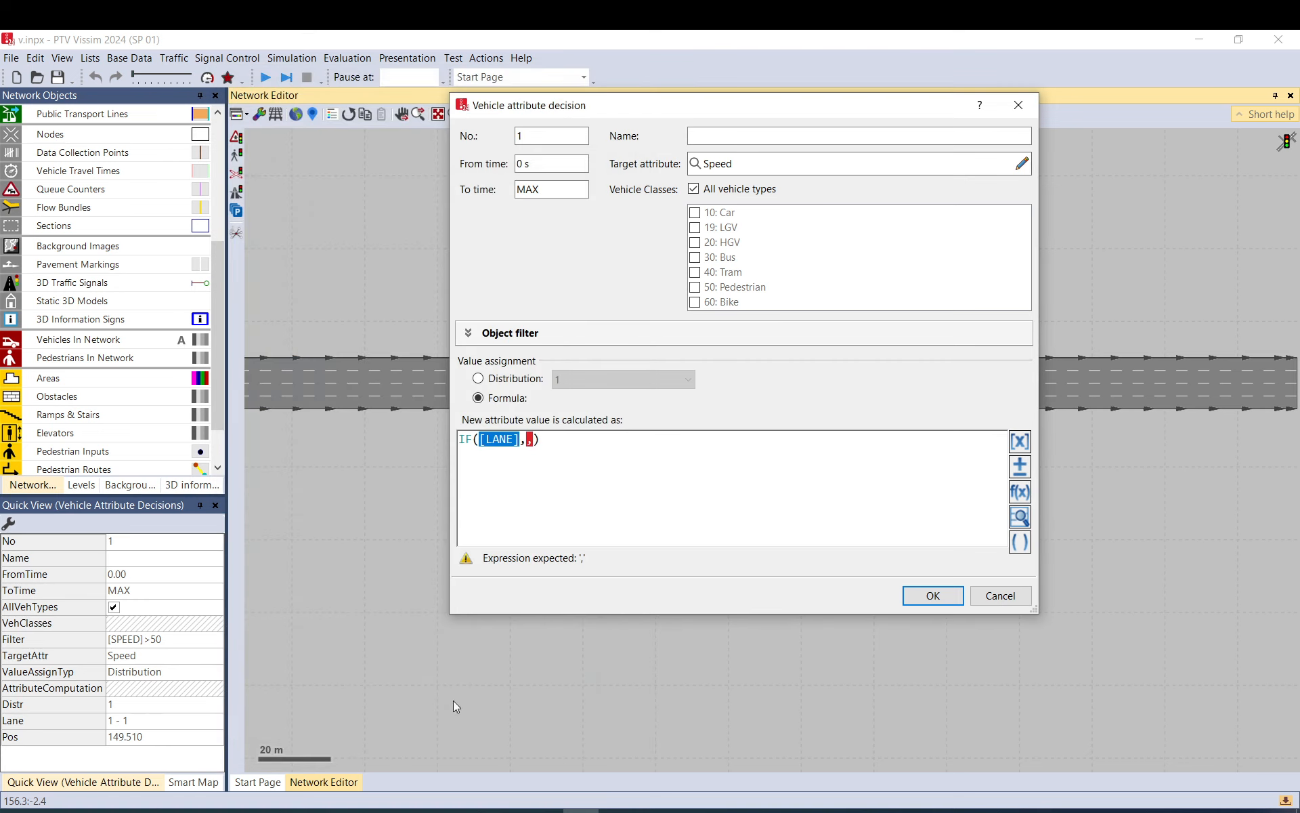
mouse_move(1000, 595)
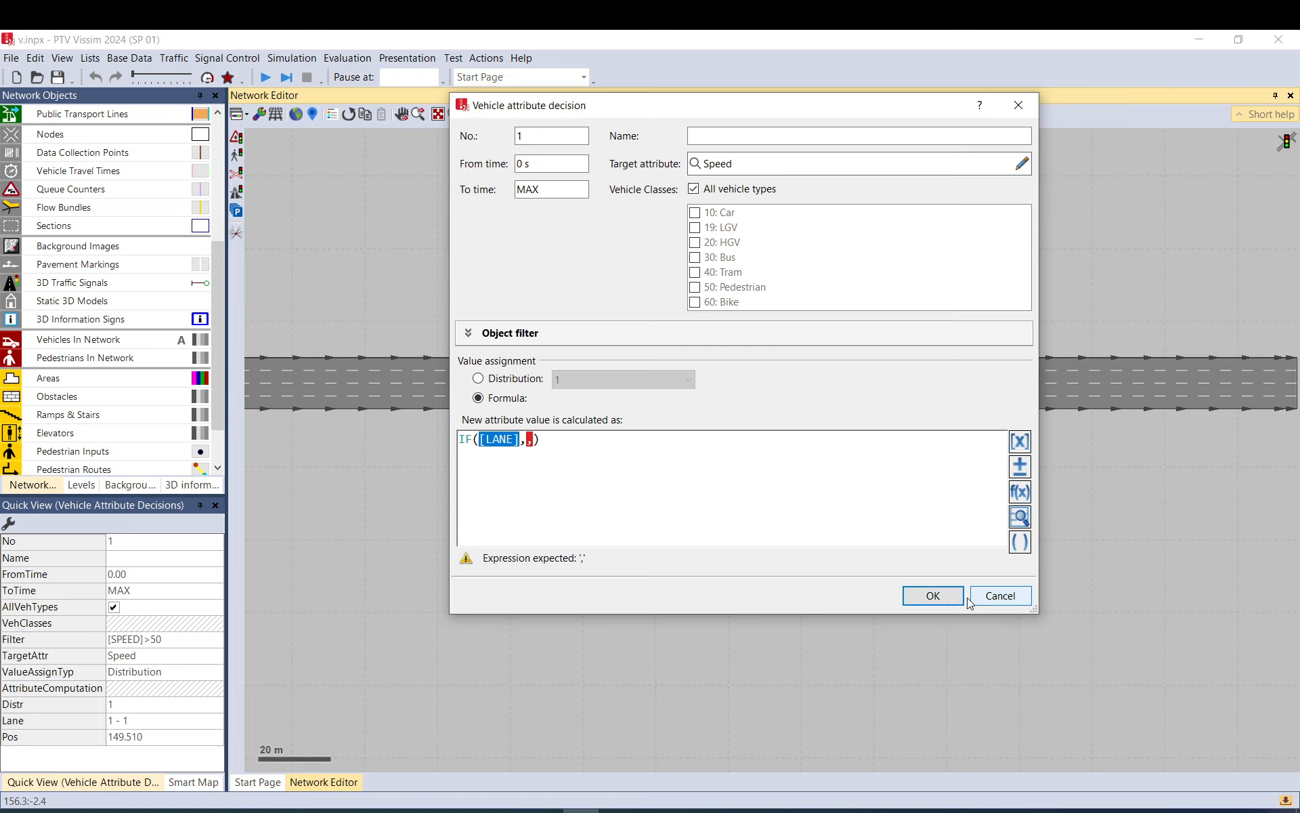
click(932, 595)
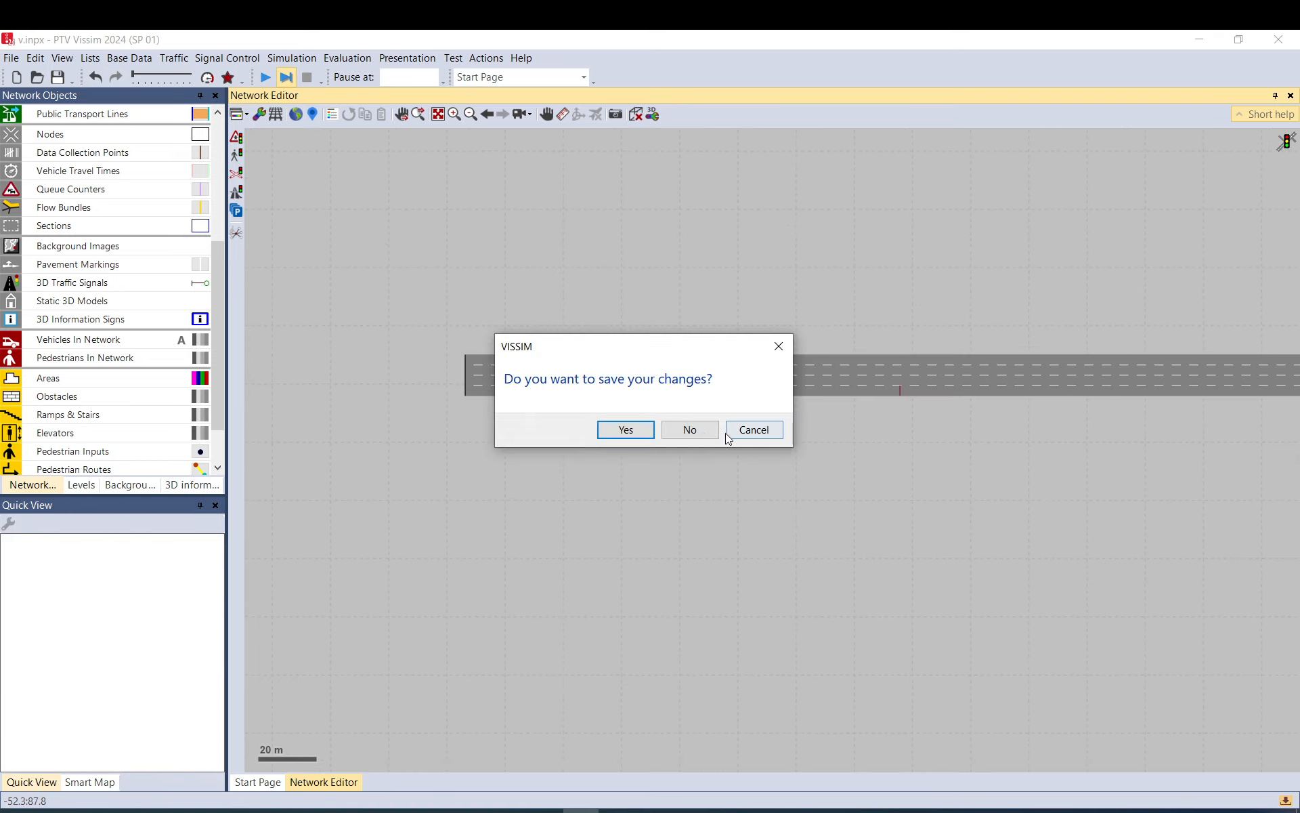
- Run without saving, ignore the error, and inspect vehicle 142 (lane 1-2, speed 58.9)
click(689, 429)
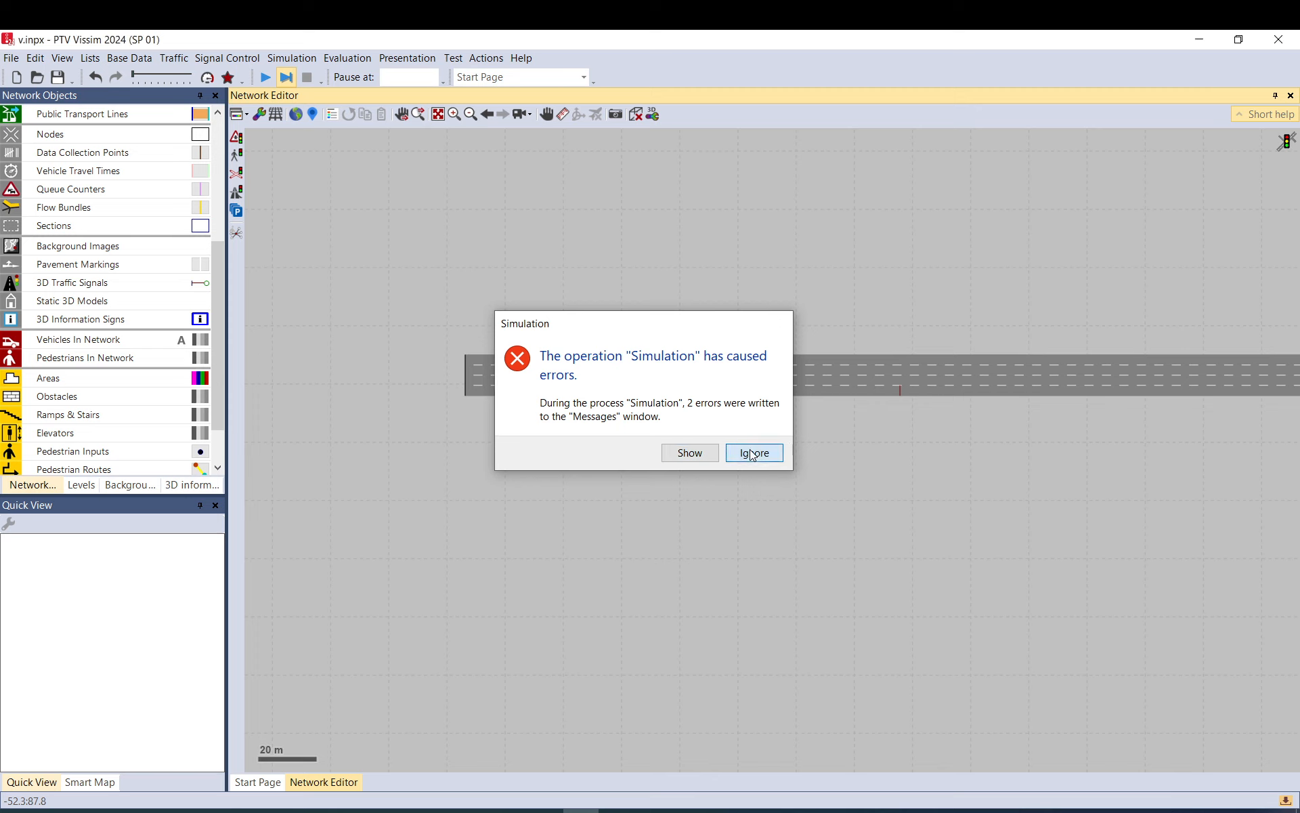
click(752, 452)
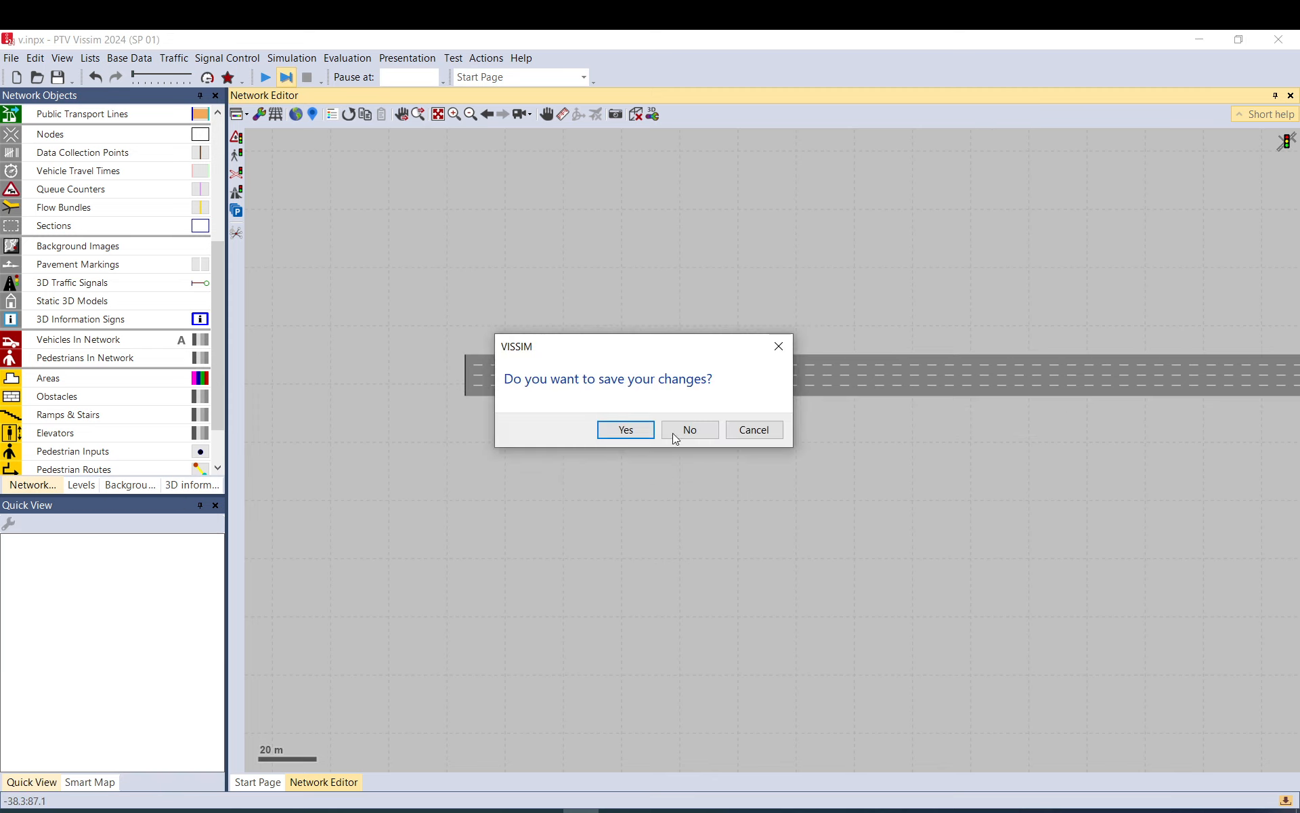
click(690, 429)
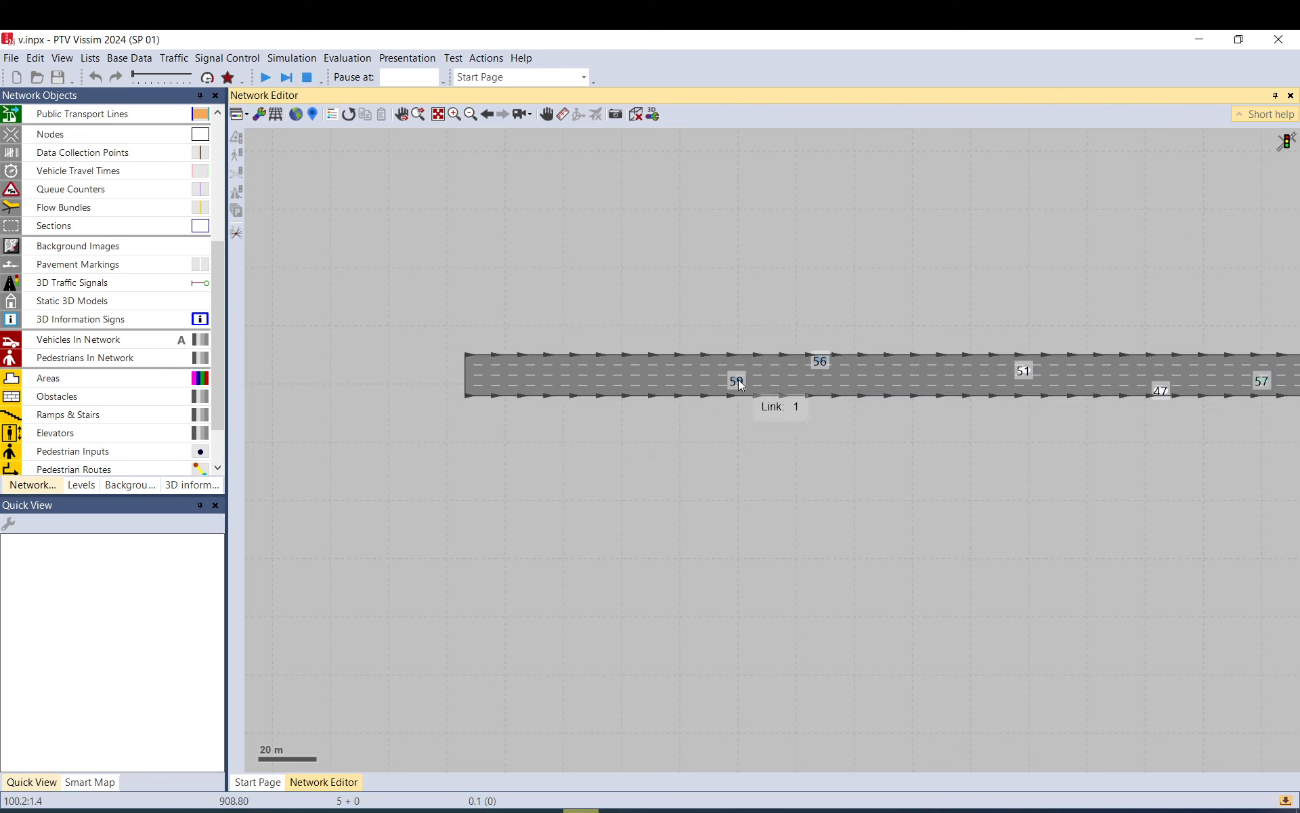
click(738, 380)
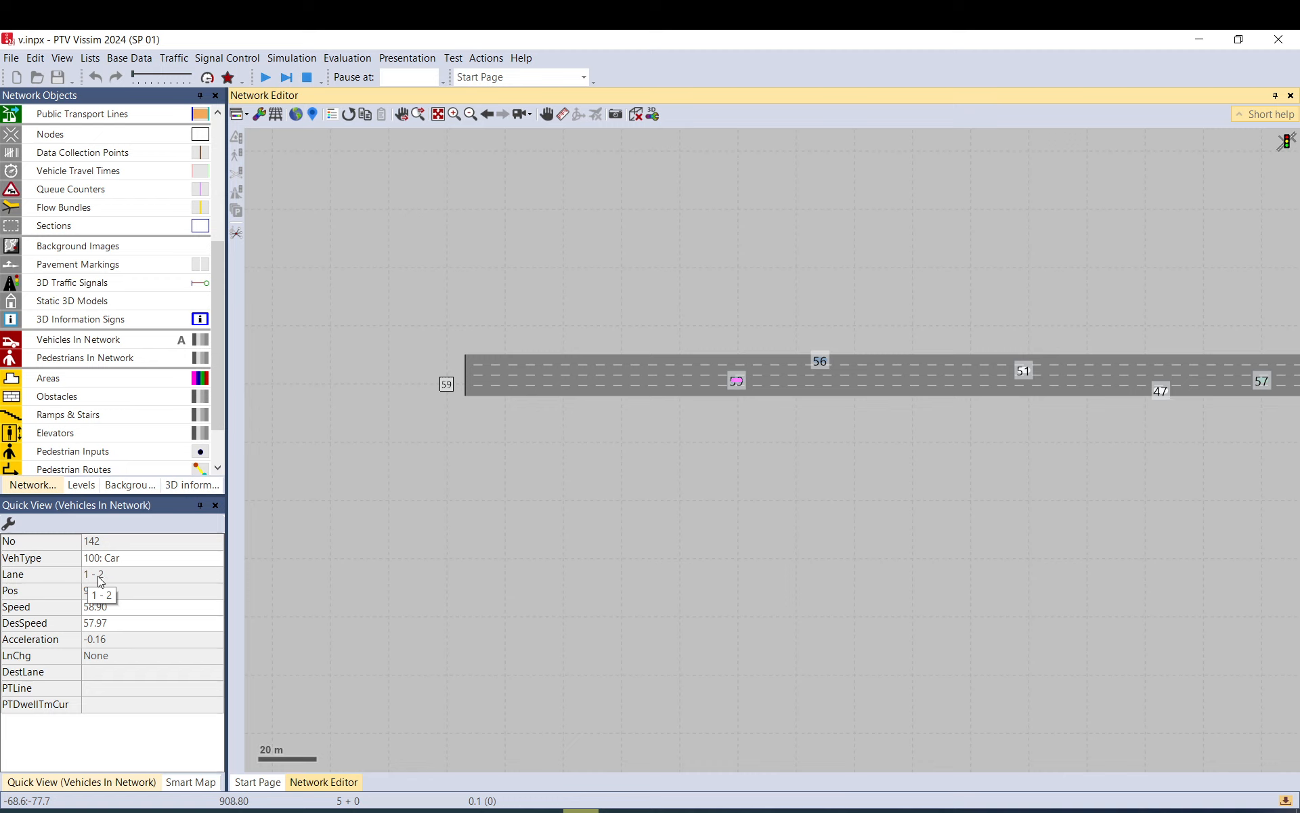
mouse_move(469, 403)
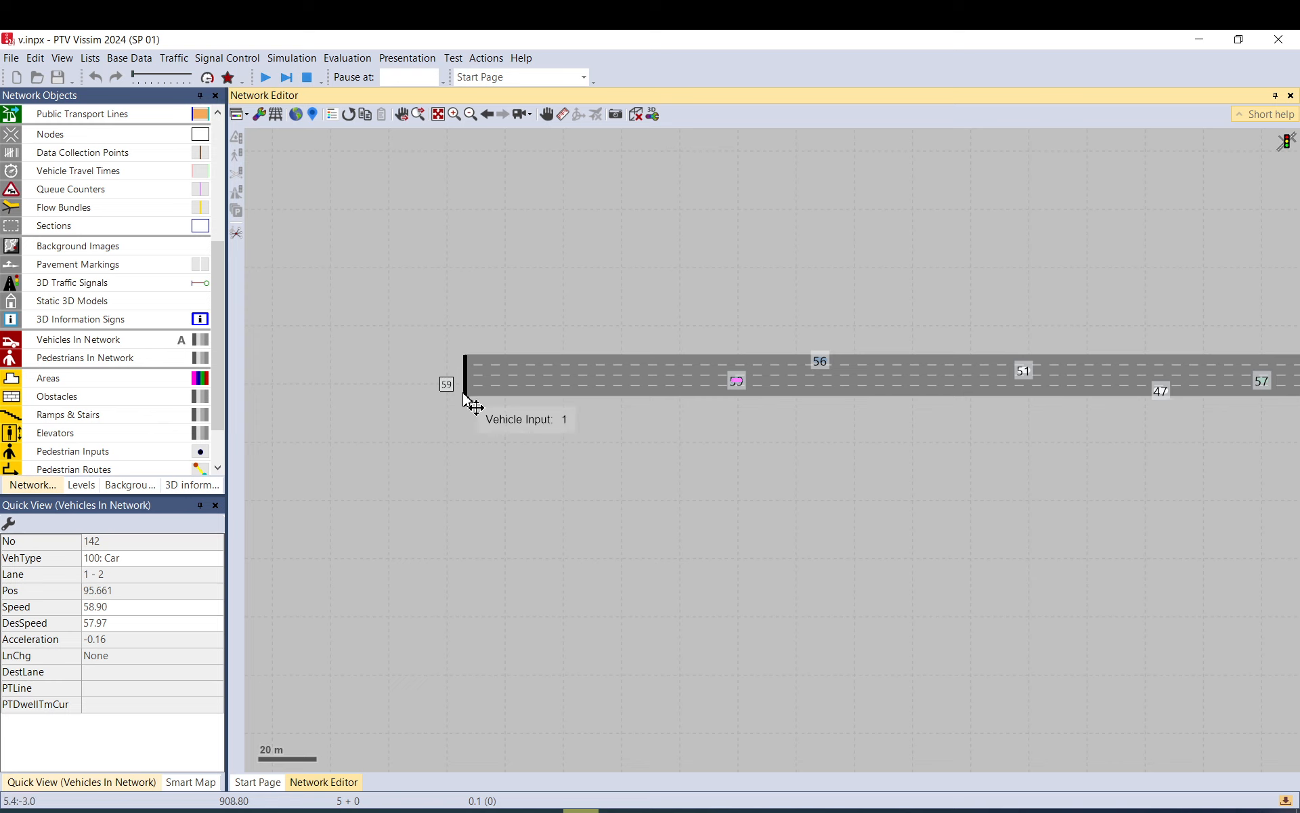
- Open Help > COM Help and search the documentation for 'vehicle'
click(521, 58)
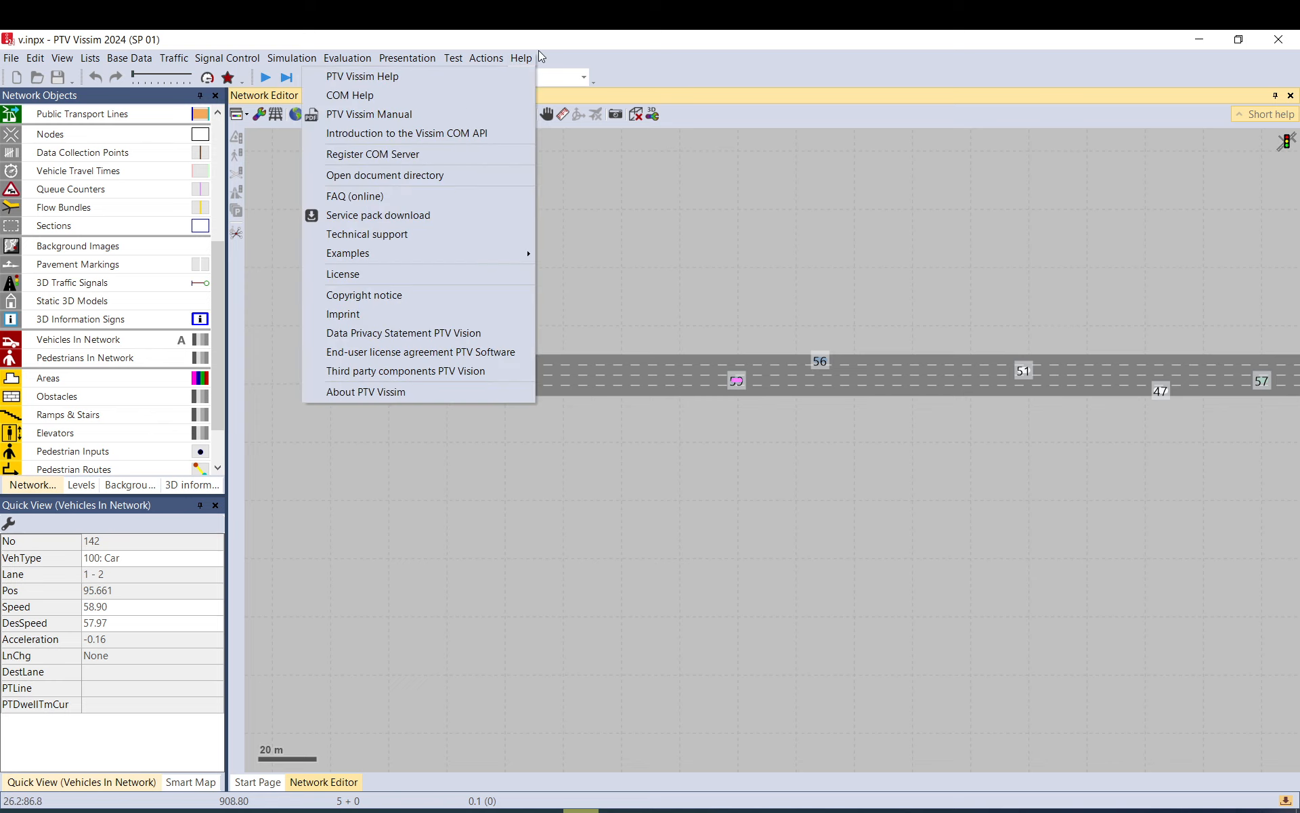
click(350, 95)
text(vehicle)
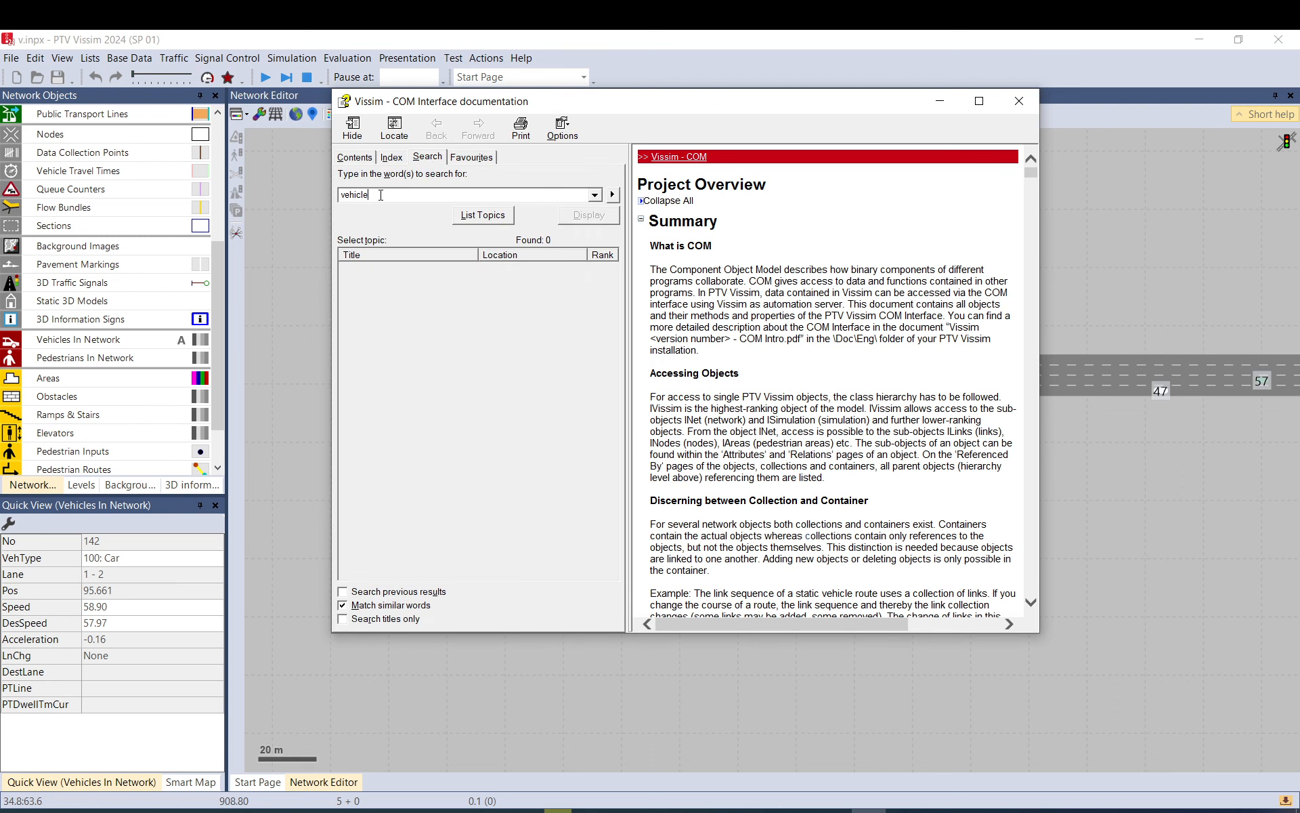
click(481, 215)
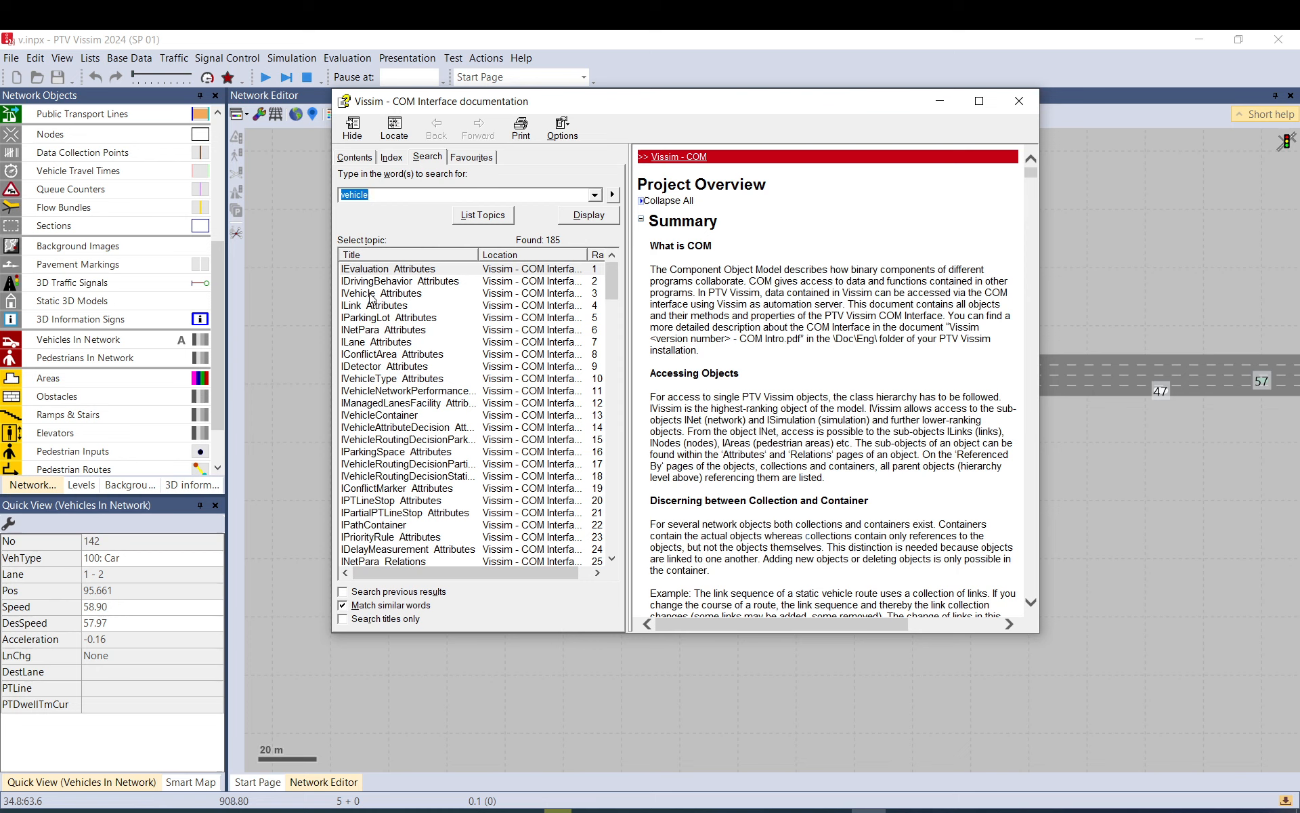
- Choose IVehicle from the 'vehicle' results and follow its IVehicle Attributes link
click(385, 292)
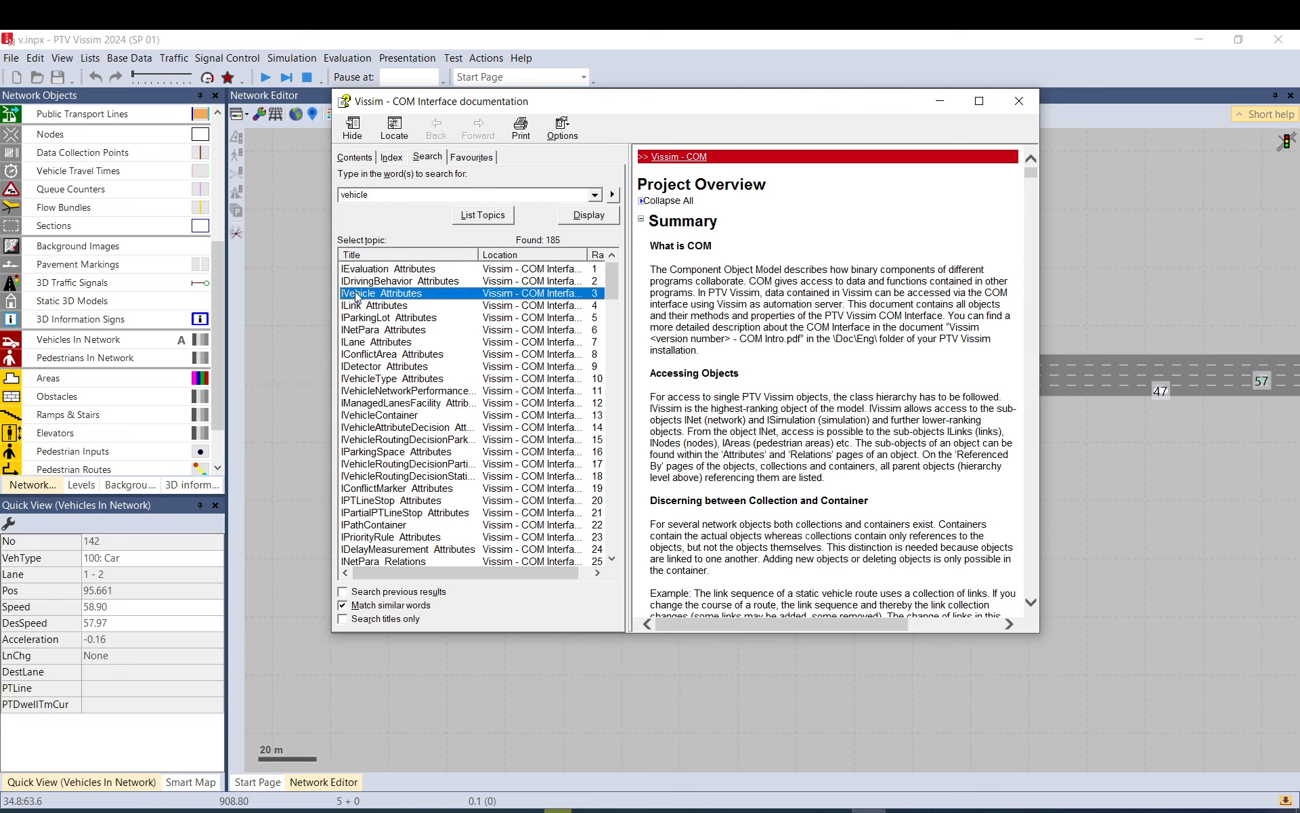
scroll(down, 3)
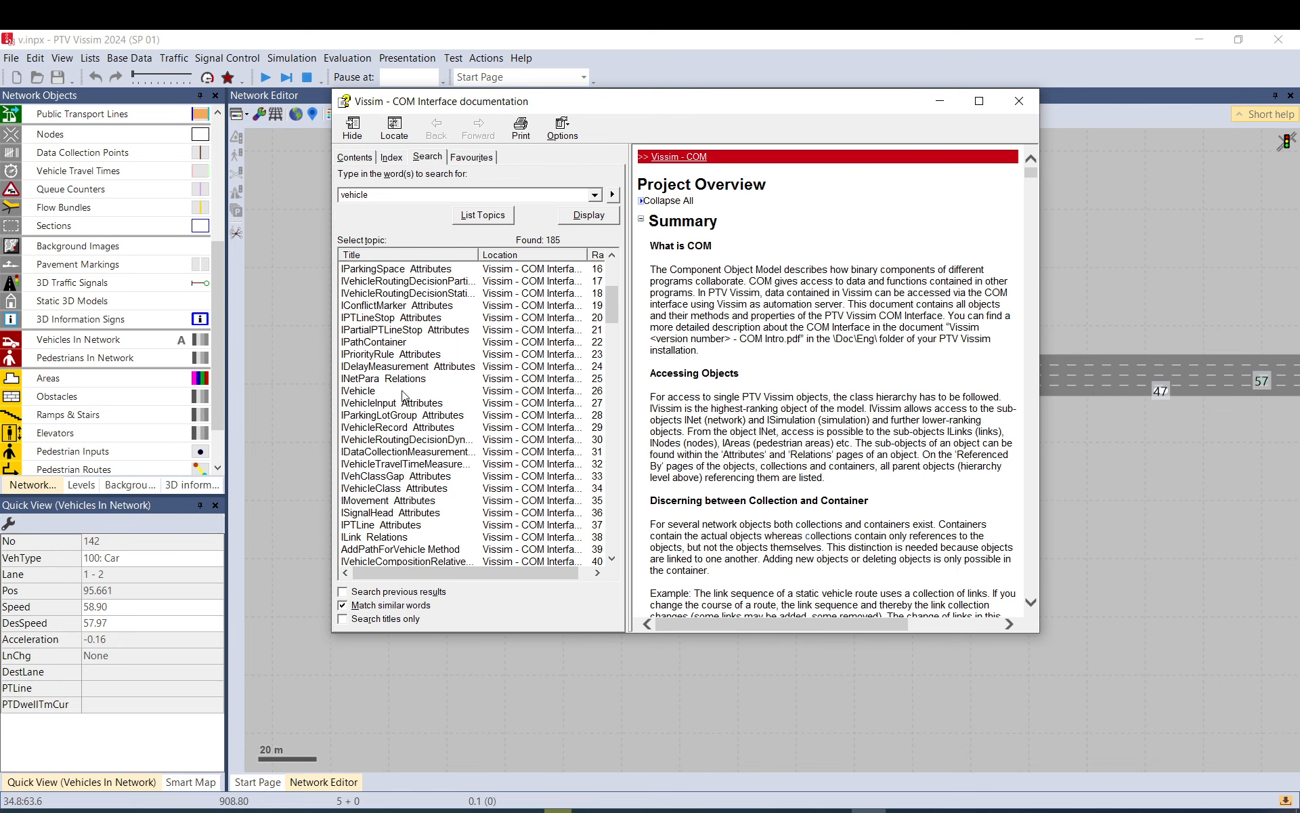
click(407, 391)
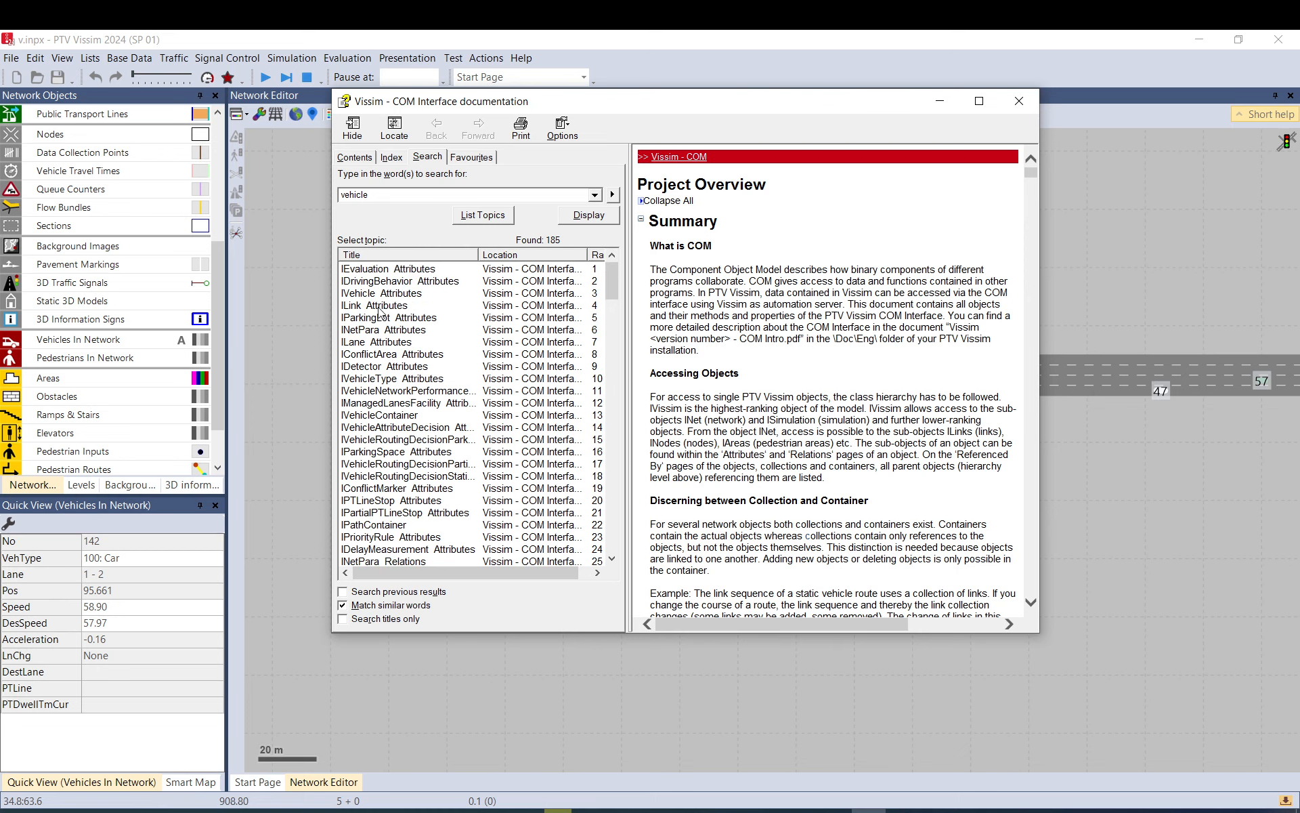
click(382, 293)
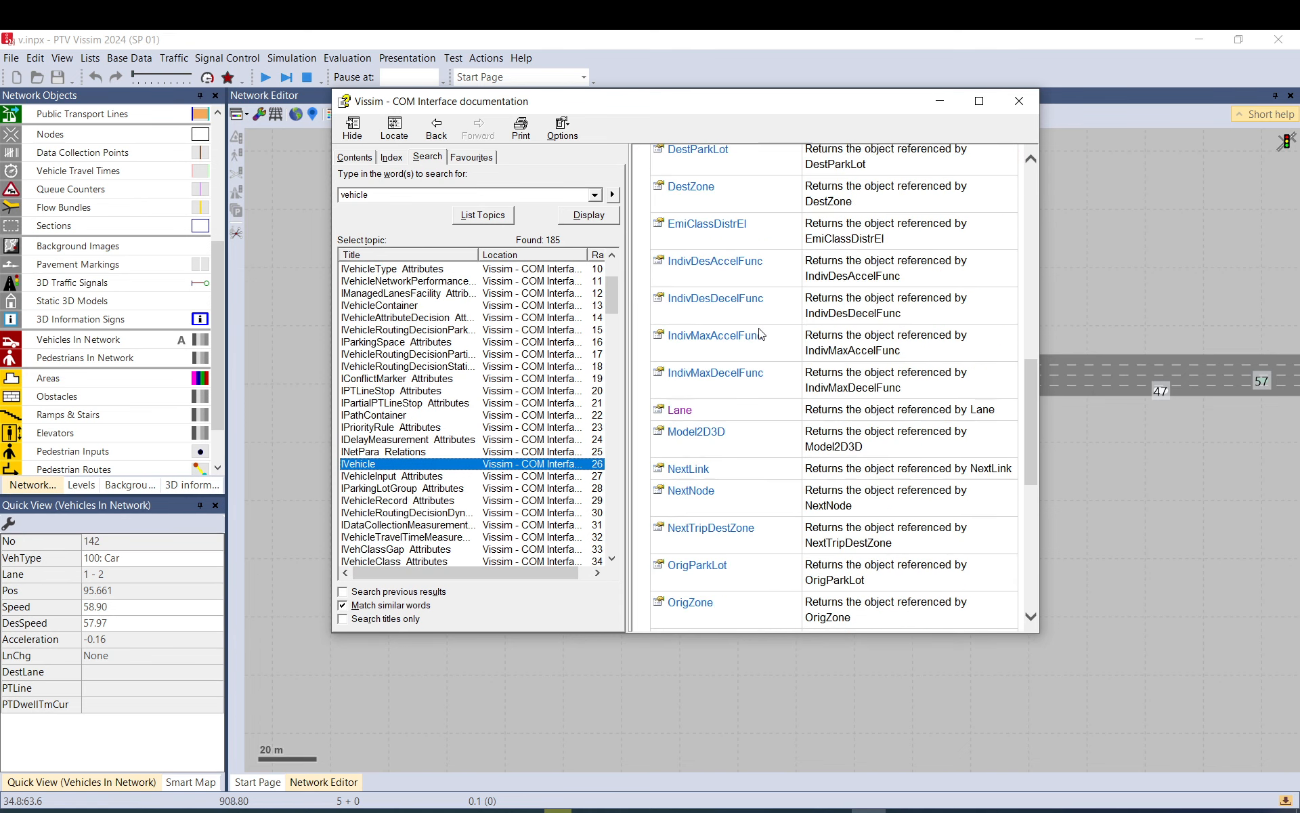
scroll(down, 3)
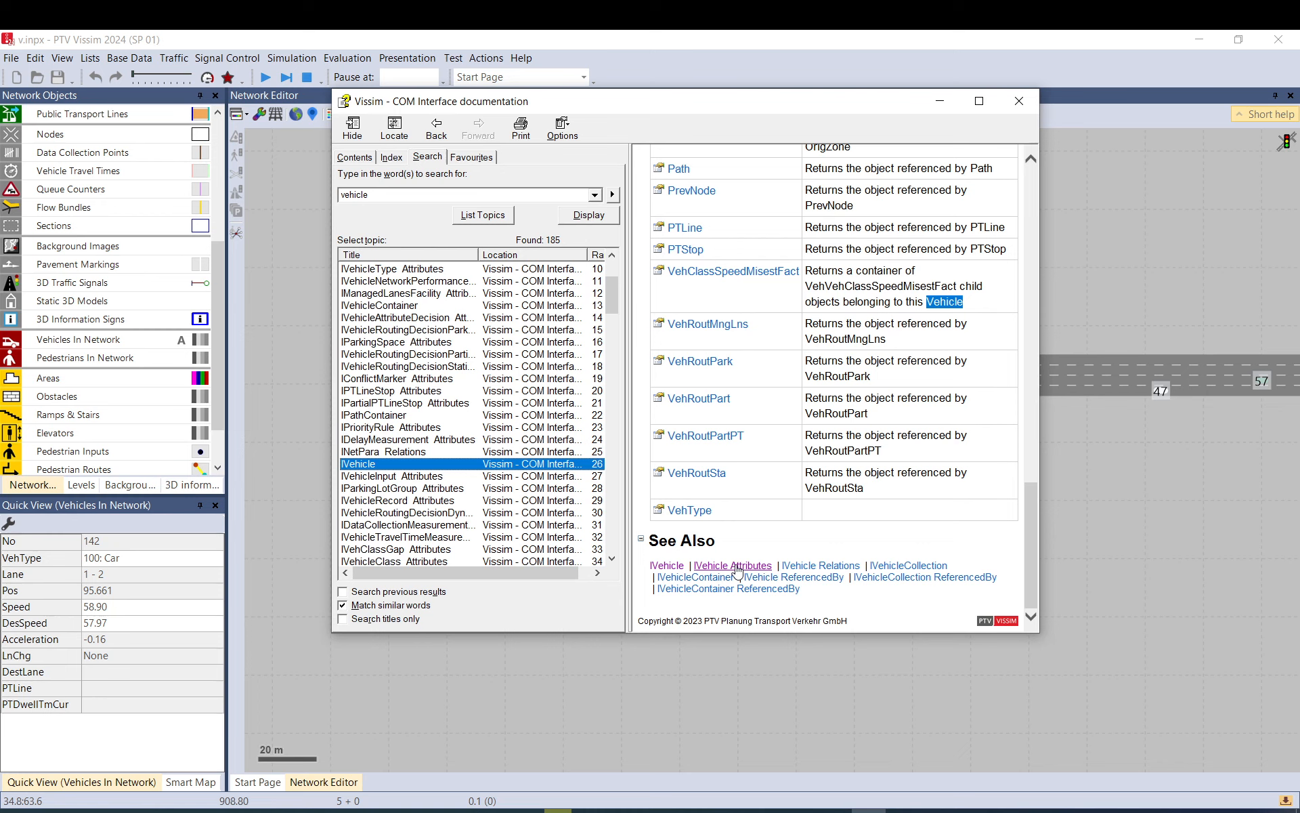
click(733, 565)
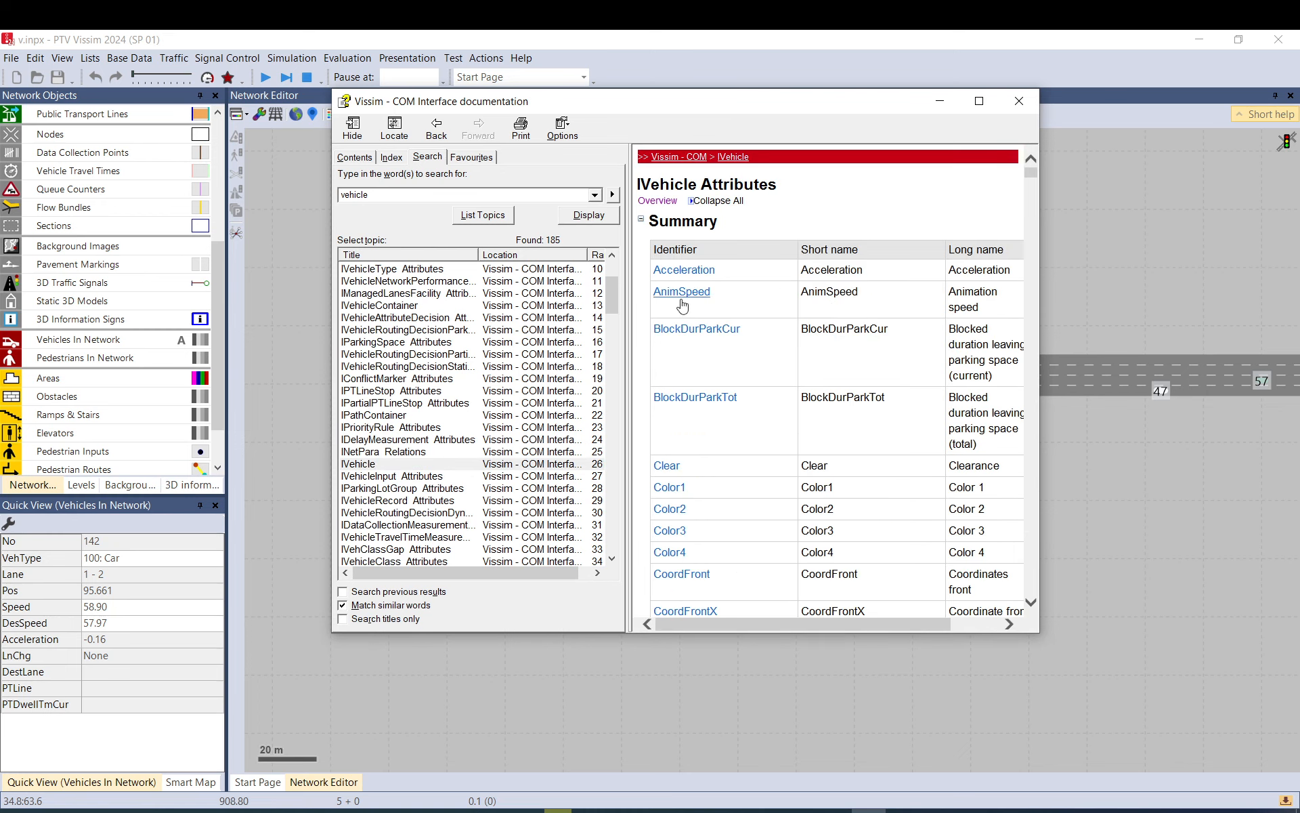
scroll(down, 3)
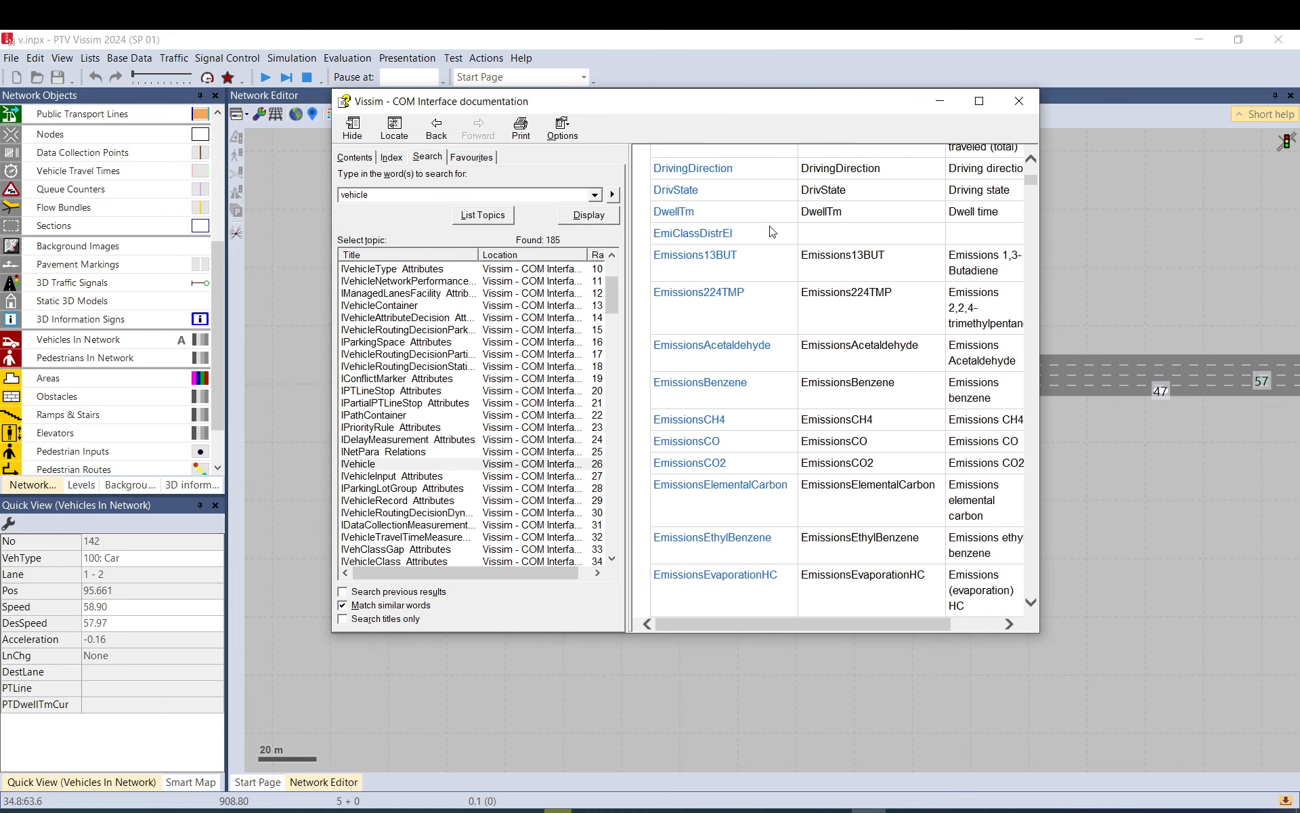
scroll(down, 3)
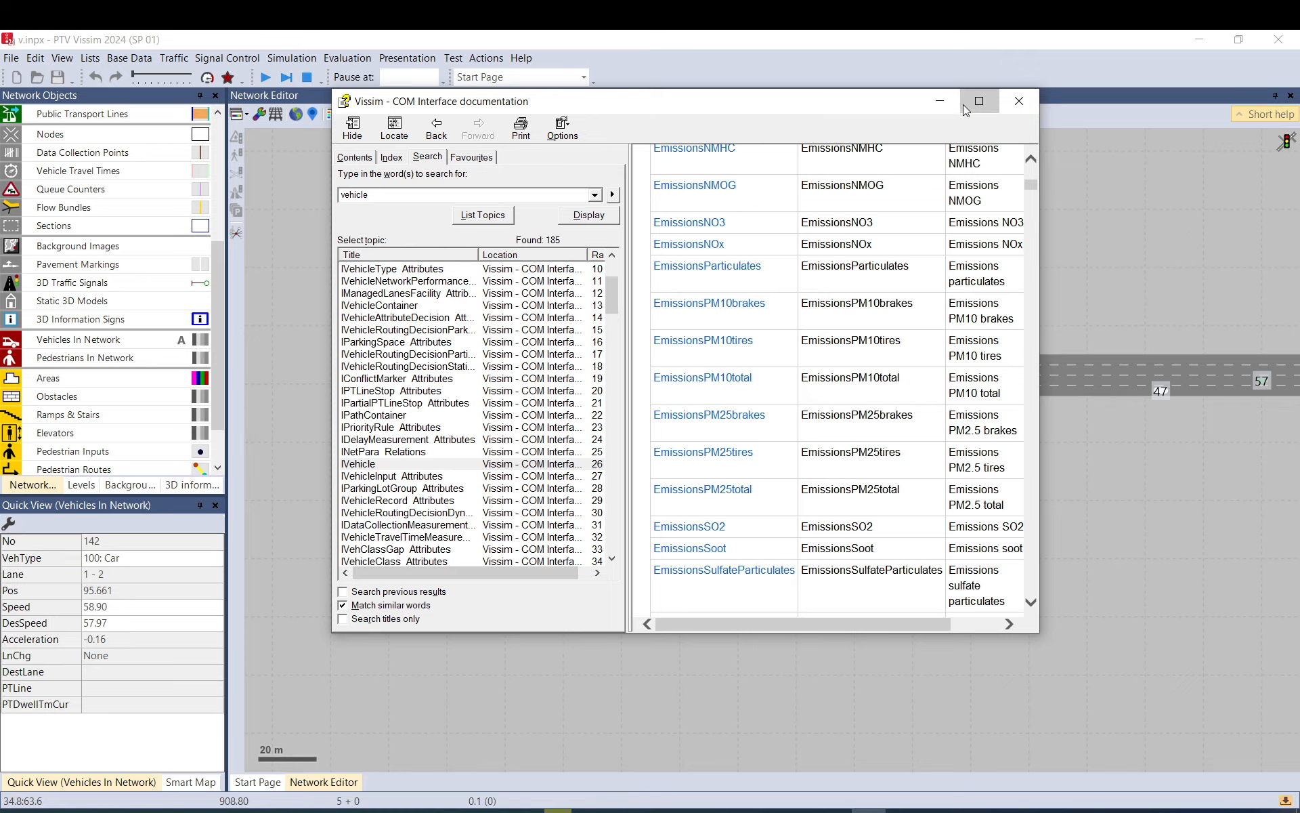
- Maximize the COM documentation window and open the Lane attribute's detailed entry
click(980, 101)
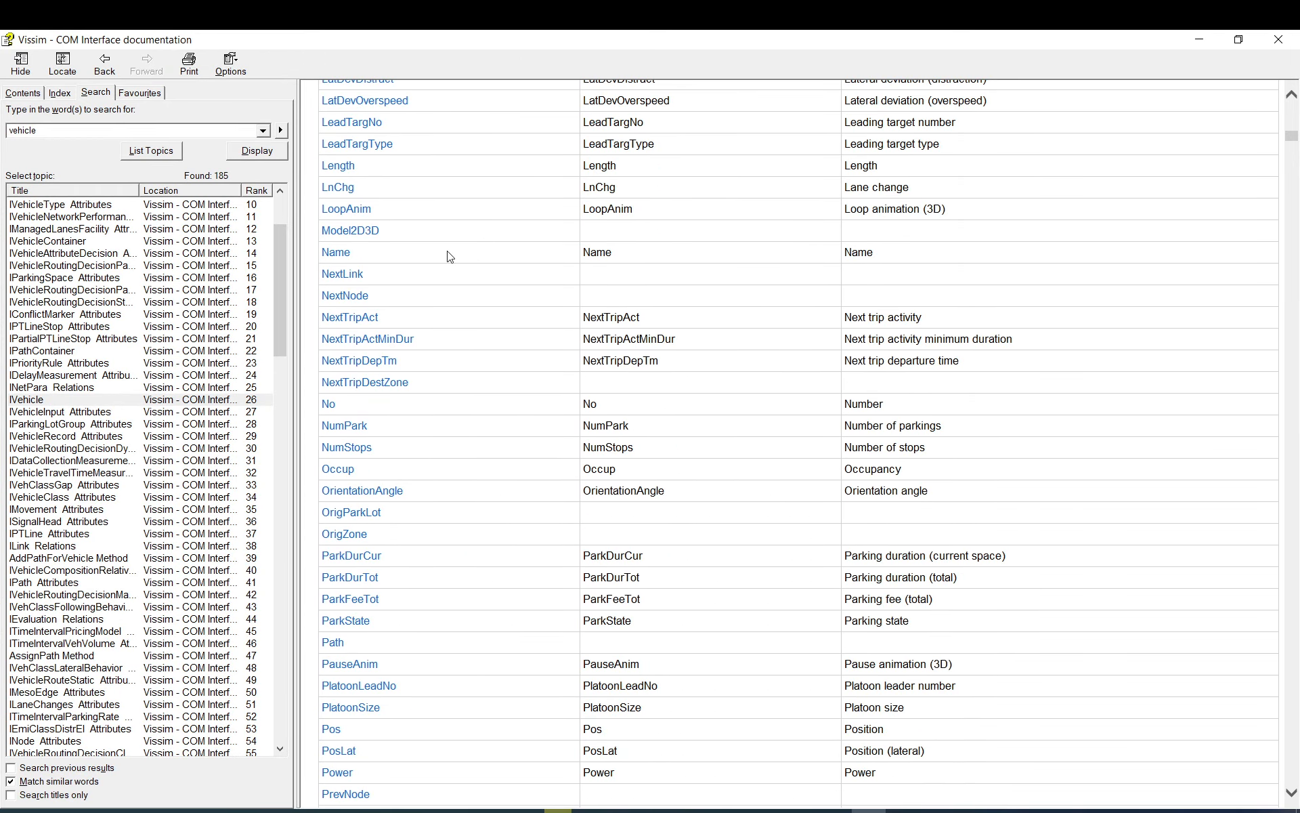
scroll(up, 3)
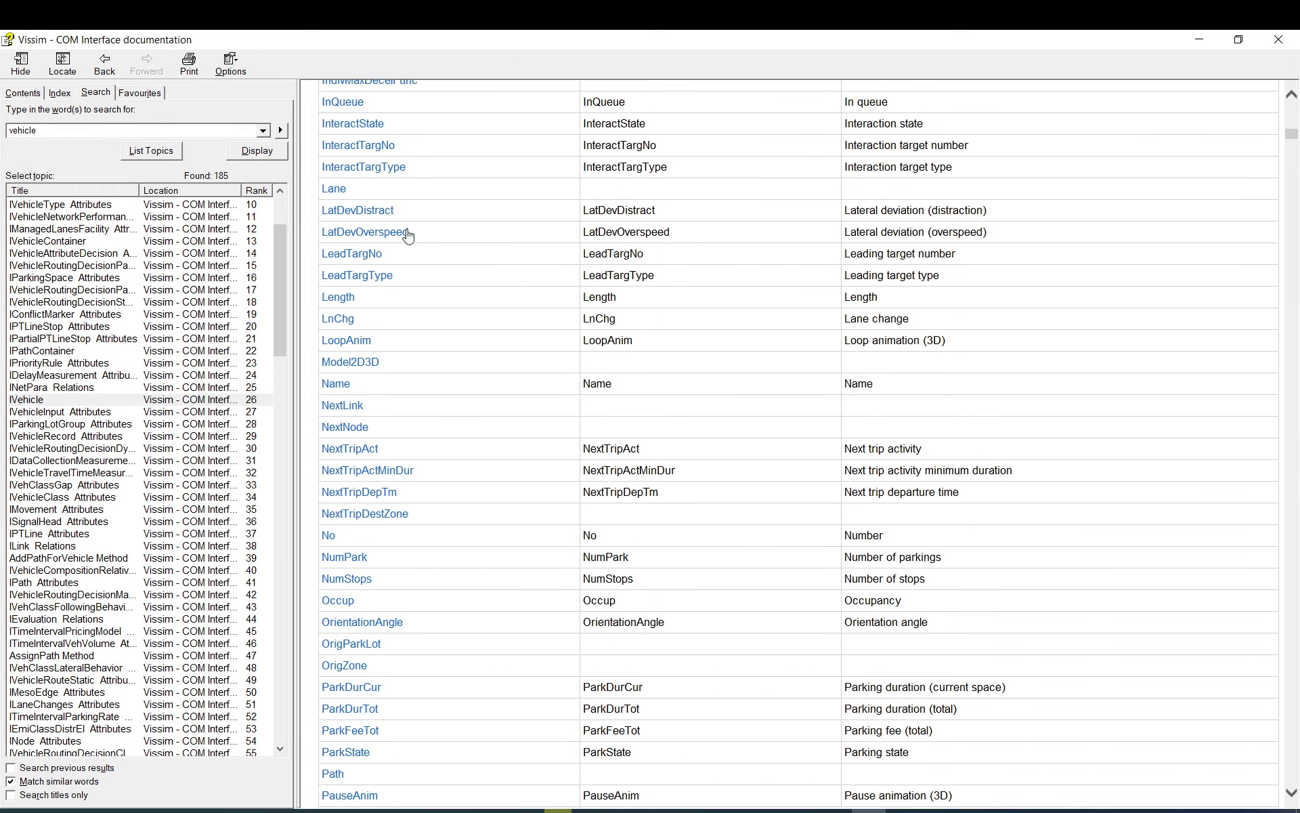
scroll(up, 3)
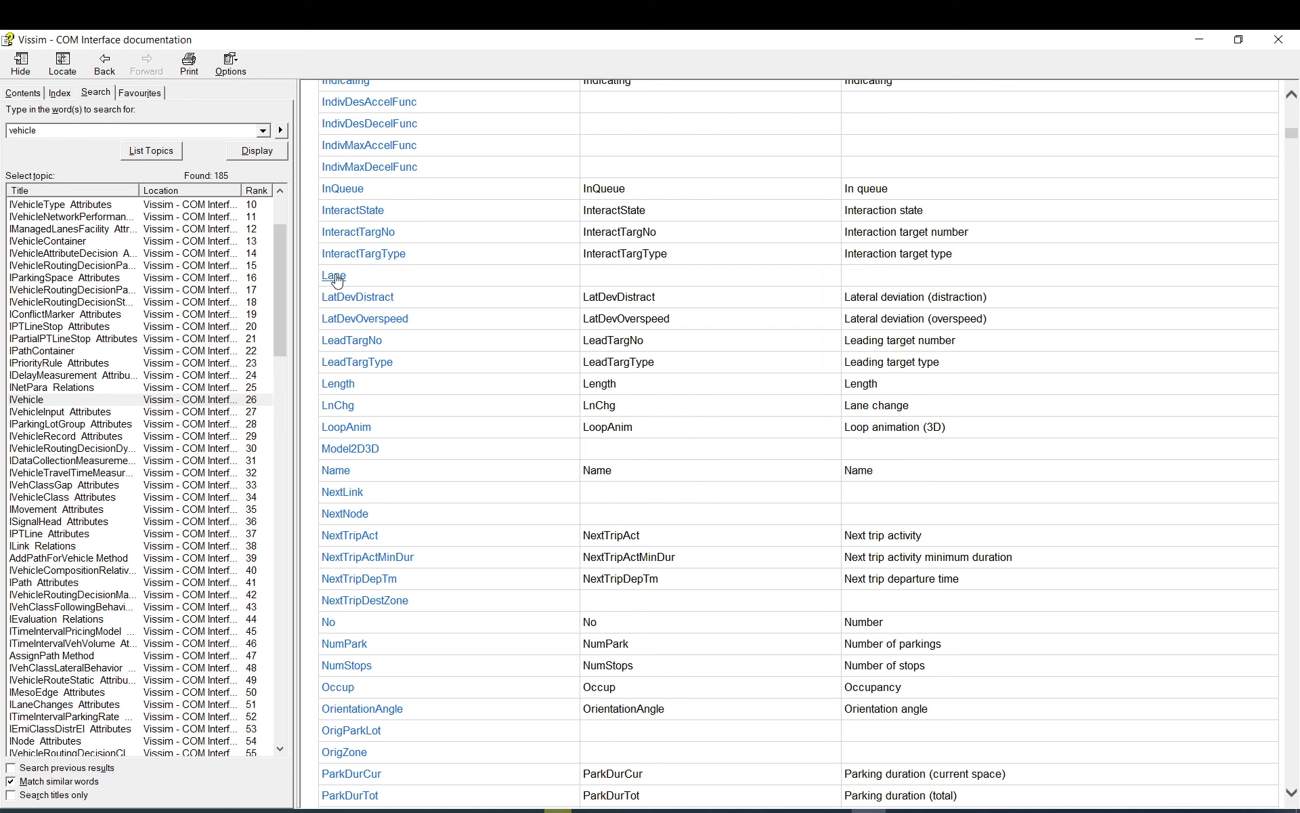
click(334, 275)
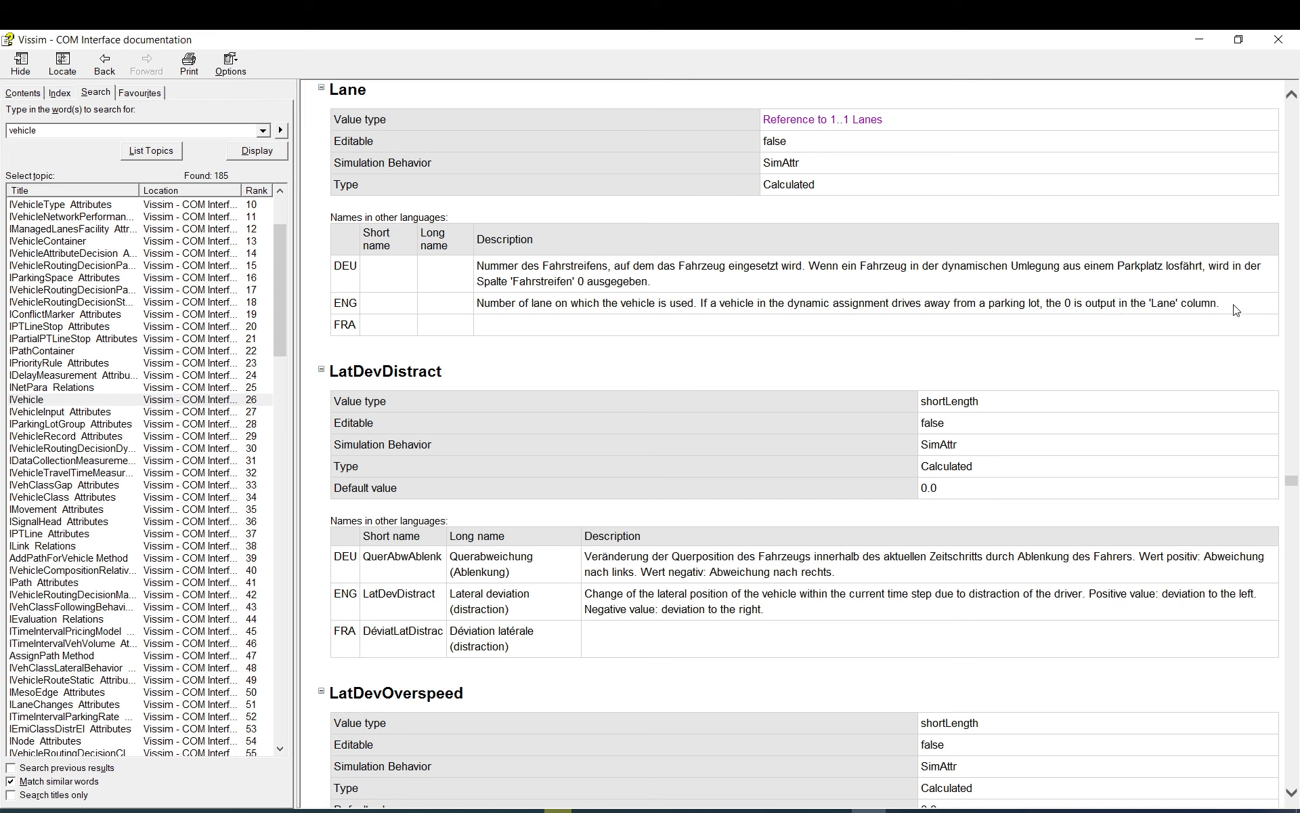
mouse_move(858, 174)
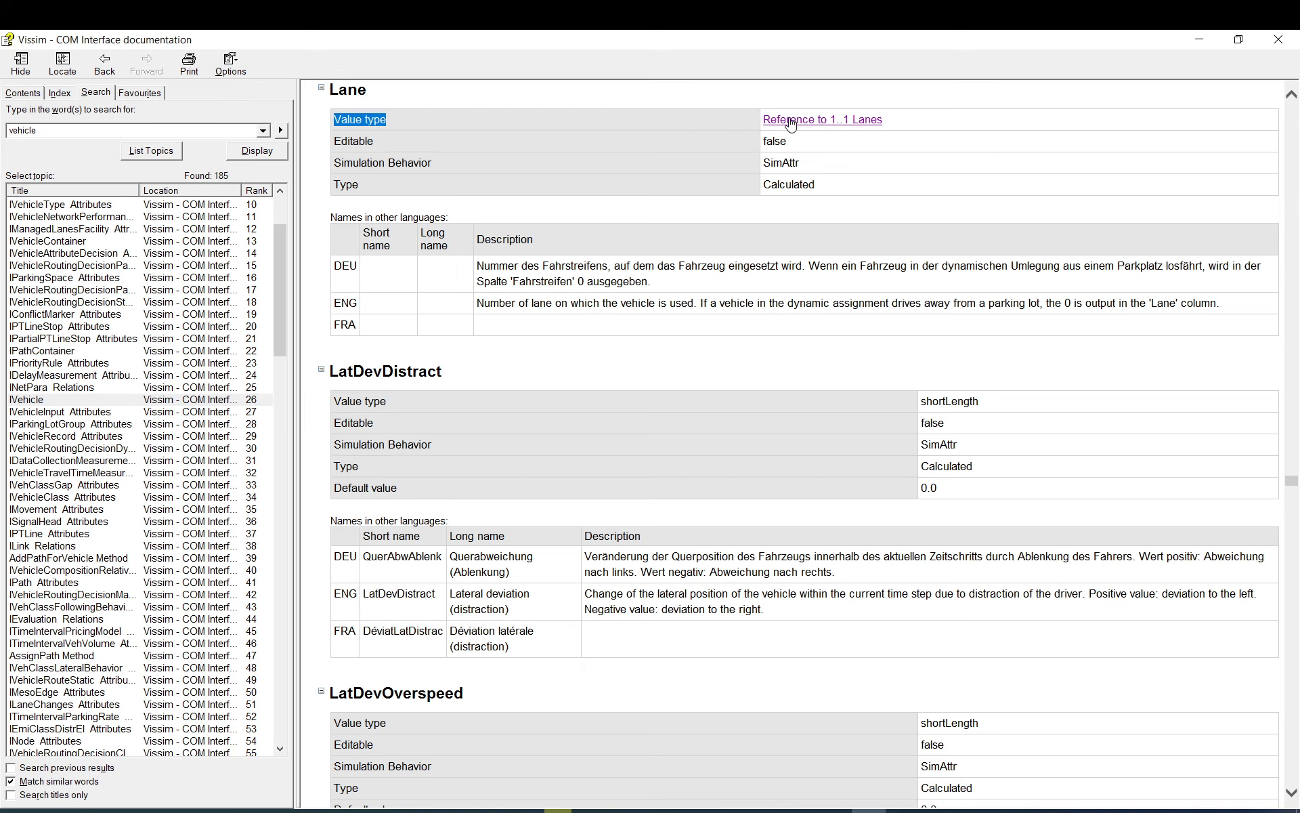
- Follow 'Reference to 1..1 Lanes' to the Reference Format page showing keys like '1-2'
click(820, 120)
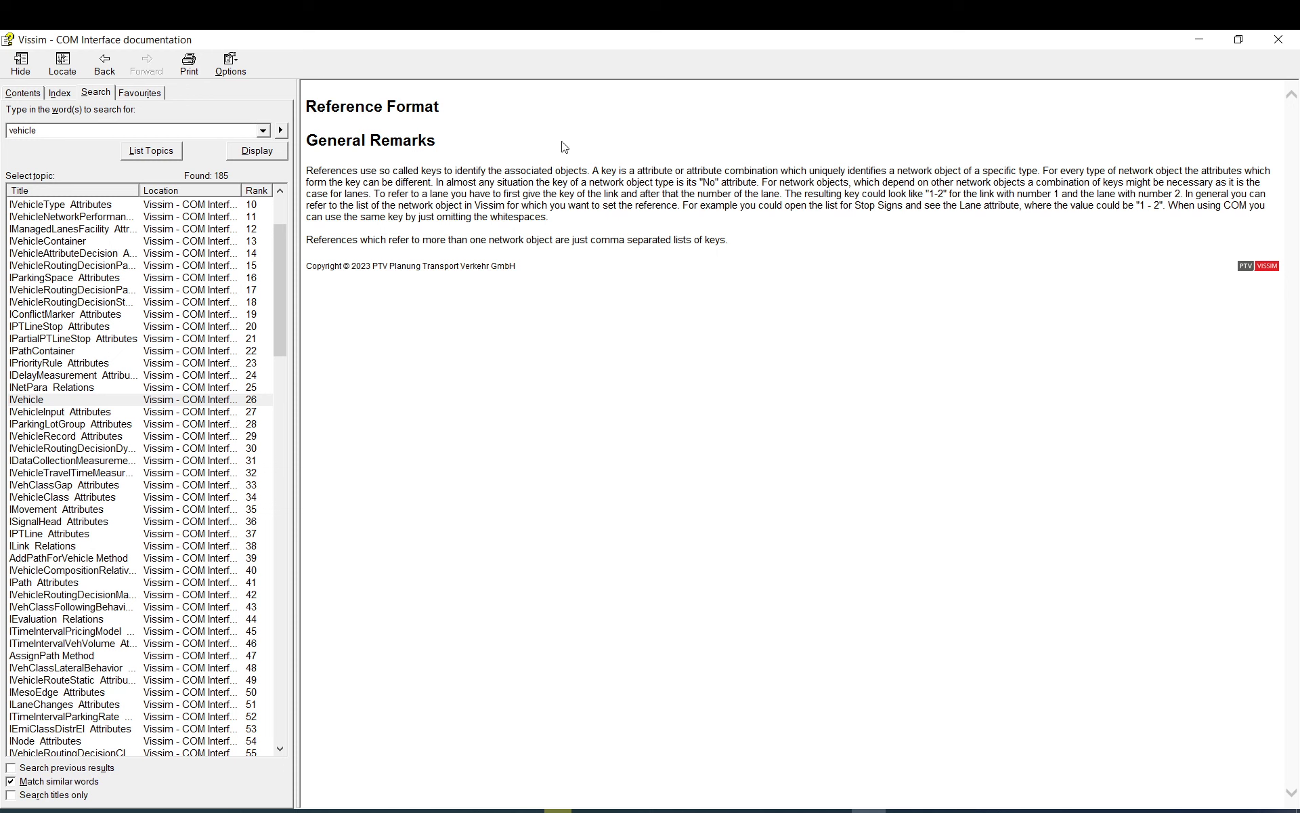
mouse_move(569, 225)
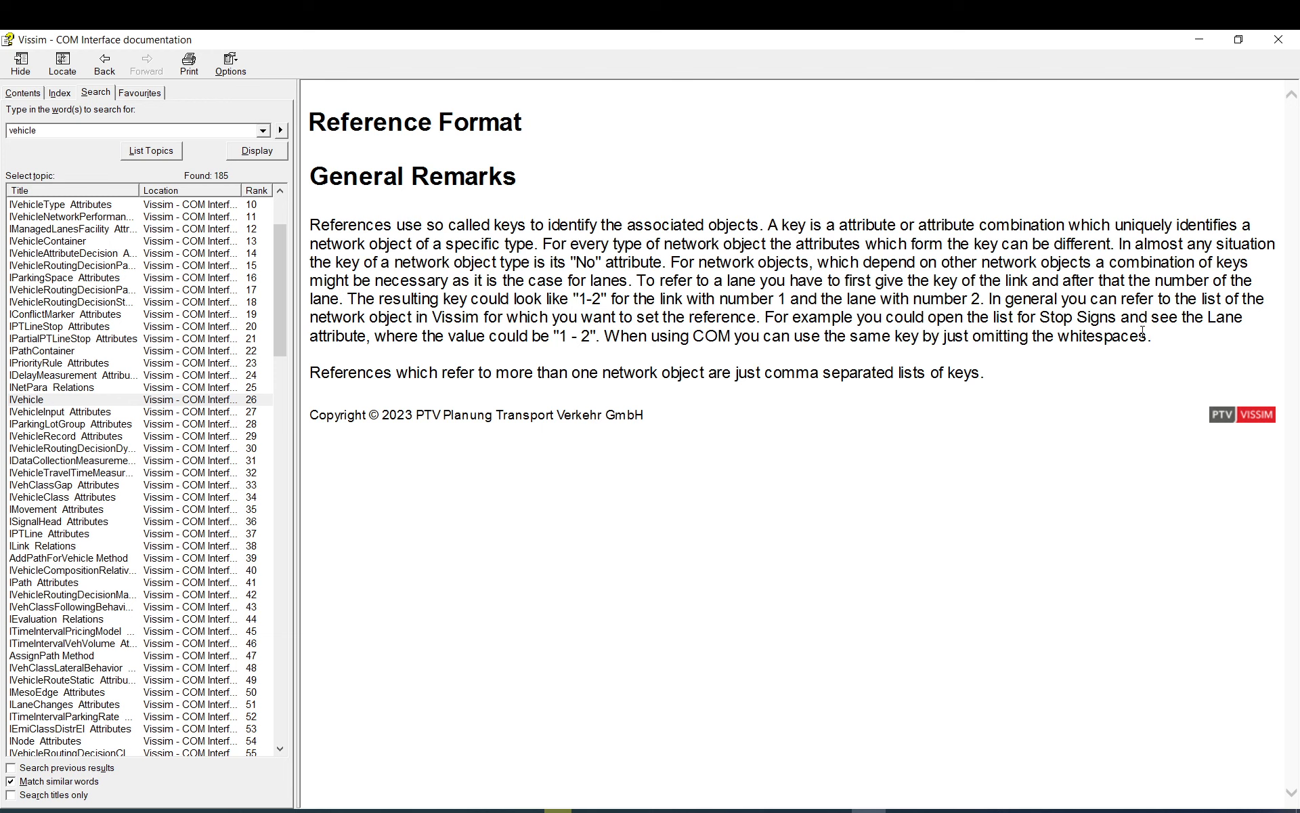
mouse_move(1200, 57)
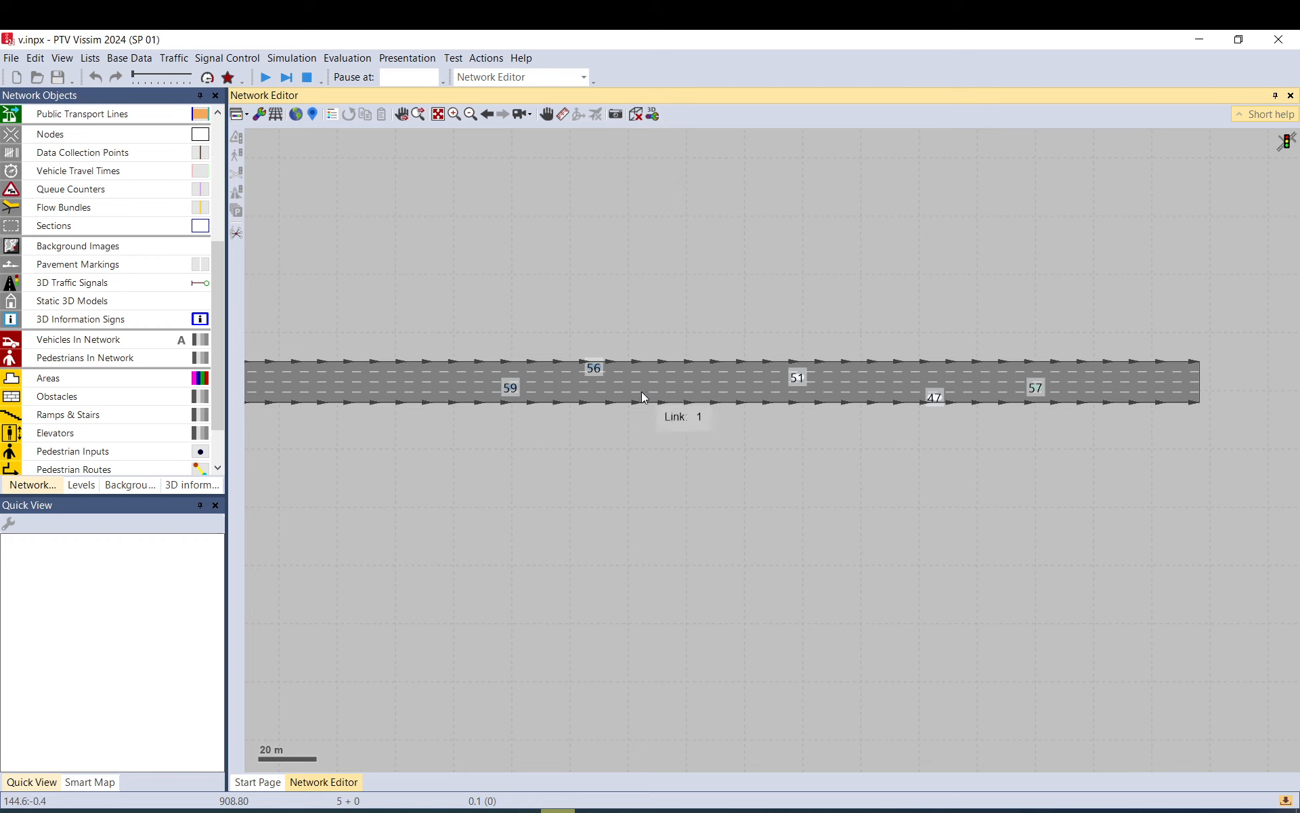
- Search the attribute list for lane change, pick Desired lane, and confirm with OK
scroll(up, 3)
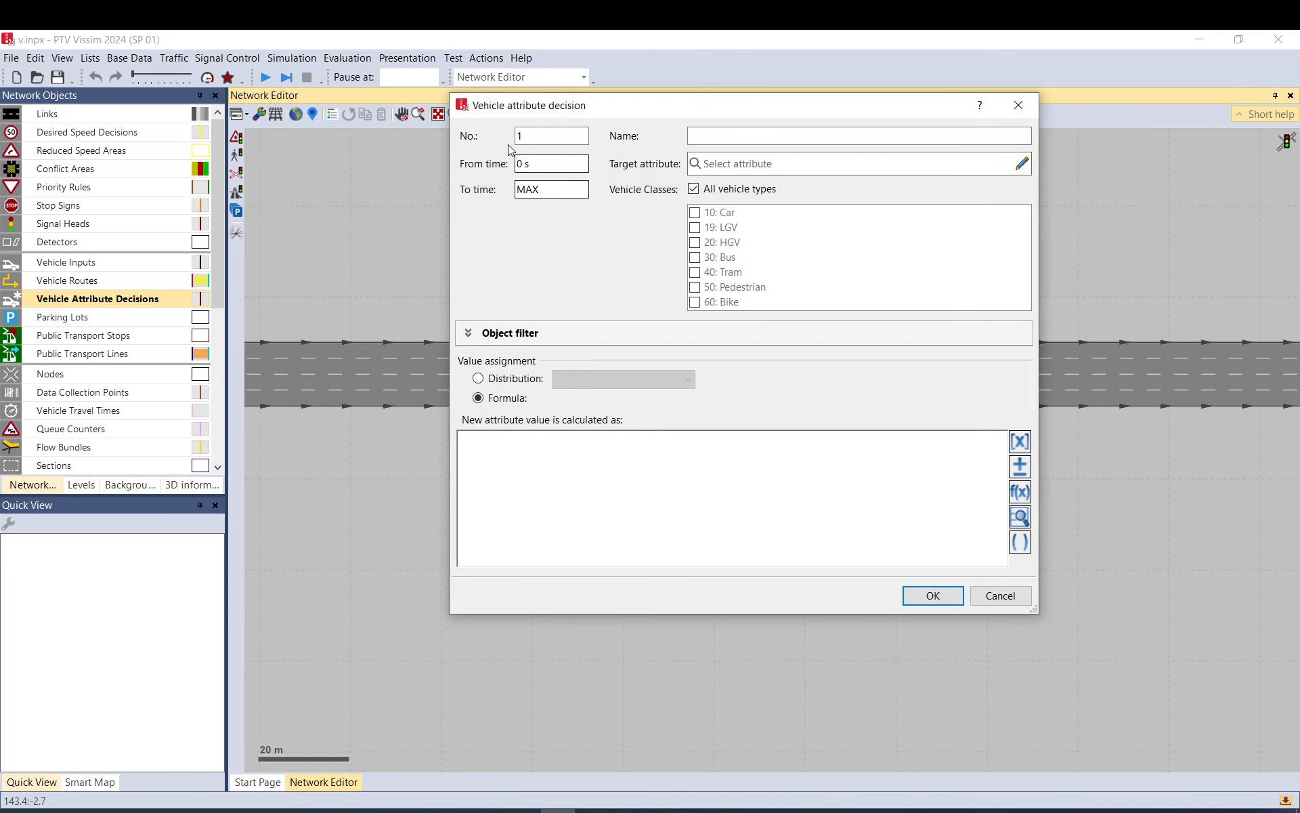
text(la)
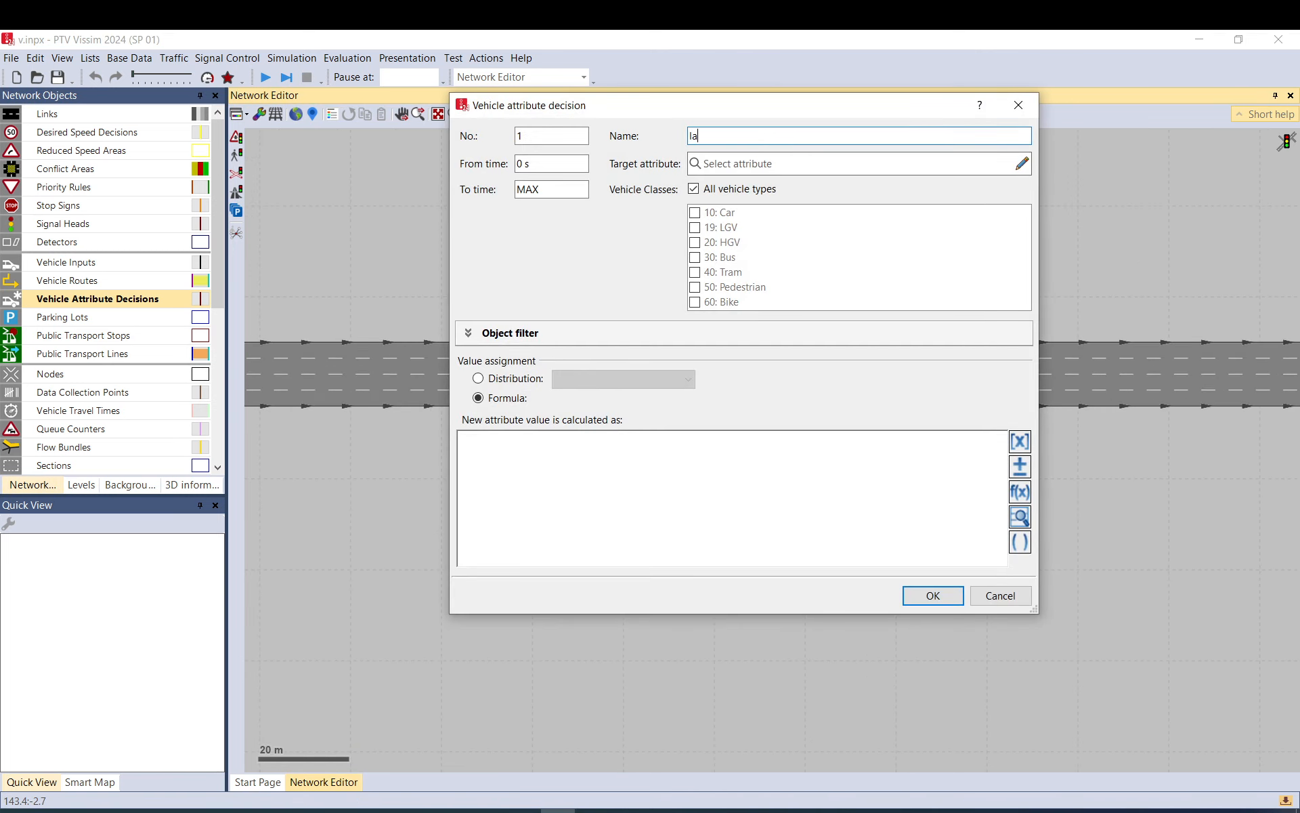
text(nechange)
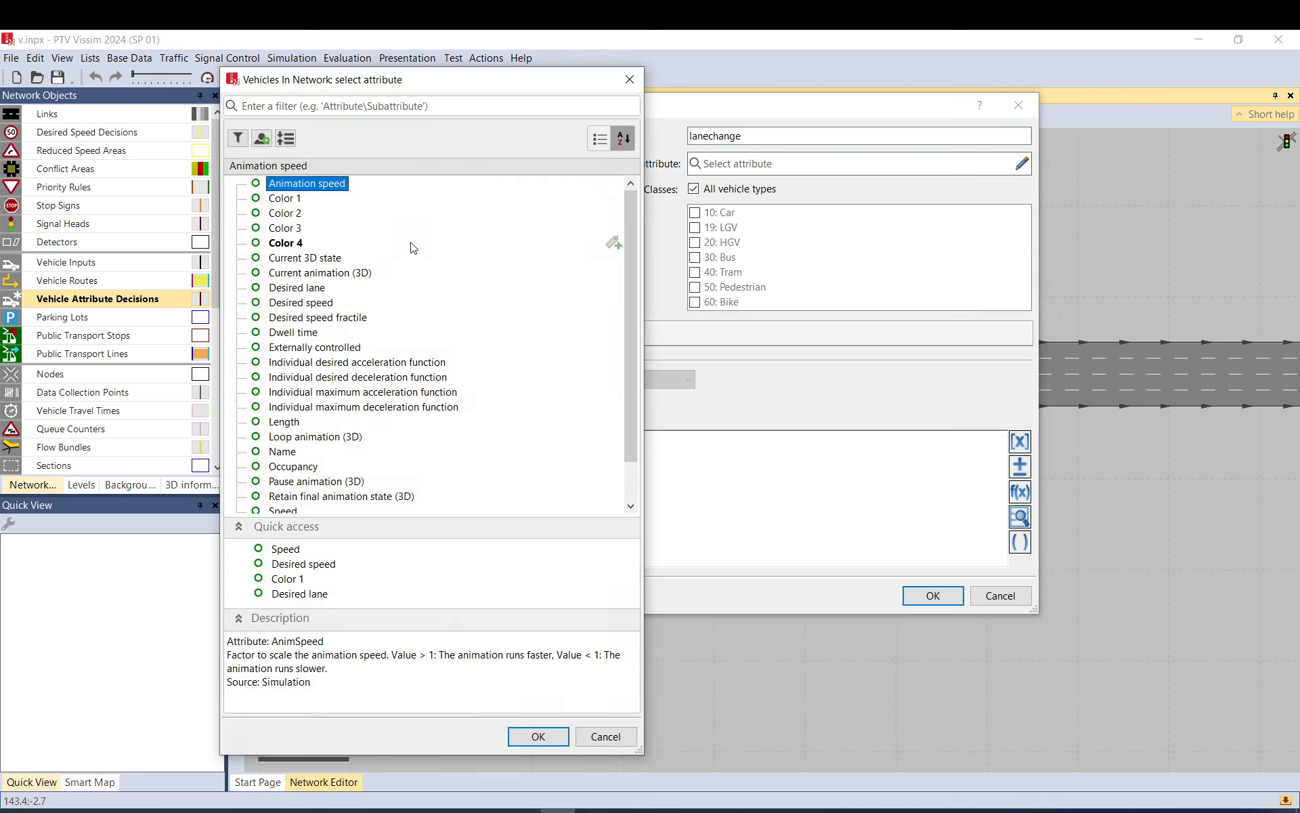
scroll(down, 3)
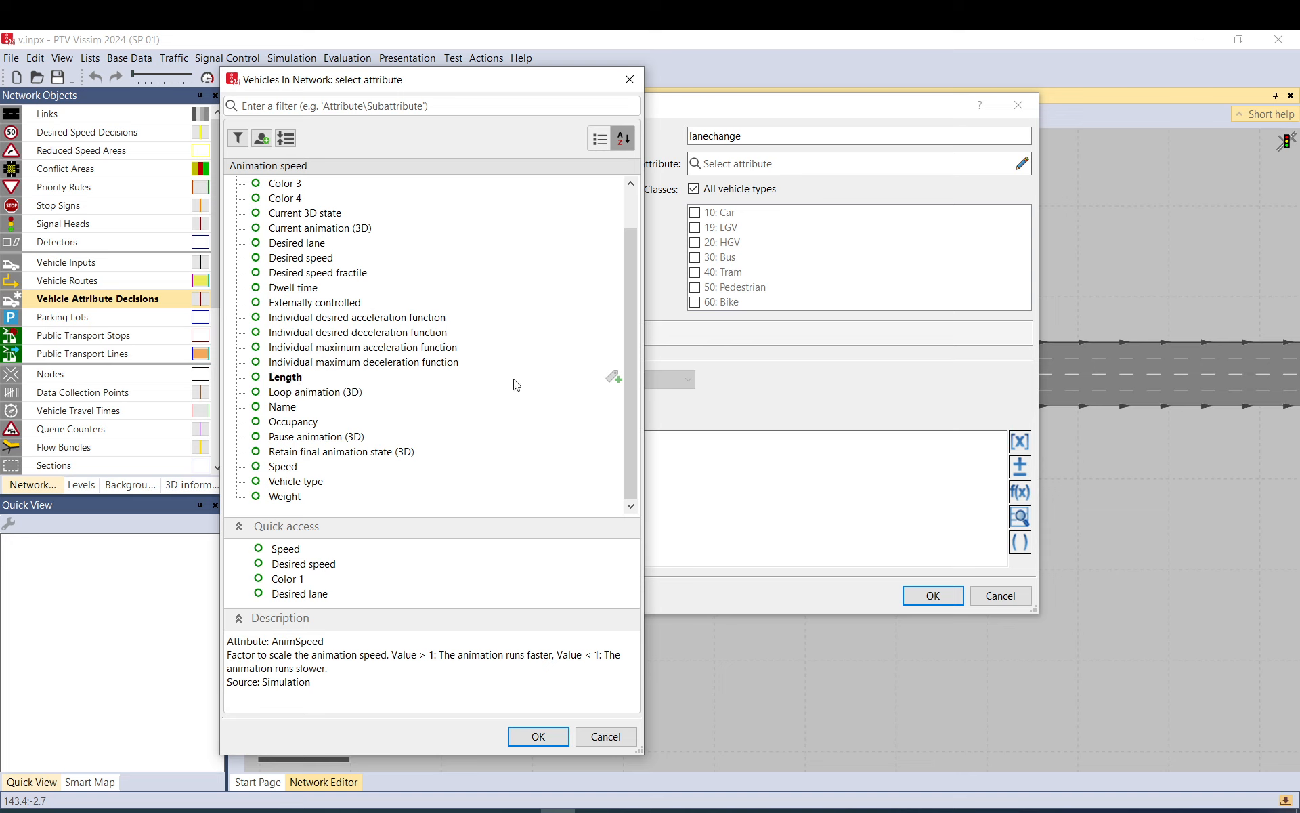
click(296, 242)
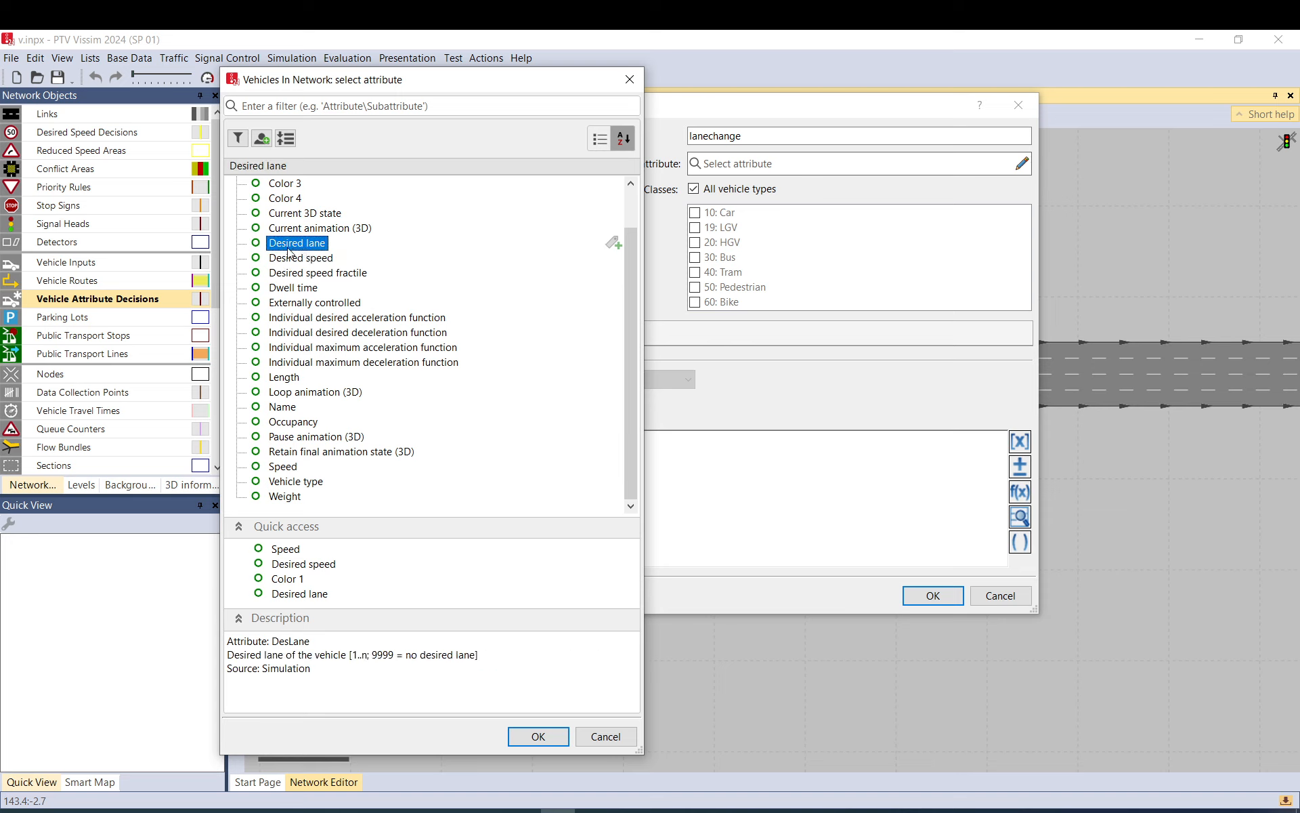
mouse_move(296, 243)
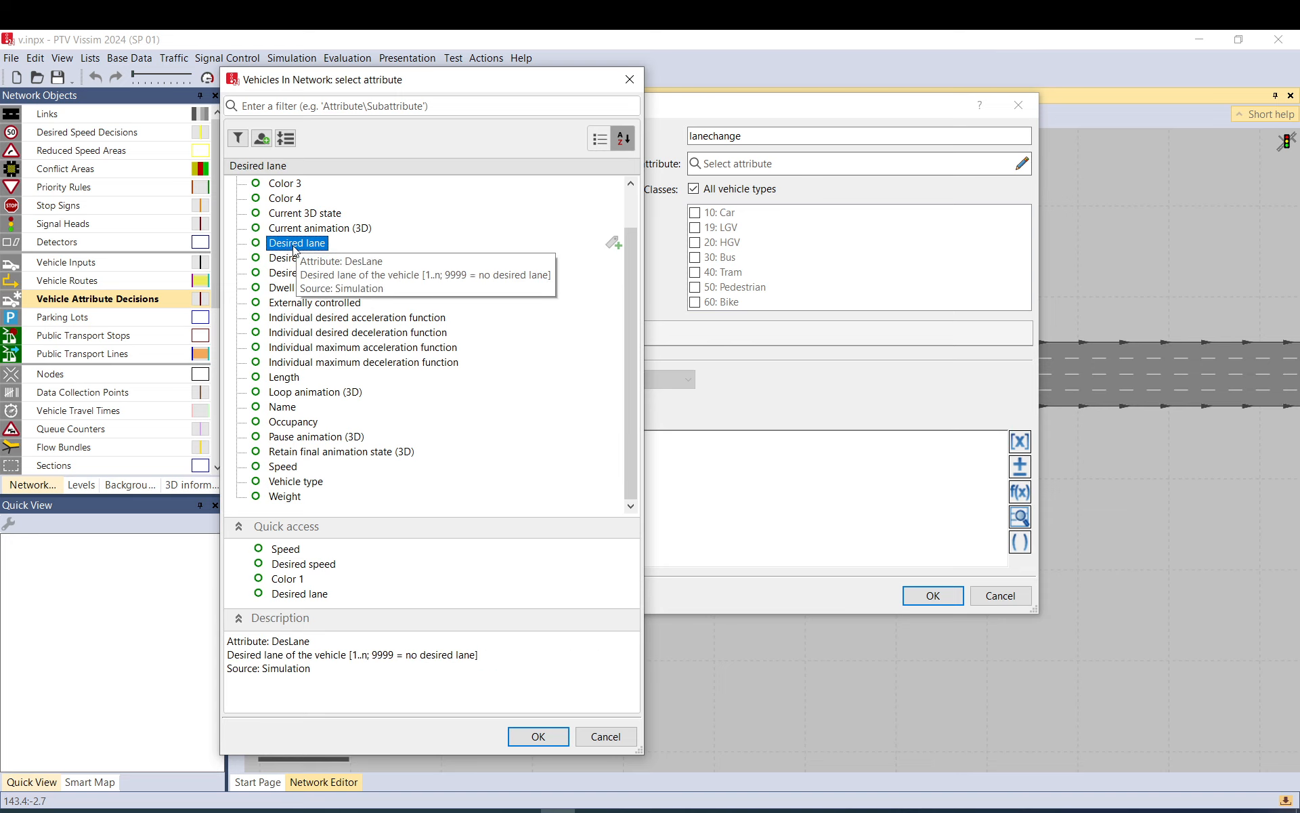
mouse_move(283, 377)
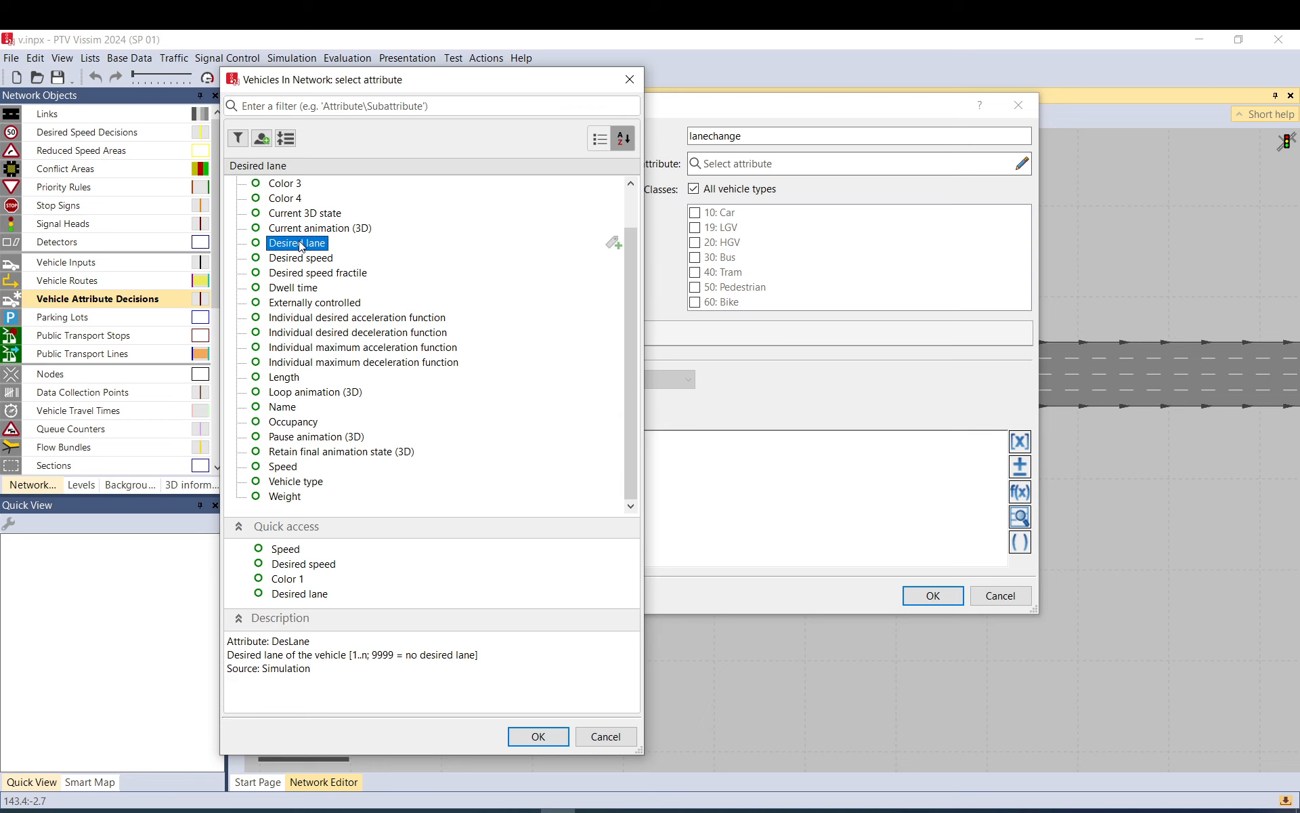
mouse_move(297, 243)
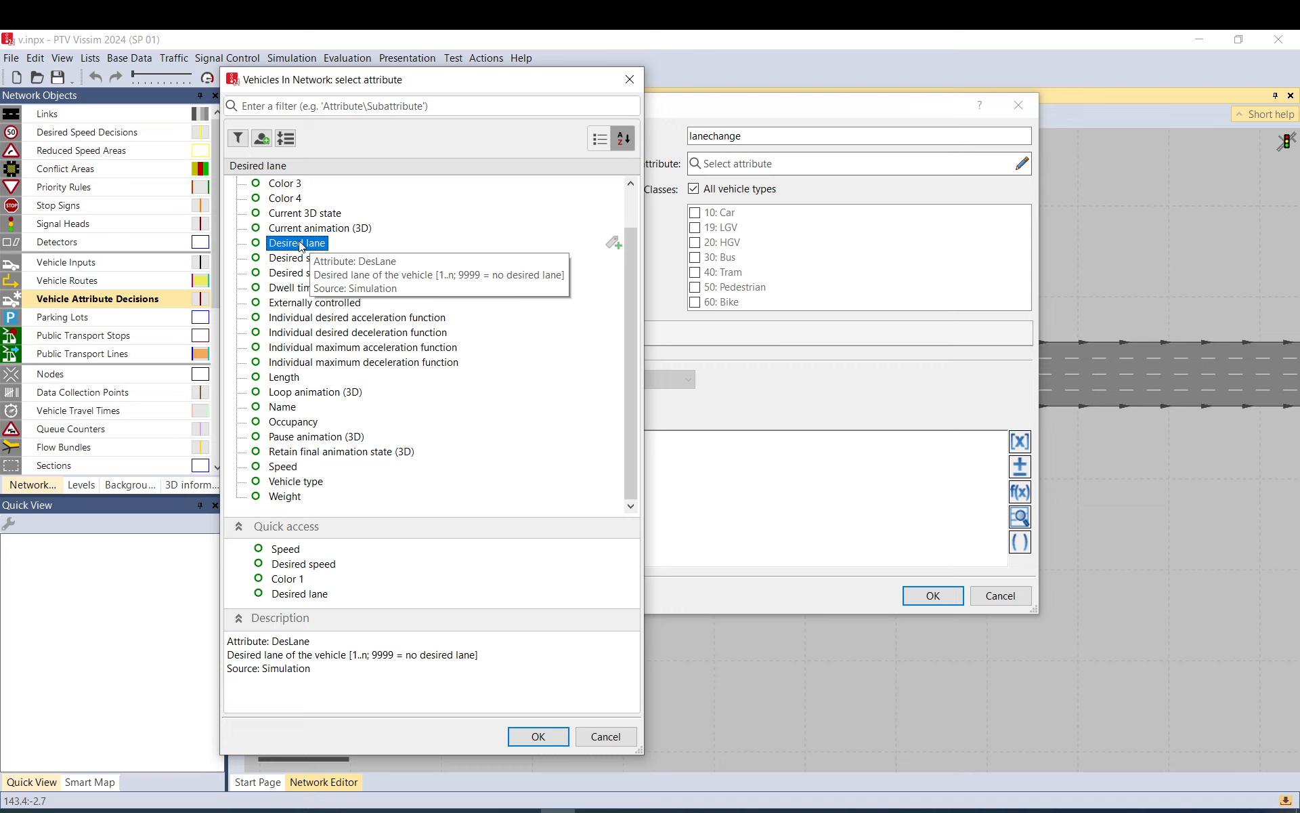
mouse_move(329, 256)
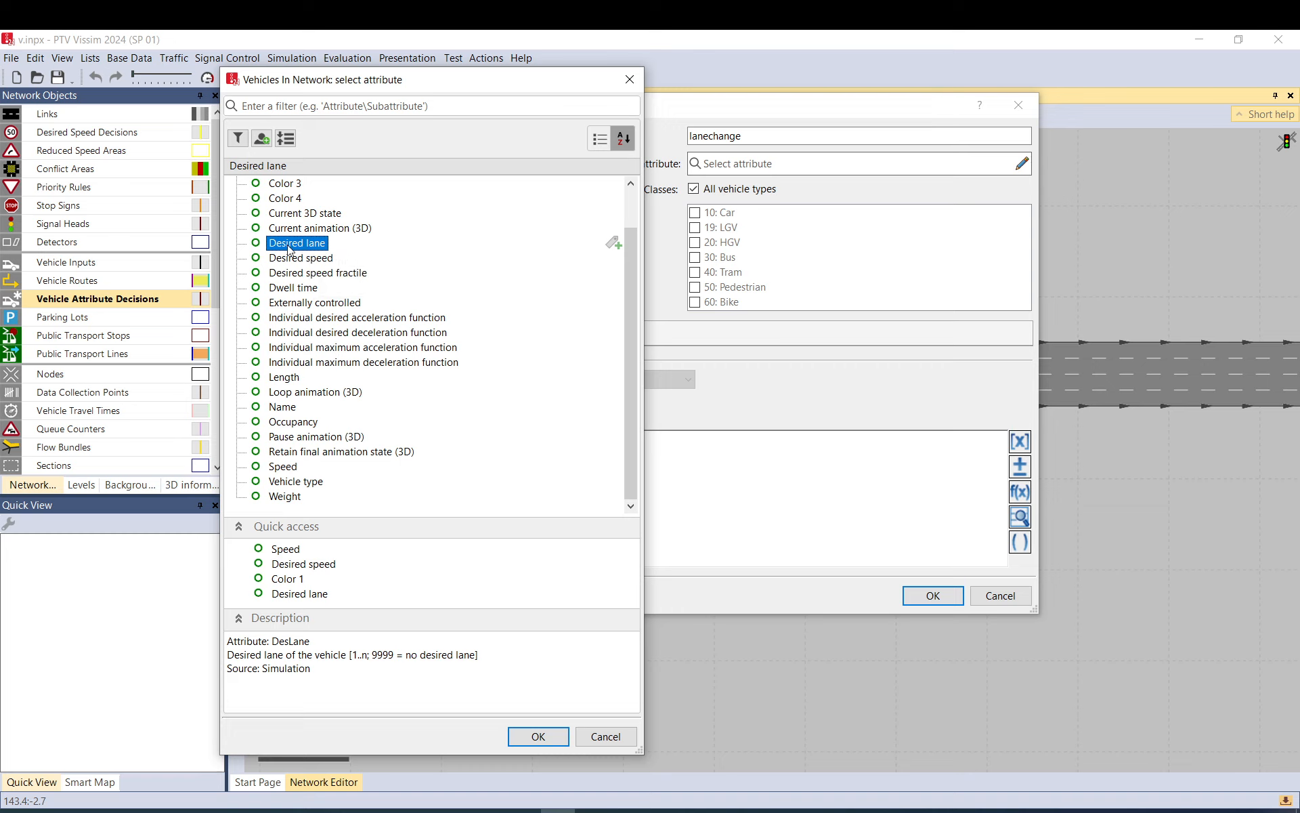
mouse_move(361, 370)
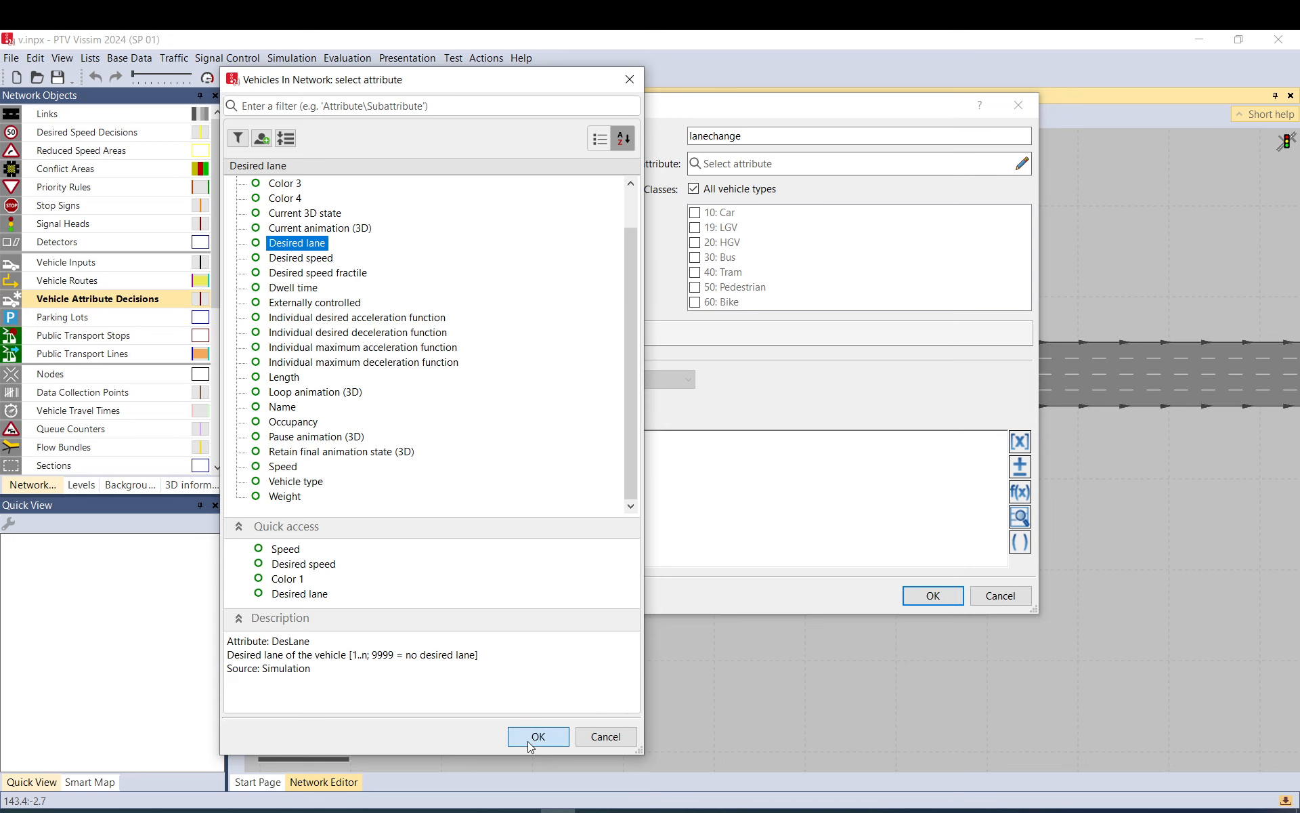
click(537, 737)
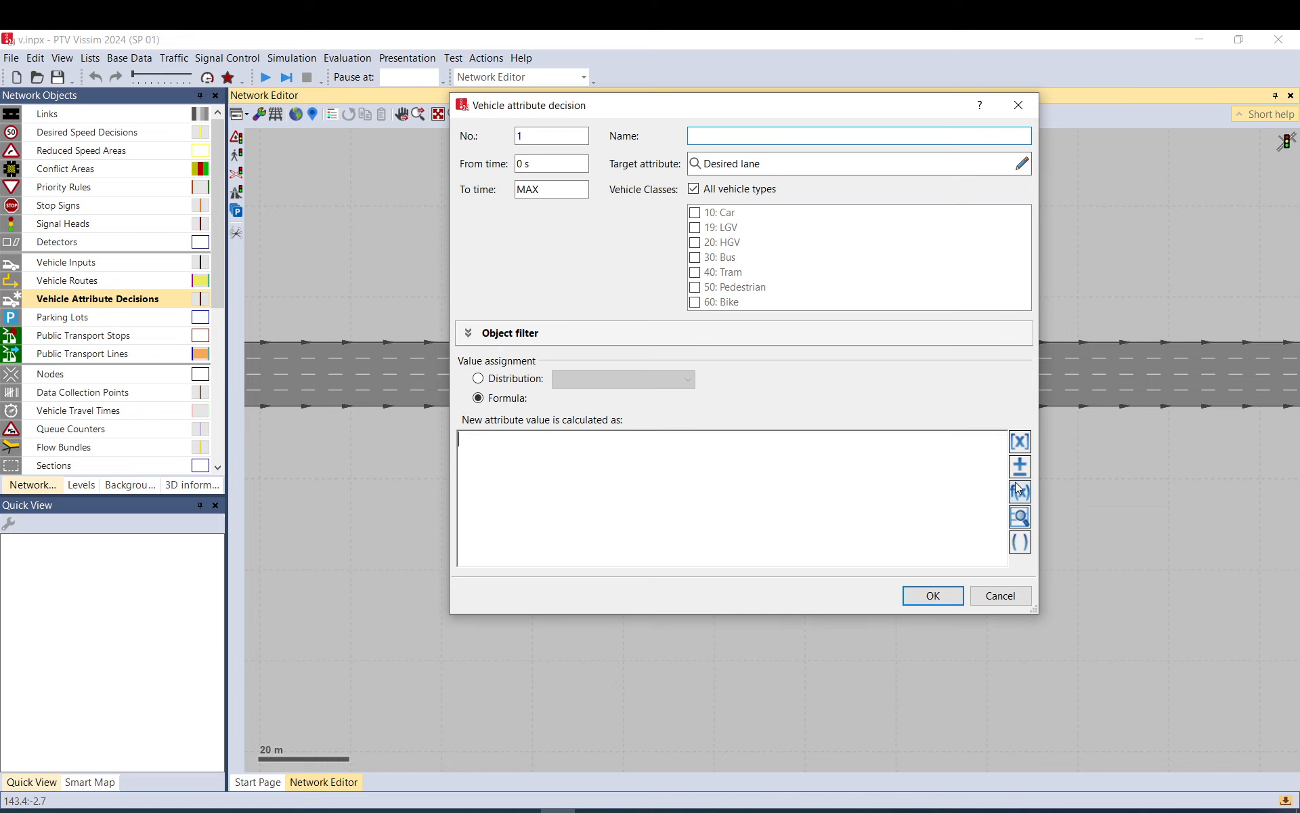
- Build the Desired lane formula start IF([LANE]= using the function, attribute and operator lists
click(1019, 491)
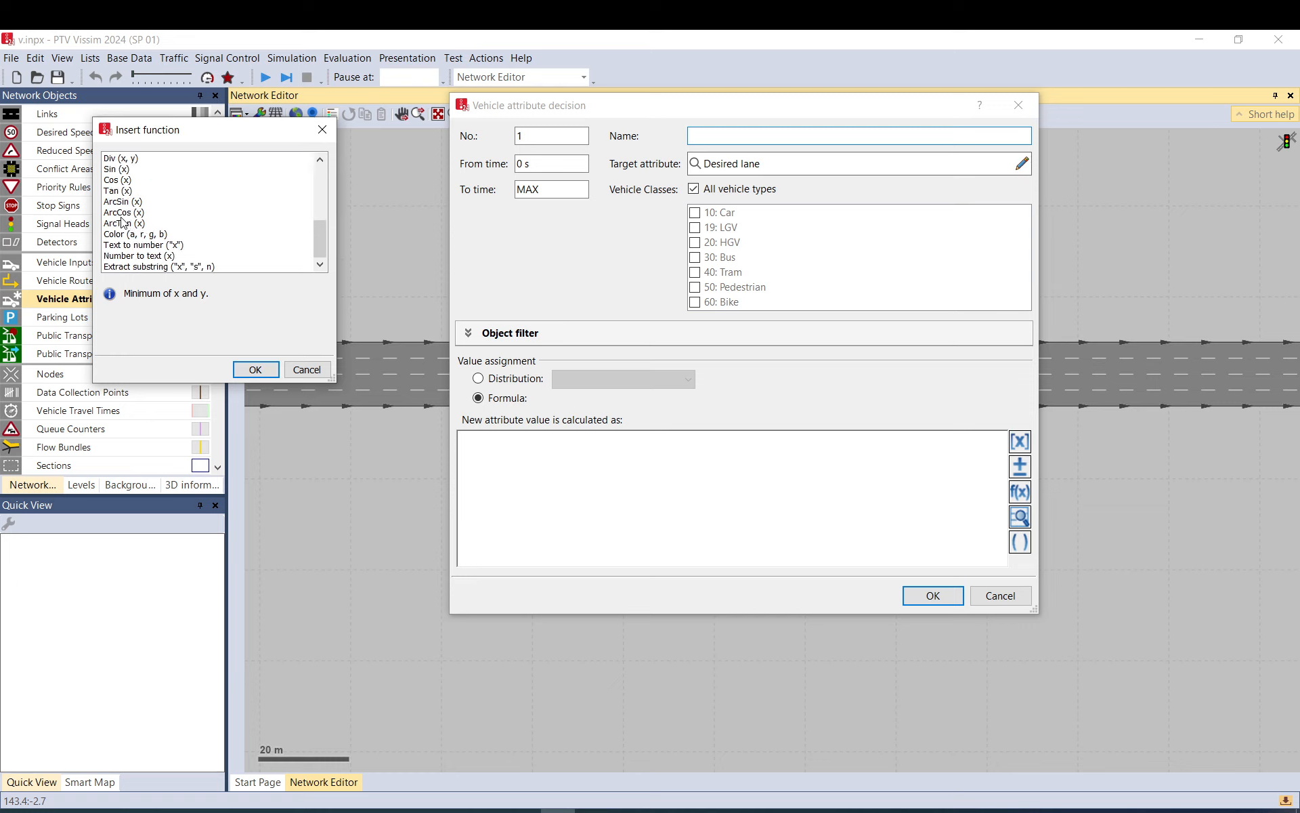
scroll(up, 3)
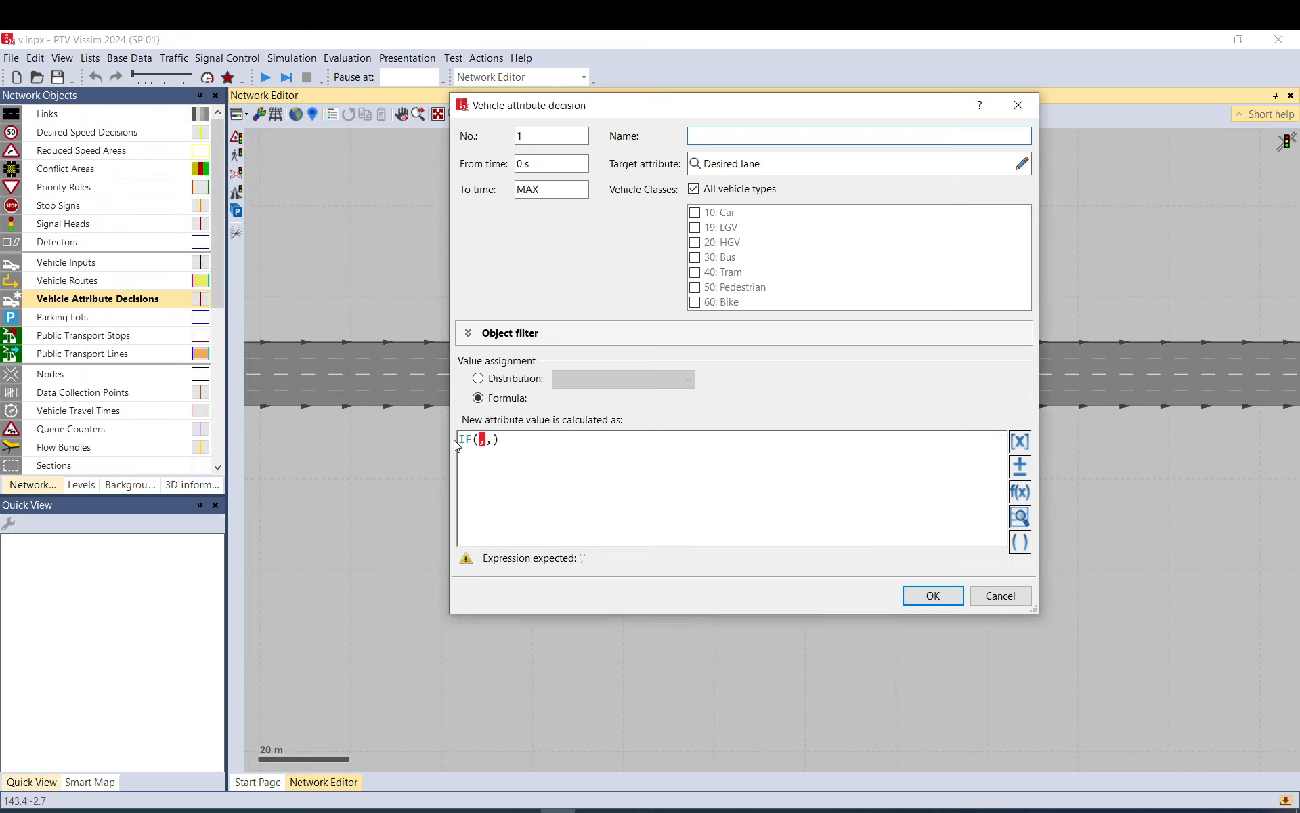
mouse_move(1034, 465)
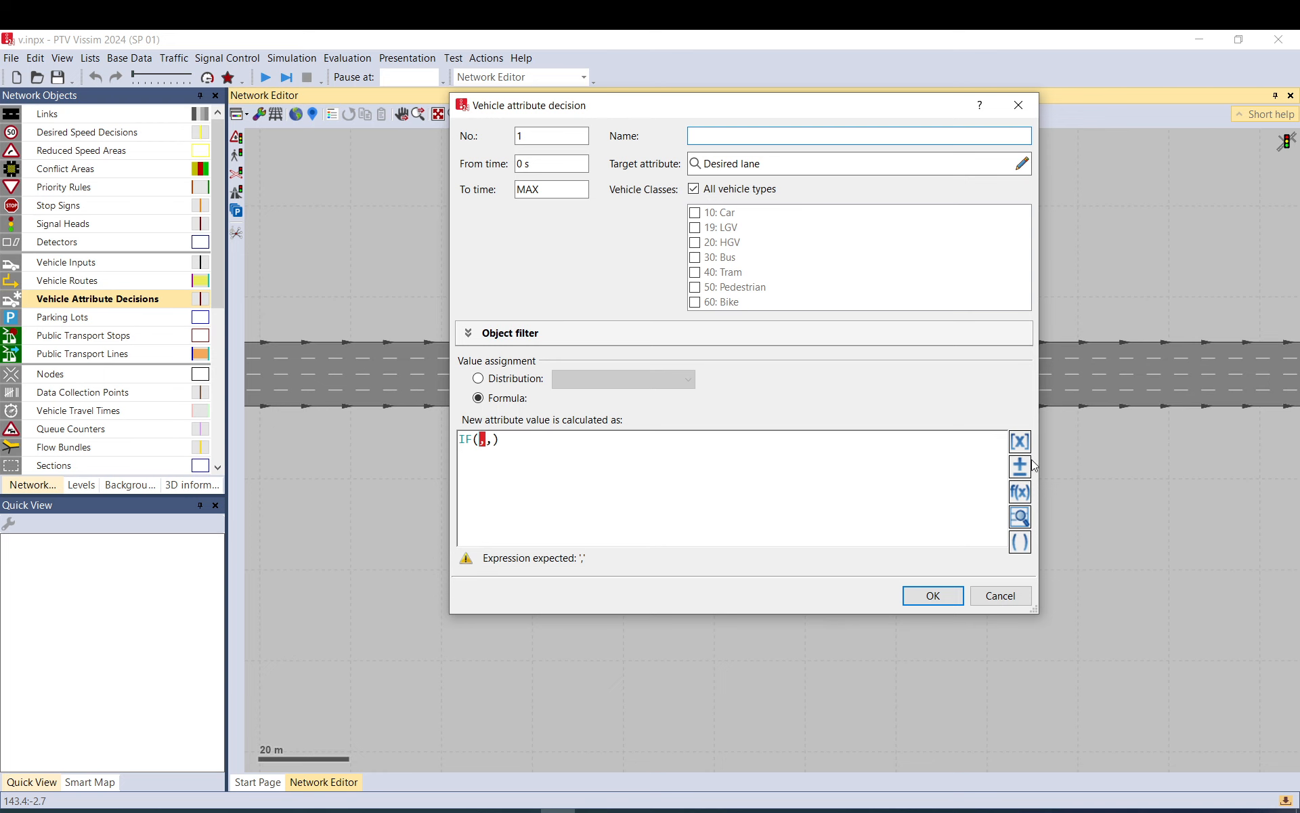
click(1019, 517)
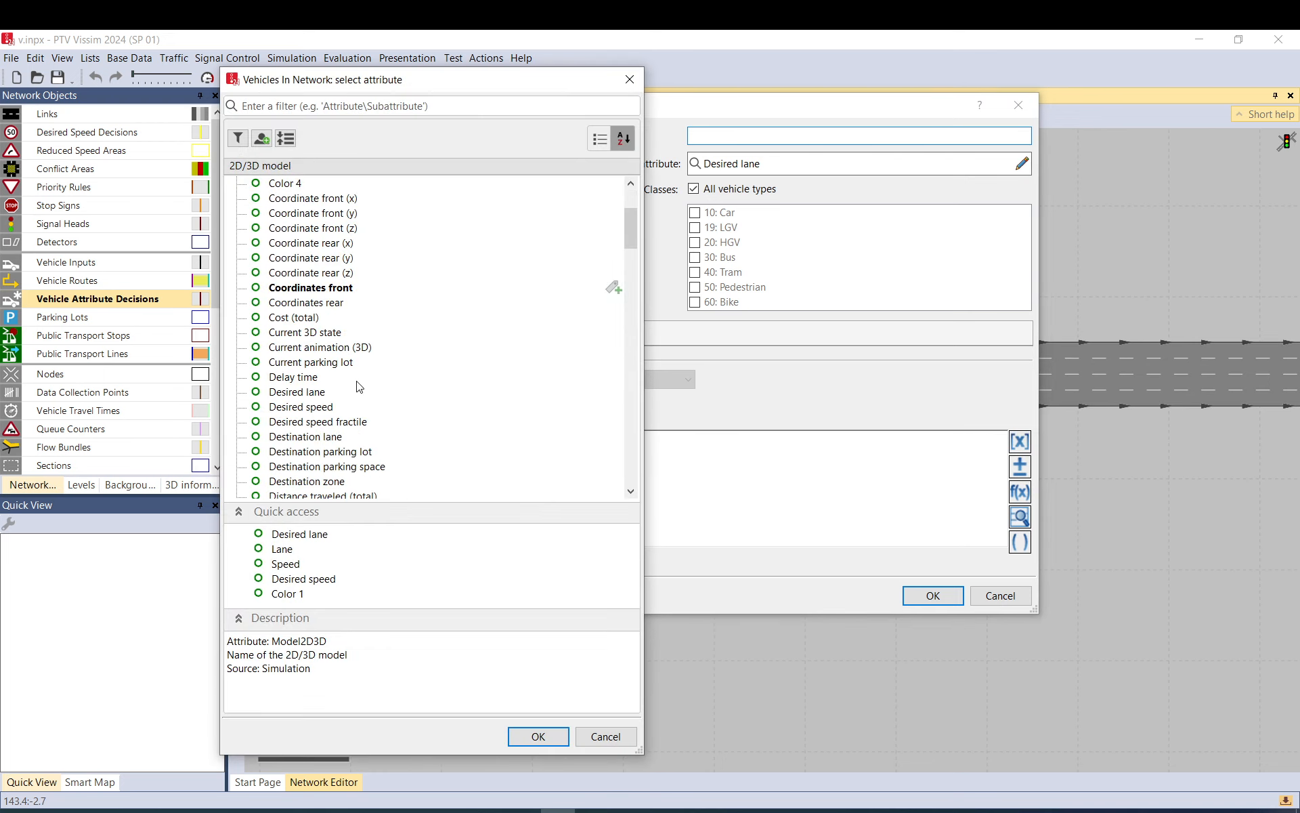
click(279, 466)
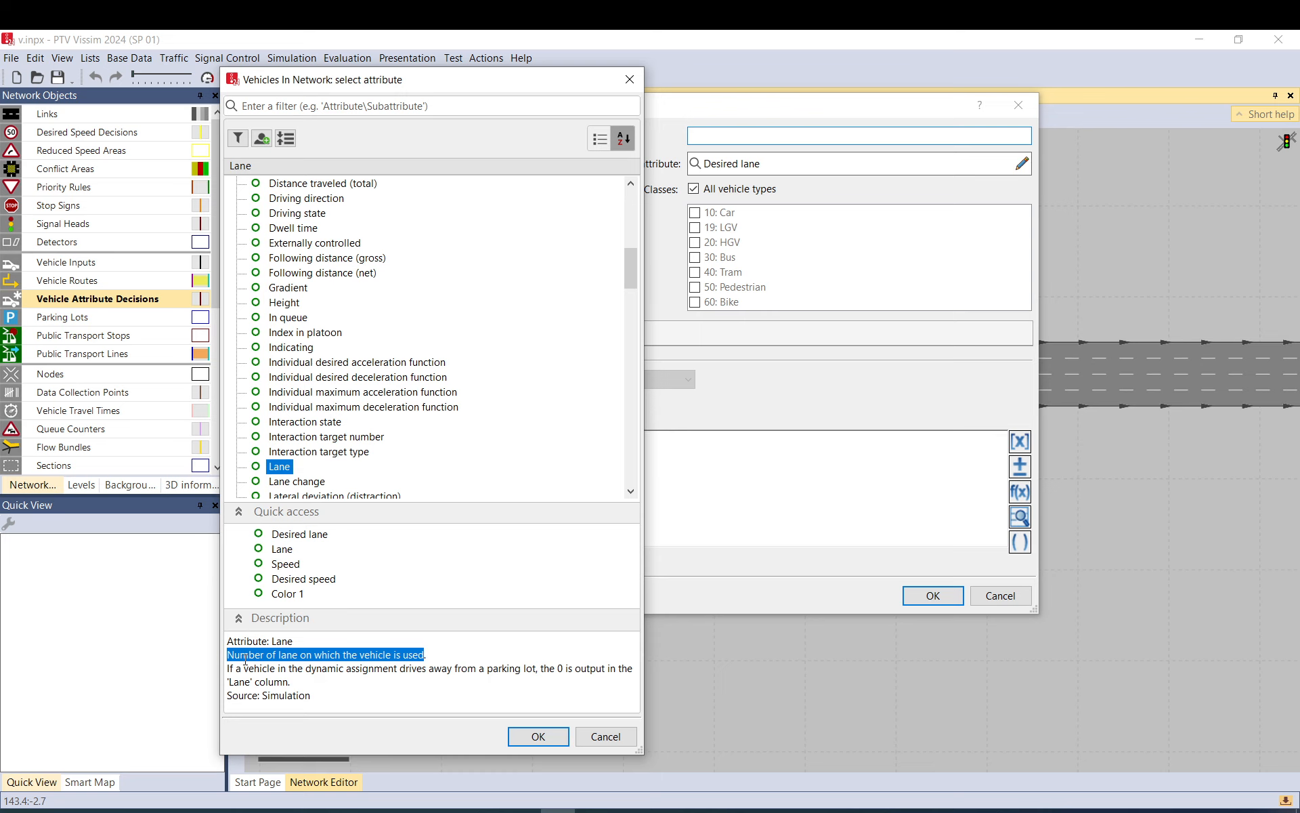
click(536, 736)
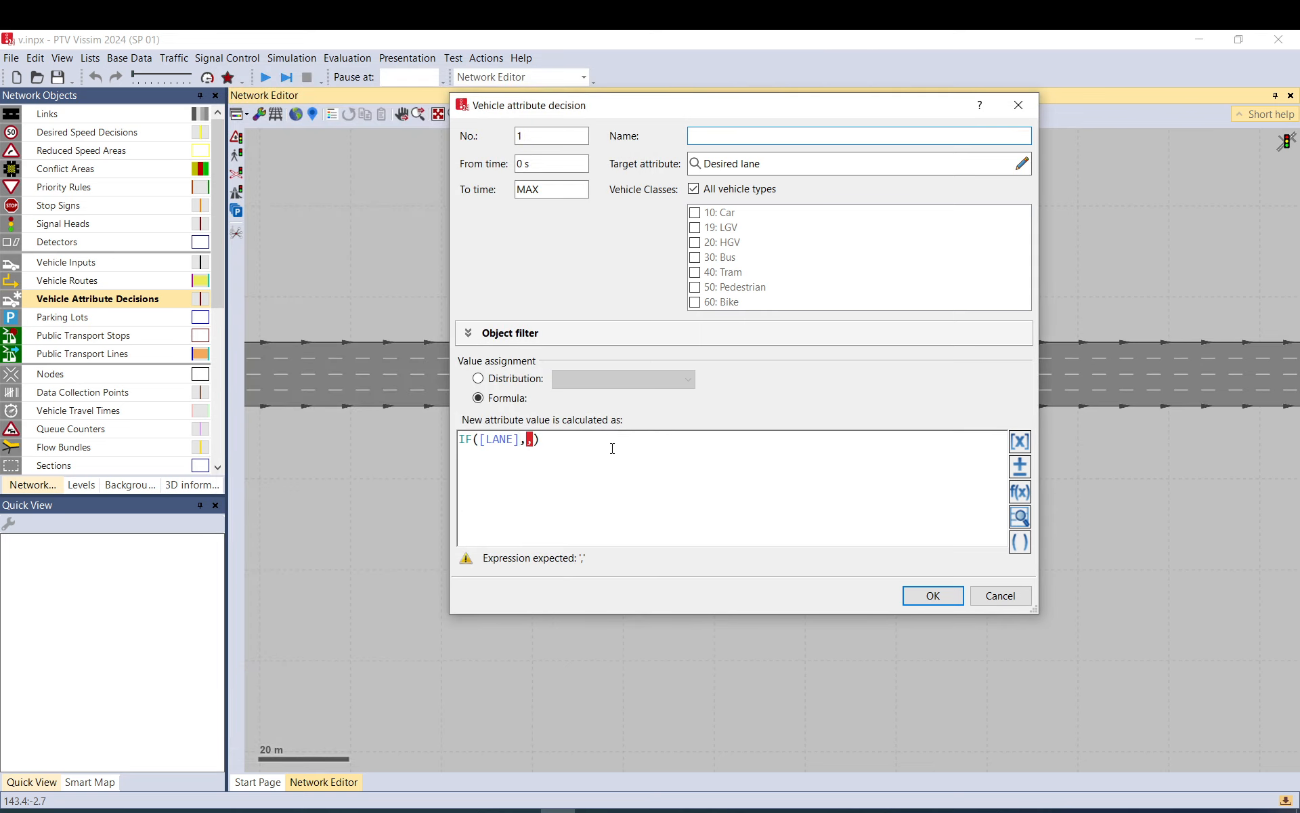
mouse_move(585, 460)
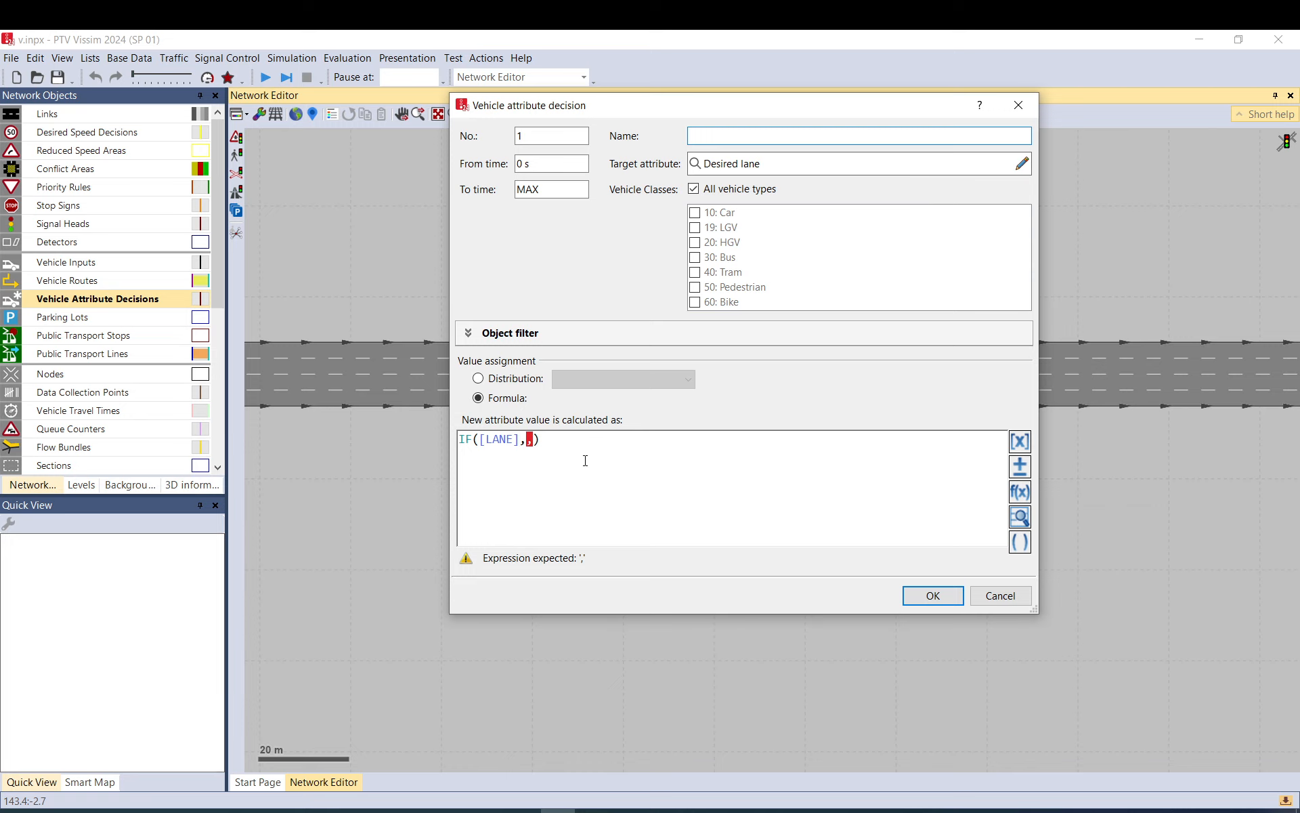
mouse_move(794, 703)
text(="1-2")
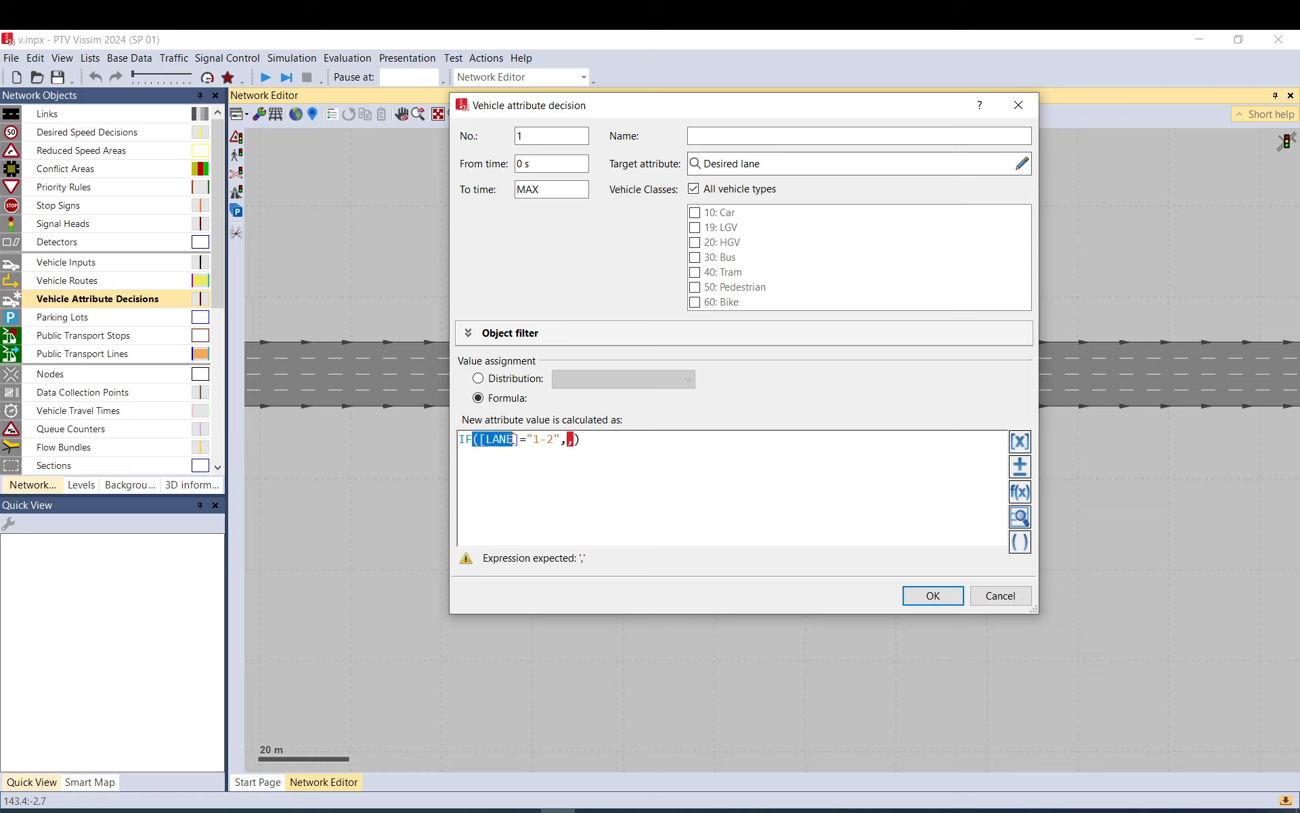
click(1020, 467)
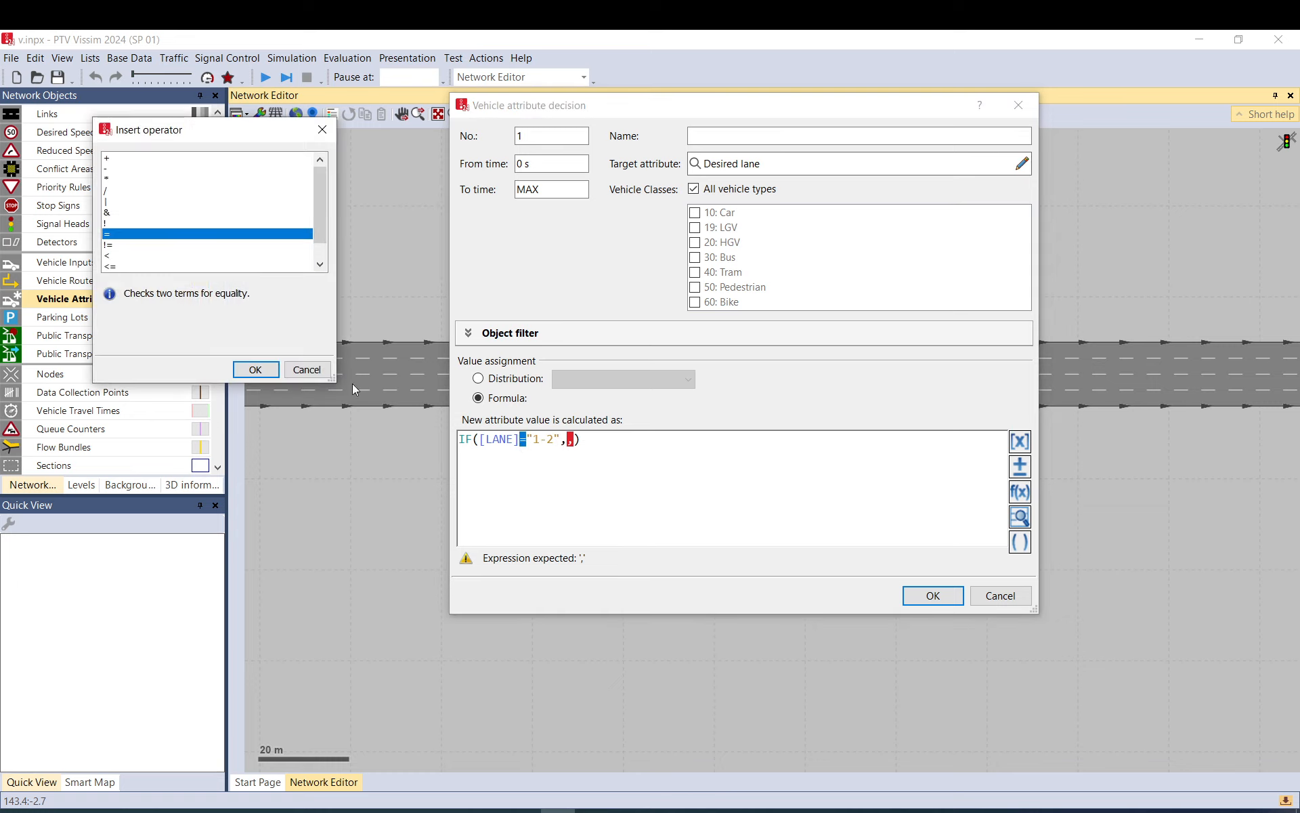
click(255, 370)
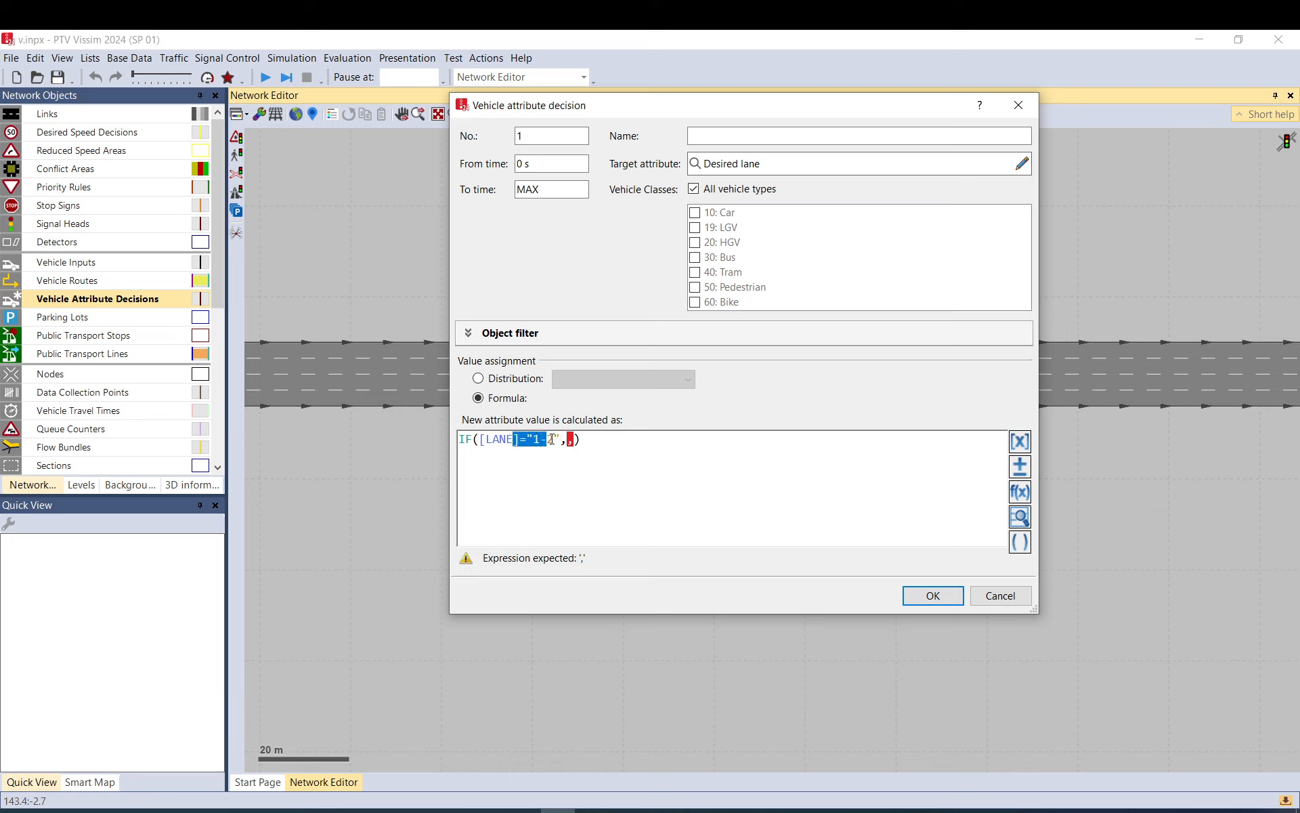
- Complete the formula as IF([LANE]="1-2",4,2)
text(2)
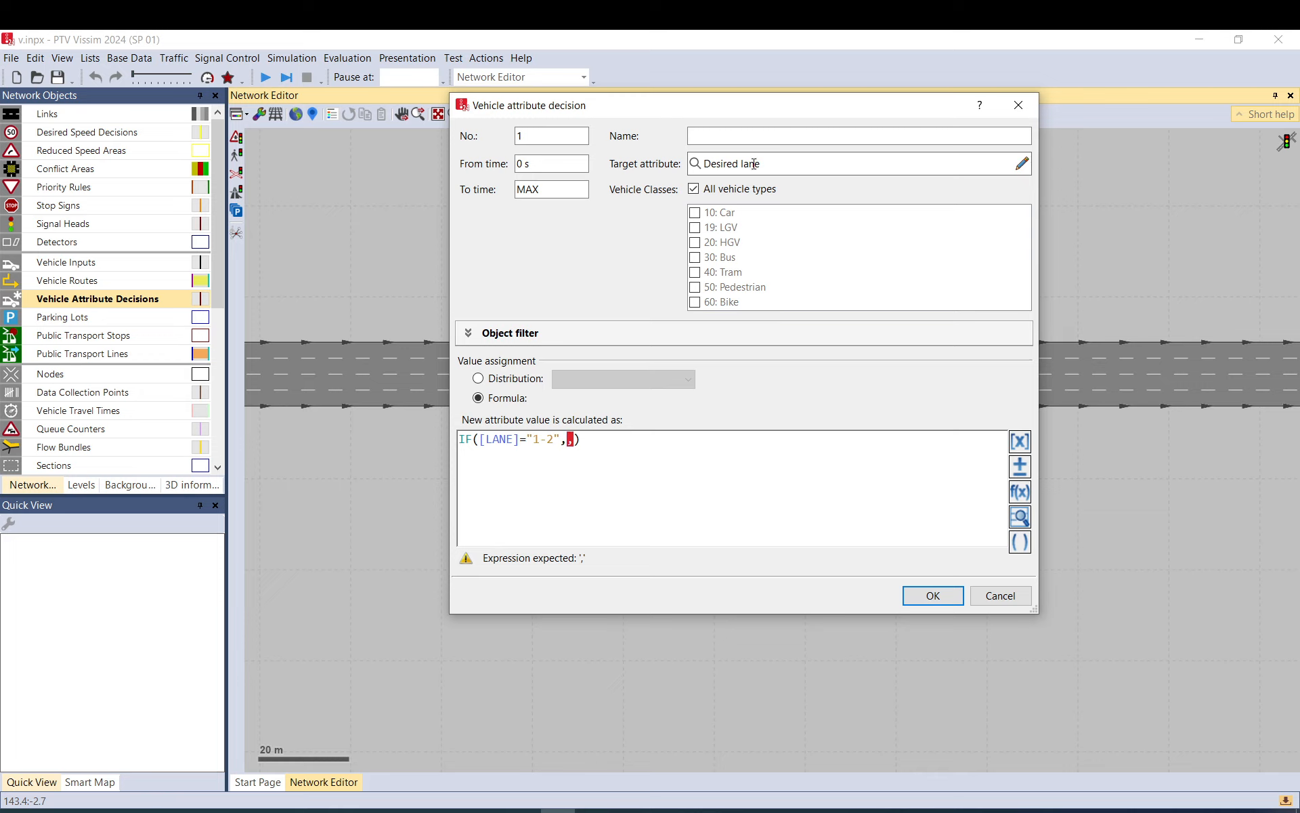
mouse_move(750, 163)
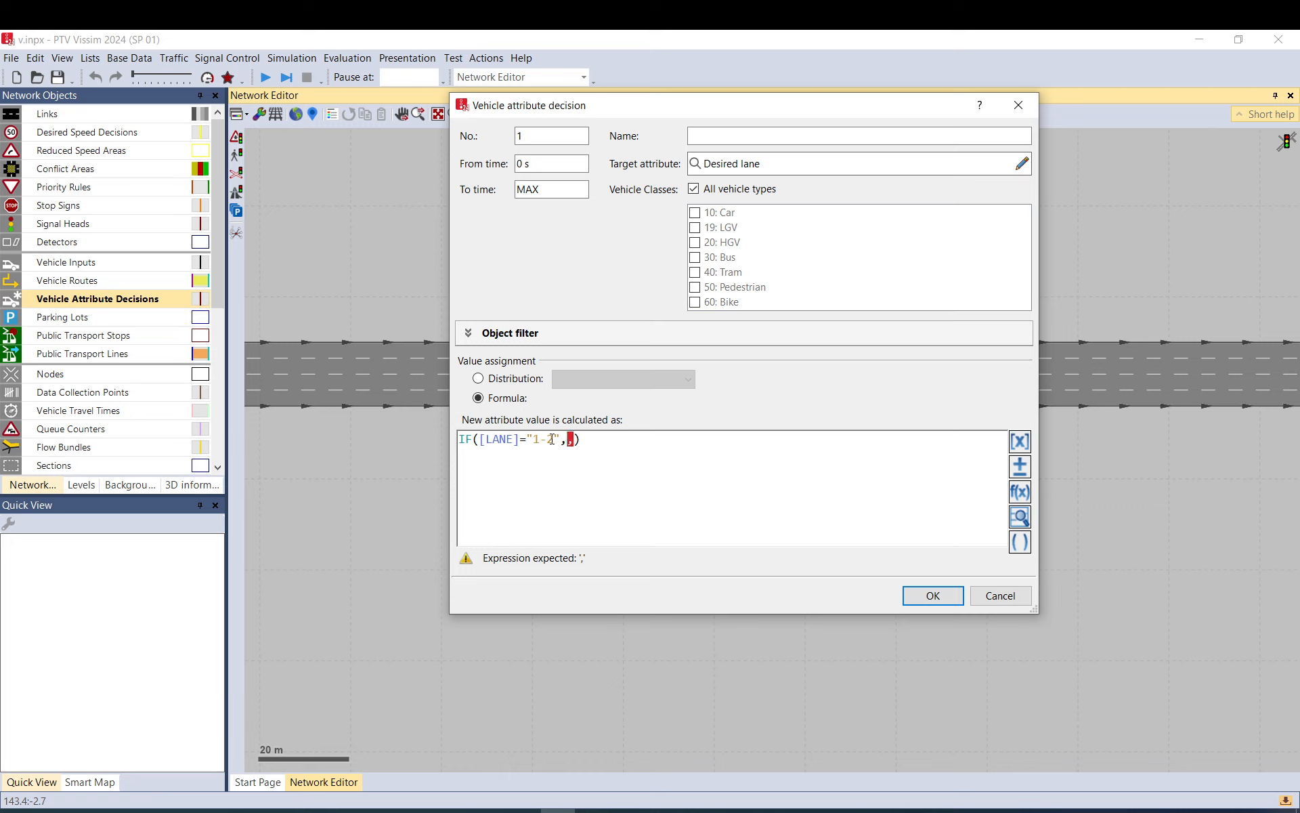
text(2)
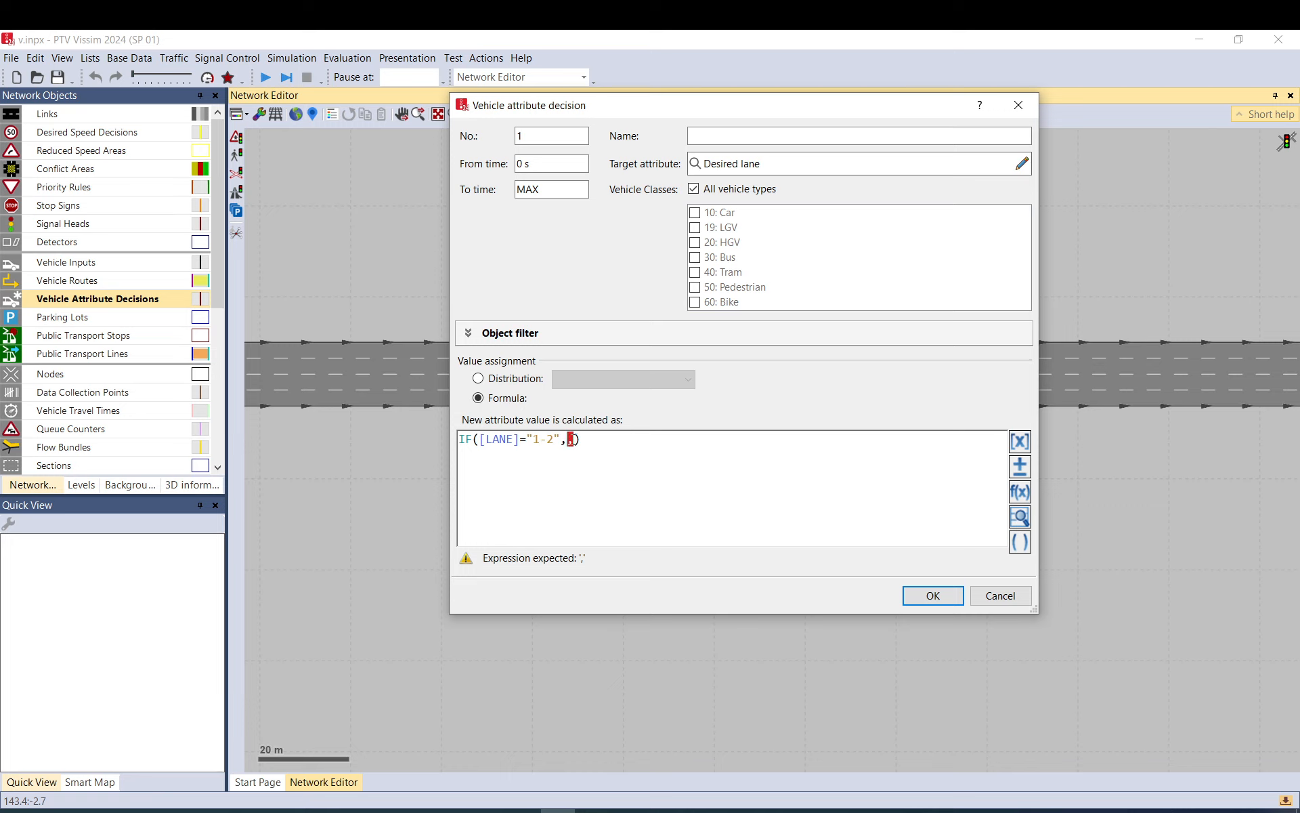
text(4,)
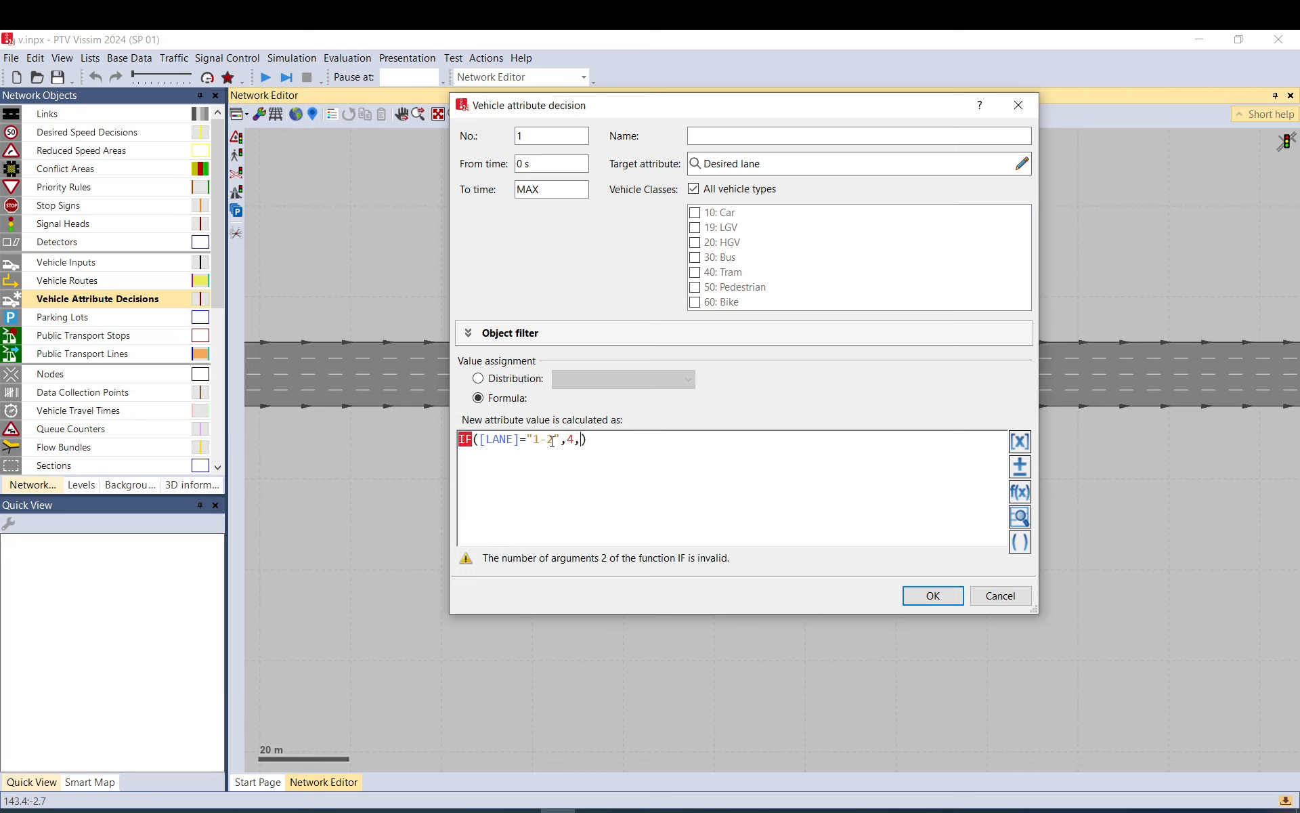
text(2)
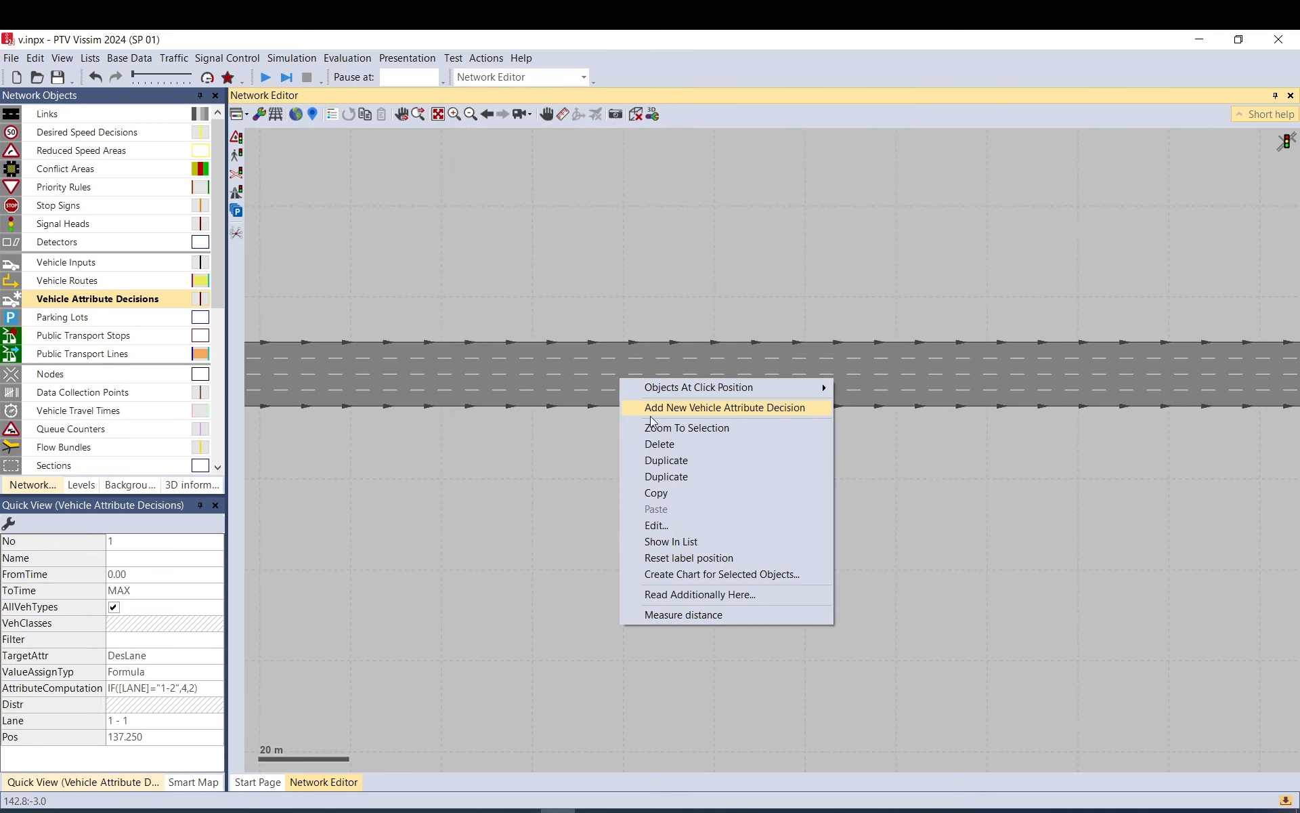
- Move attribute decision 1 onto lane 4 at about 137 m
click(724, 407)
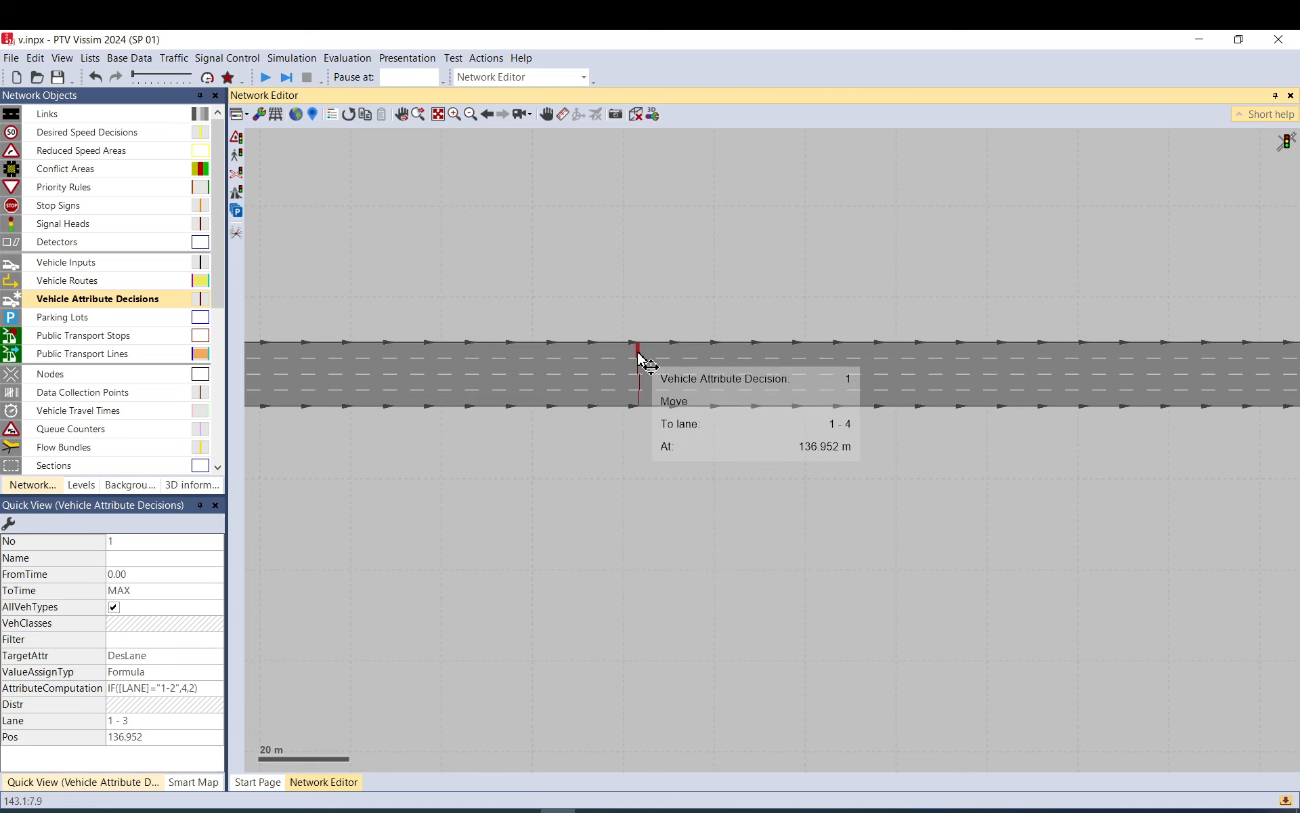
click(286, 77)
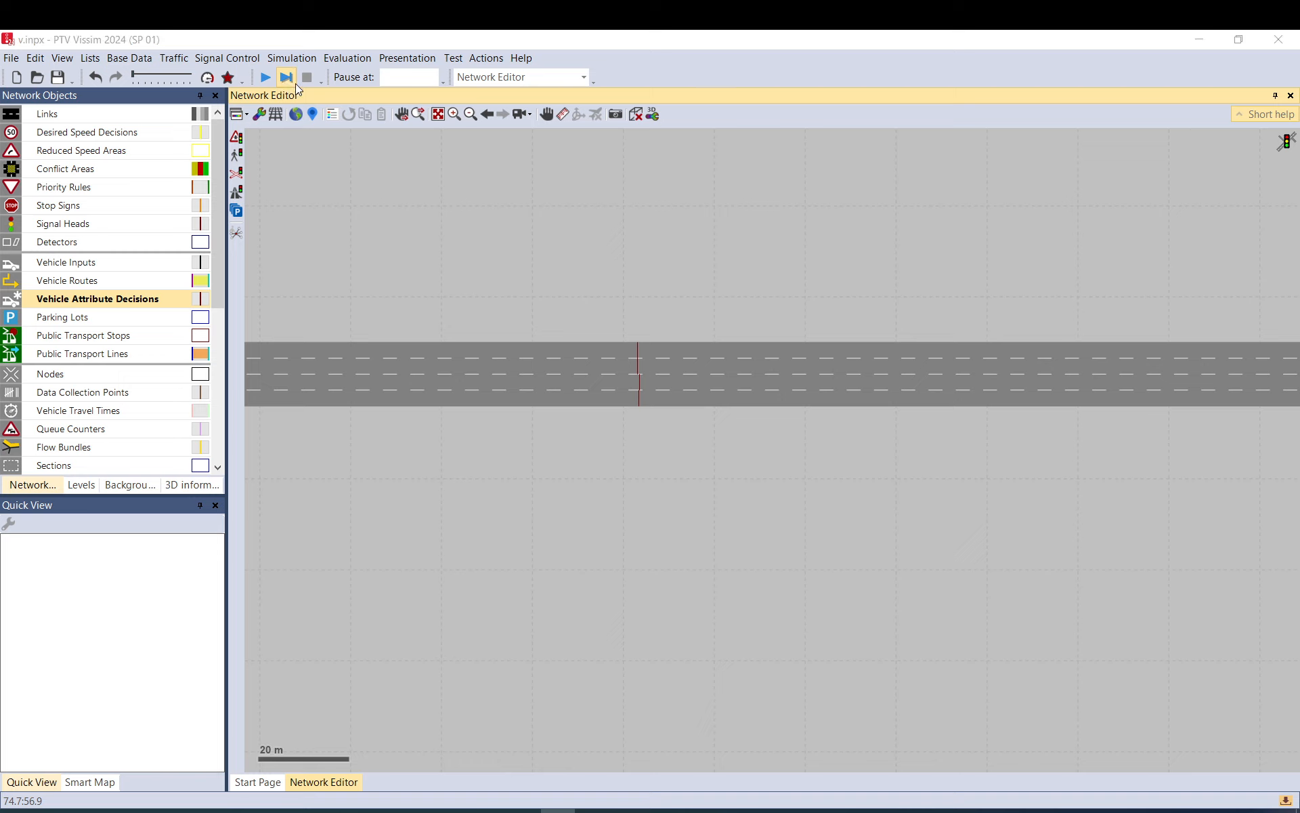
- Start the simulation and zoom out to view the whole four-lane link
click(286, 77)
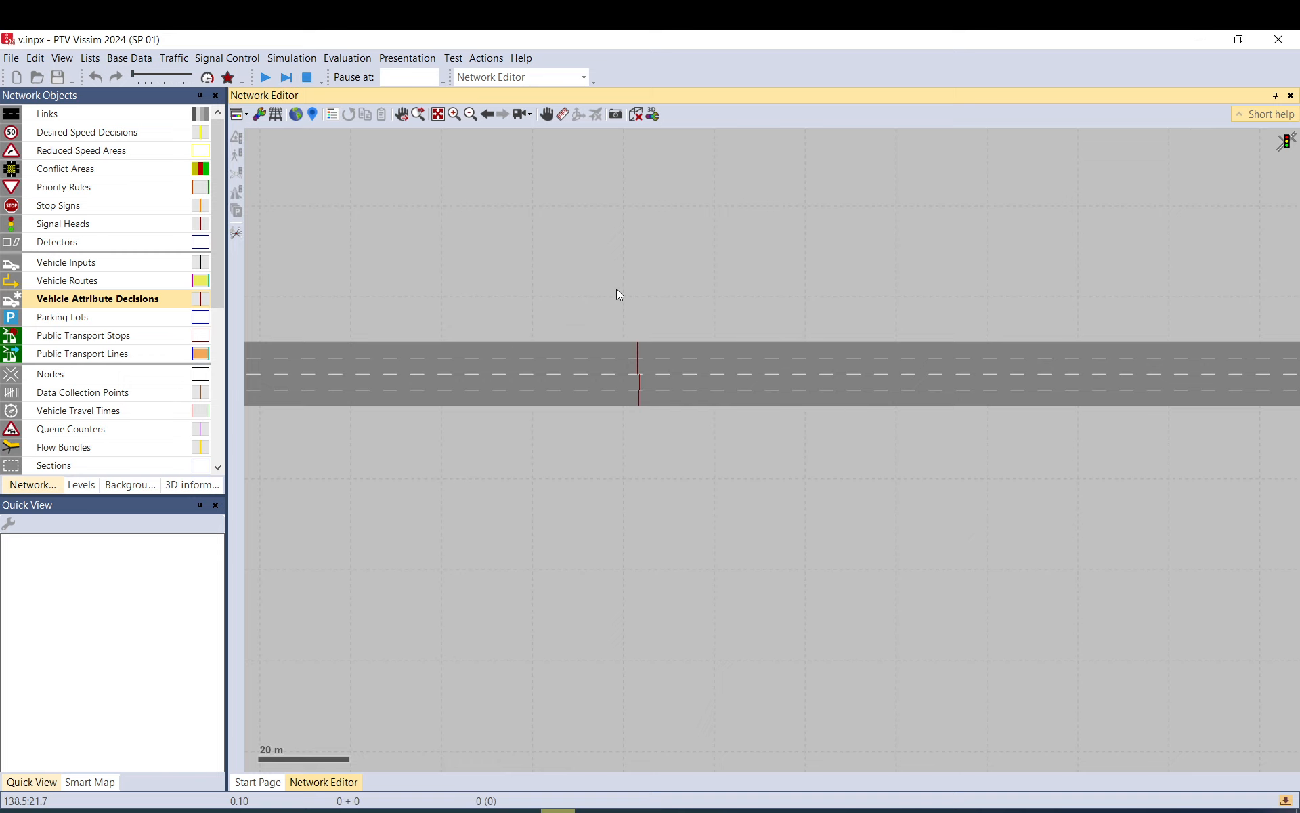
scroll(down, 3)
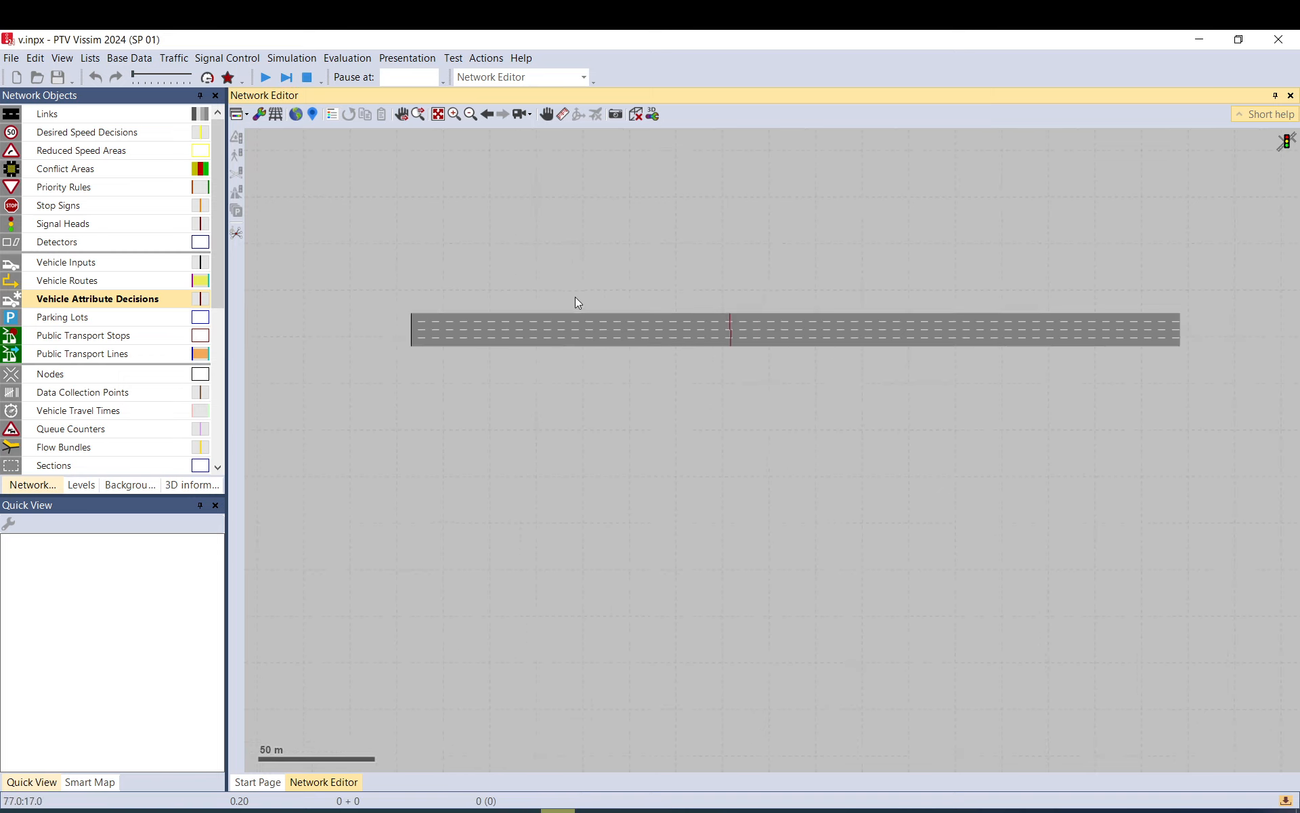
scroll(down, 3)
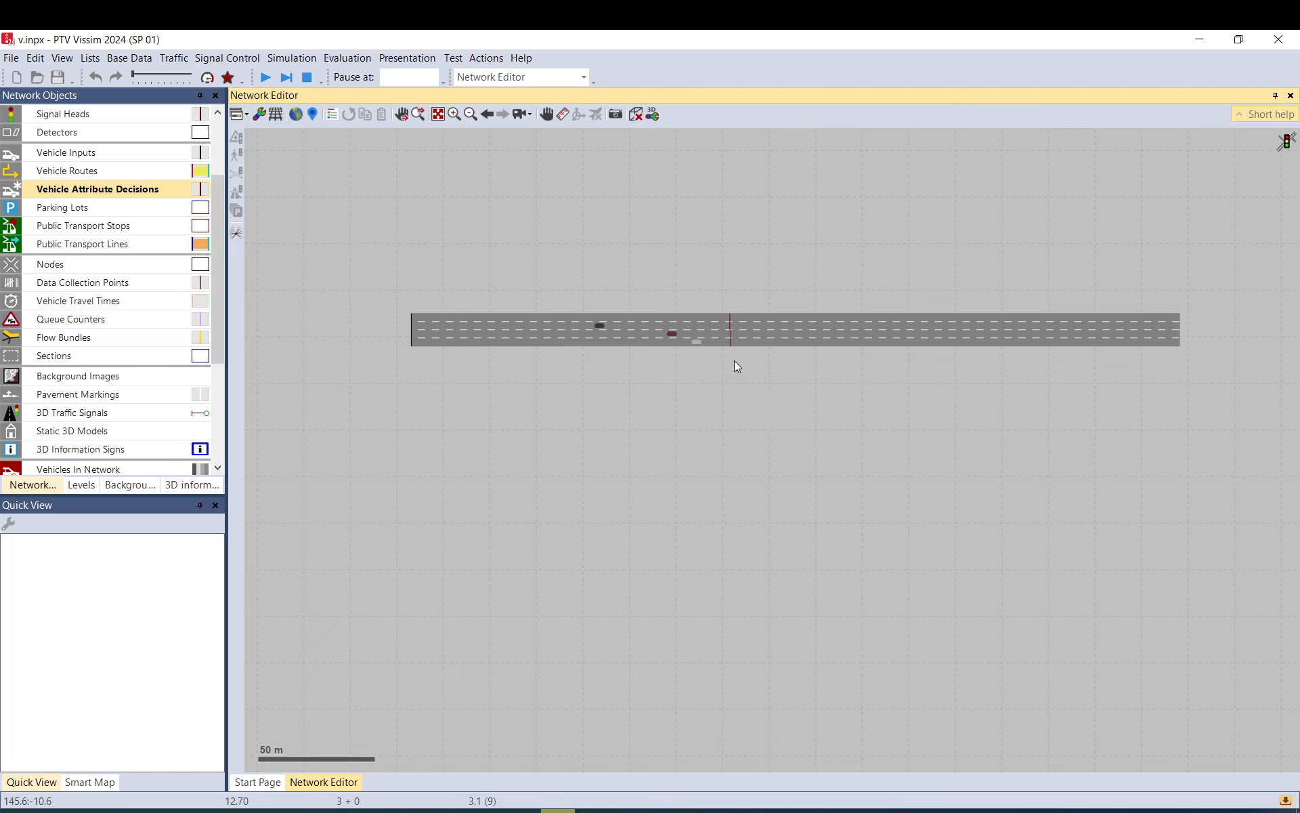
- Inspect the first cars' lane attributes, including the grey outer-lane car and red second-lane car
click(695, 340)
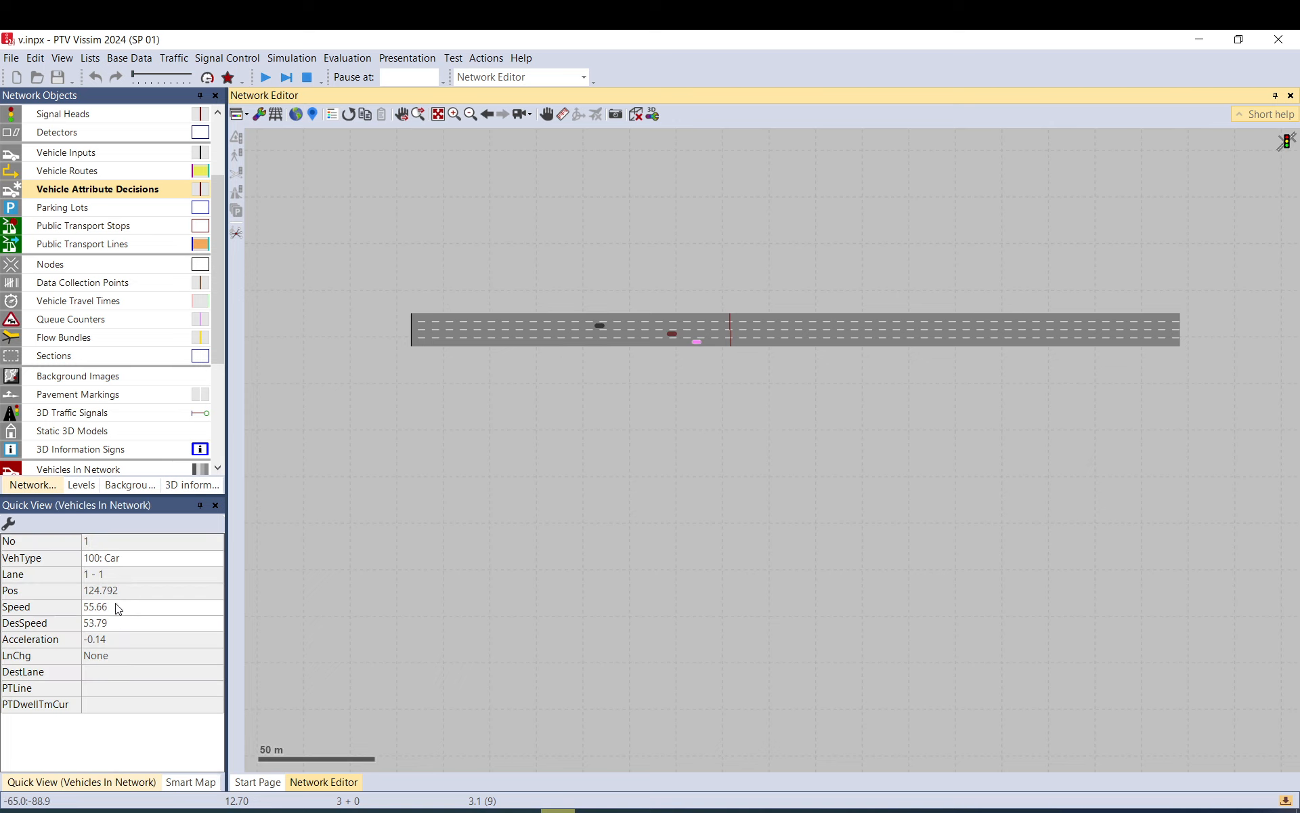
scroll(up, 3)
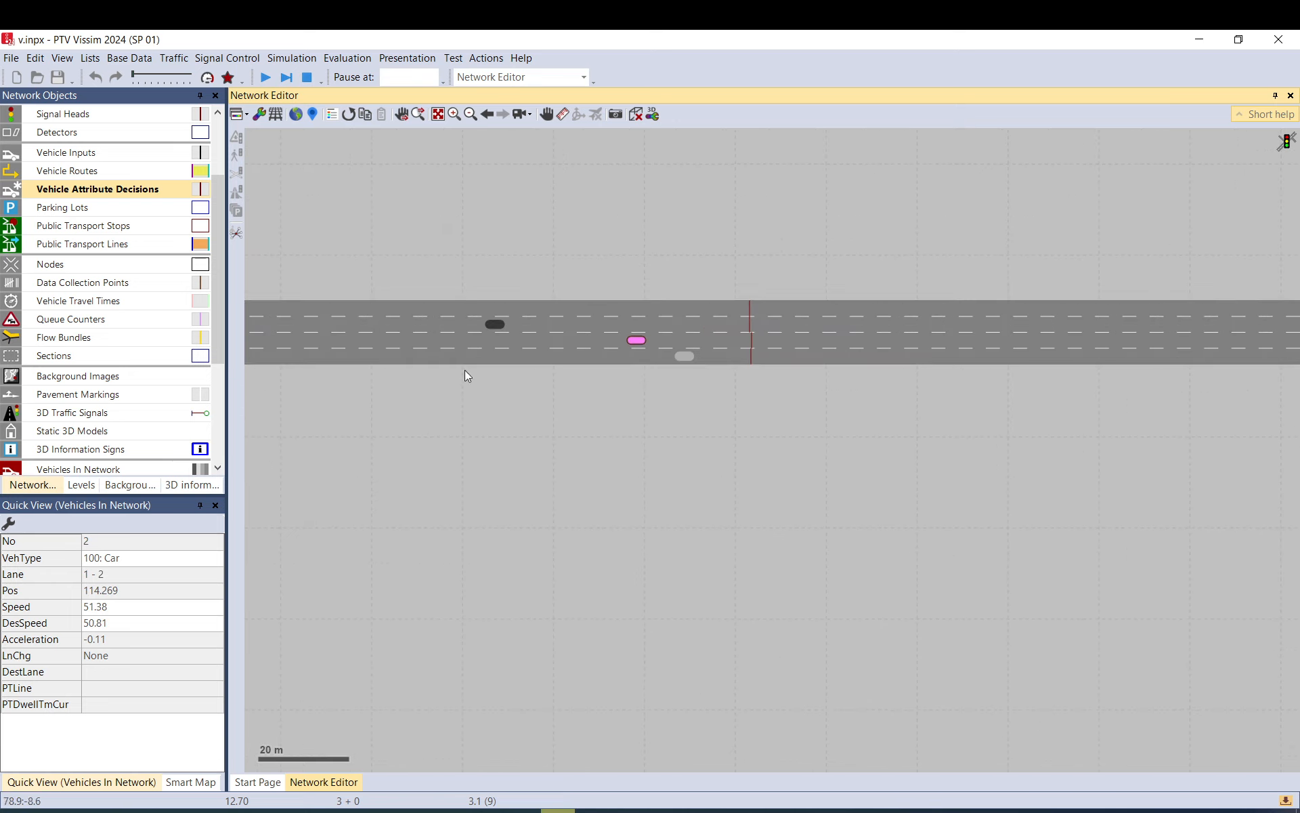
click(707, 438)
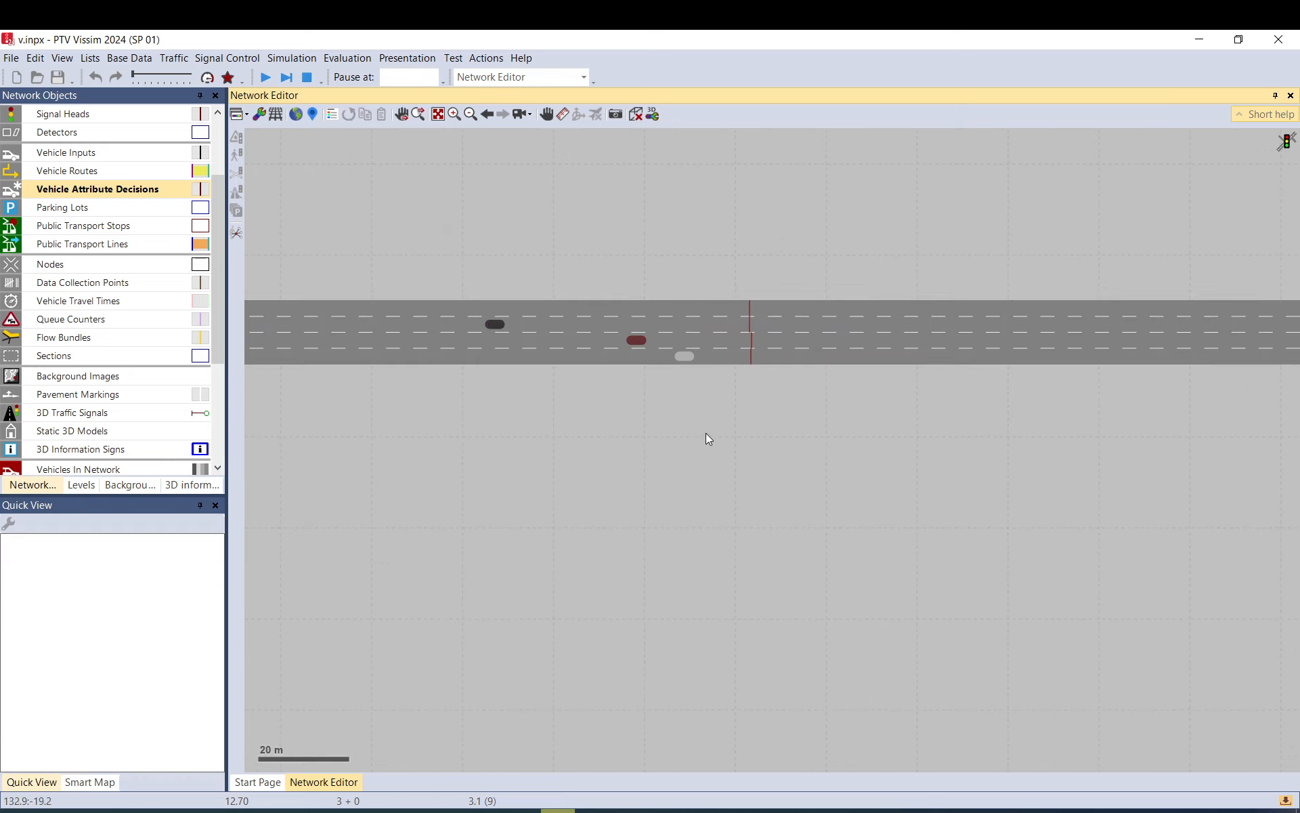
mouse_move(769, 357)
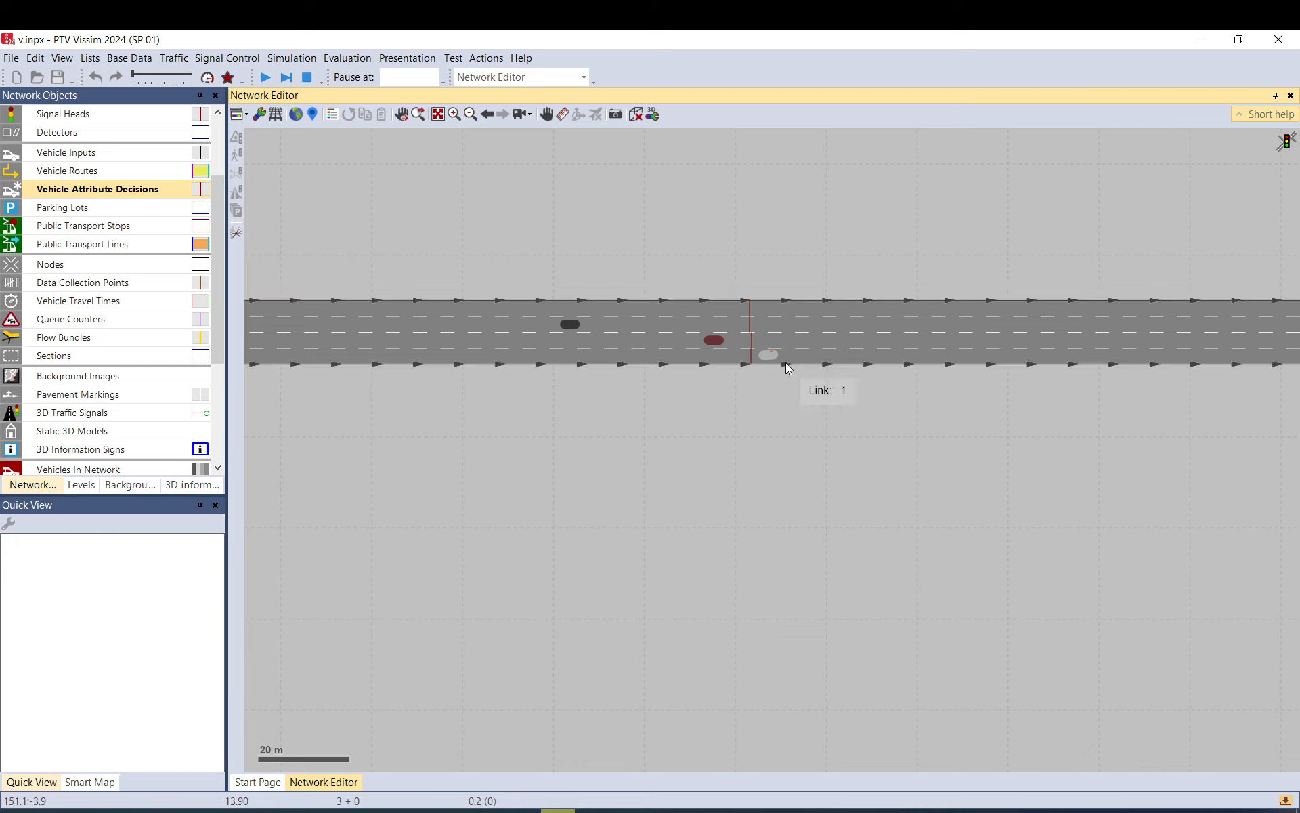
click(769, 355)
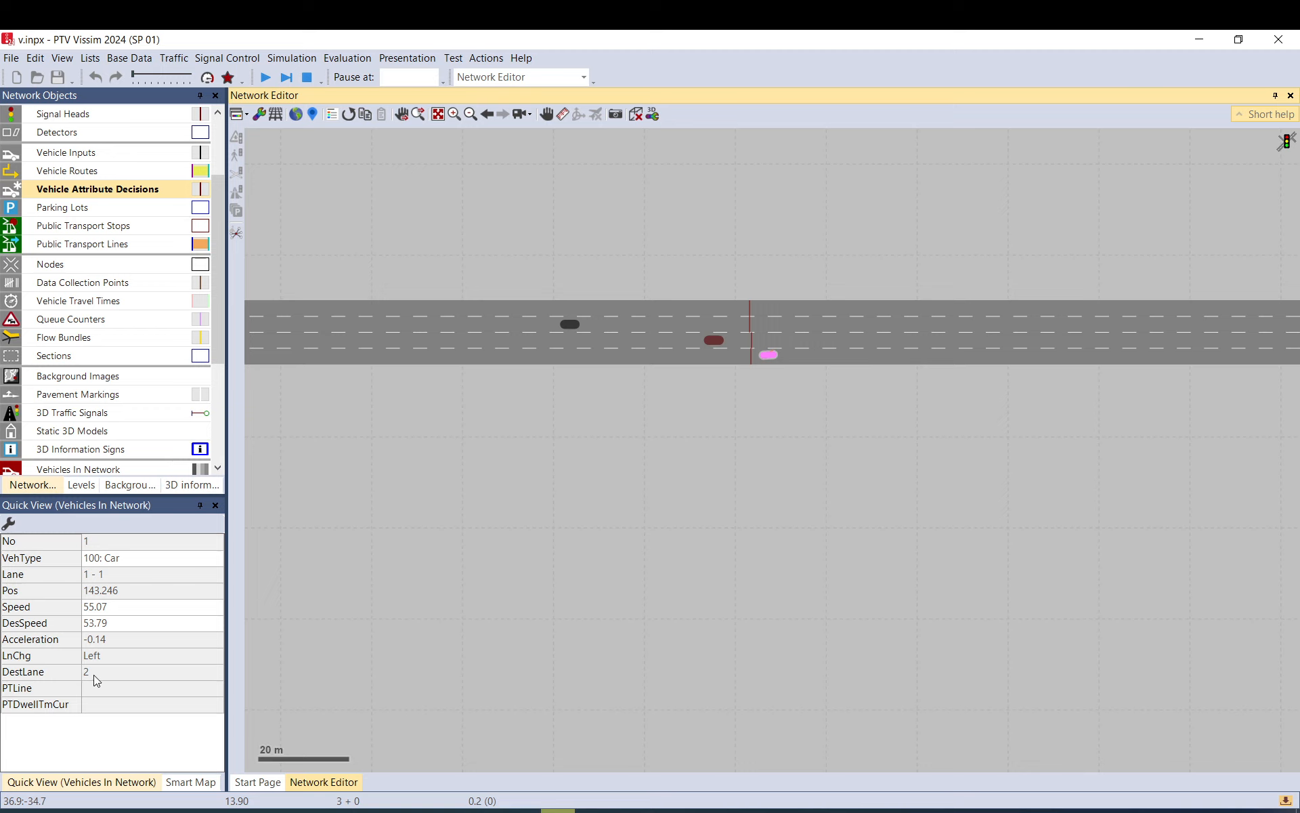
click(713, 341)
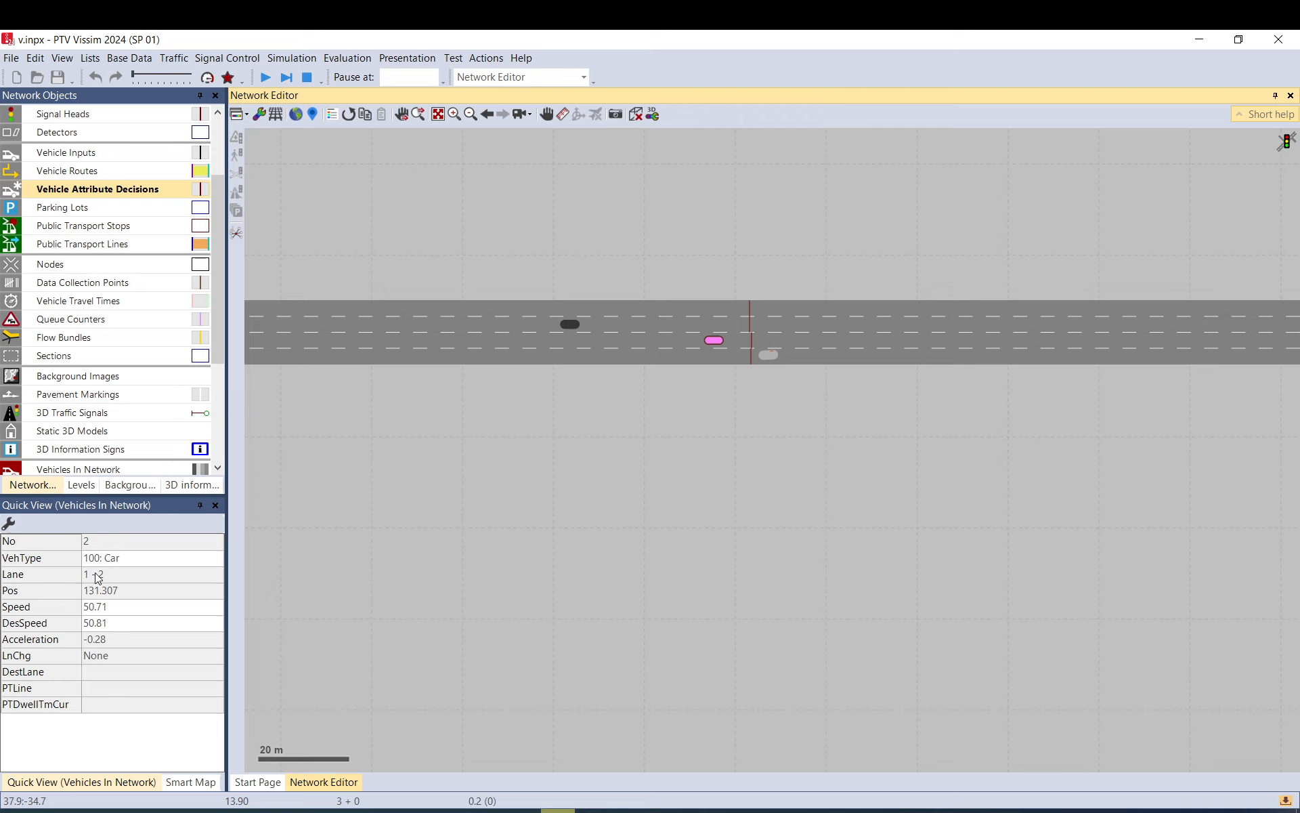
mouse_move(717, 407)
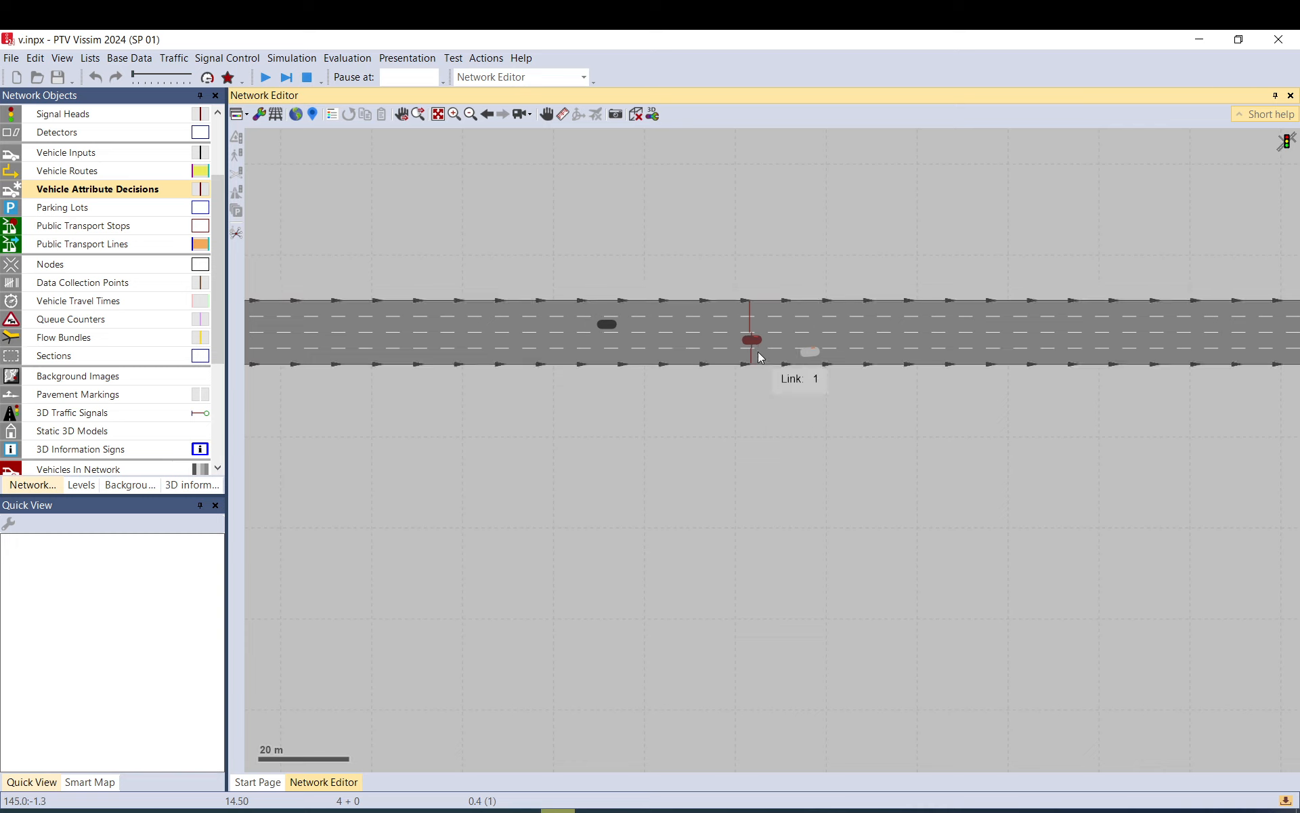
- Step further and check lane-changing cars' Lane, LnChg and DestLane, e.g. vehicle 7 desiring lane 3
click(753, 339)
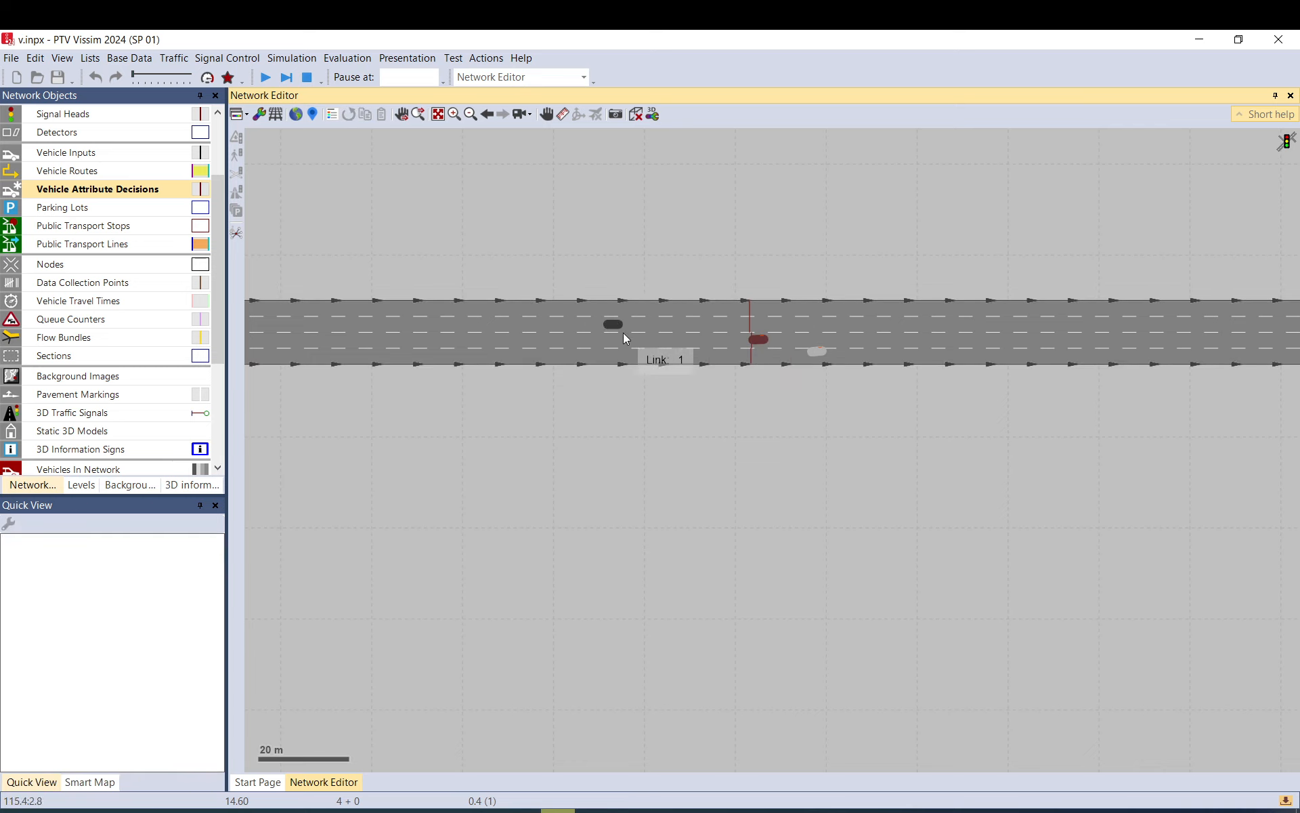
click(612, 324)
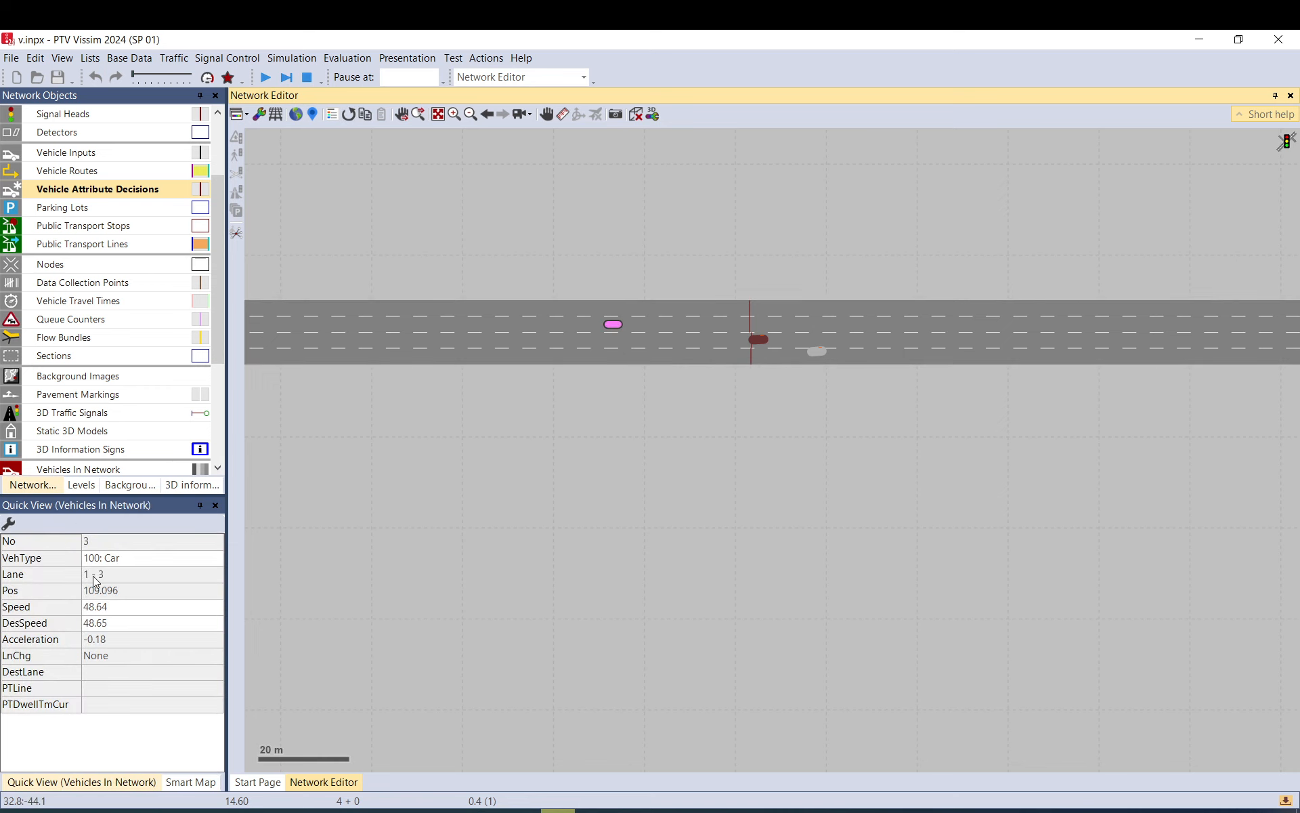
click(761, 466)
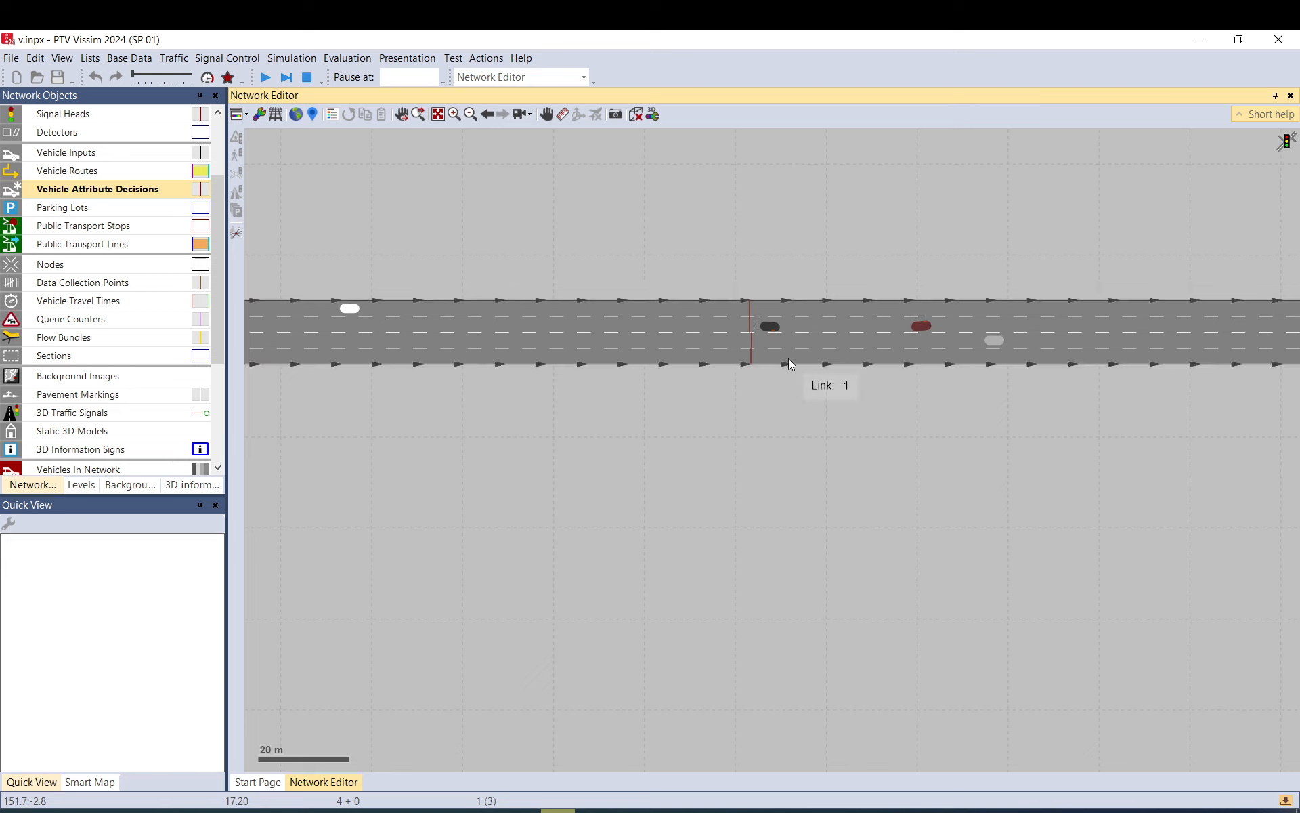
click(767, 326)
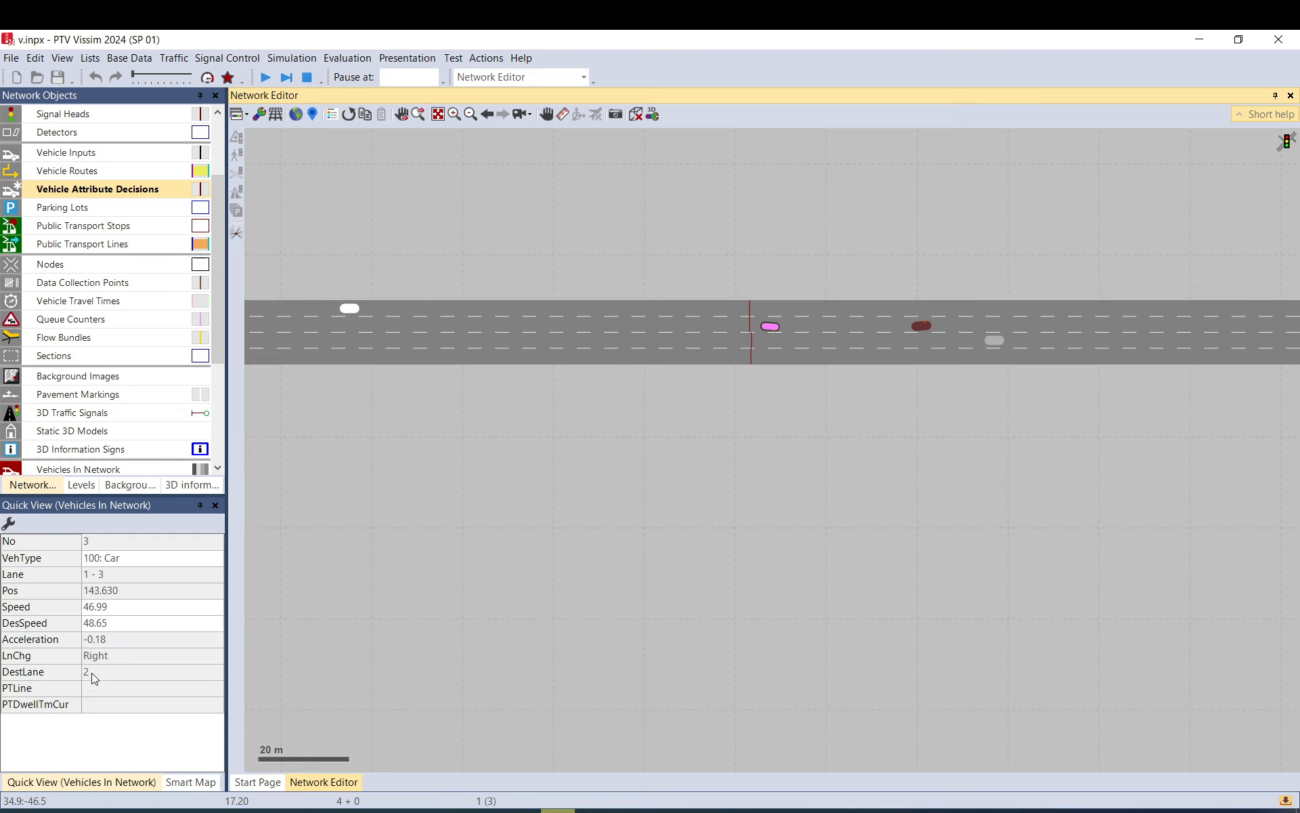
mouse_move(594, 476)
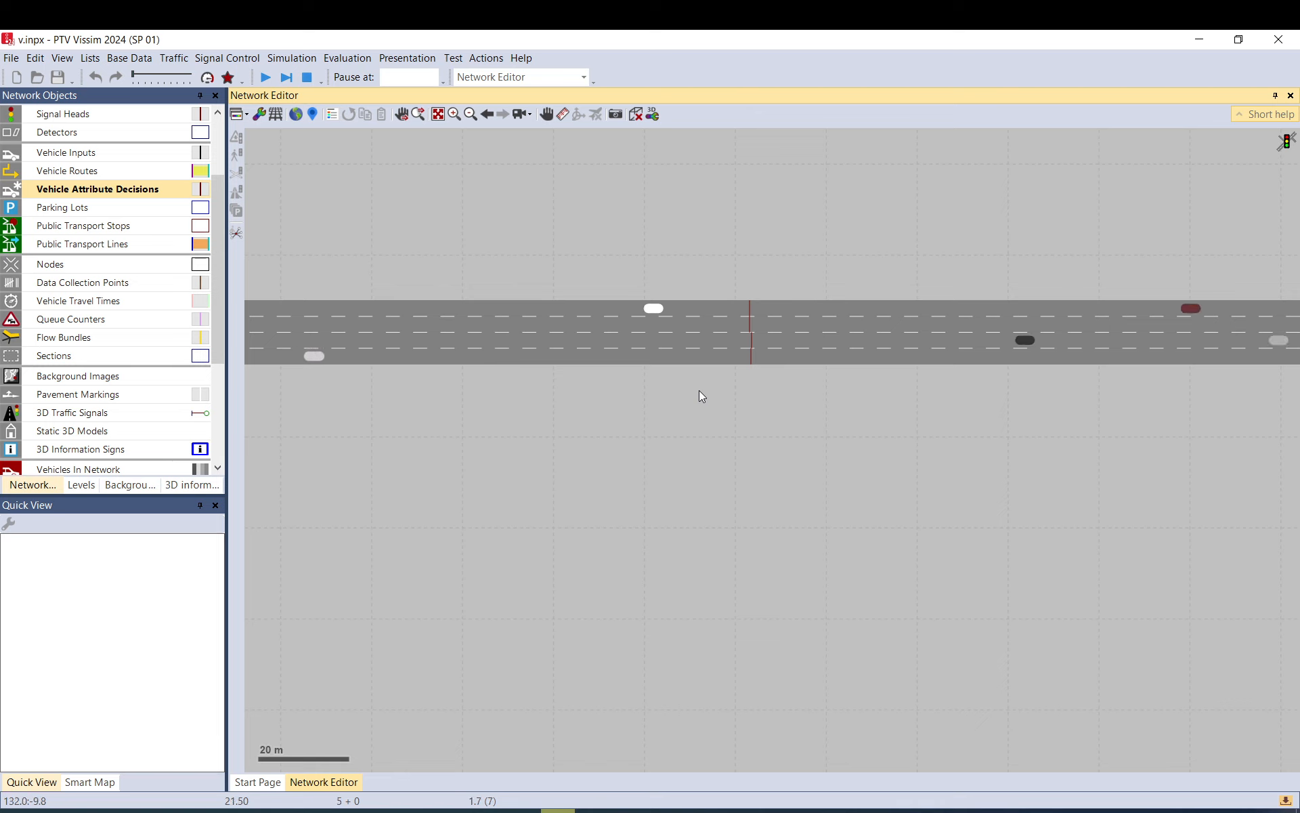
click(653, 307)
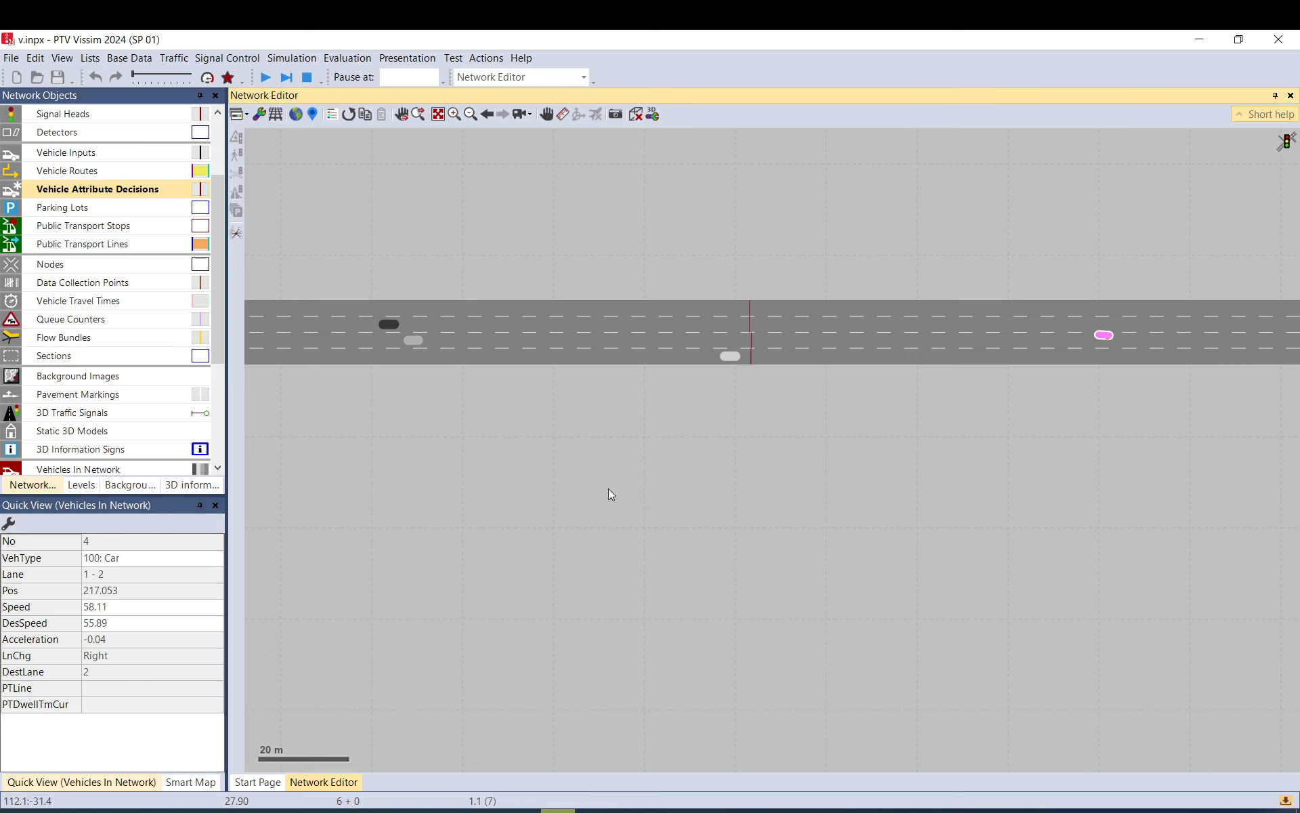
mouse_move(91, 677)
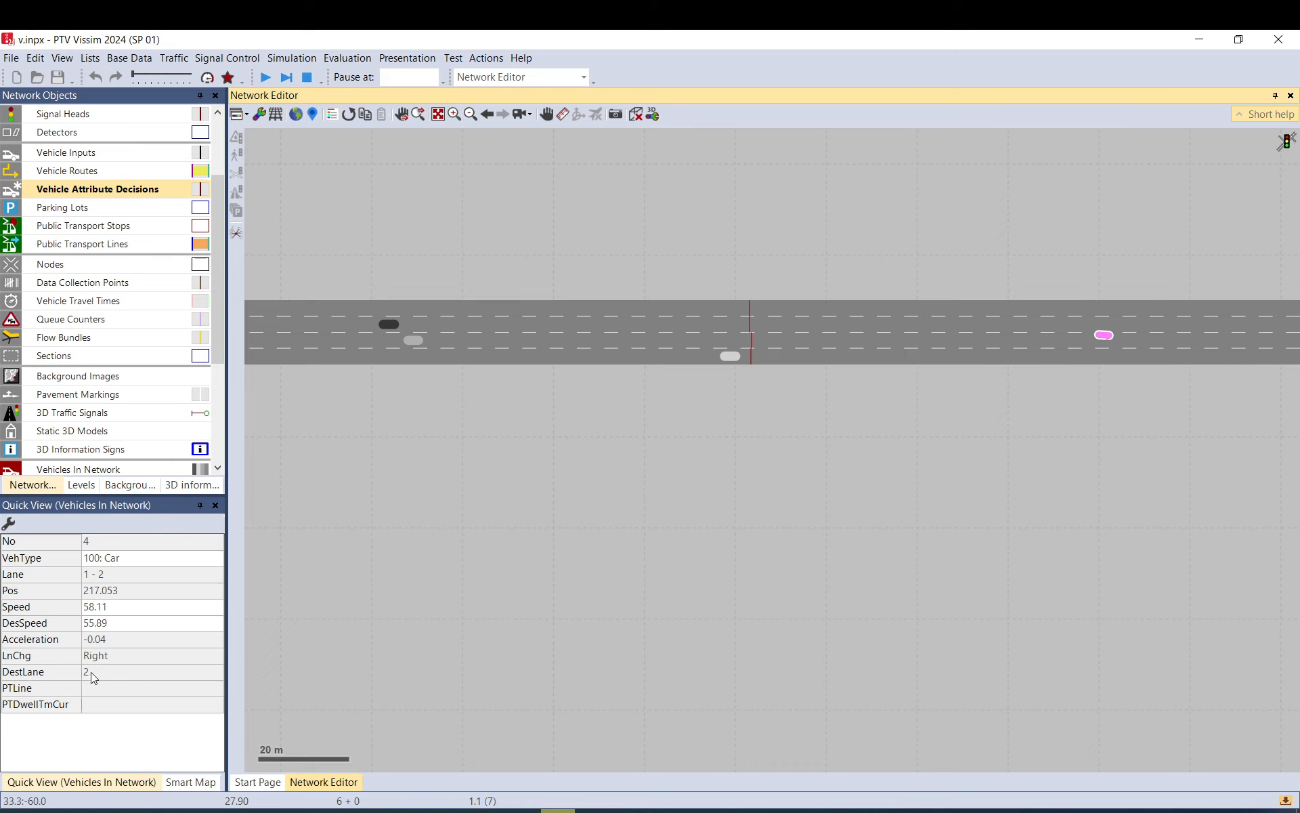
mouse_move(923, 337)
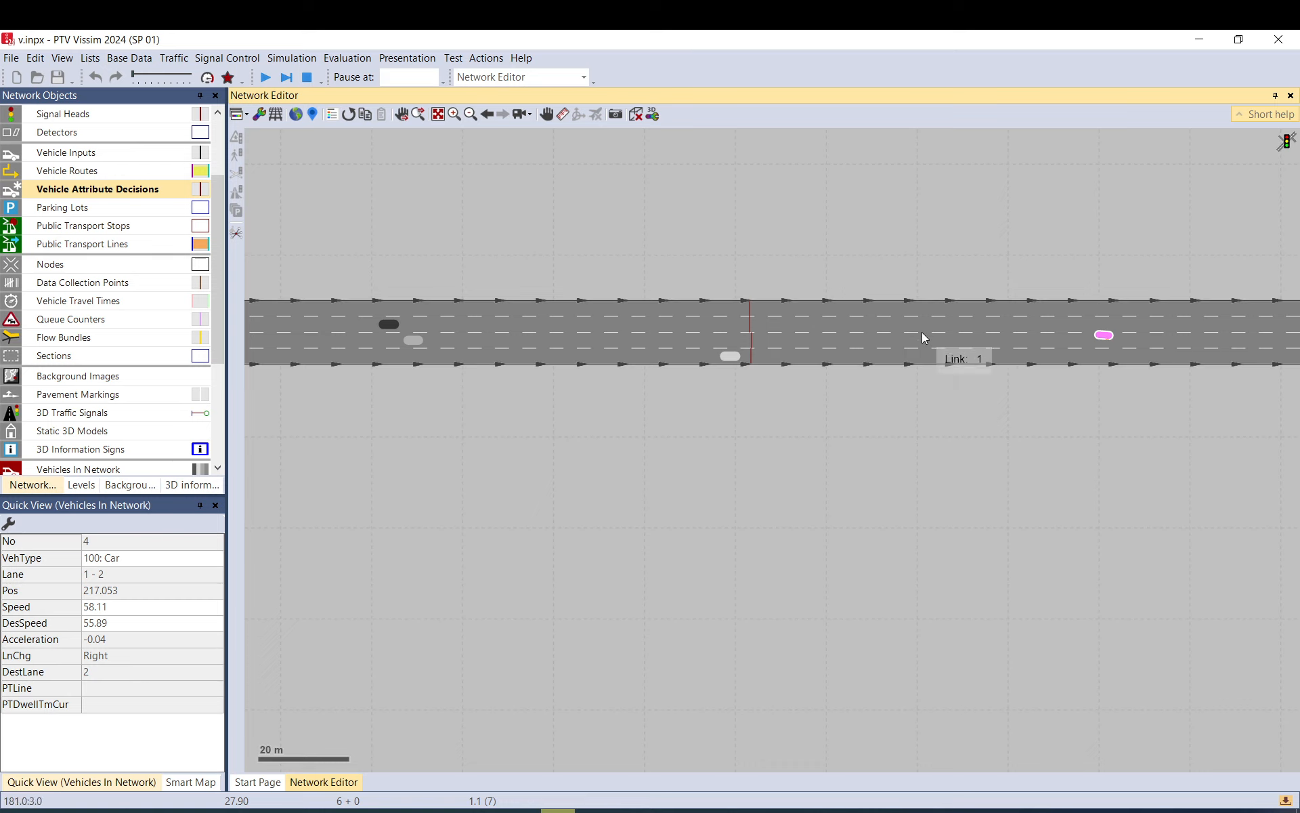
mouse_move(733, 367)
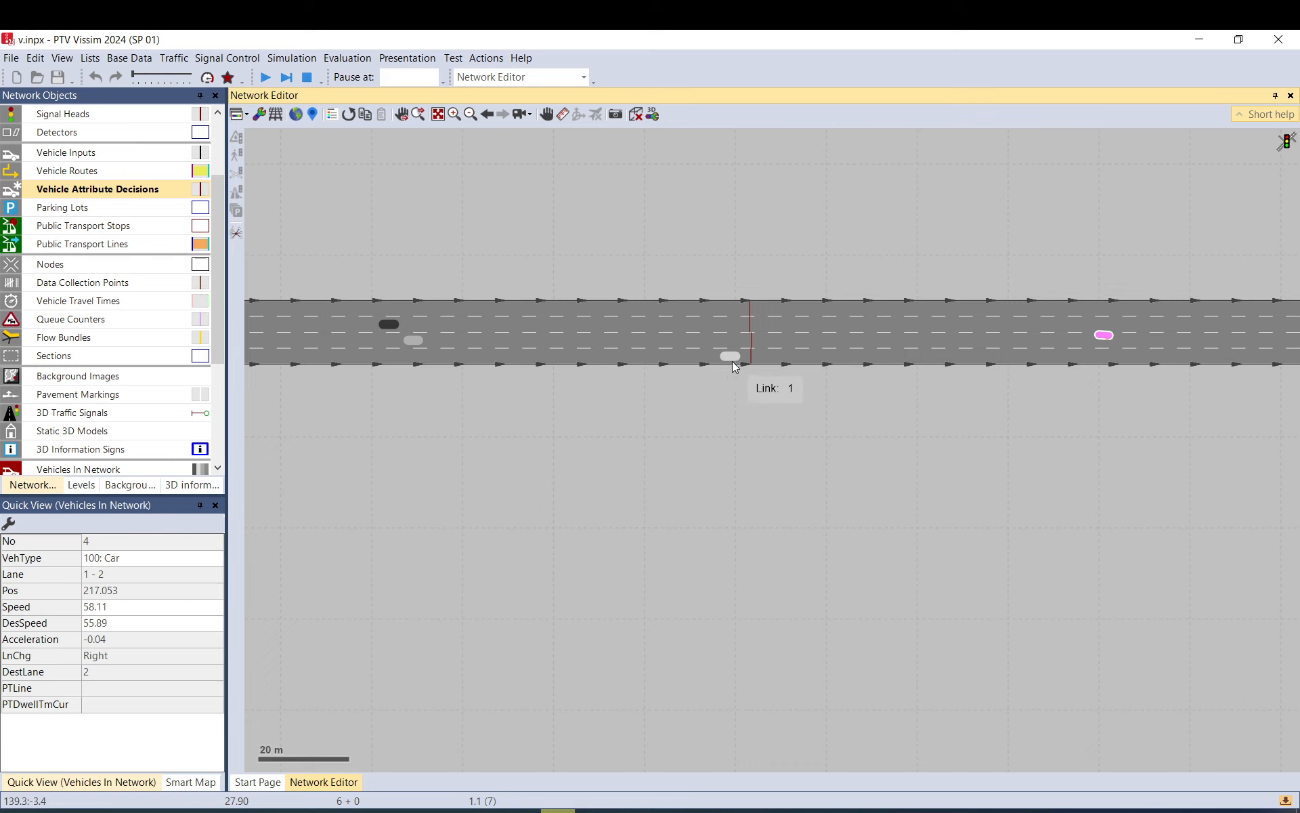
click(707, 472)
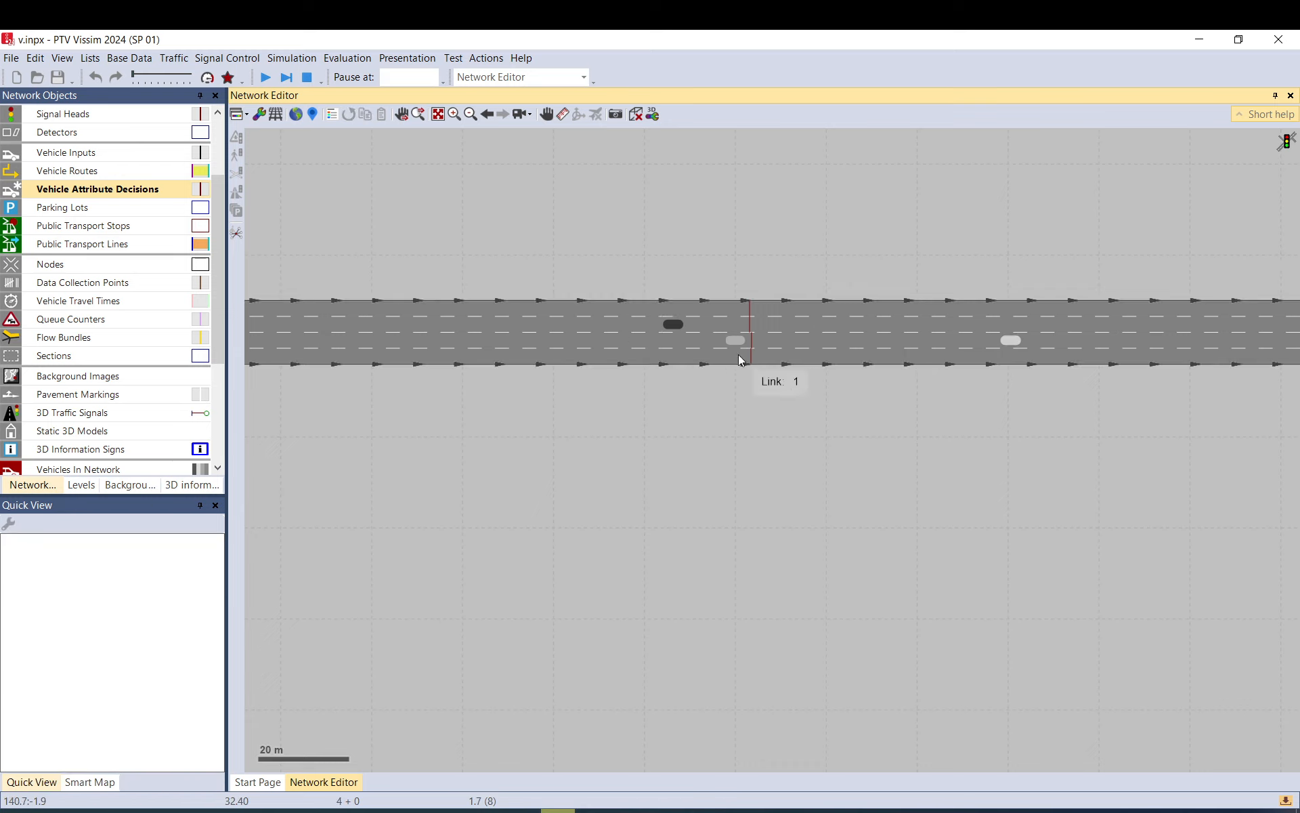
click(672, 324)
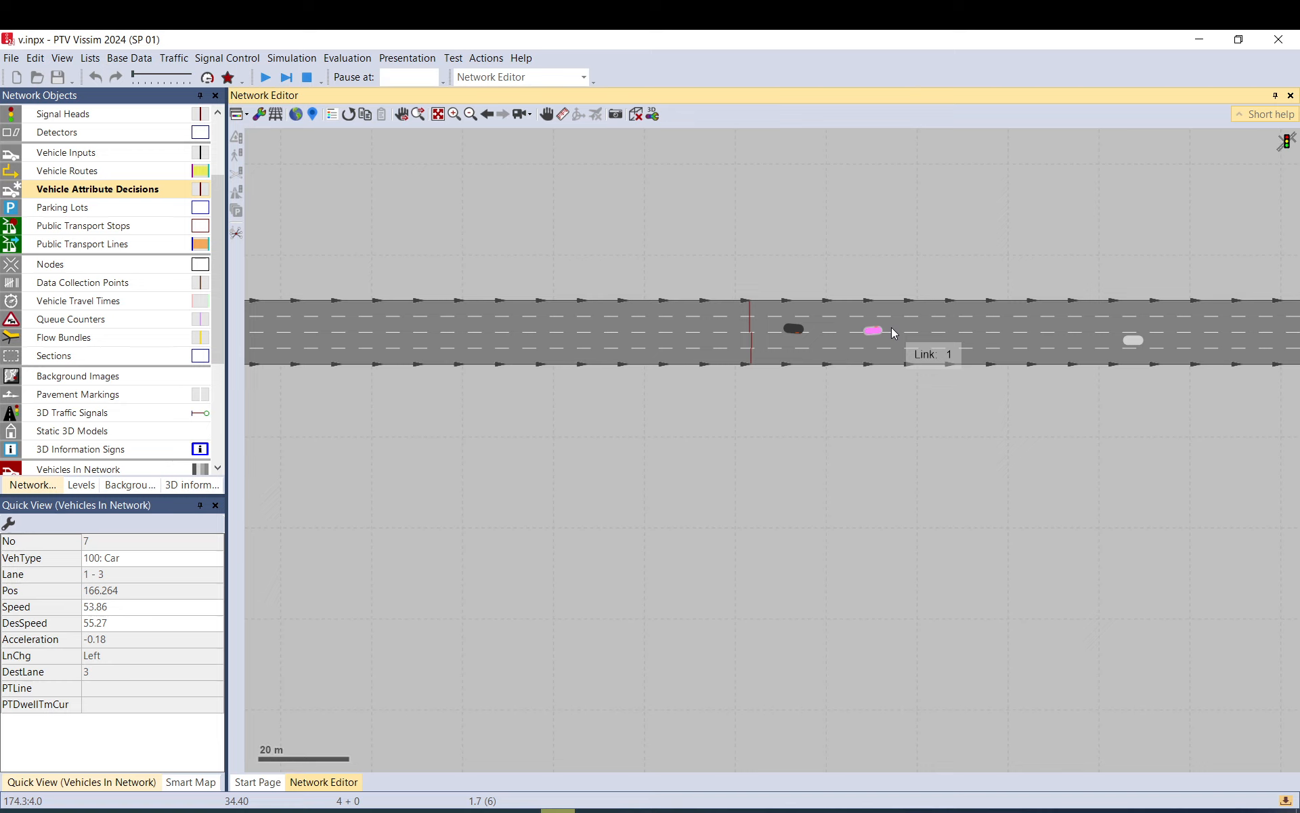
mouse_move(114, 677)
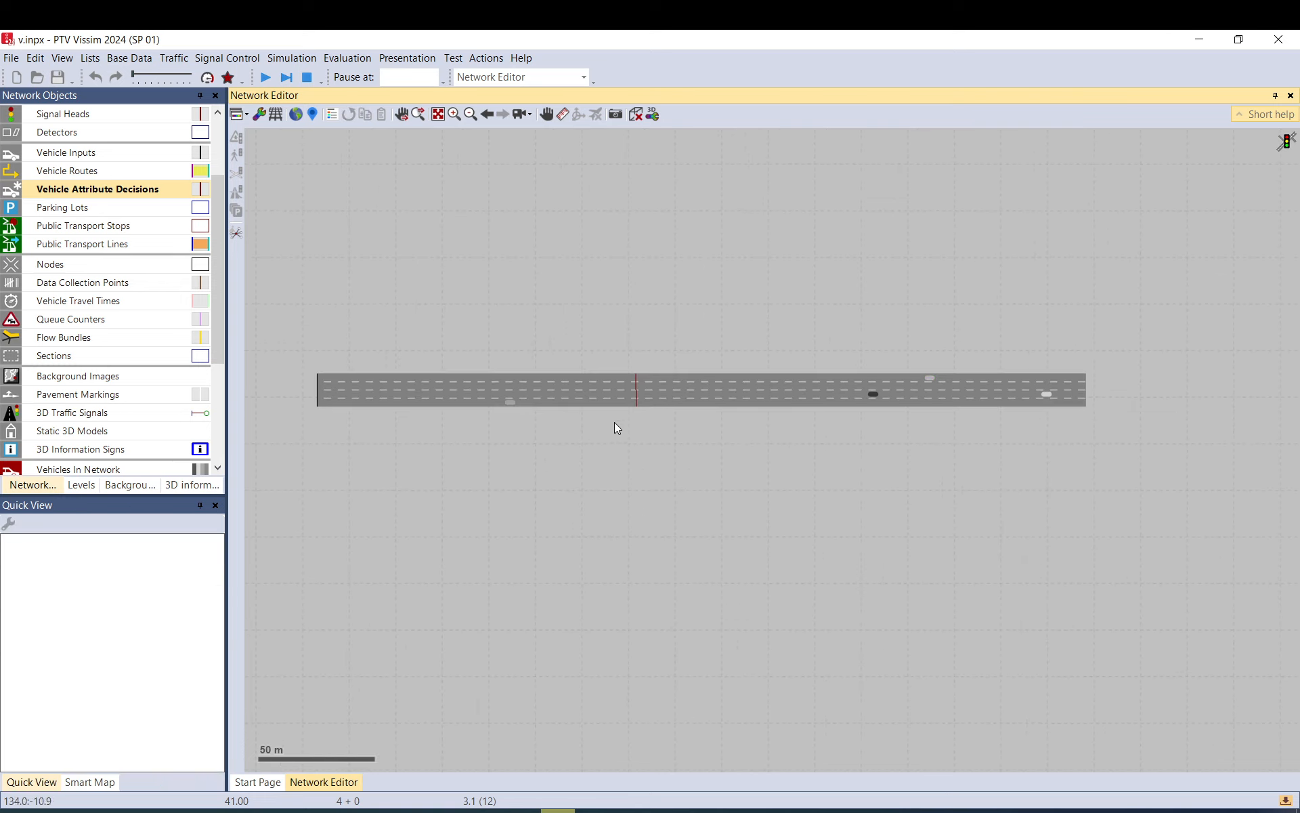
mouse_move(623, 424)
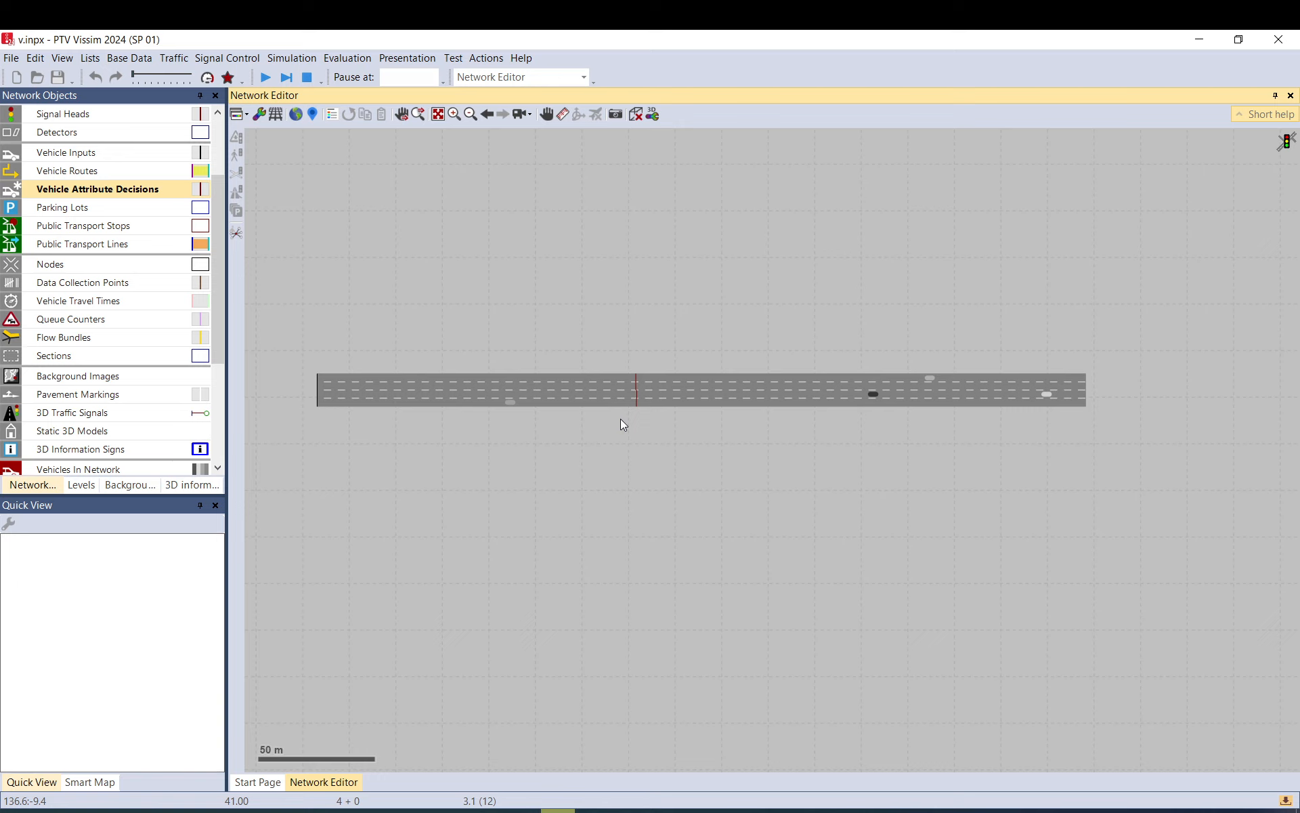
mouse_move(384, 174)
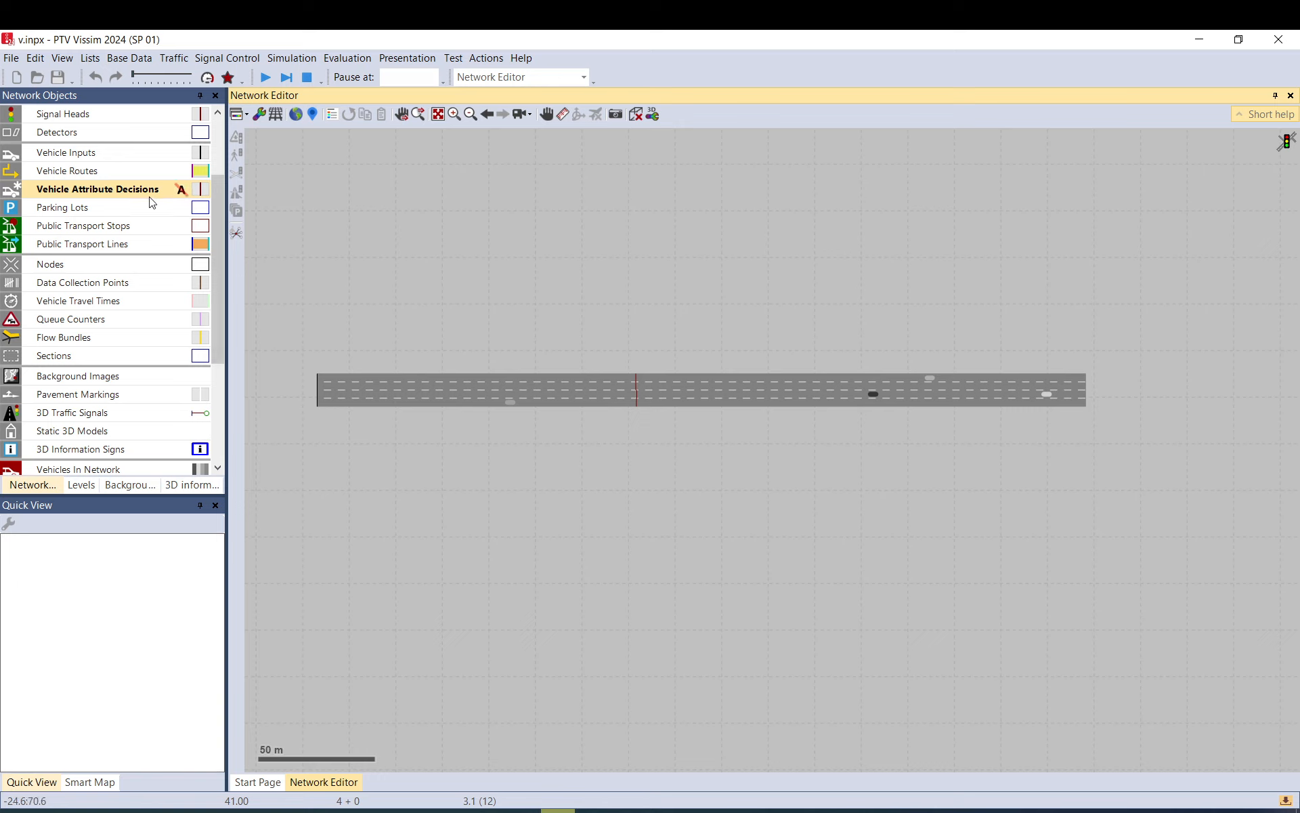
mouse_move(91, 191)
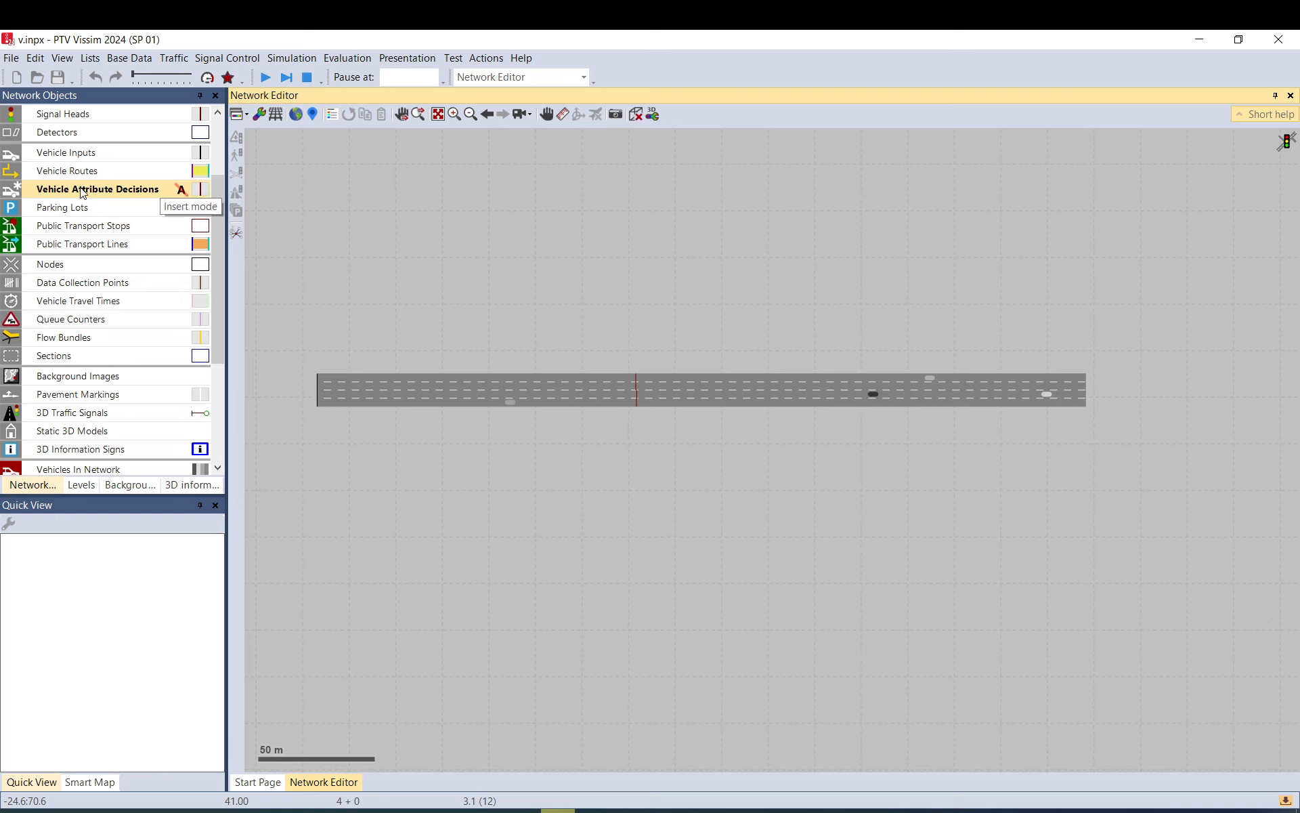
mouse_move(210, 249)
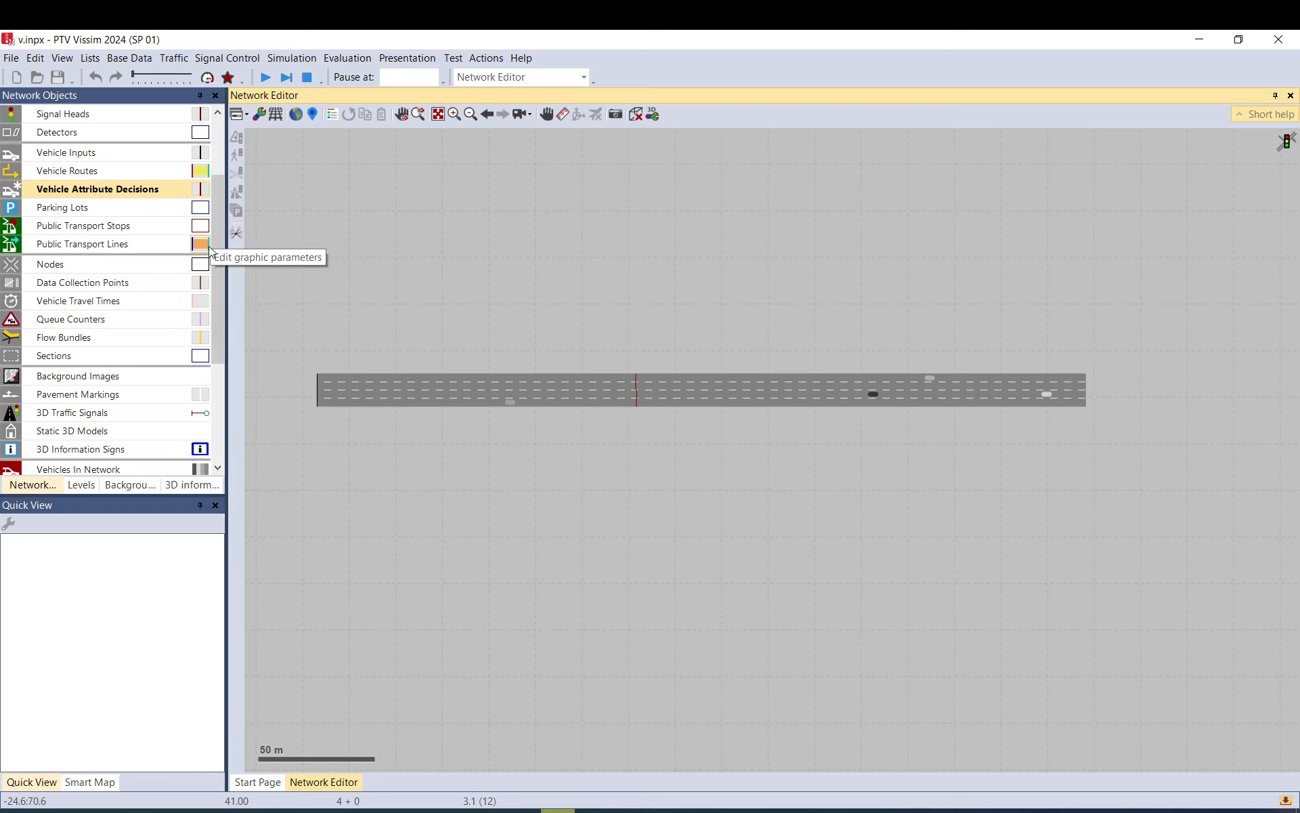
mouse_move(237, 292)
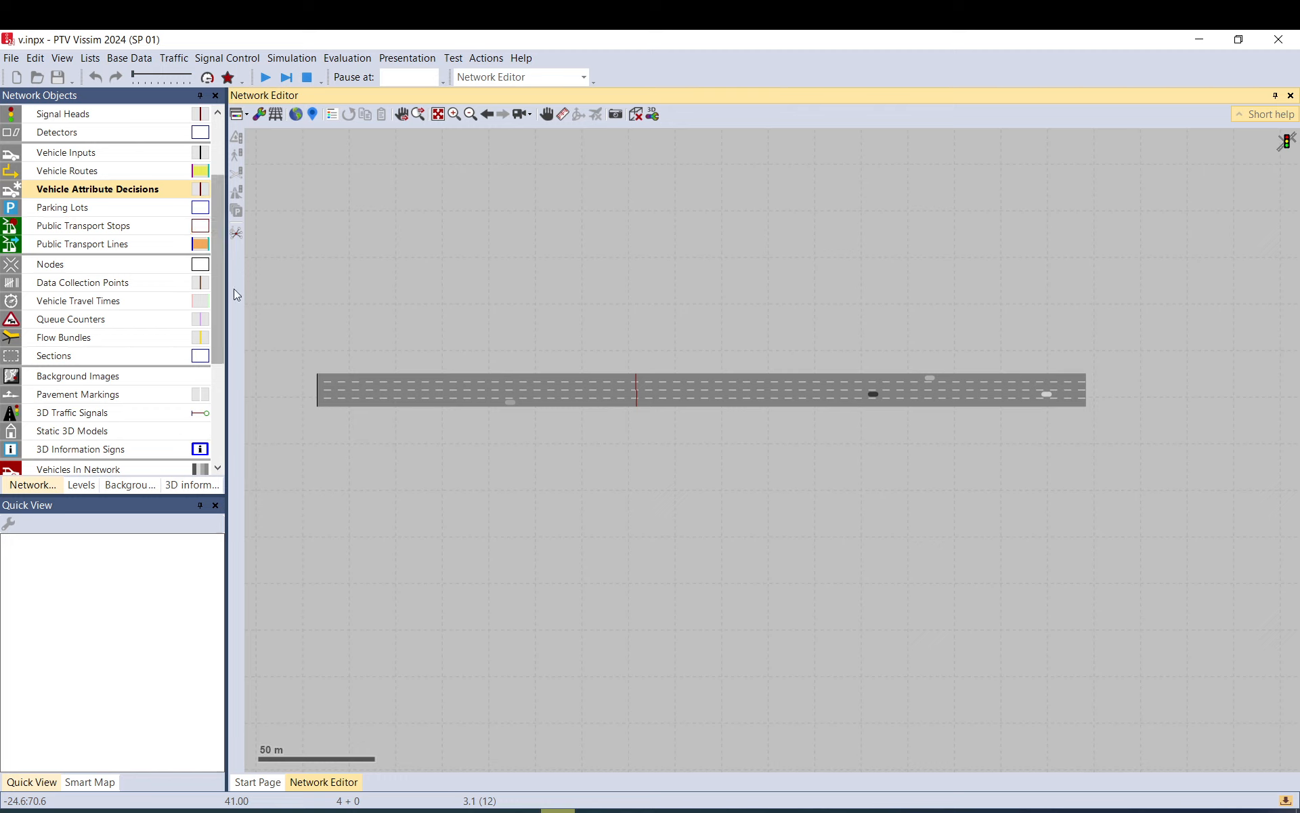
mouse_move(417, 217)
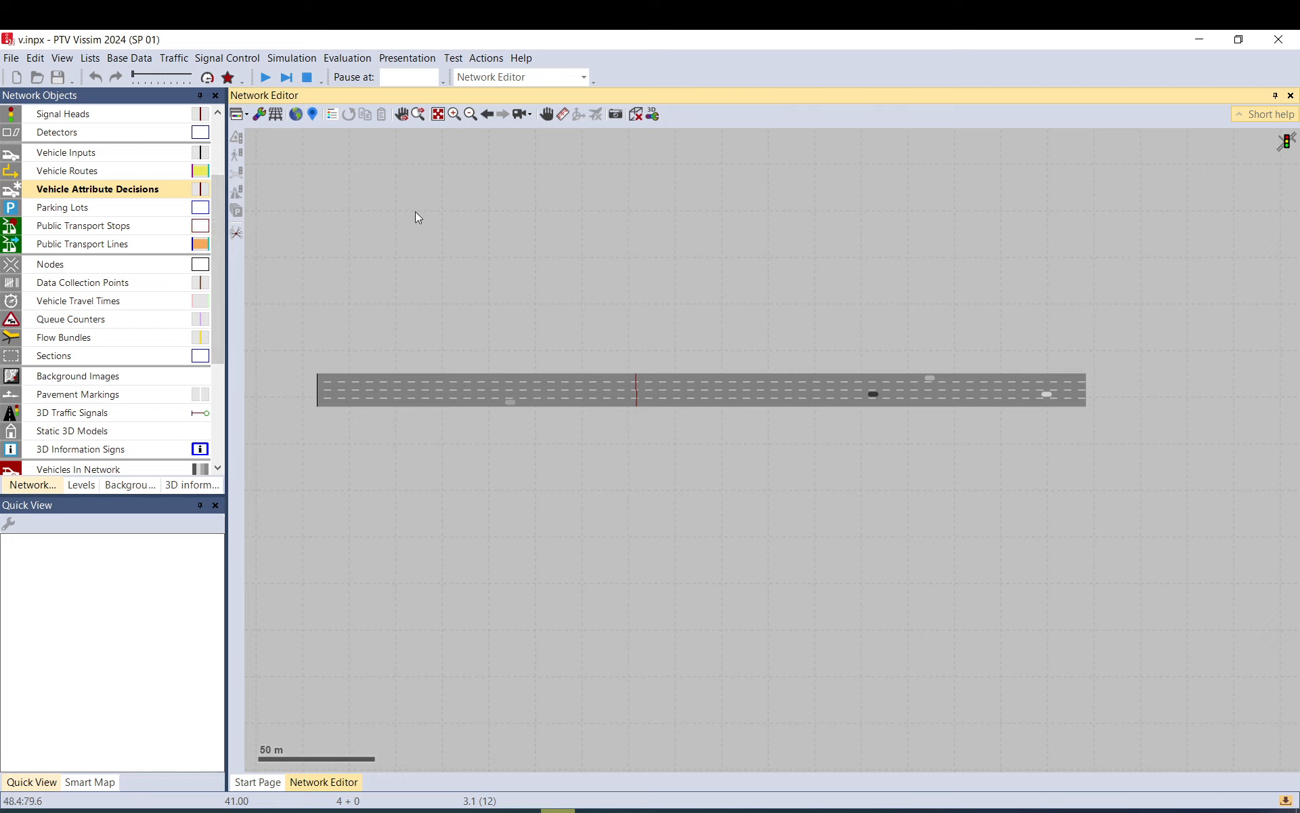
mouse_move(532, 309)
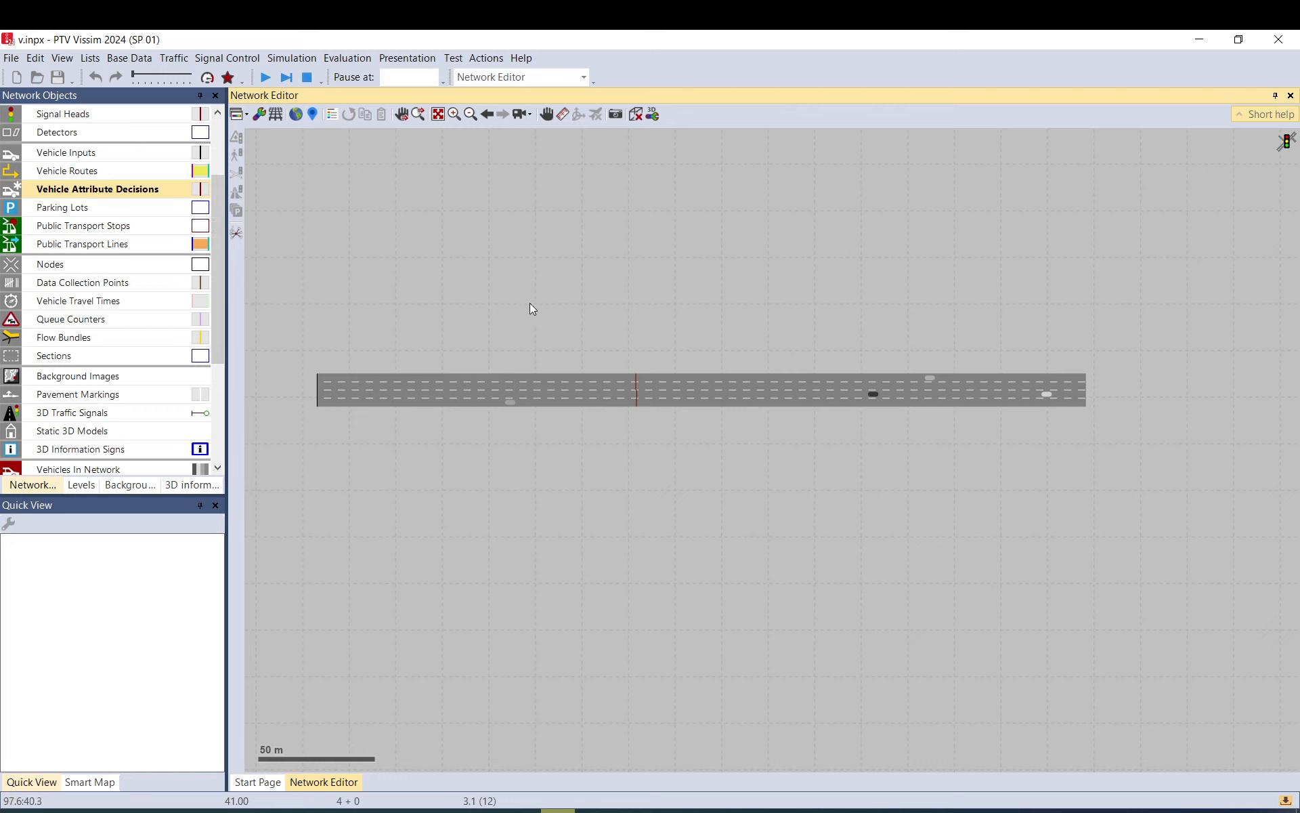
mouse_move(520, 308)
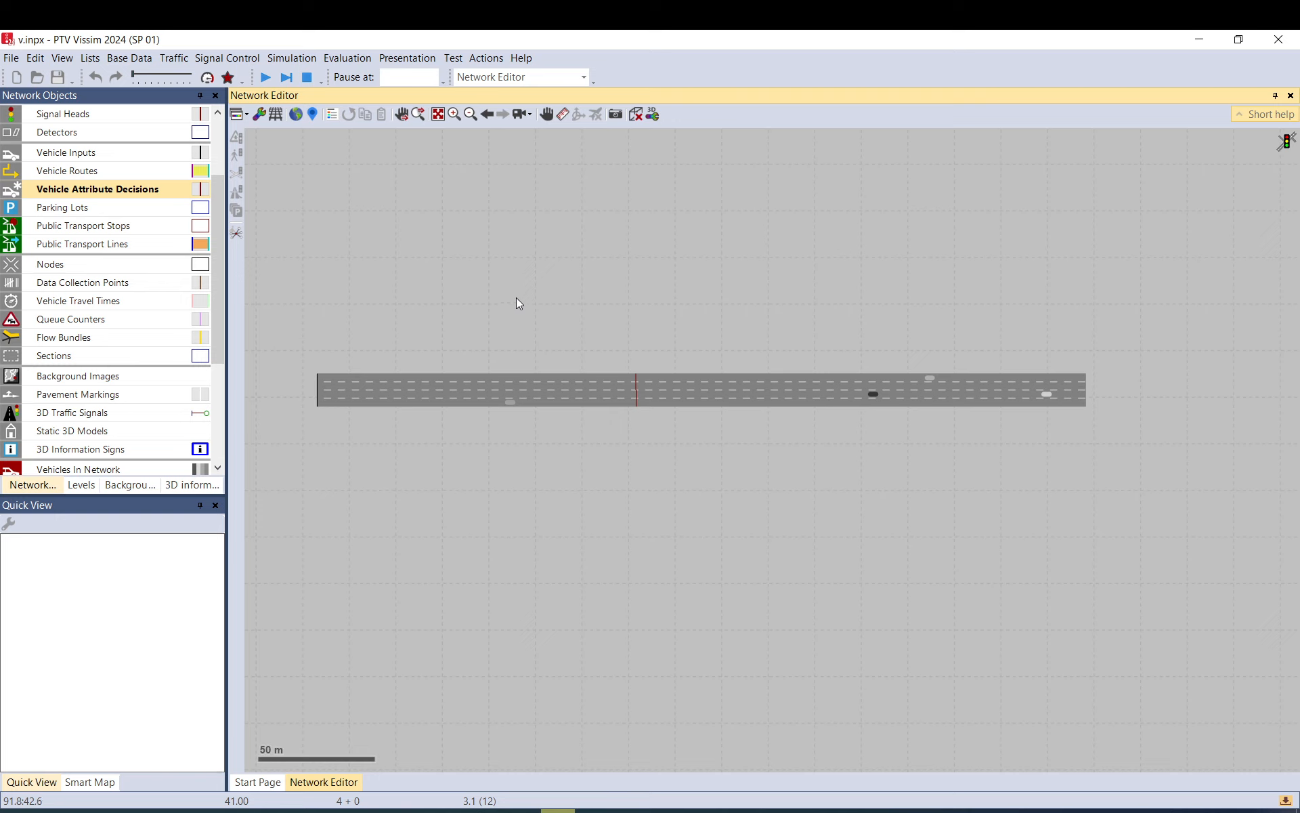
click(285, 78)
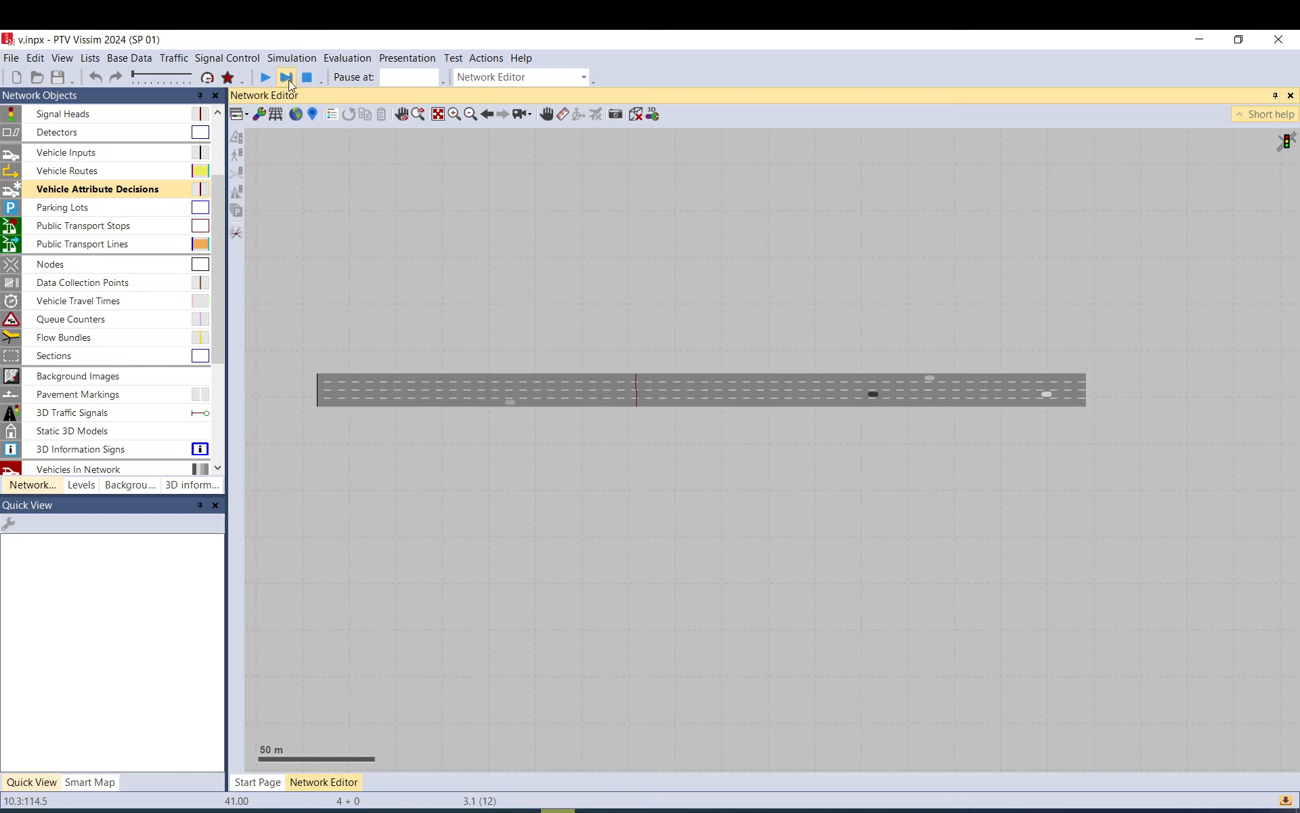